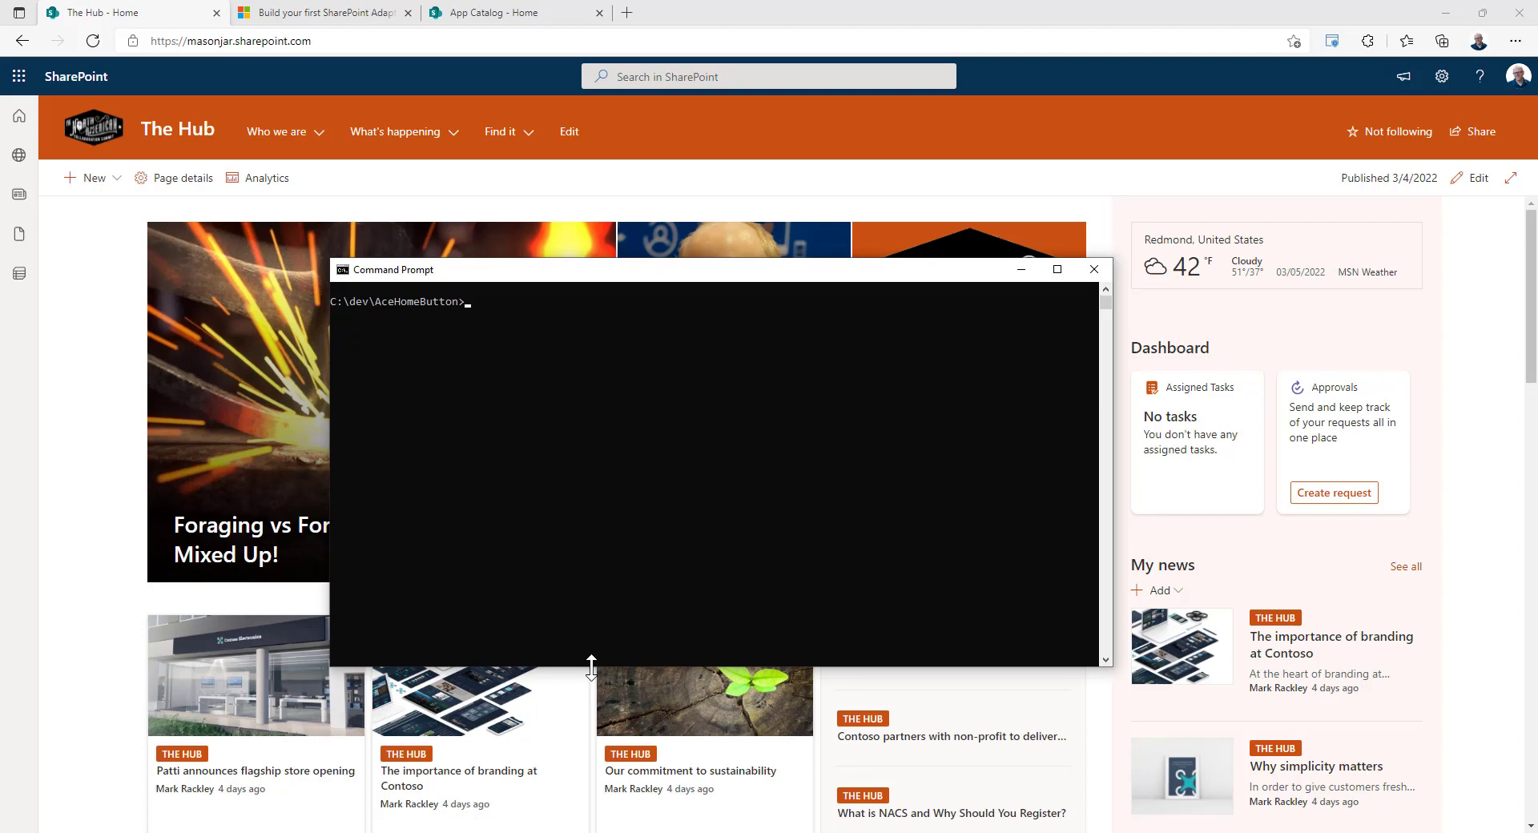
{"action": "type", "text": "yo @microsoft/sharepoint"}
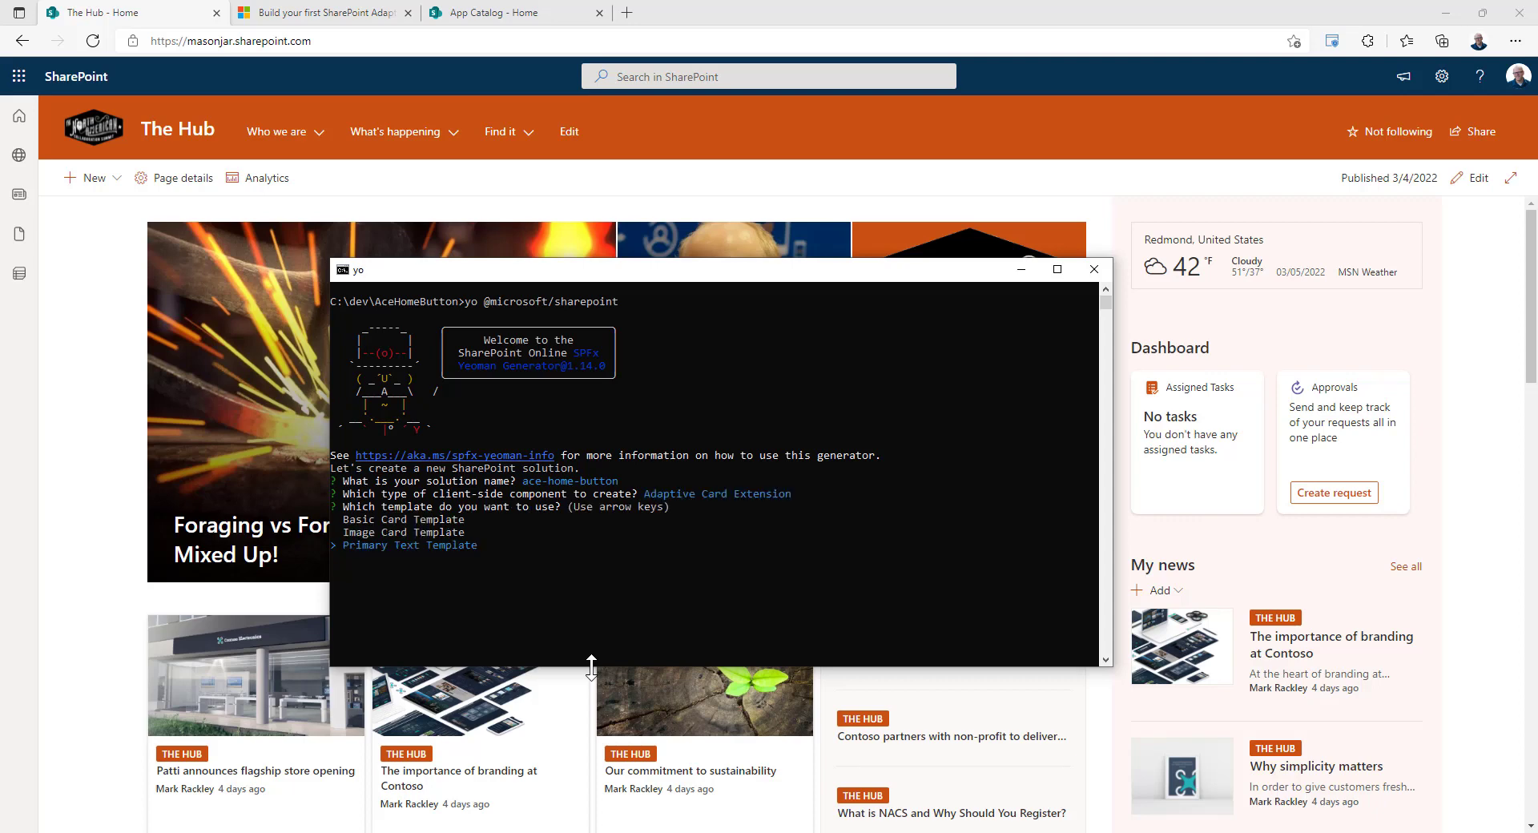
{"action": "key", "text": "up"}
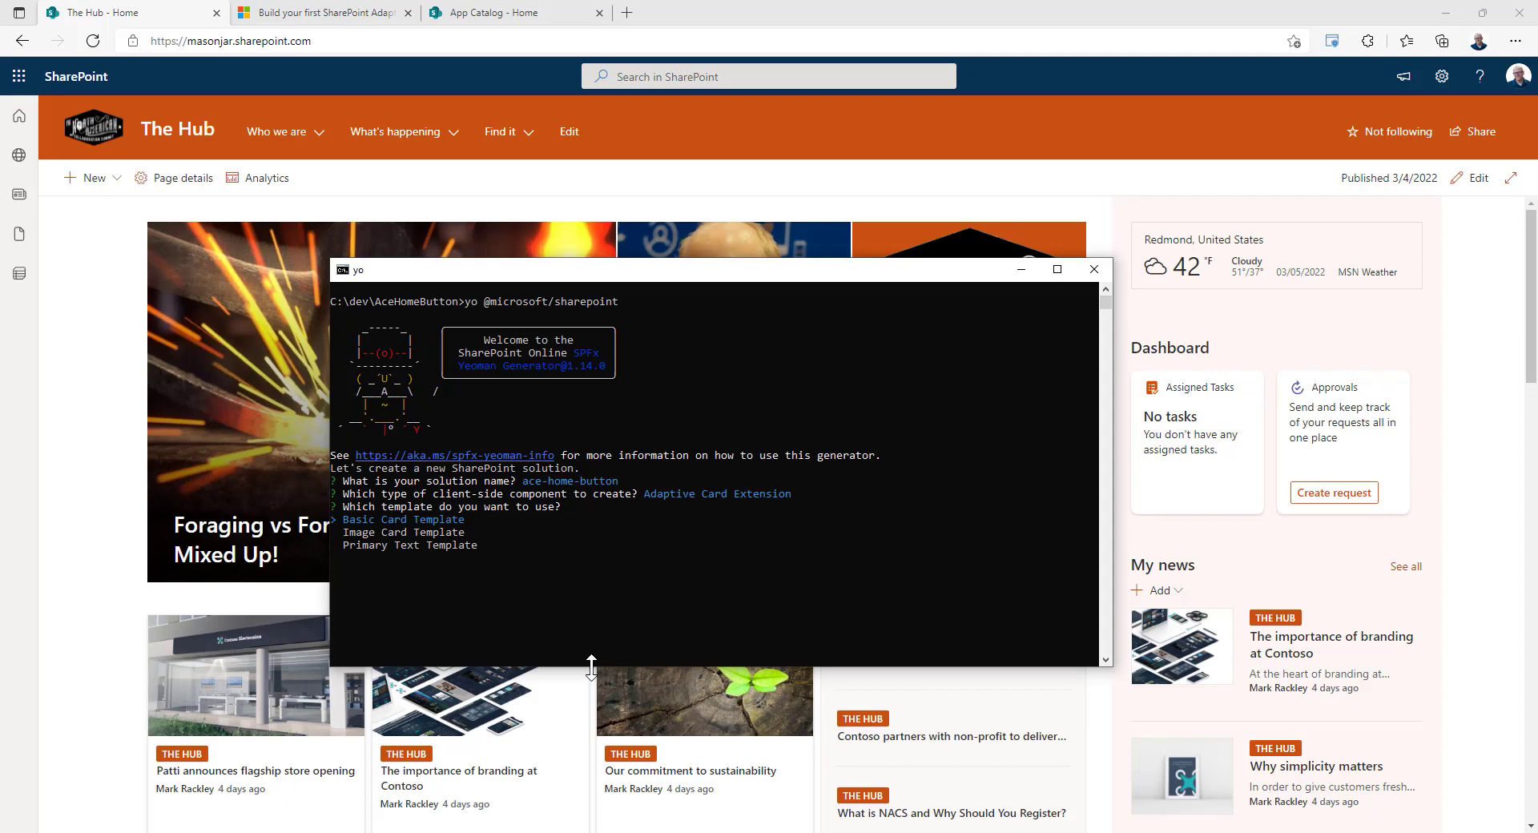
{"action": "key", "text": "Down"}
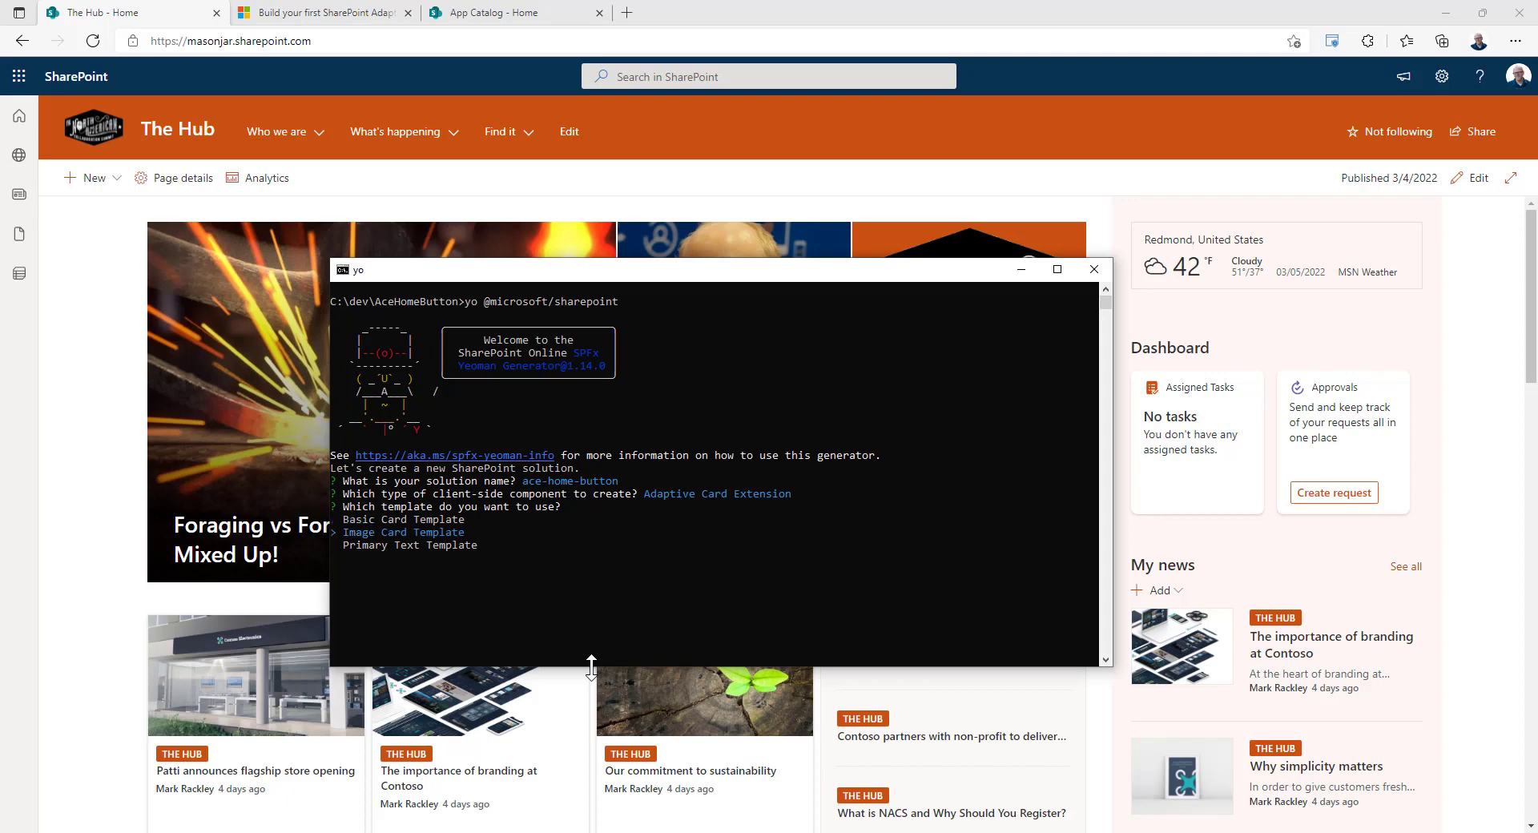
{"action": "key", "text": "down"}
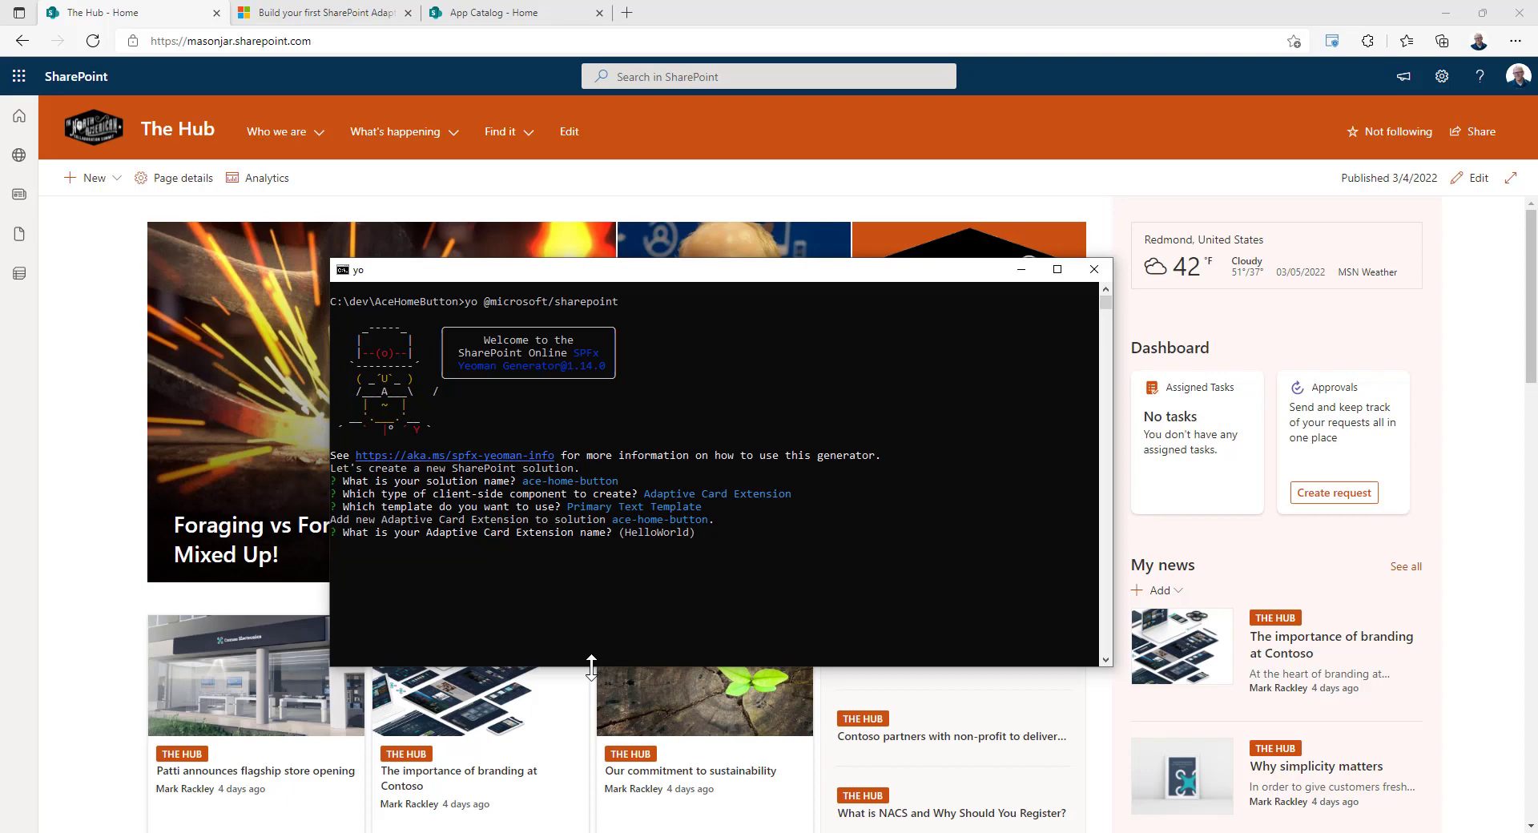
{"action": "type", "text": "Op"}
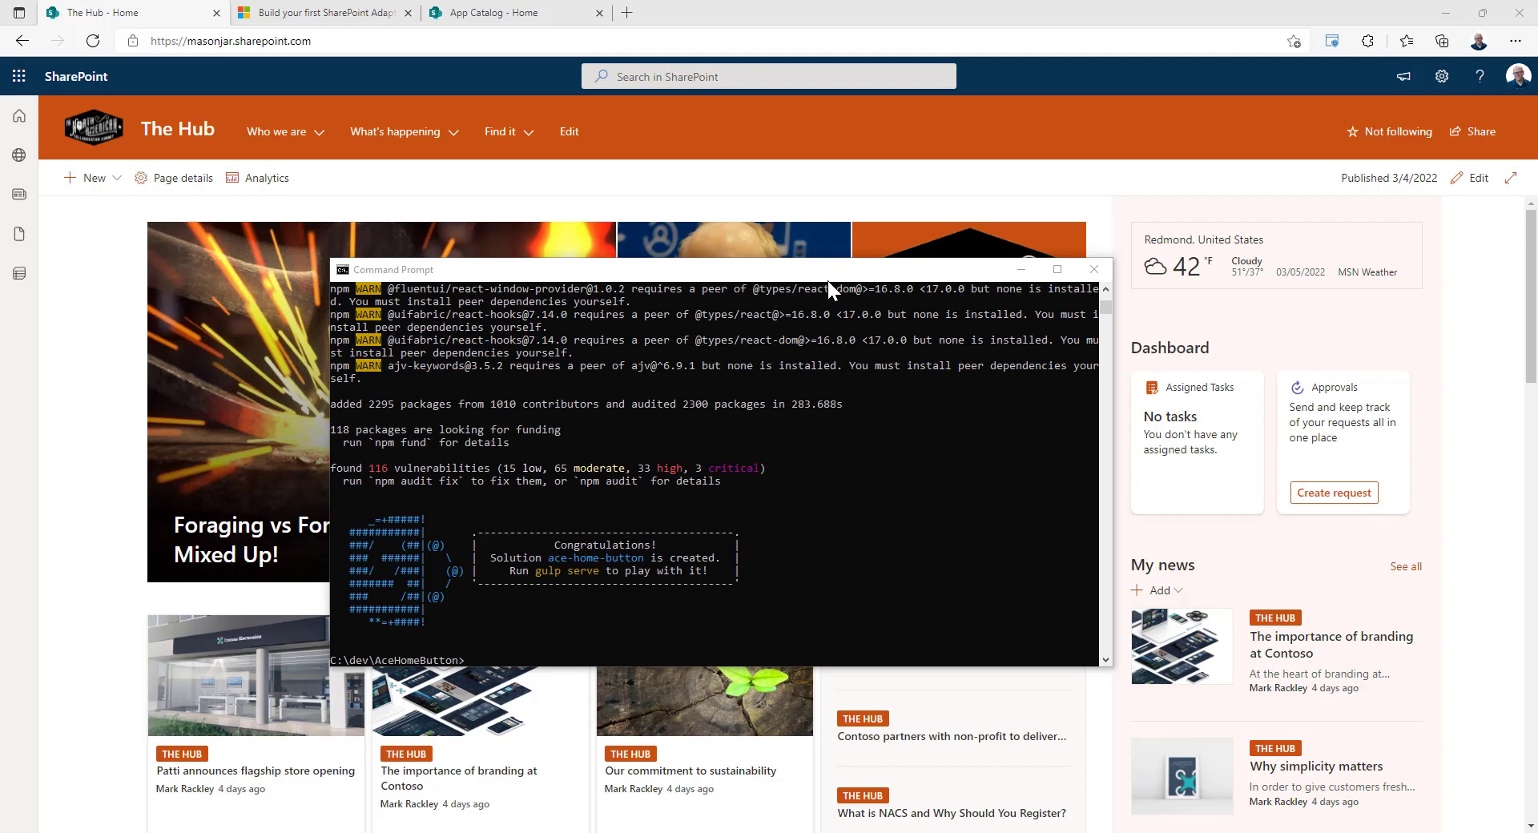
Step: Start the local dev server with gulp serve
{"action": "type", "text": "gulp serve"}
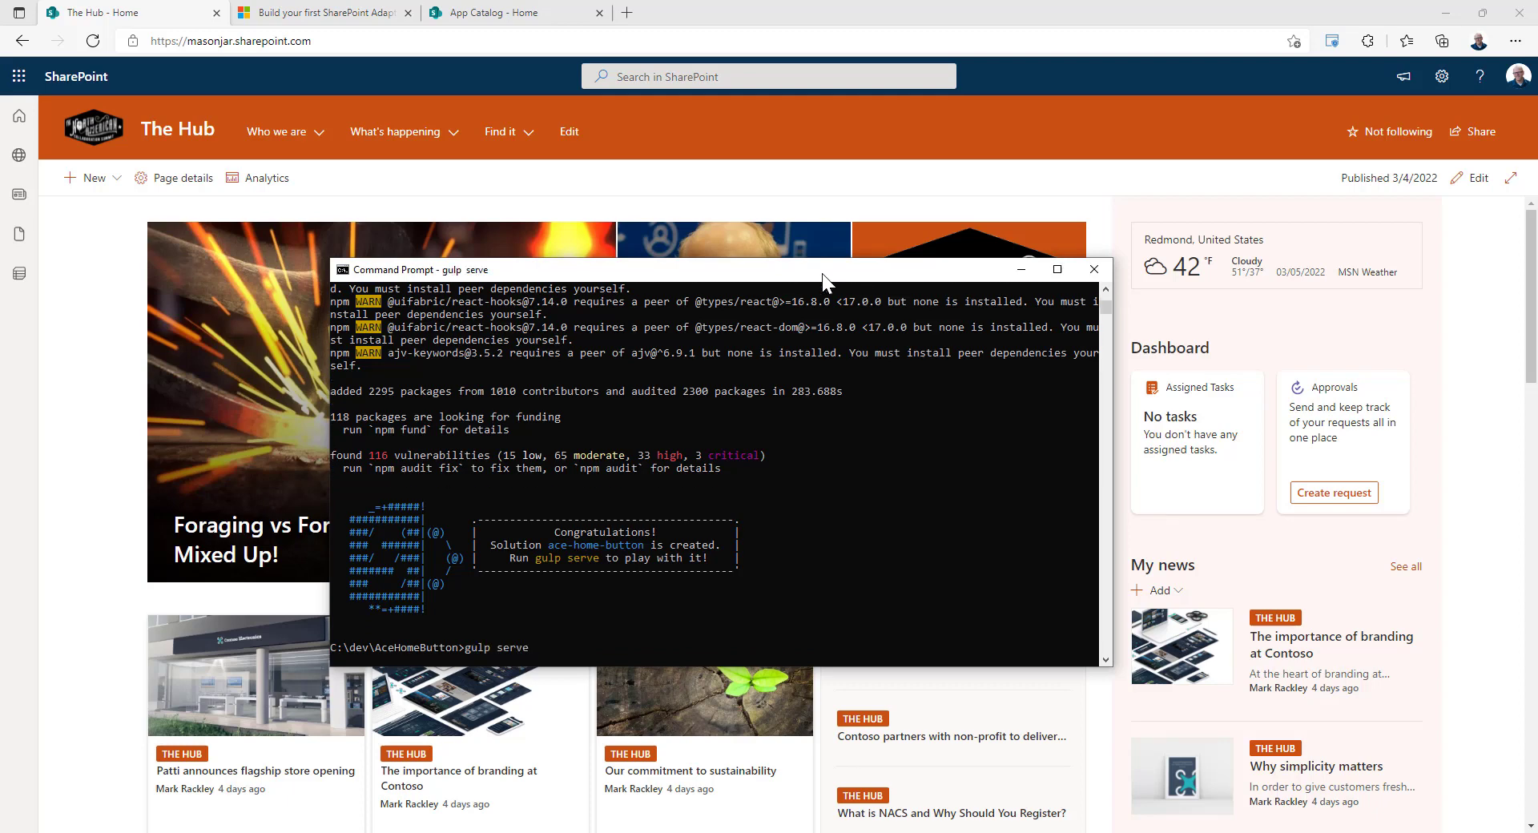
{"action": "mouse_move", "coordinate": [636, 21]}
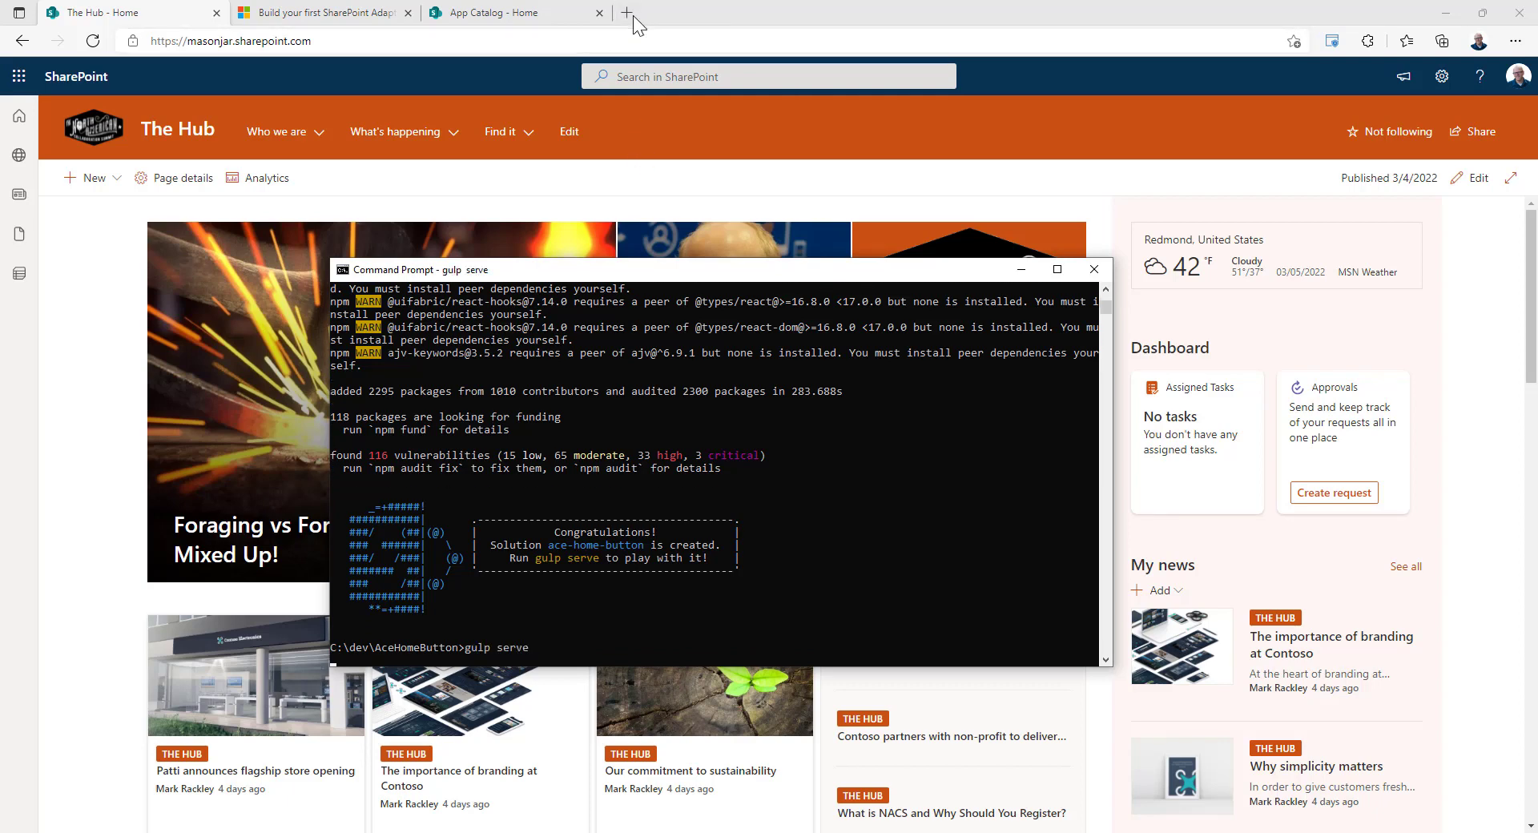
Step: Load the hosted workbench at masonjar.sharepoint.com in a new browser tab
{"action": "left_click", "coordinate": [627, 11]}
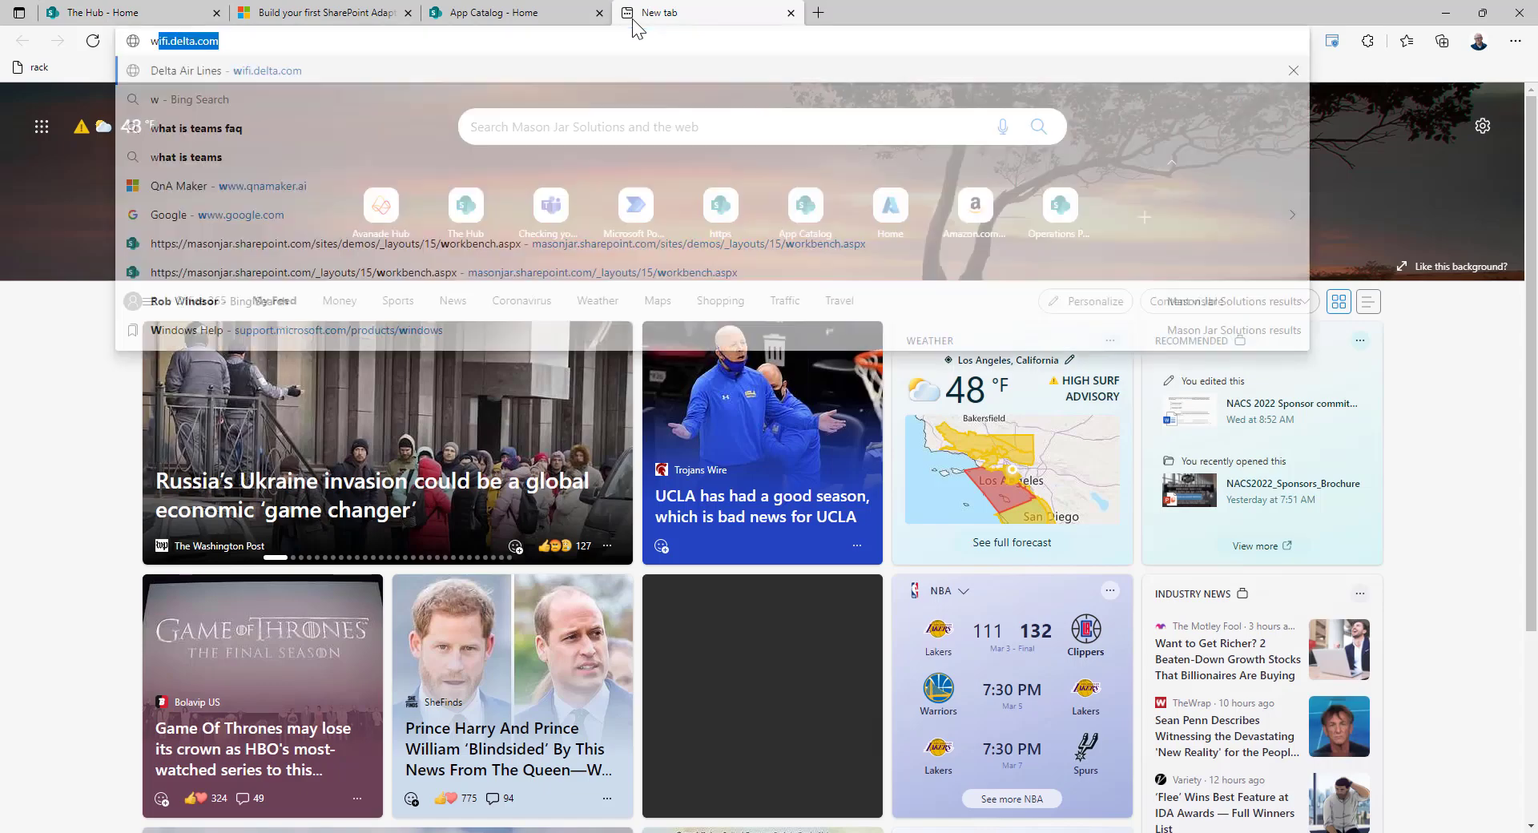
{"action": "type", "text": "masonjar.sharepoint.com/sites/demos/_layouts/15/workbench.aspx"}
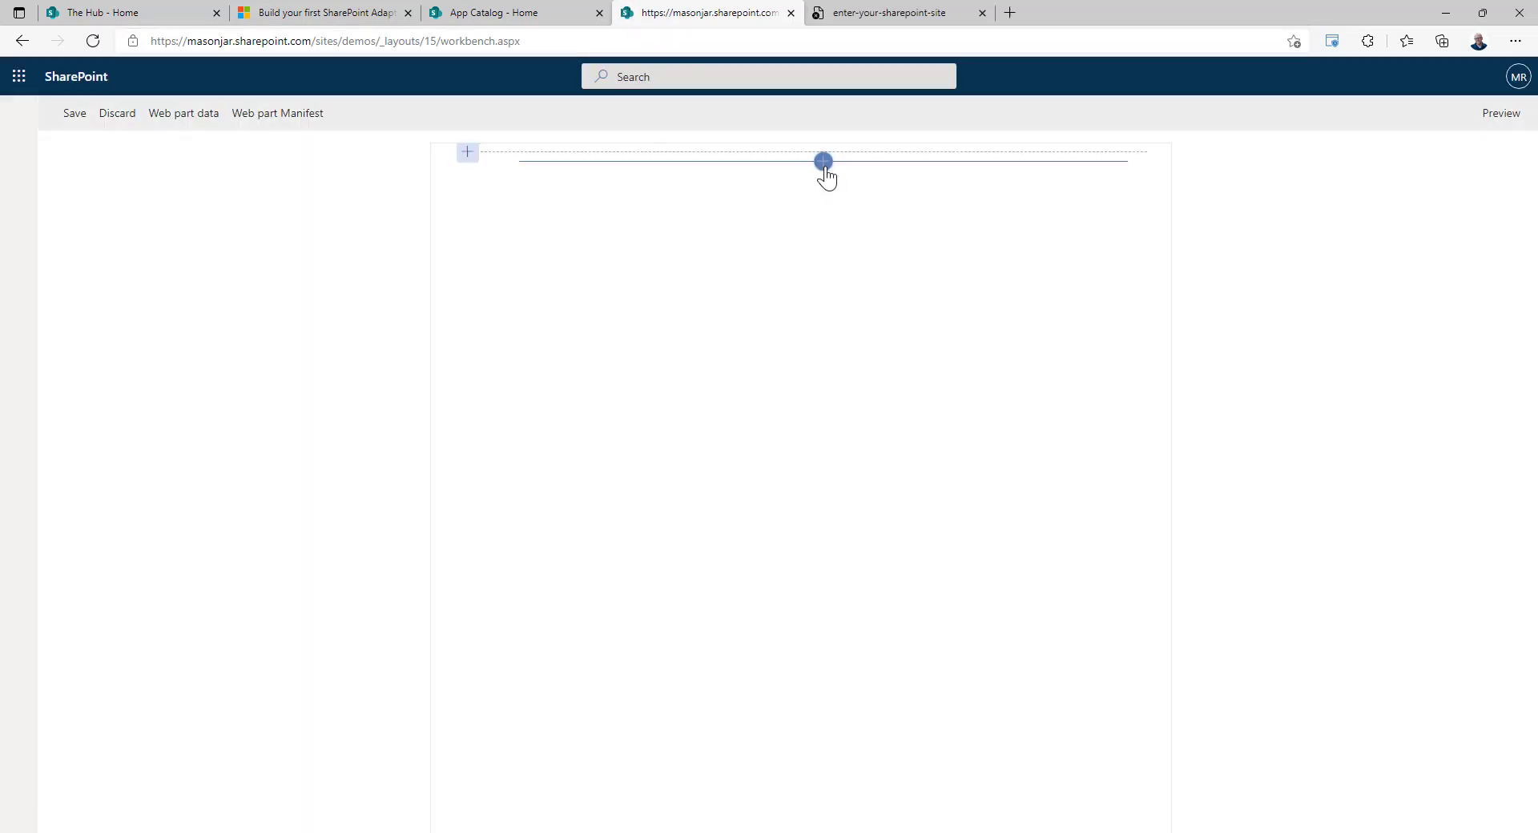
Step: Add the OpenHomeSite card to the workbench page, preview its quick view, then resume editing
{"action": "left_click", "coordinate": [824, 160]}
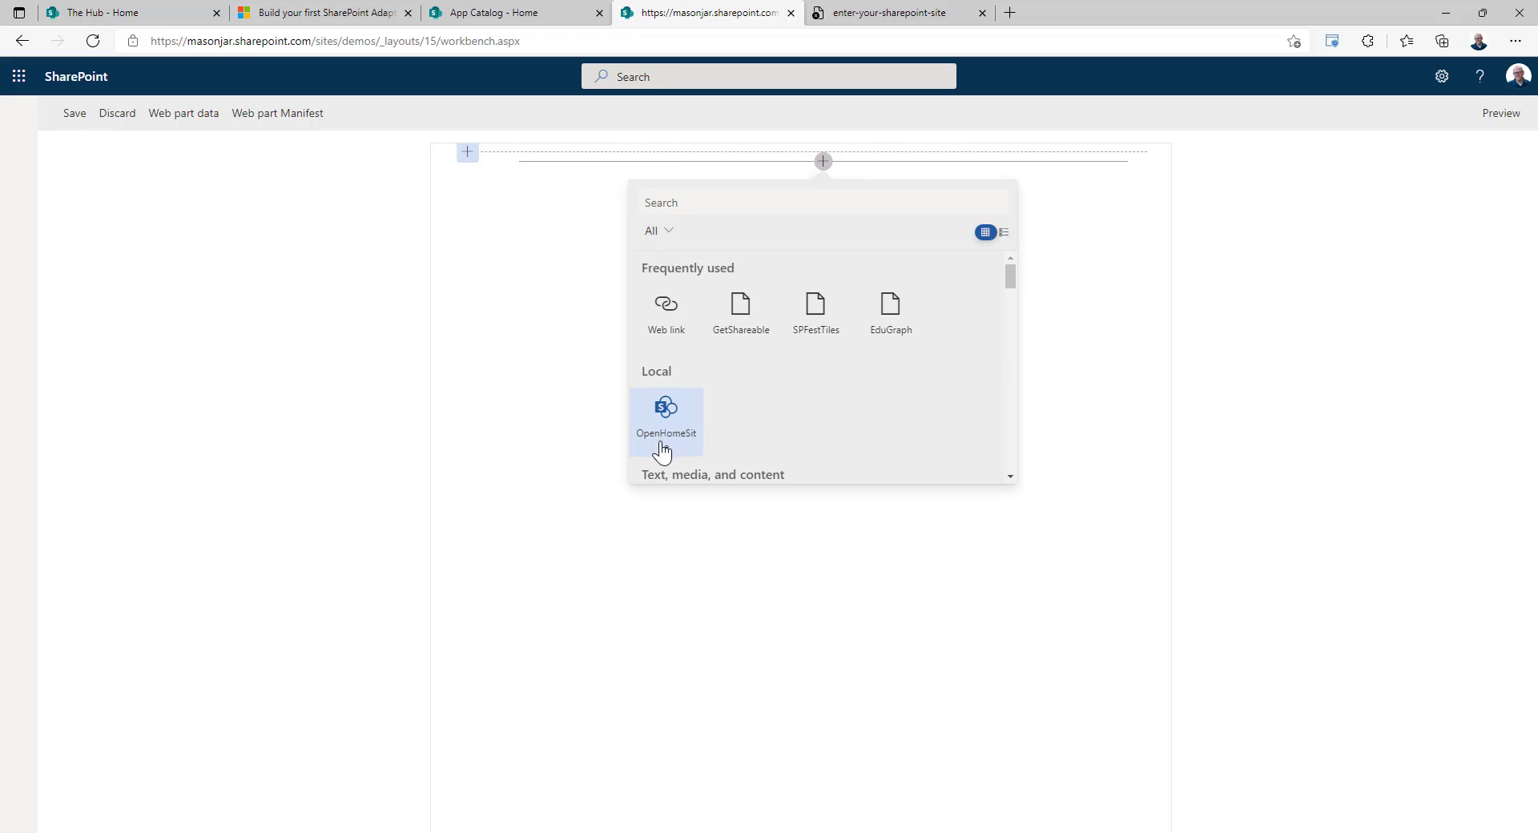
{"action": "left_click", "coordinate": [666, 420]}
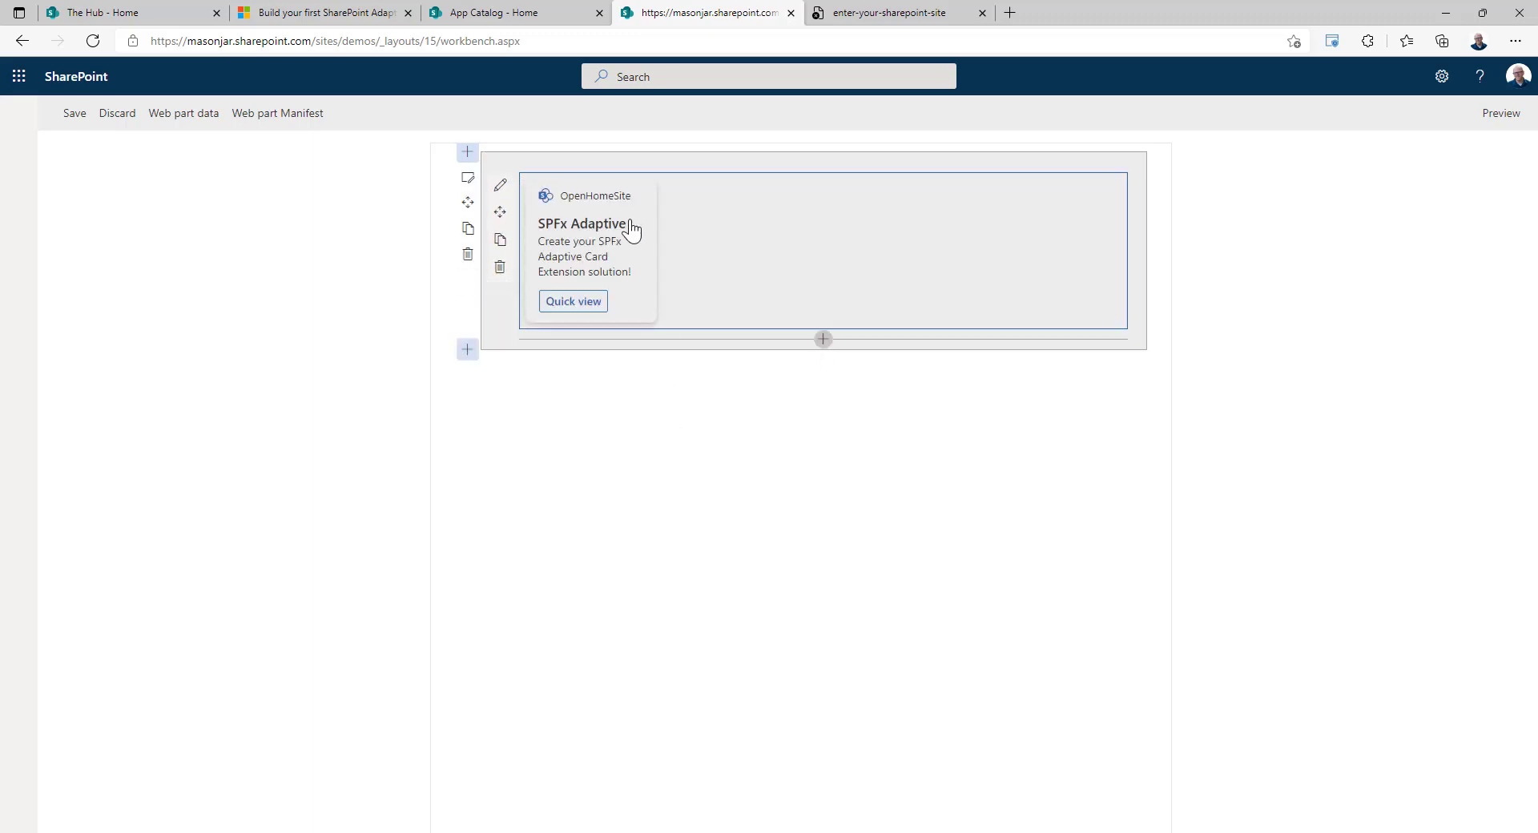
{"action": "mouse_move", "coordinate": [587, 207]}
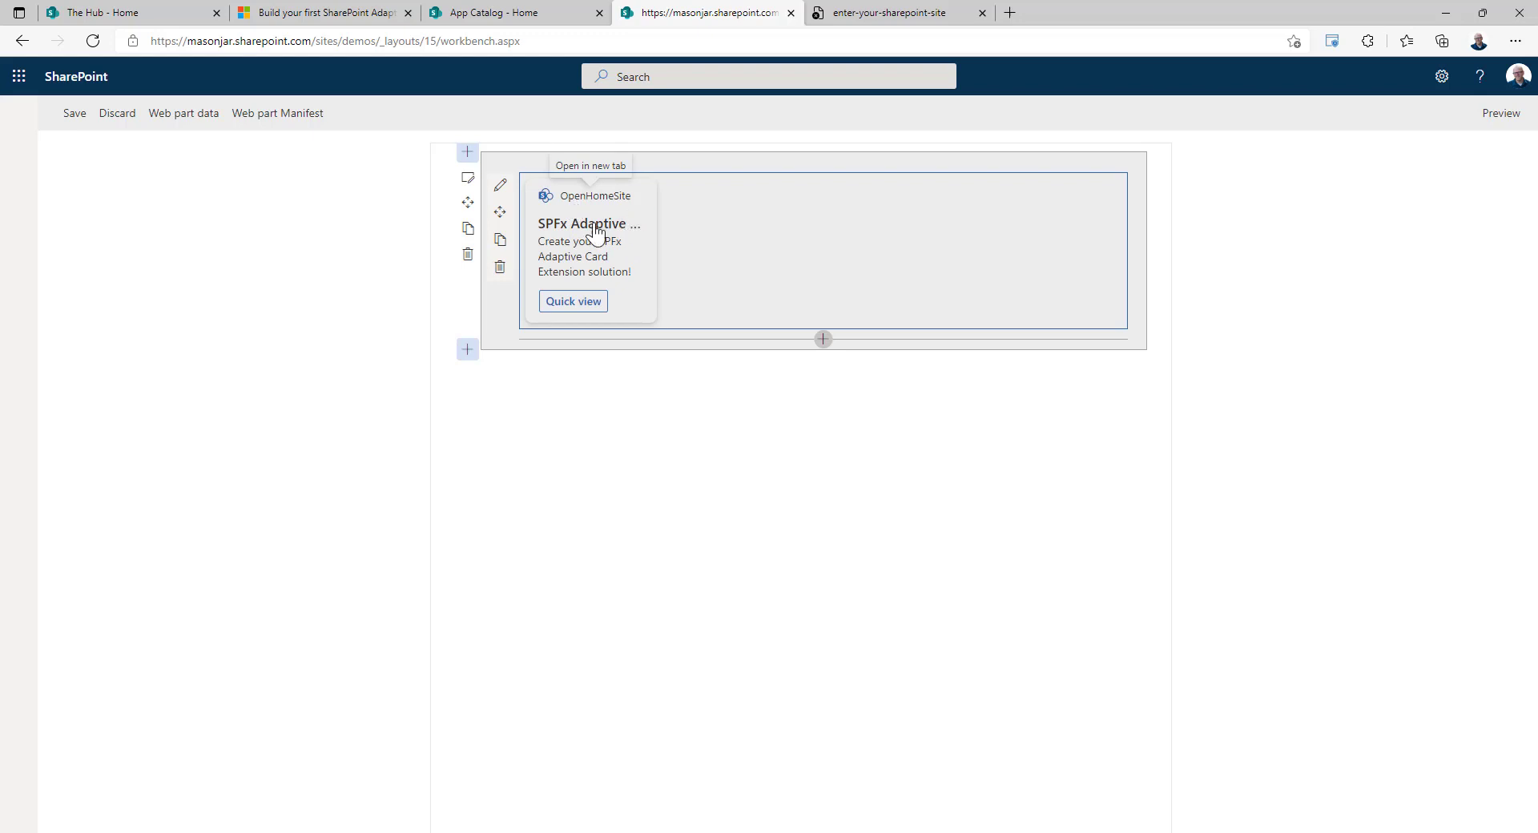
{"action": "mouse_move", "coordinate": [589, 260]}
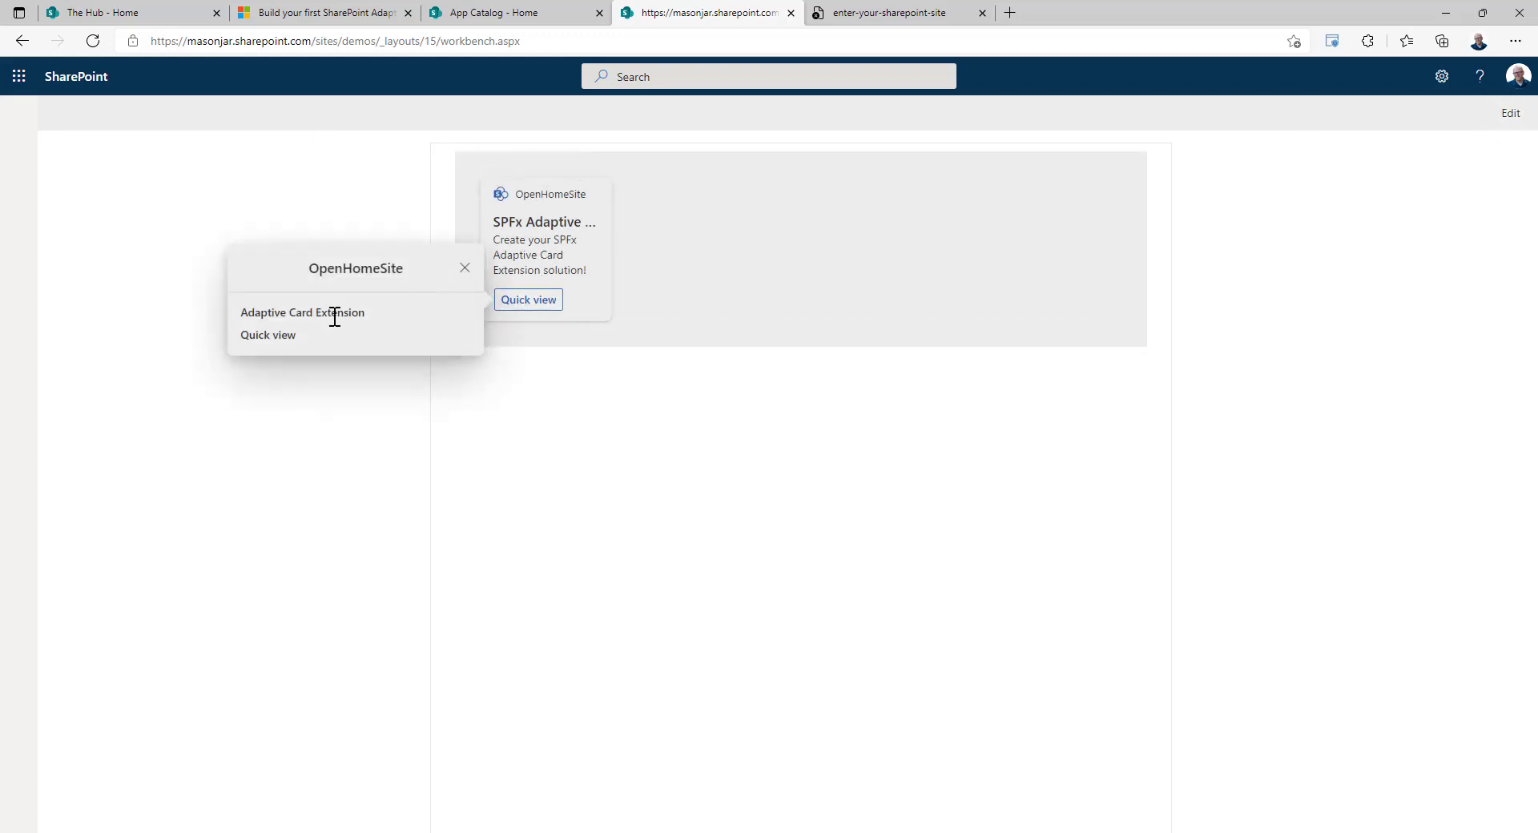
{"action": "left_click", "coordinate": [464, 268]}
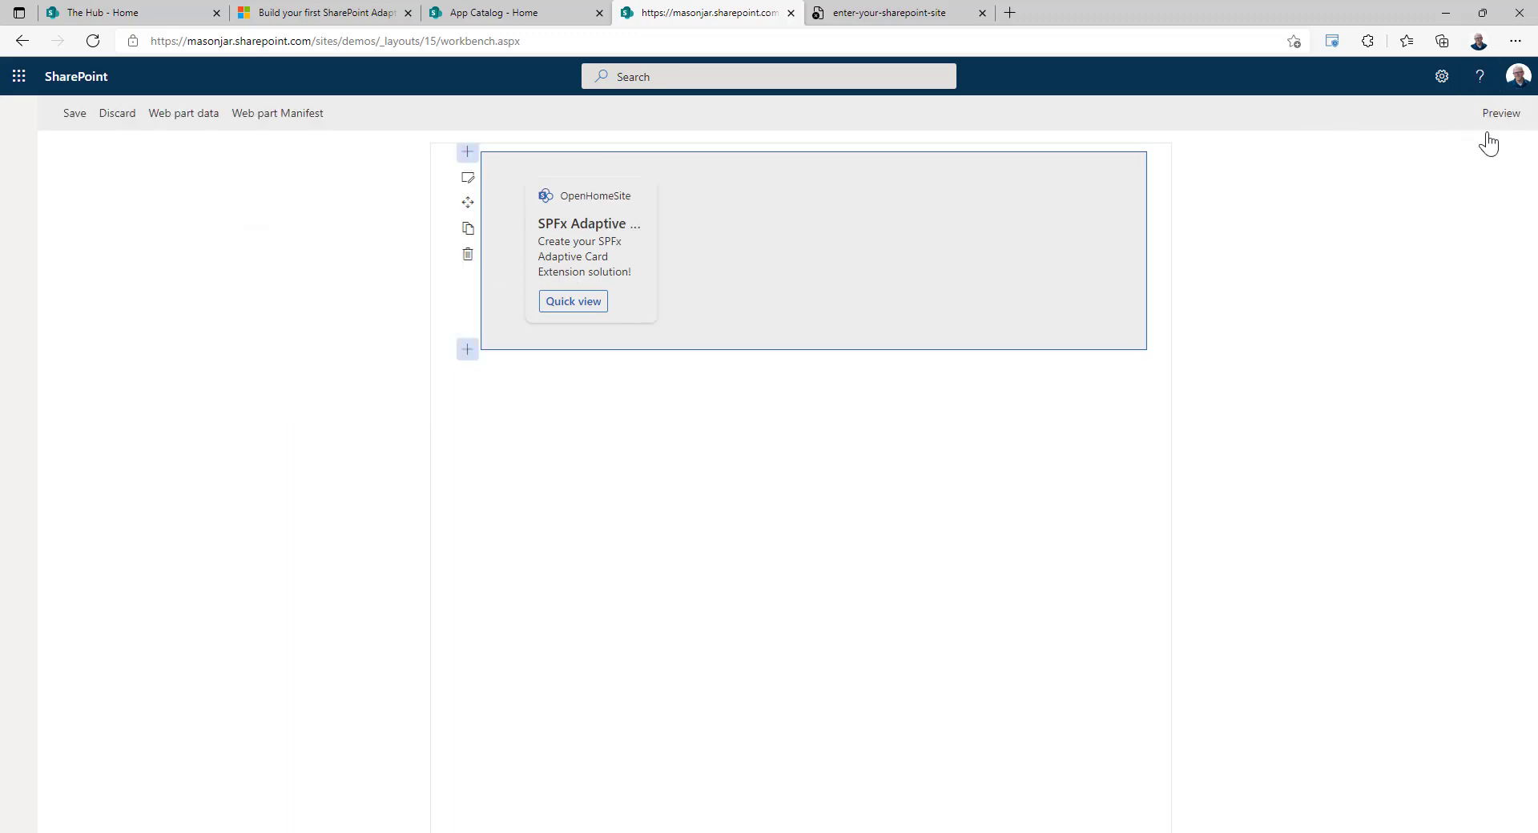
{"action": "mouse_move", "coordinate": [633, 800]}
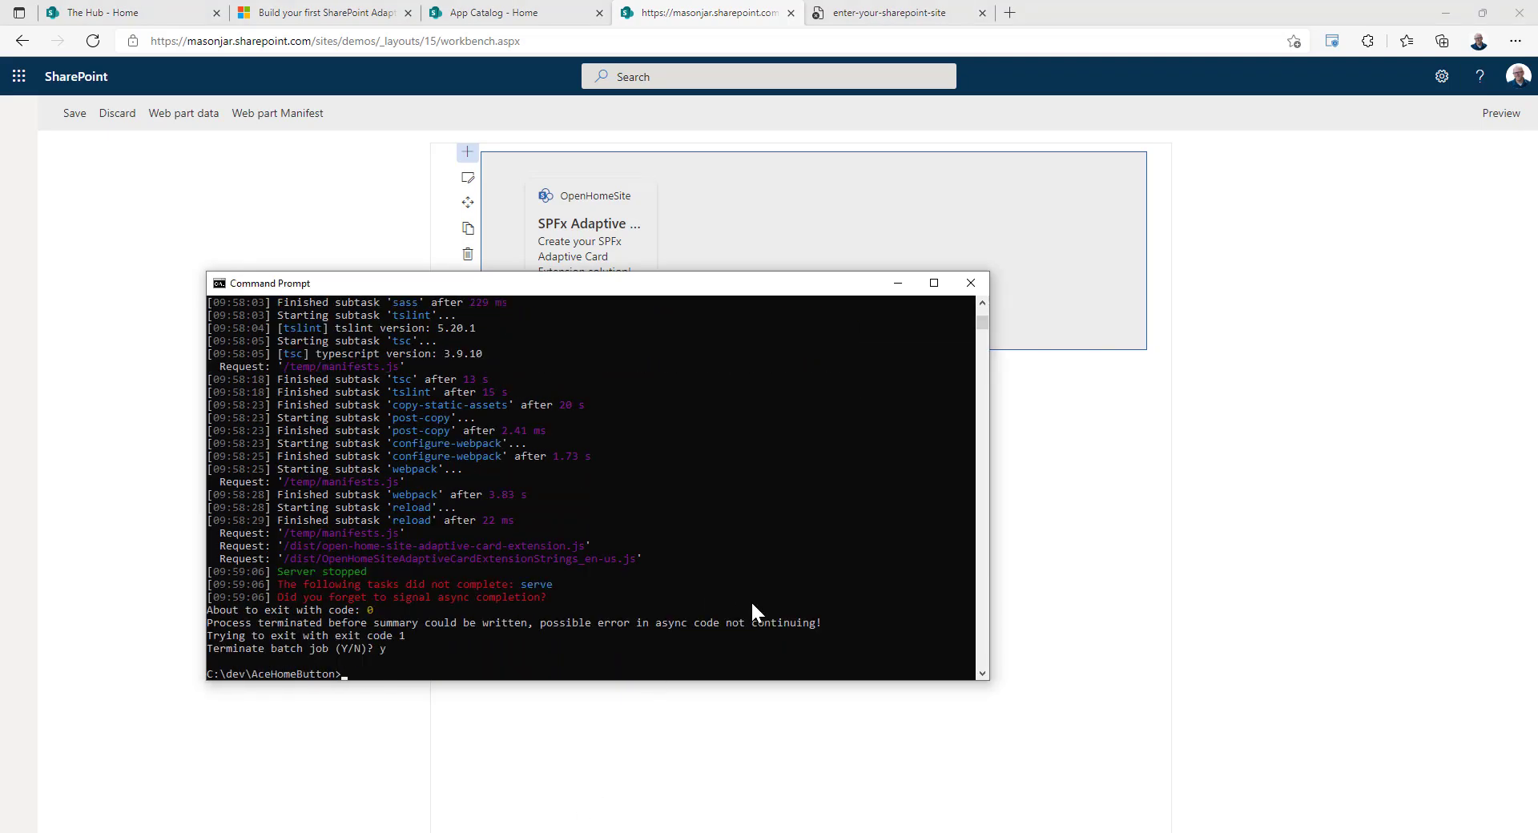
Step: Launch the project in VS Code with code . and show OpenHomeSiteAdaptiveCardExtension.ts and the cardView folder
{"action": "type", "text": "code ."}
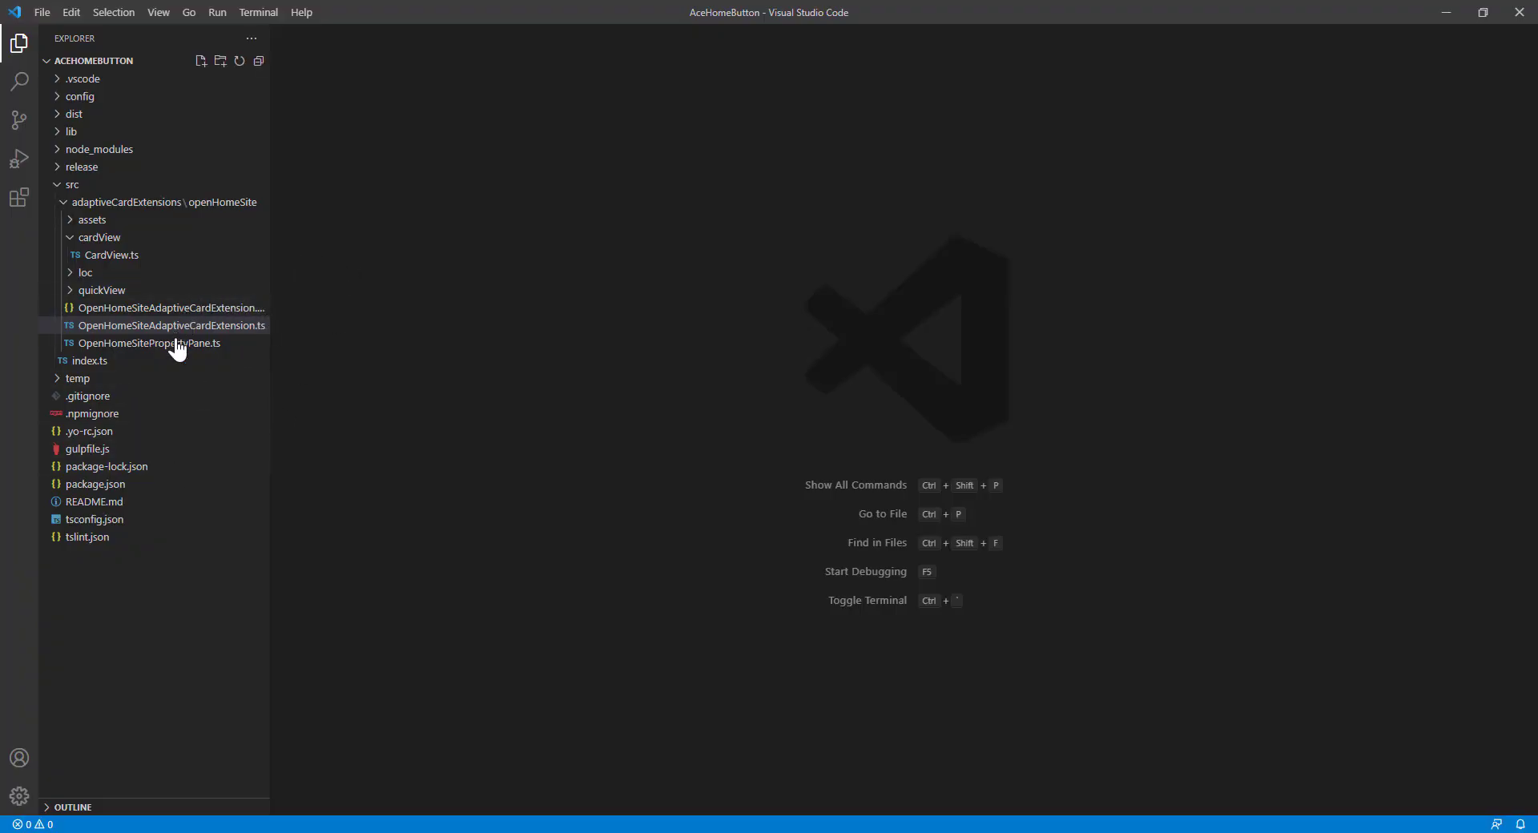
{"action": "left_click", "coordinate": [170, 326]}
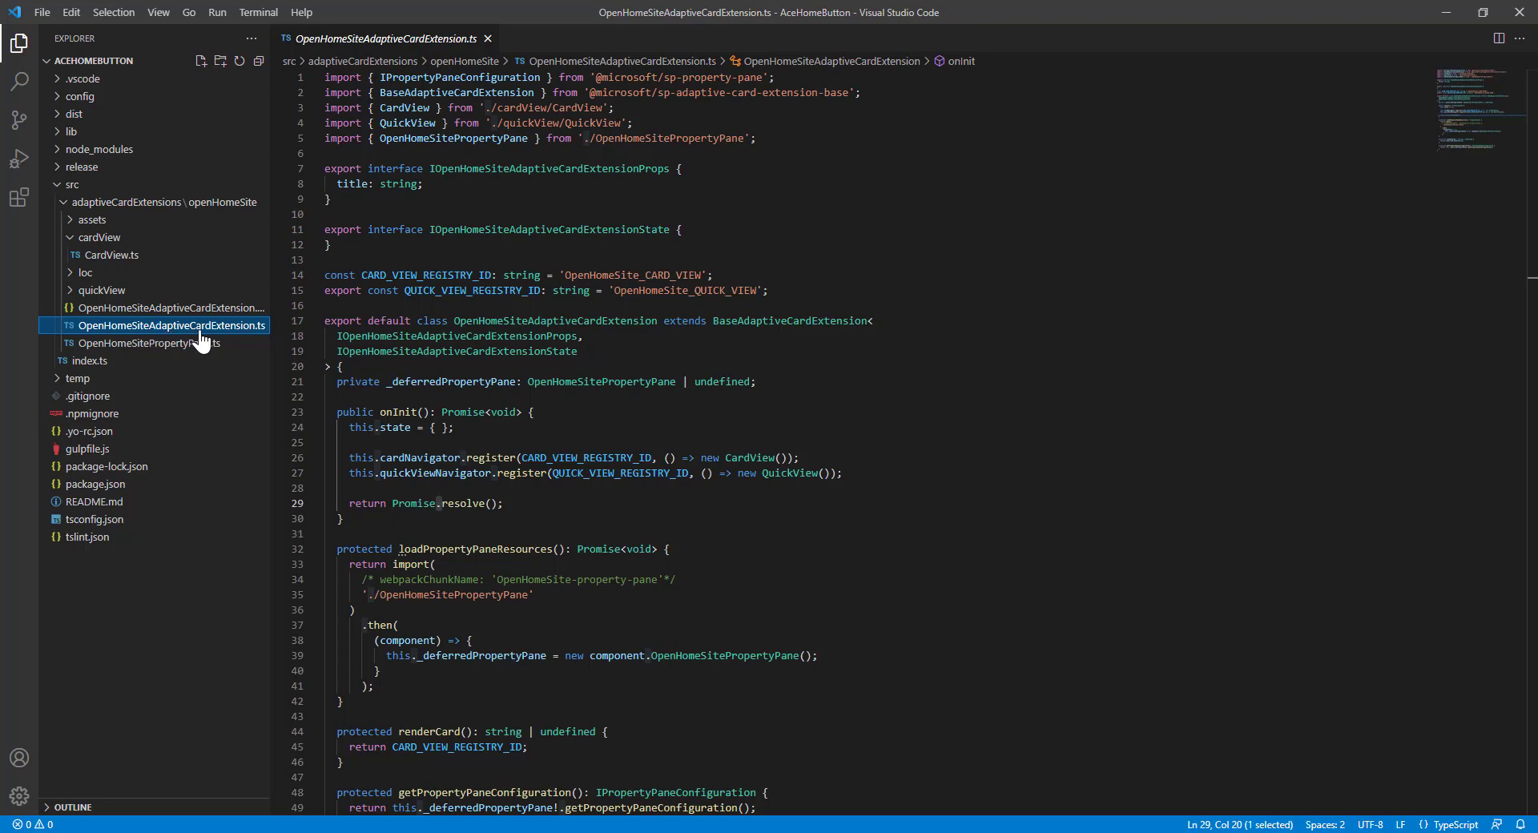
{"action": "mouse_move", "coordinate": [537, 401]}
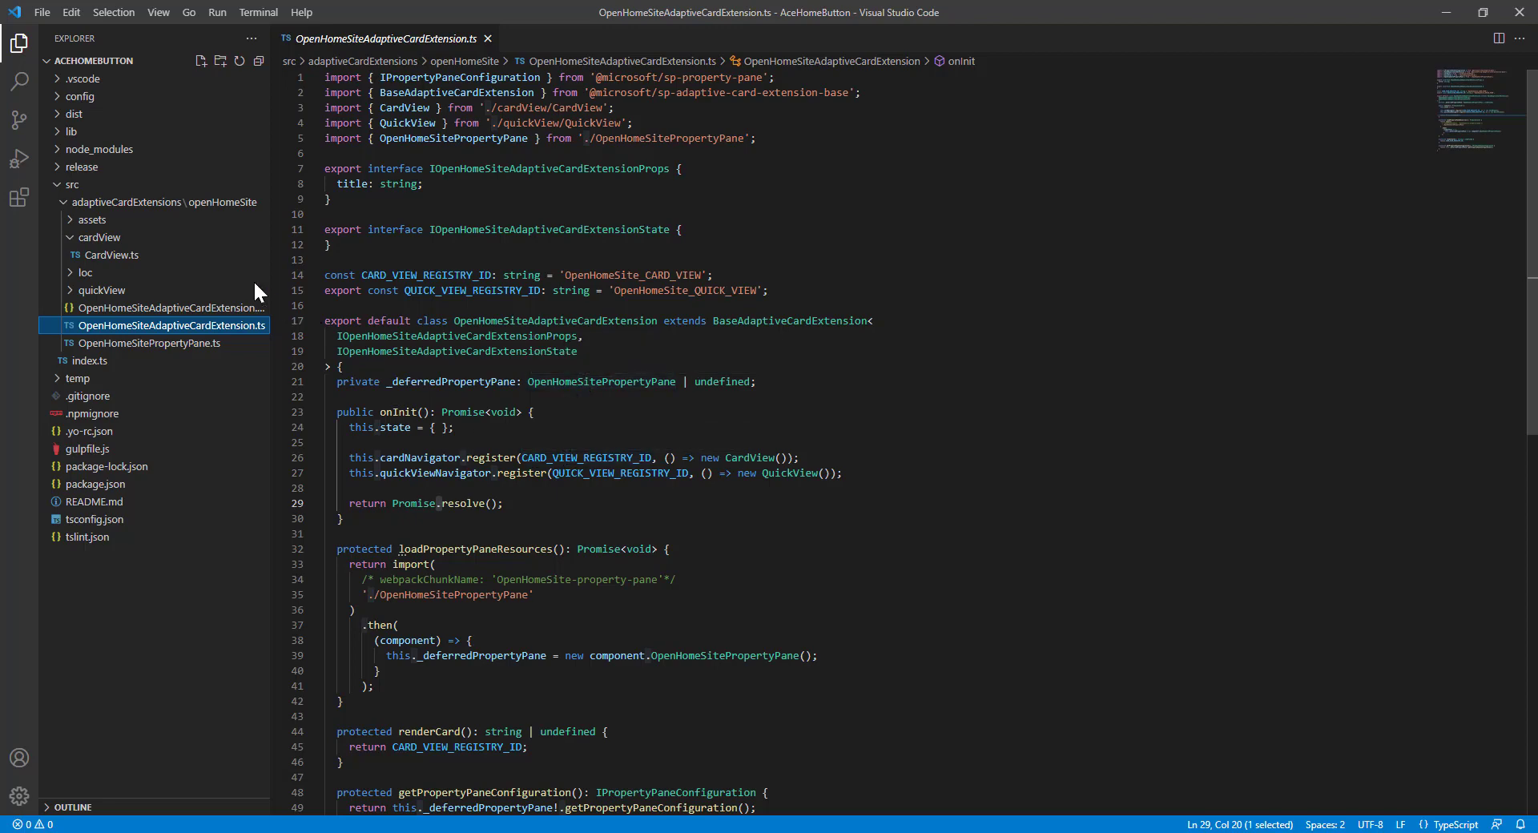
{"action": "left_click", "coordinate": [99, 237]}
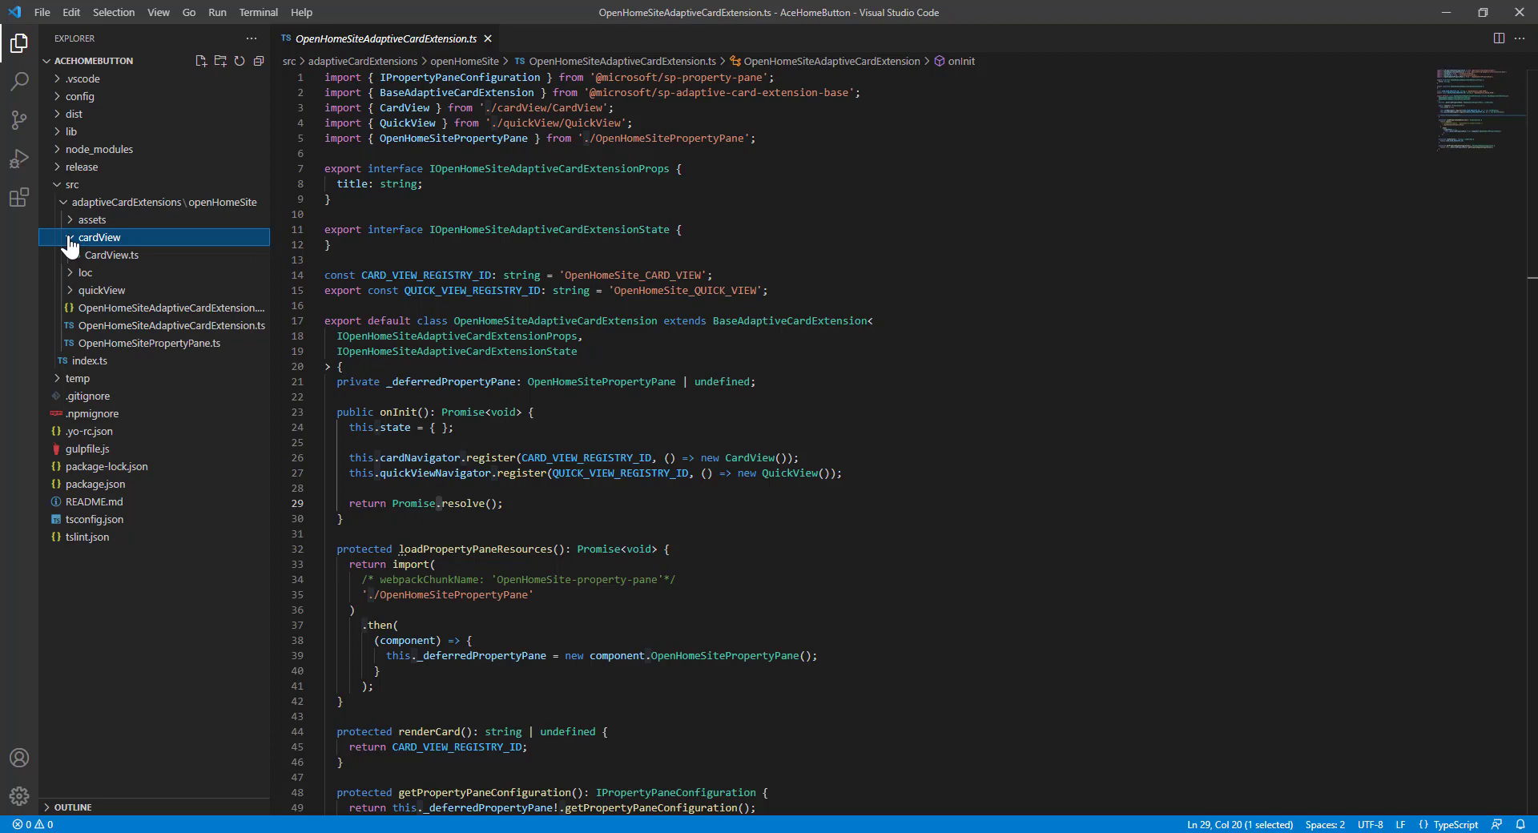
Step: Review CardView.ts, highlighting the title property in the card data getter
{"action": "double_click", "coordinate": [113, 254]}
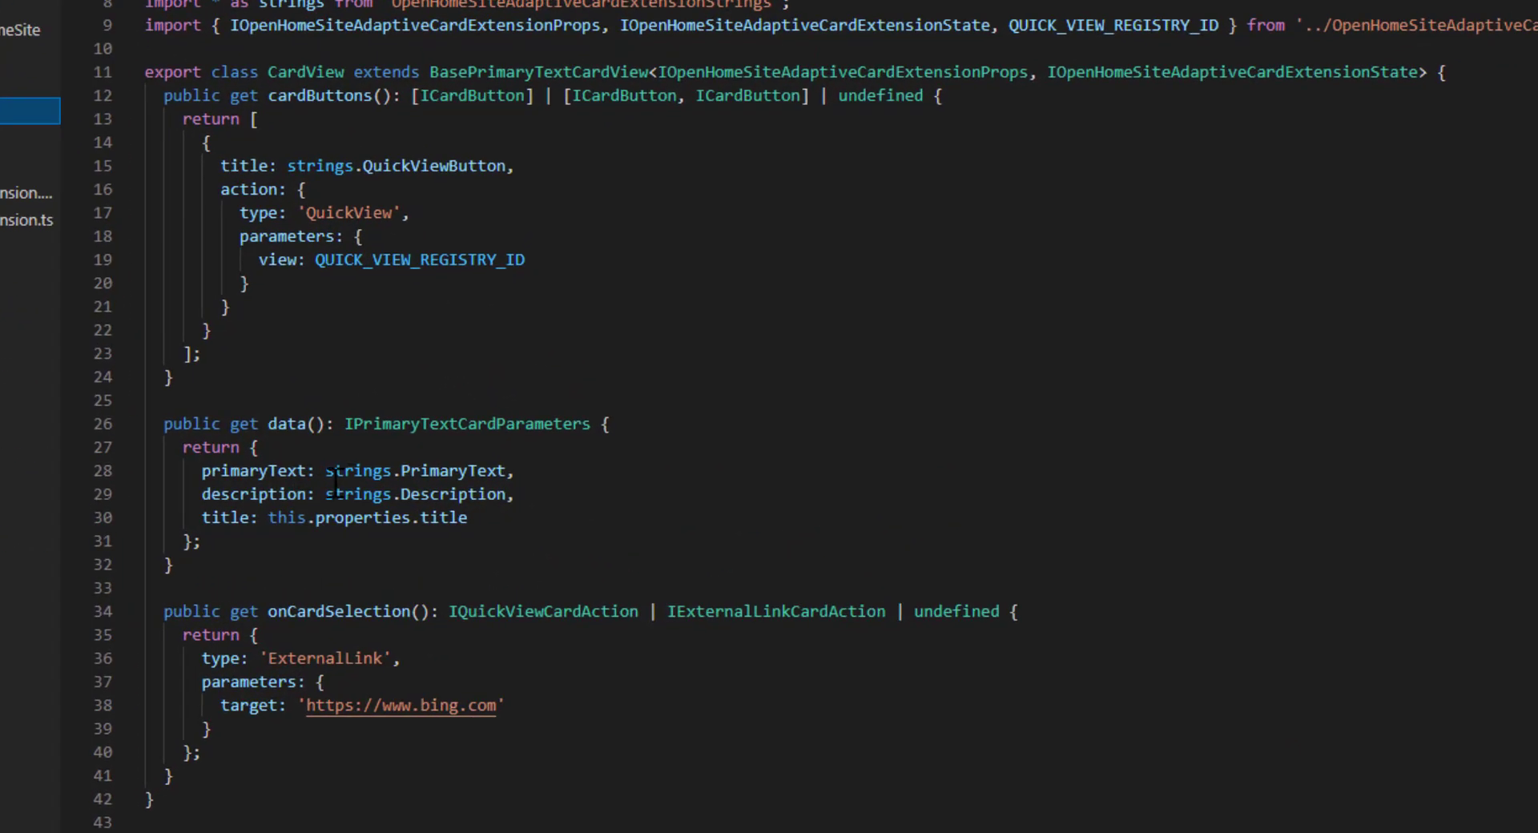
{"action": "double_click", "coordinate": [253, 493]}
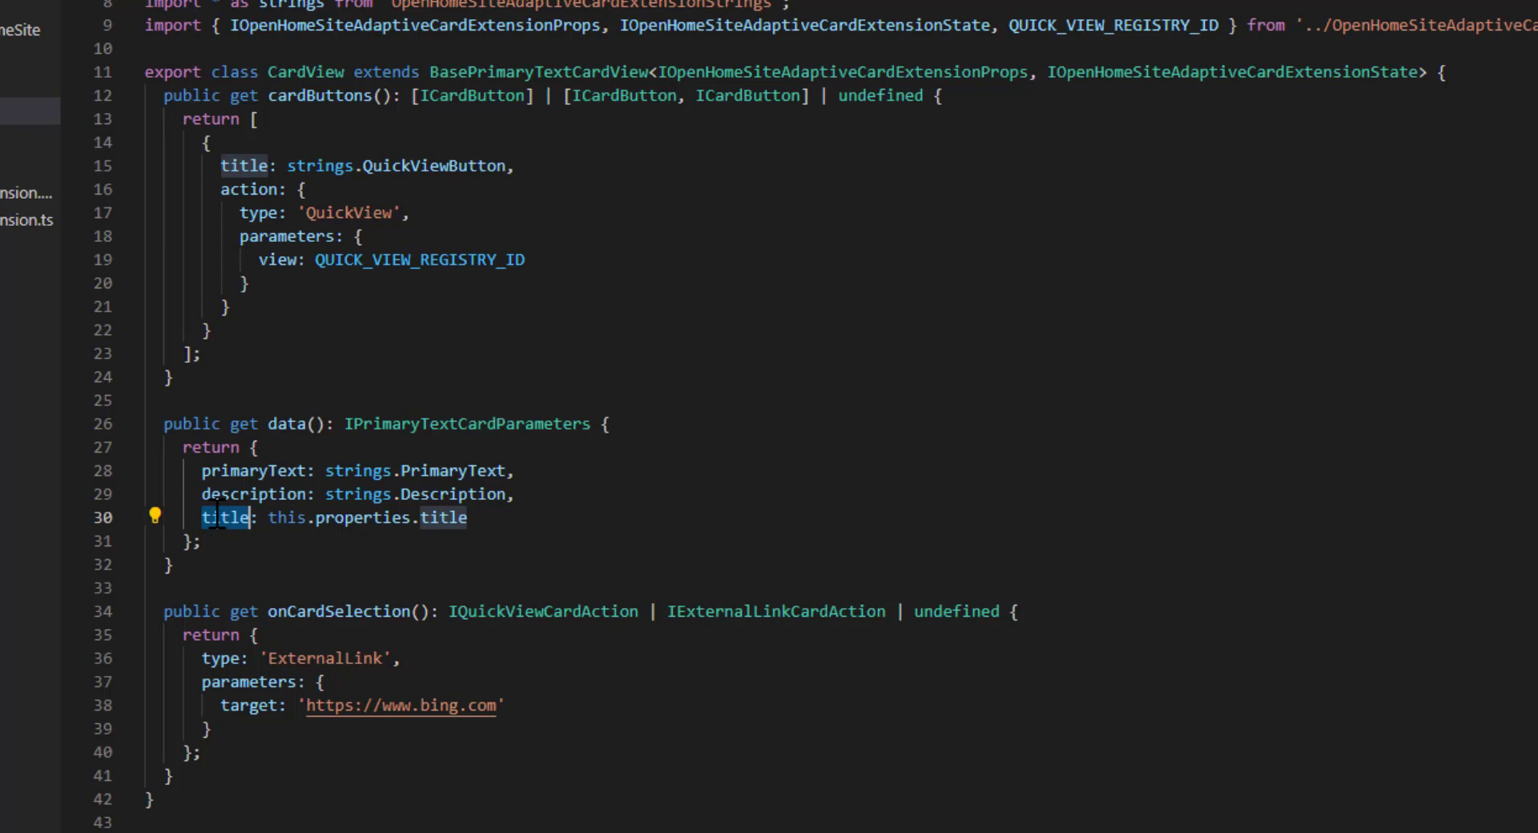
{"action": "mouse_move", "coordinate": [223, 518]}
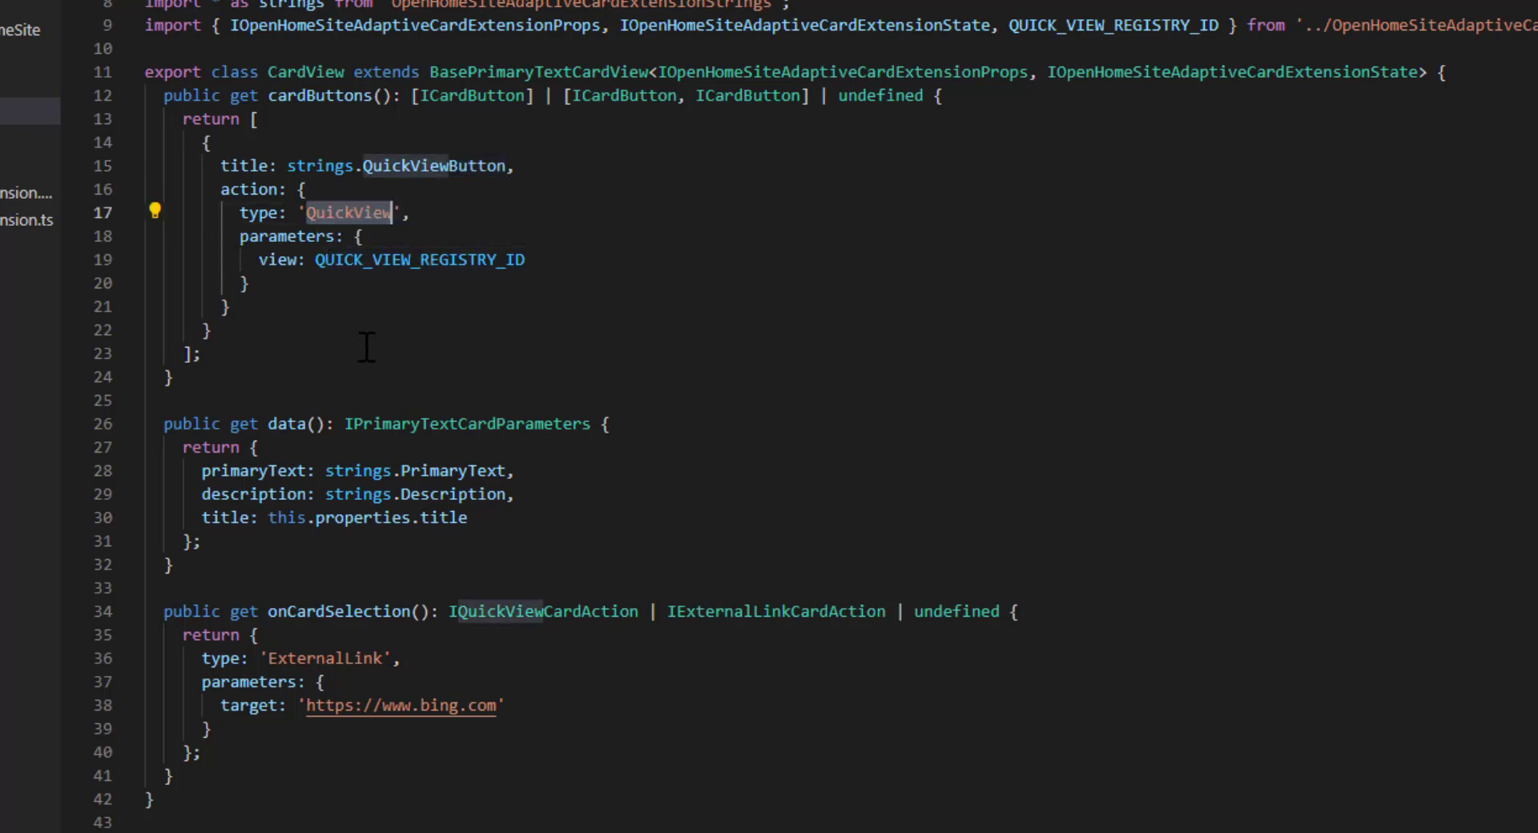
{"action": "mouse_move", "coordinate": [466, 279]}
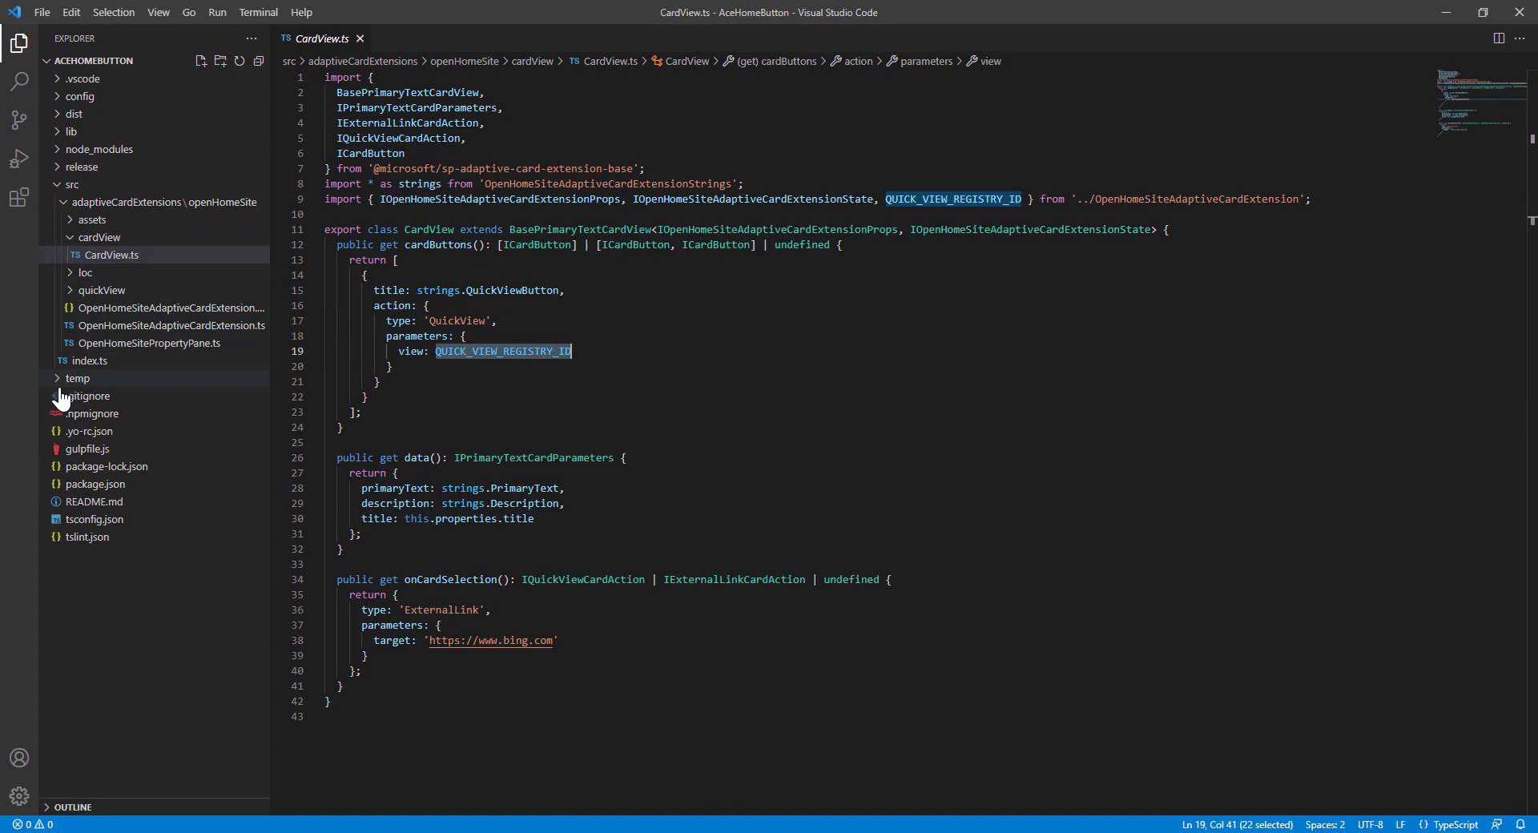
Step: Expand quickView > template to see QuickViewTemplate.json, then return to OpenHomeSiteAdaptiveCardExtension.ts
{"action": "left_click", "coordinate": [102, 308]}
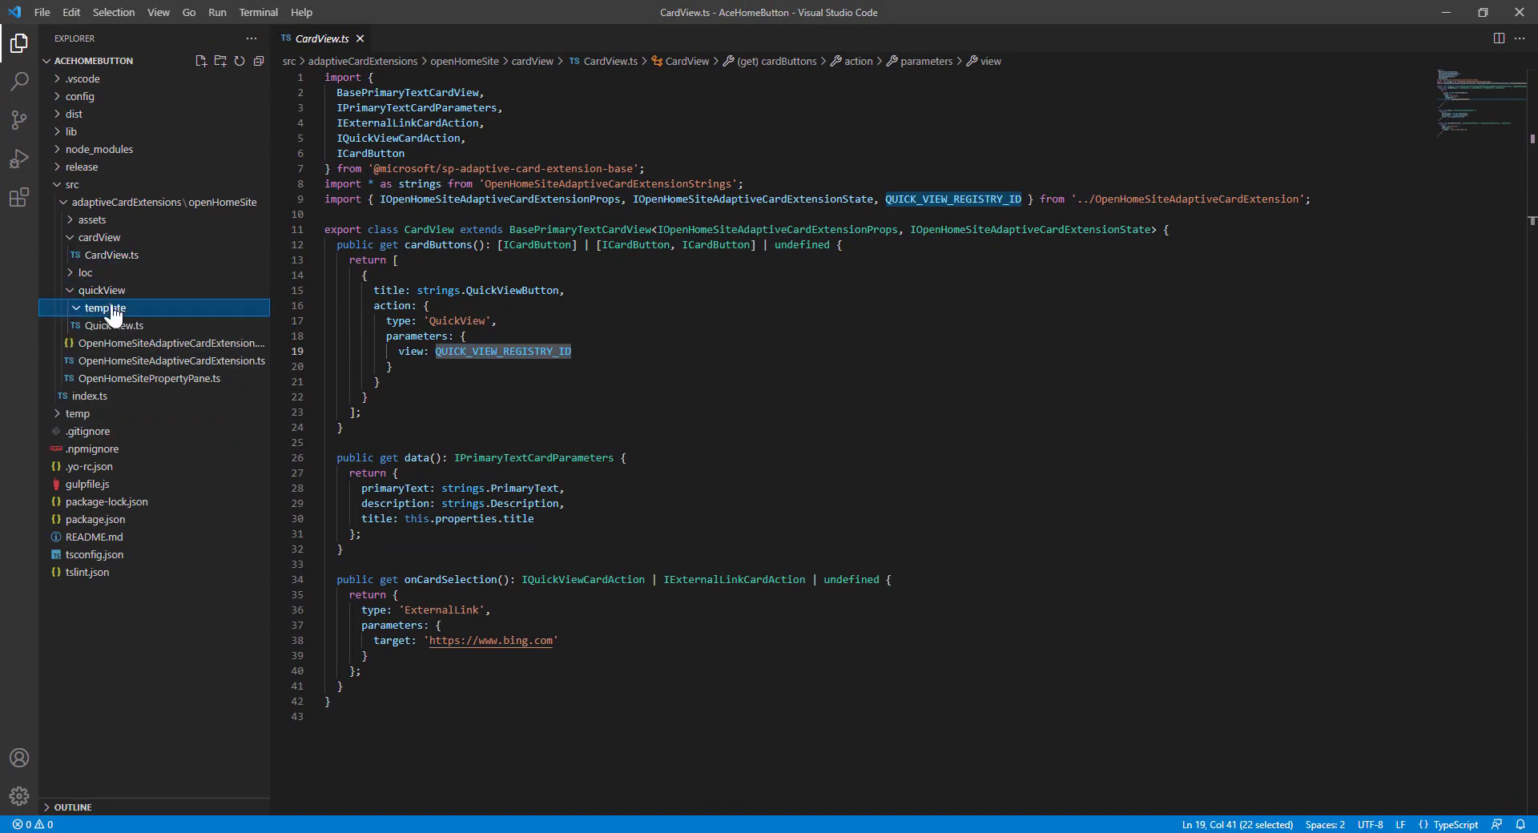
{"action": "left_click", "coordinate": [147, 325]}
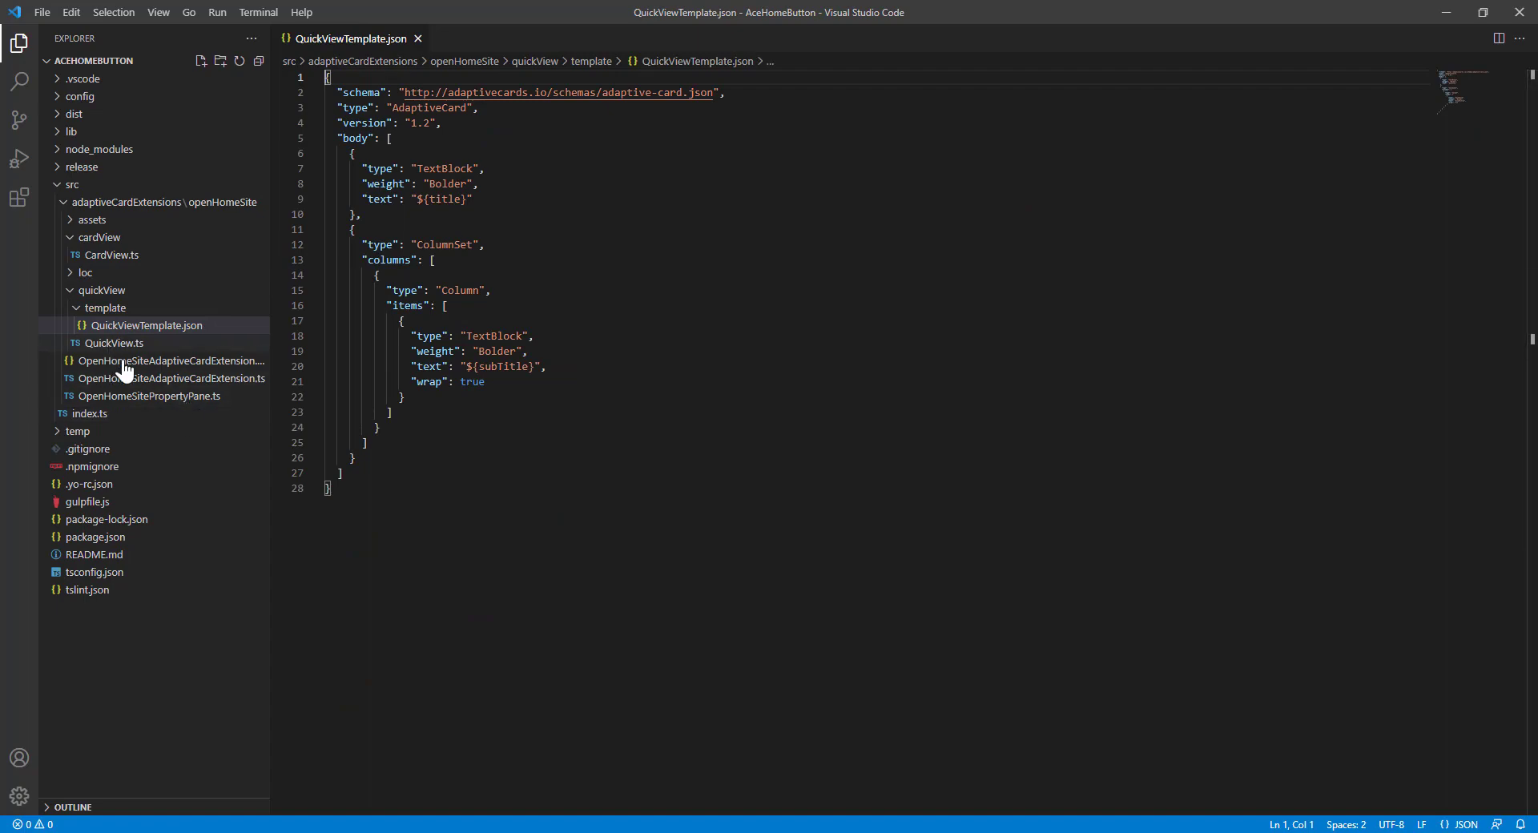
{"action": "left_click", "coordinate": [170, 378]}
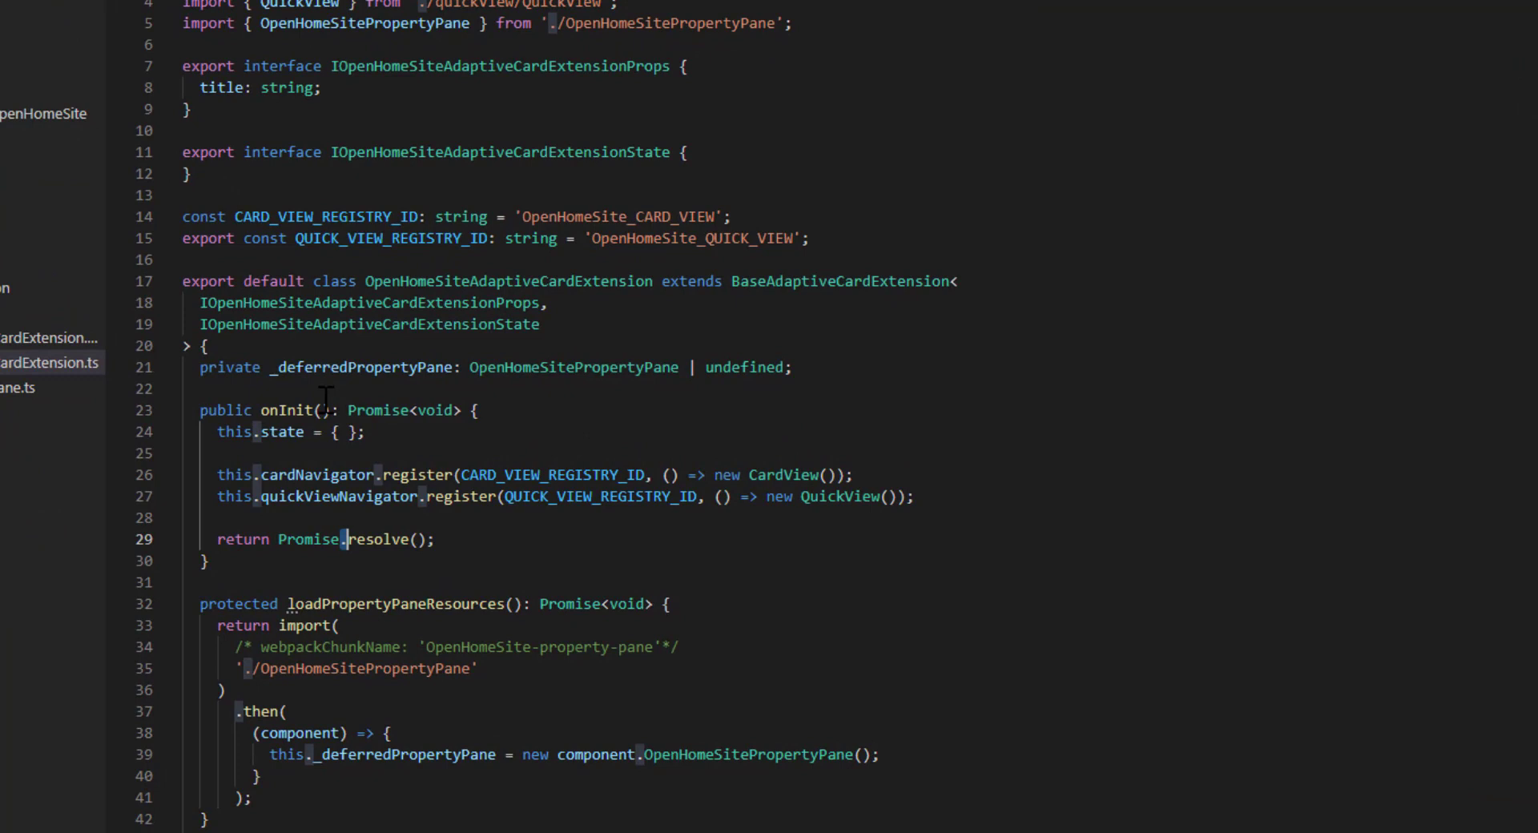
{"action": "mouse_move", "coordinate": [711, 152]}
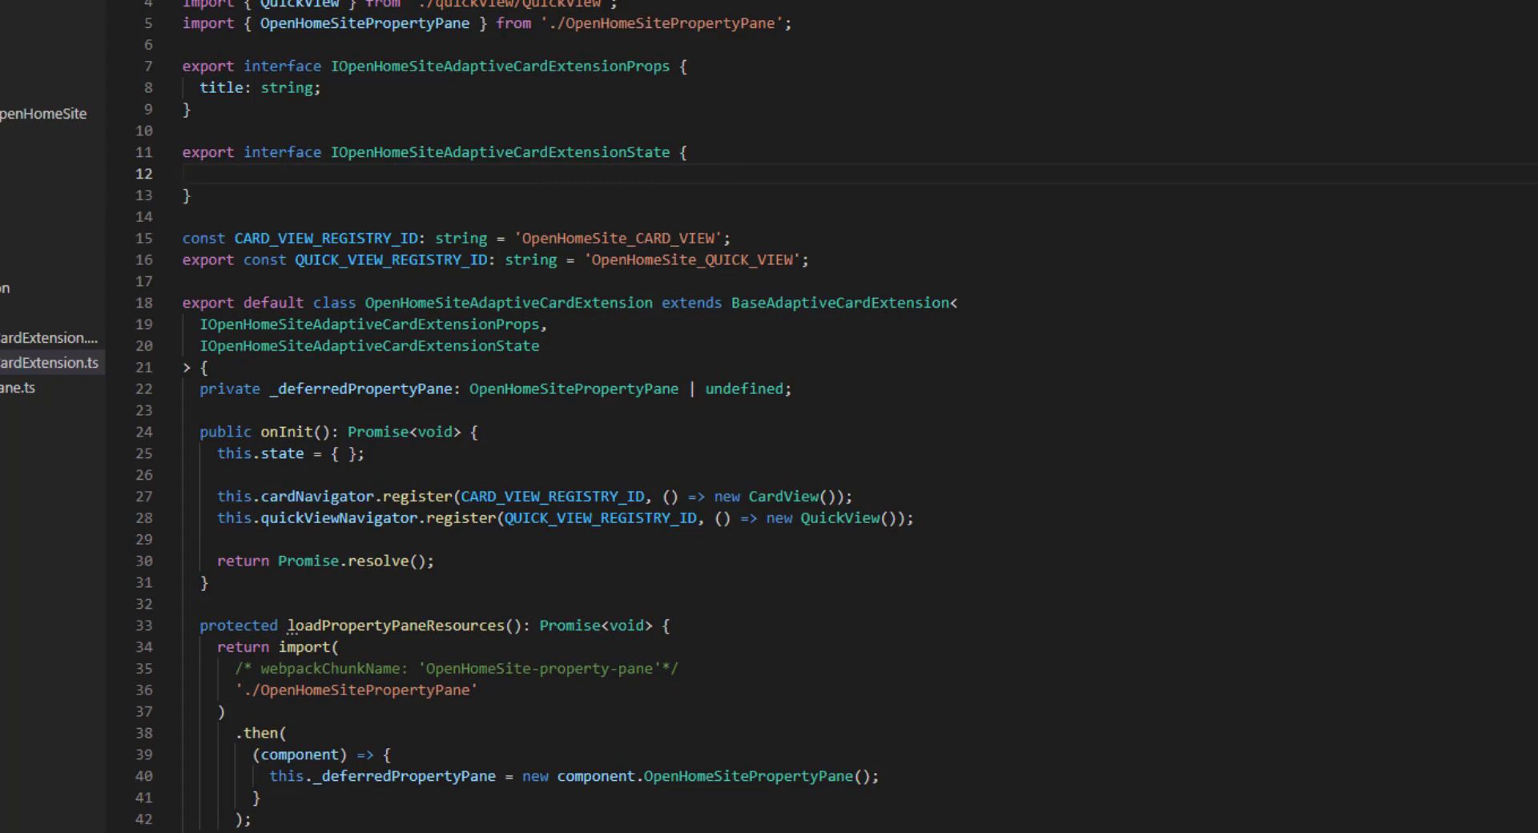
Step: Declare primaryText, description, url and buttonText state fields and initialise them in onInit with "My Card" and Bing values
{"action": "type", "text": "primaryText: any;"}
{"action": "type", "text": "description: any;"}
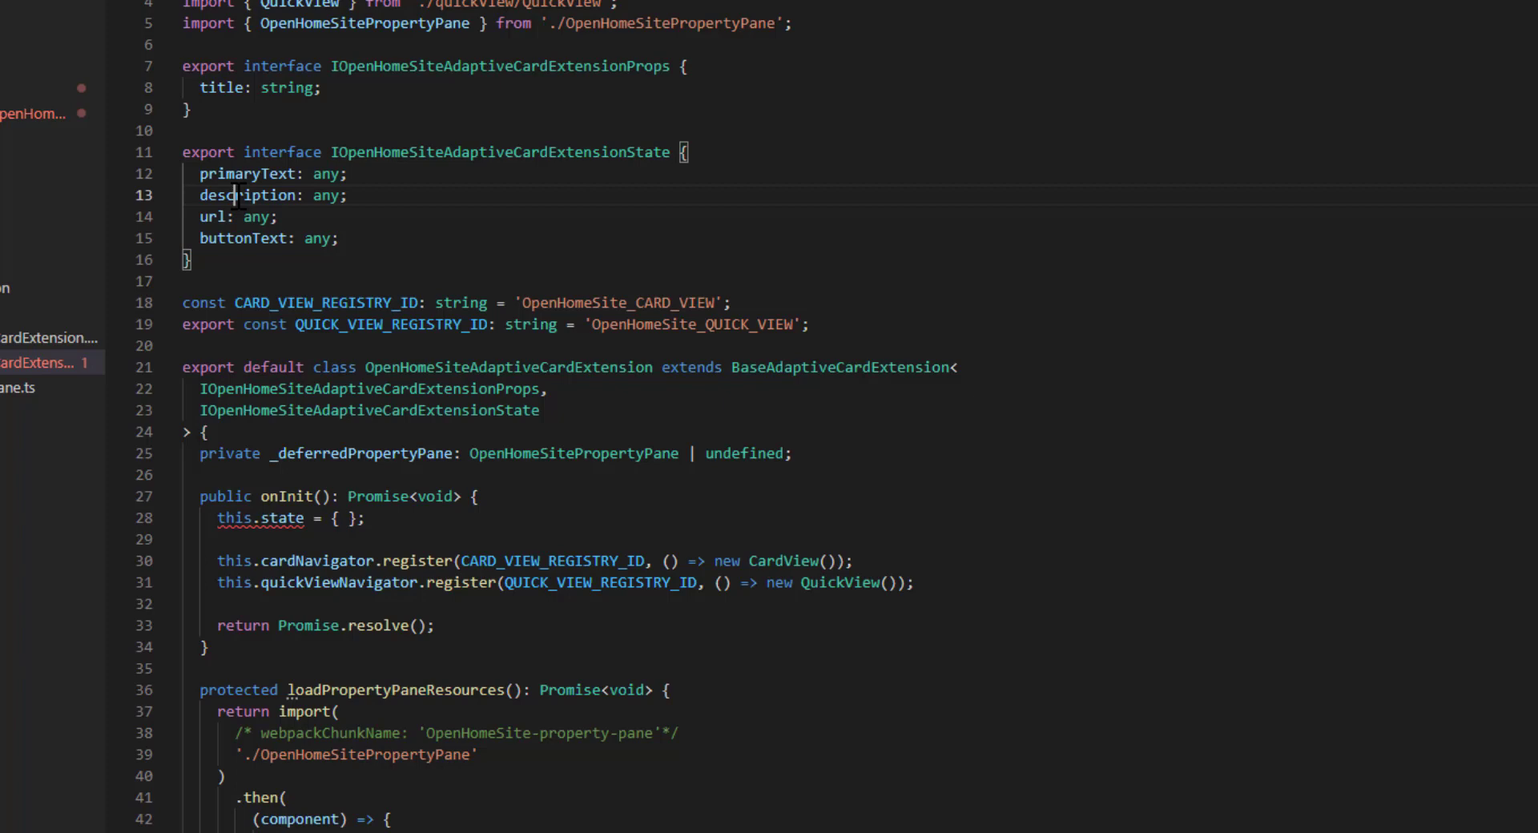
{"action": "double_click", "coordinate": [242, 237]}
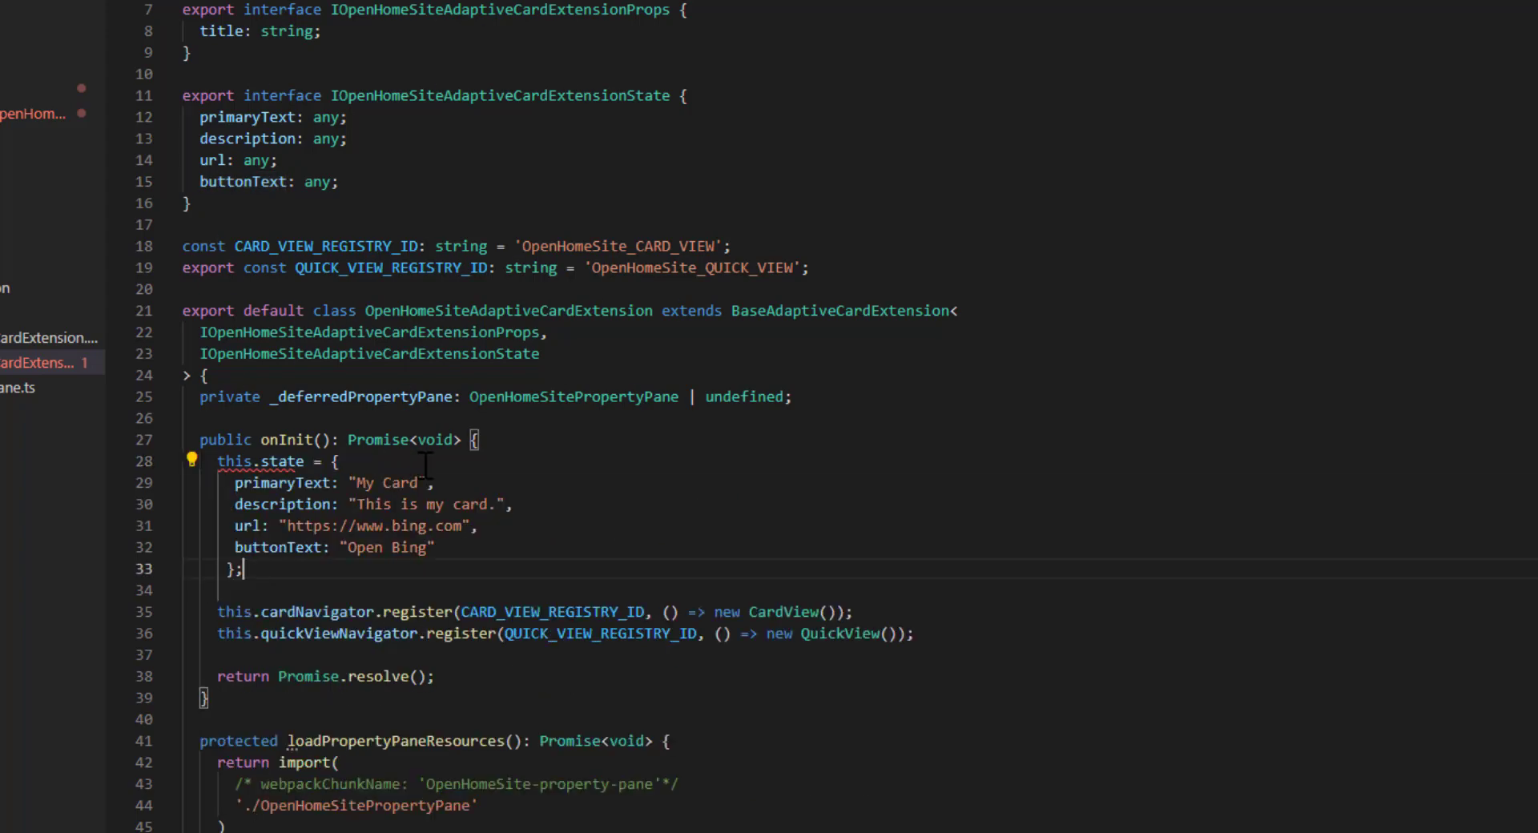
{"action": "double_click", "coordinate": [401, 483]}
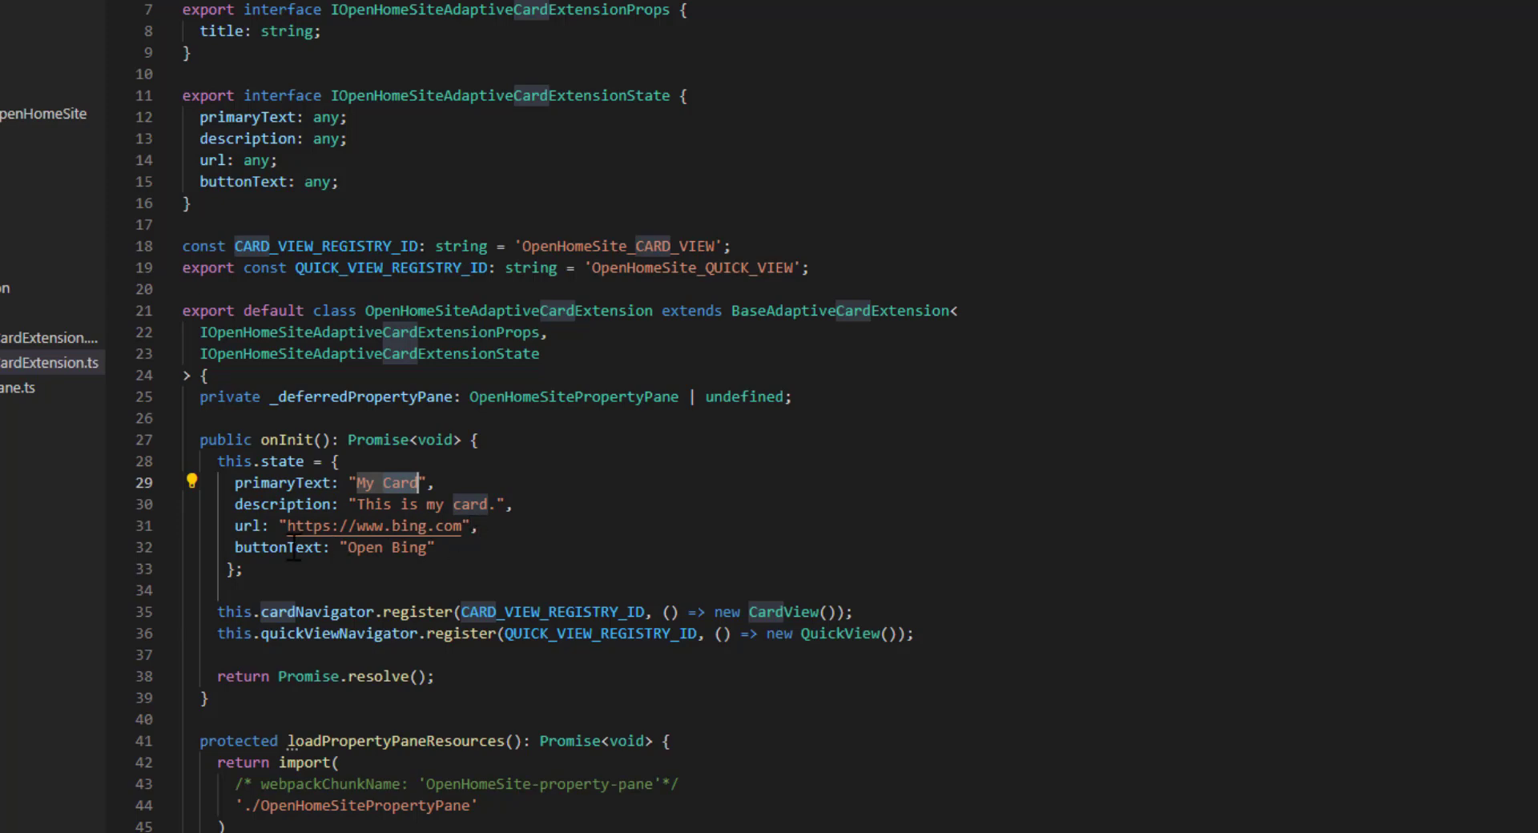
{"action": "mouse_move", "coordinate": [388, 530]}
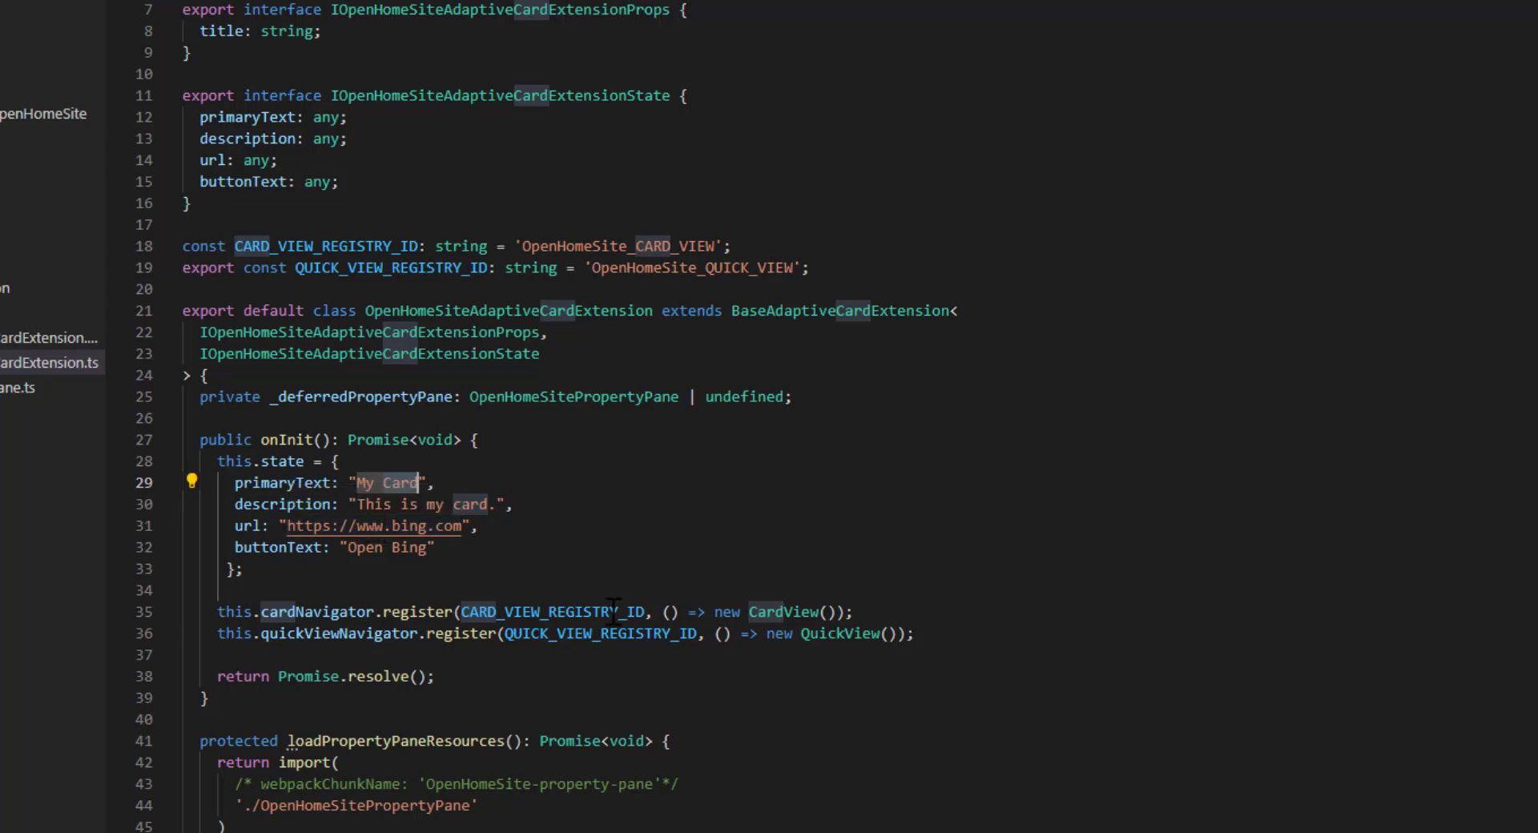
{"action": "mouse_move", "coordinate": [469, 588]}
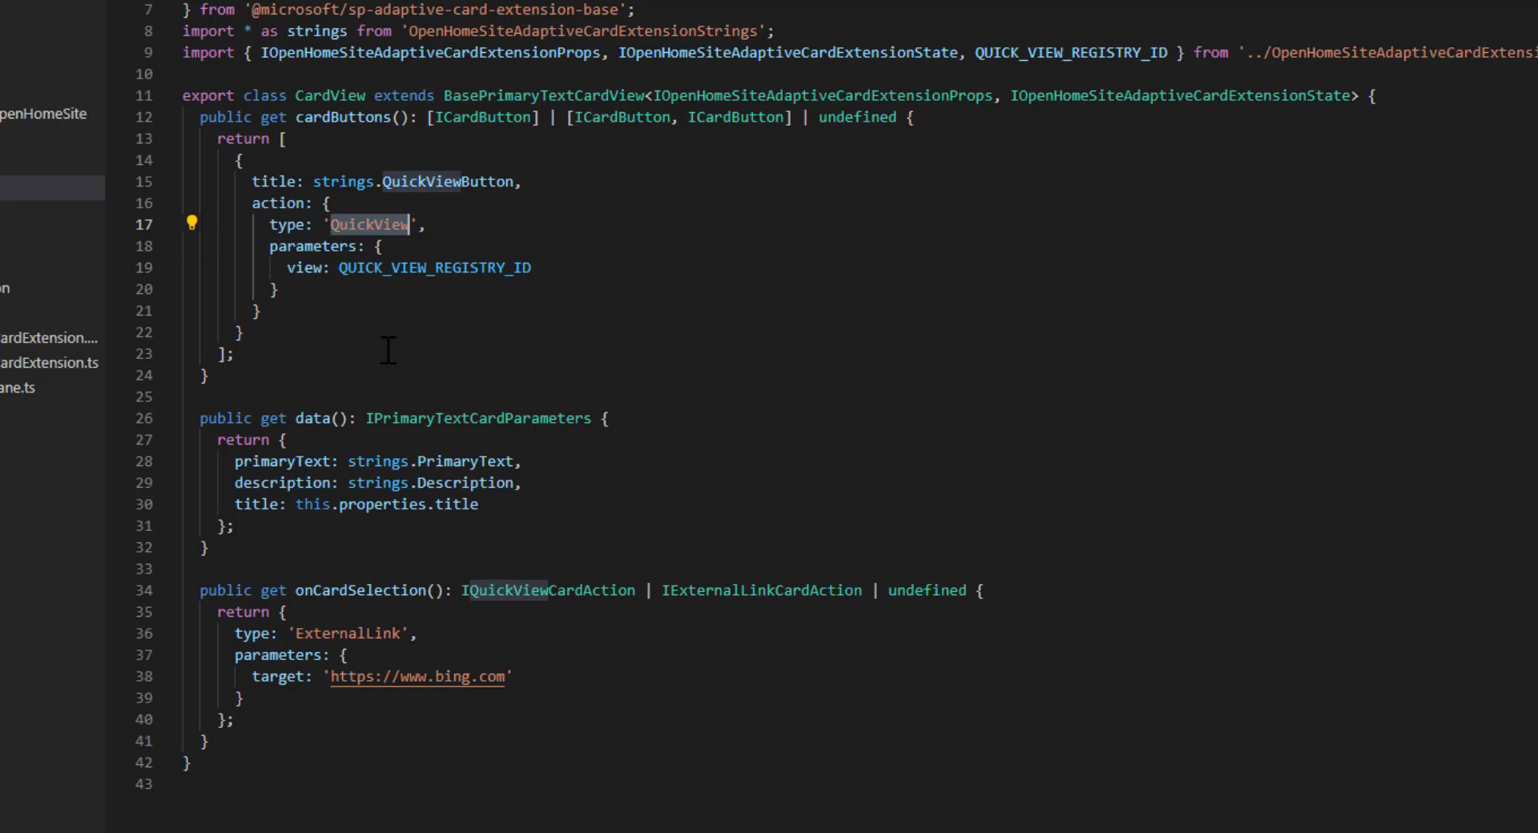
Step: Make the card button an ExternalLink action with target this.state.url
{"action": "double_click", "coordinate": [347, 633]}
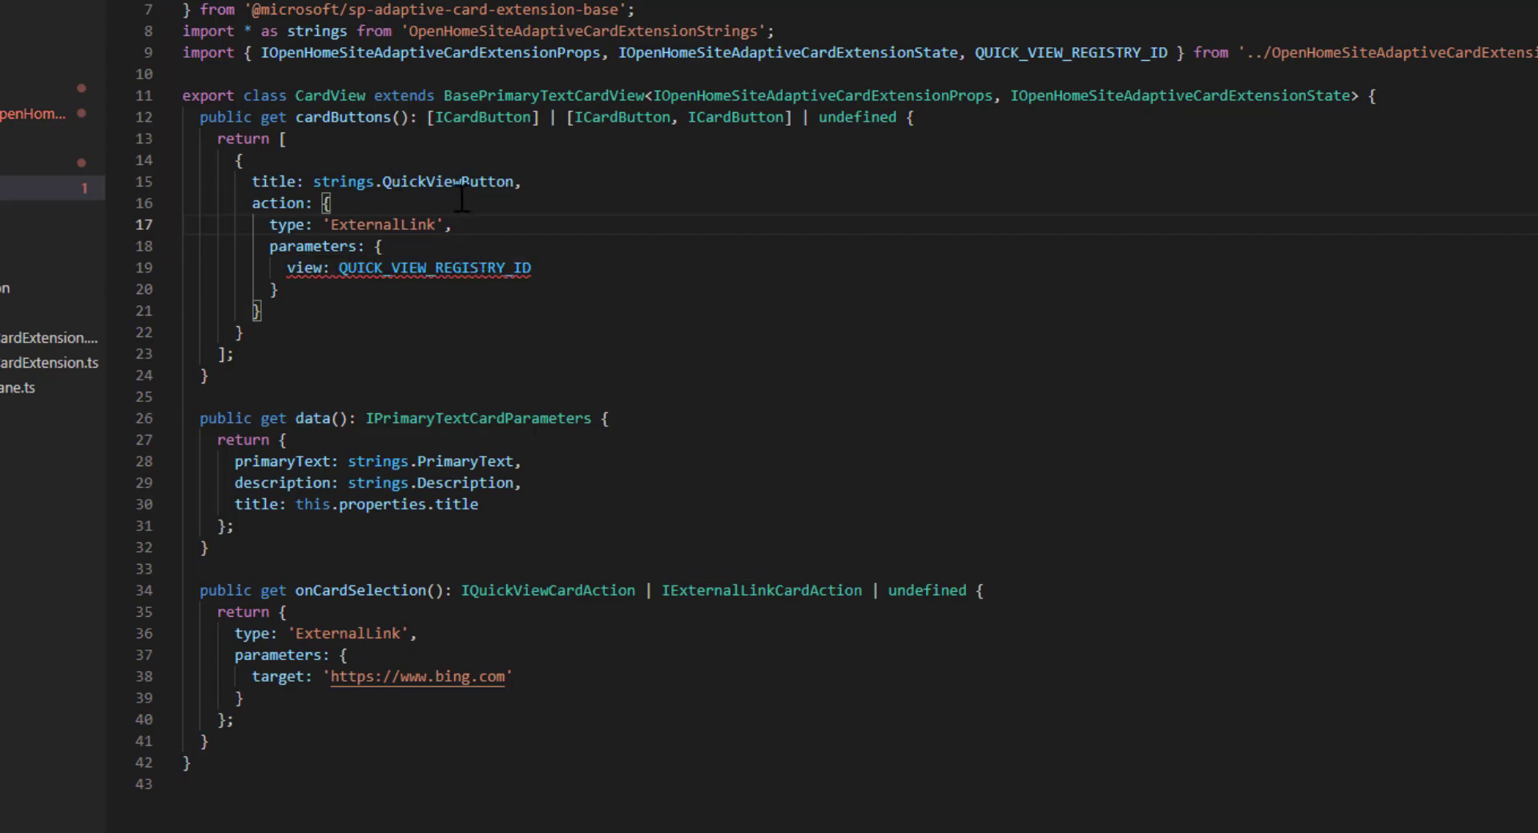
{"action": "double_click", "coordinate": [302, 267]}
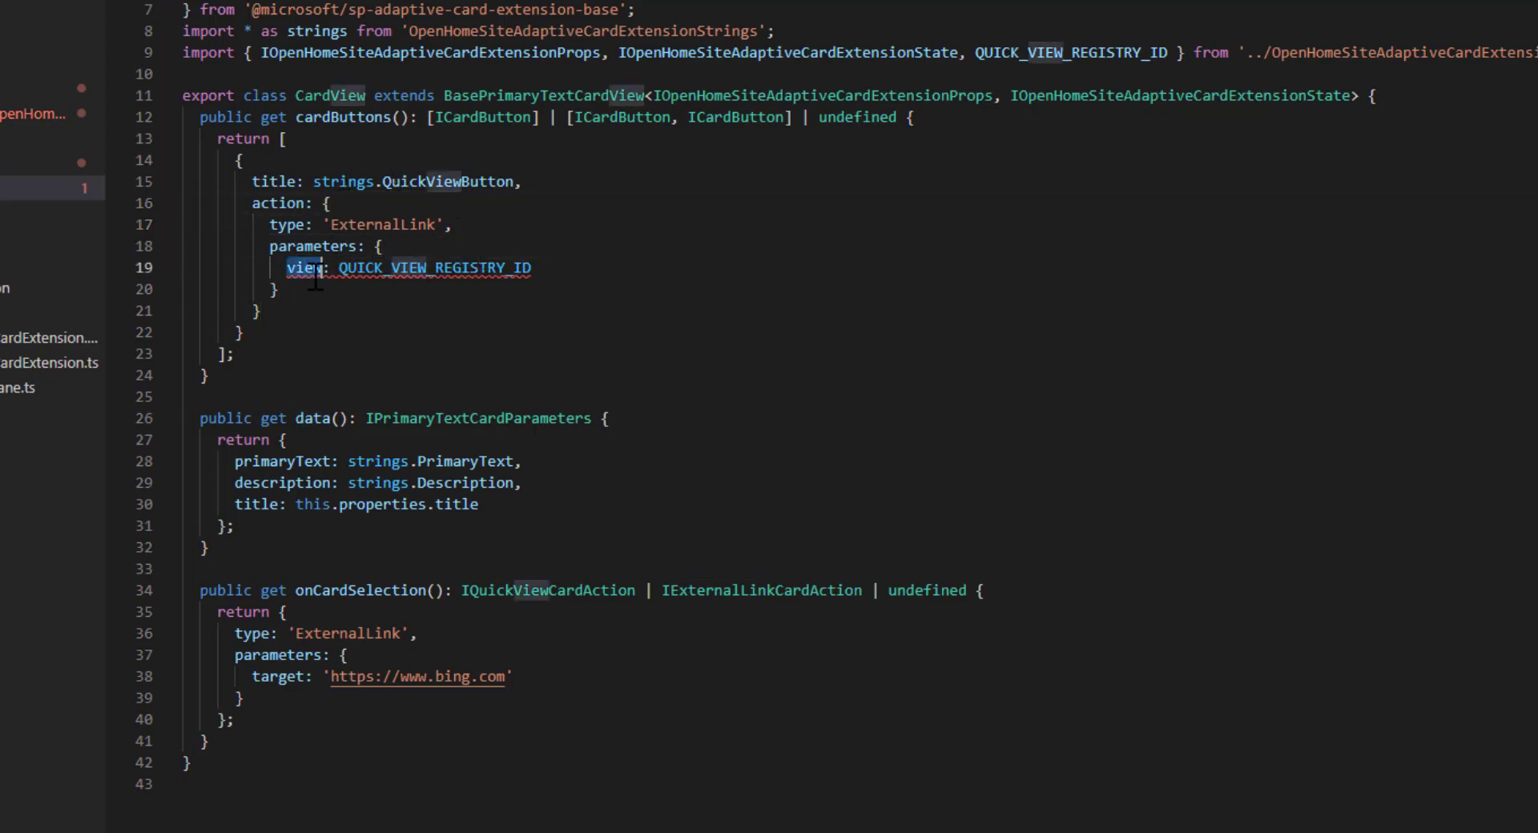
{"action": "type", "text": "targe"}
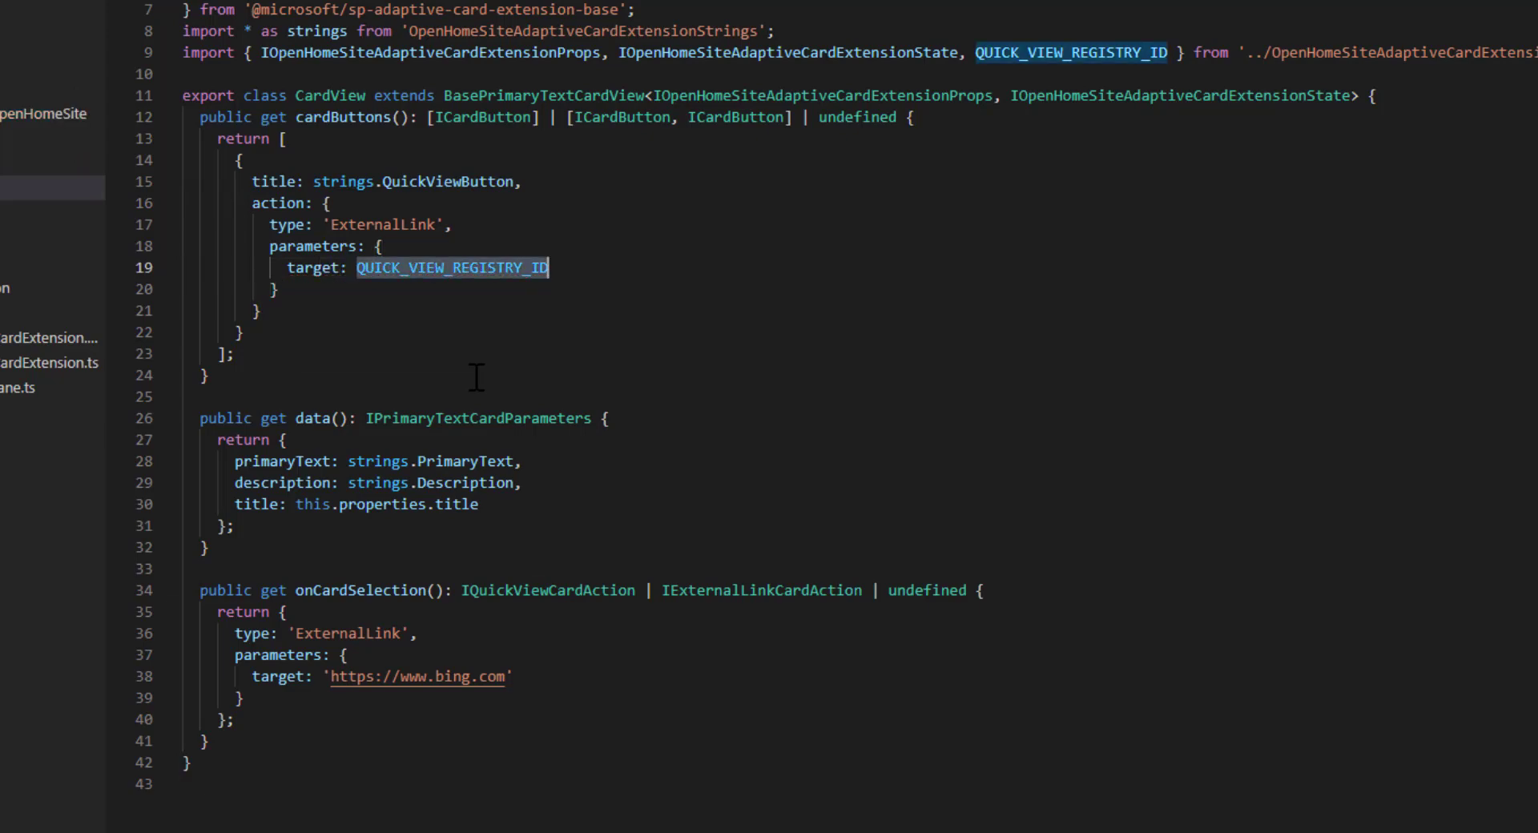
{"action": "type", "text": "this.state"}
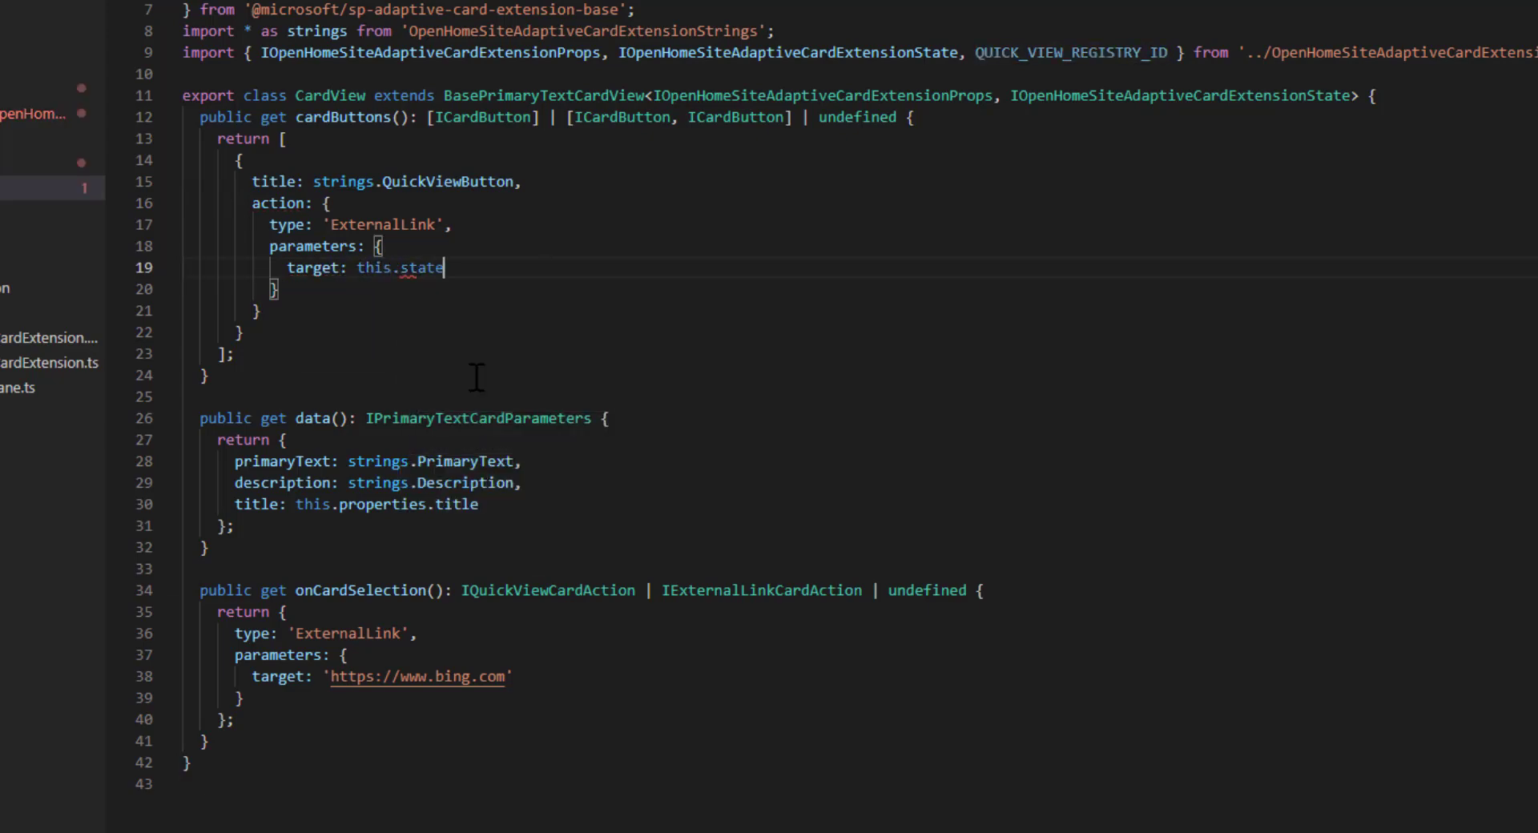
{"action": "type", "text": ".url"}
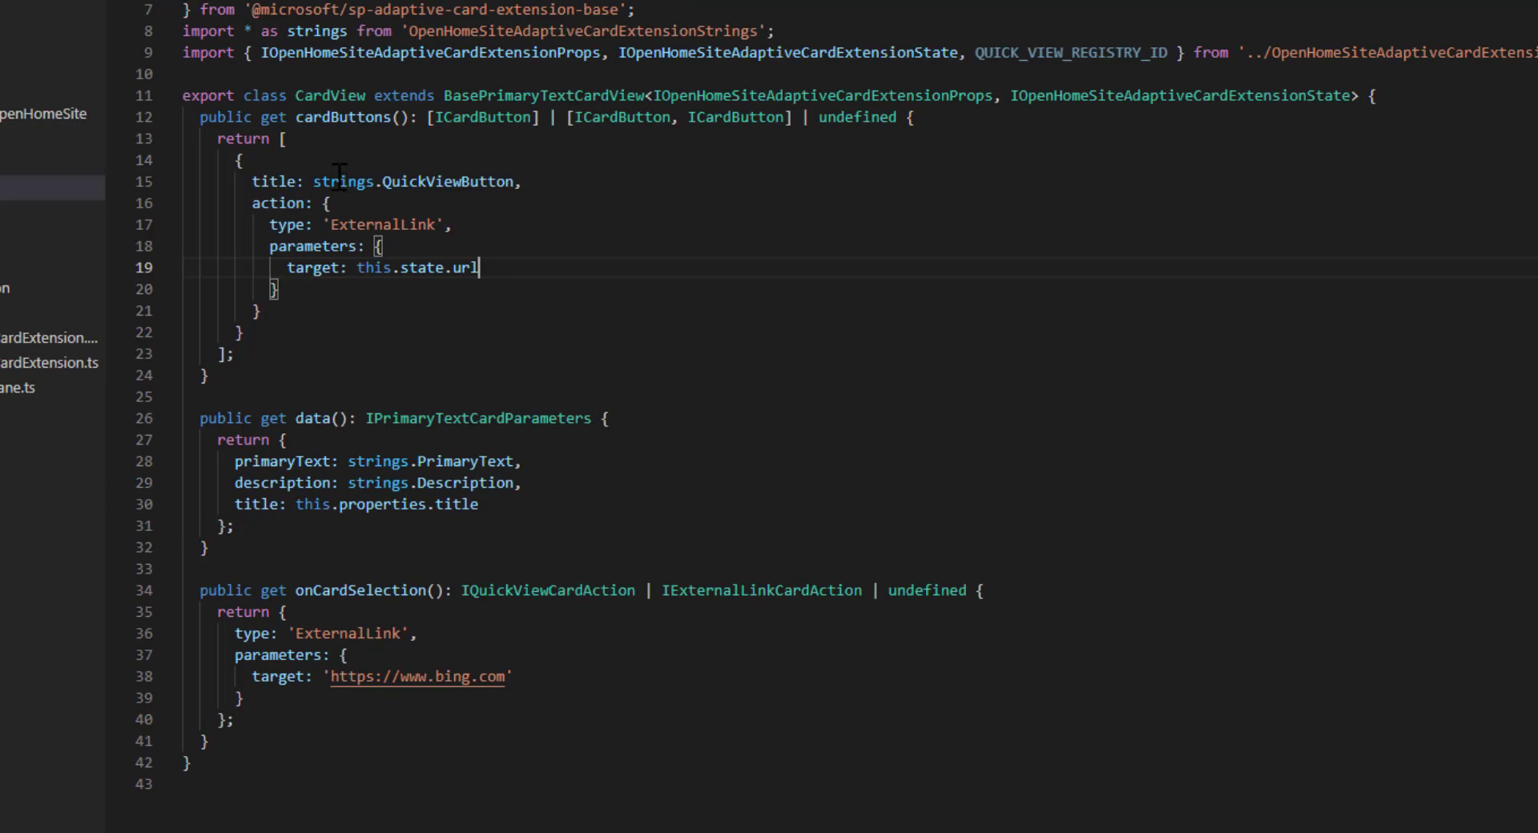
Step: Bind the button title, primary text and description to this.state.buttonText, primaryText and description
{"action": "double_click", "coordinate": [412, 181]}
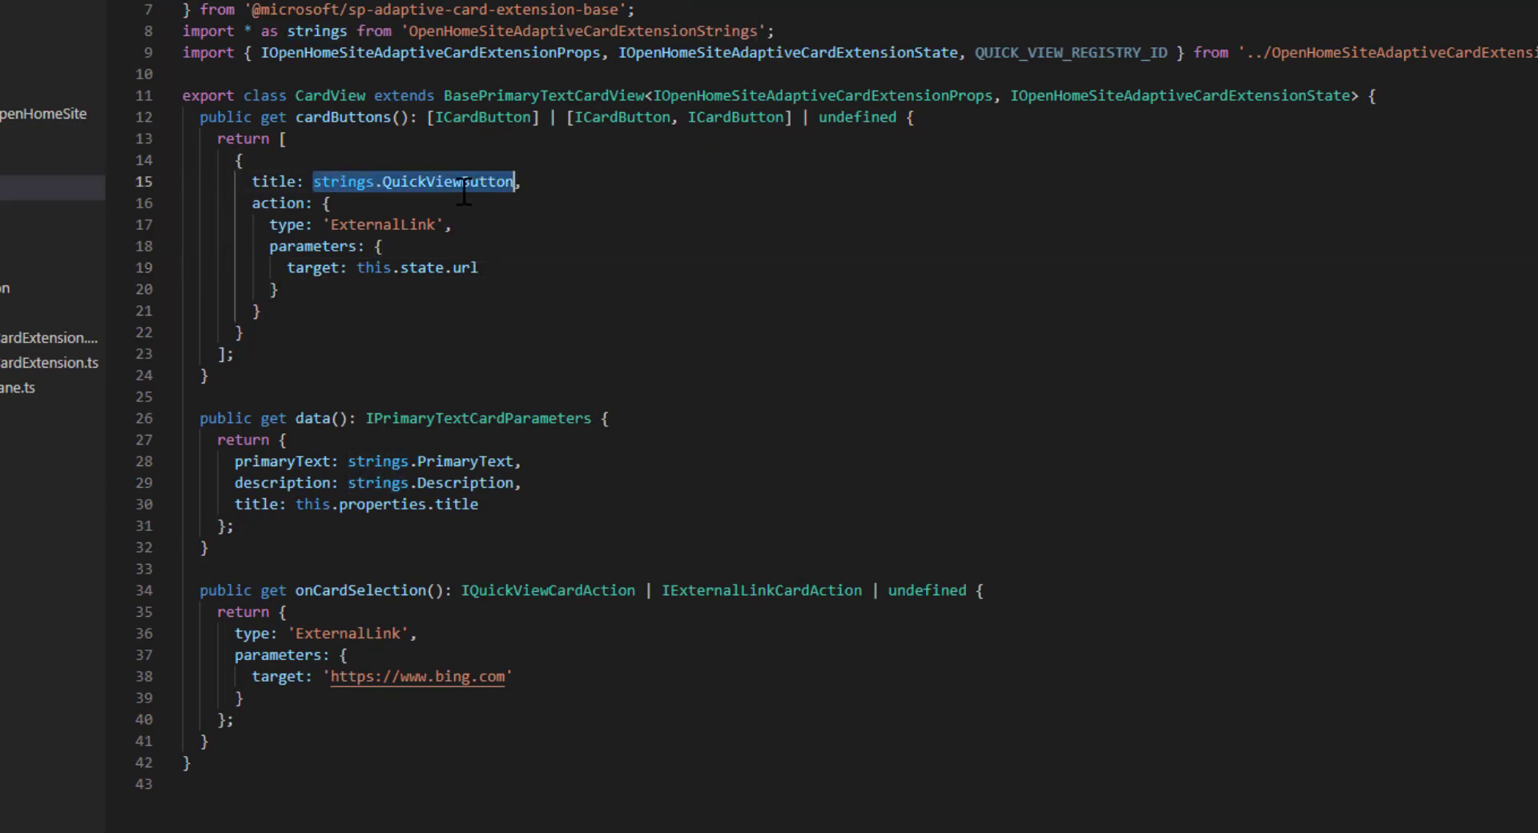
{"action": "type", "text": "this.state"}
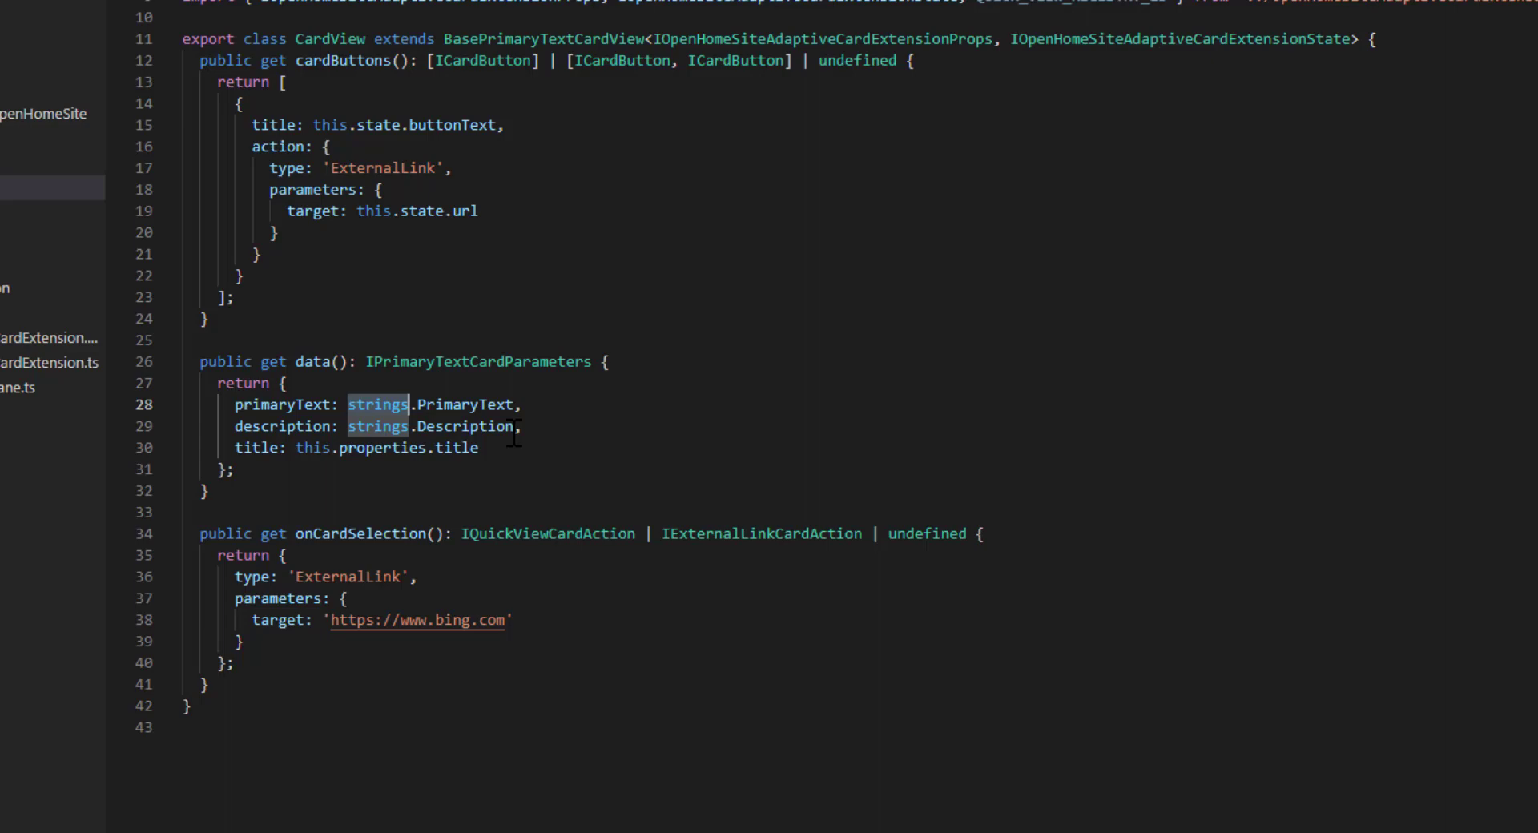
{"action": "type", "text": "this."}
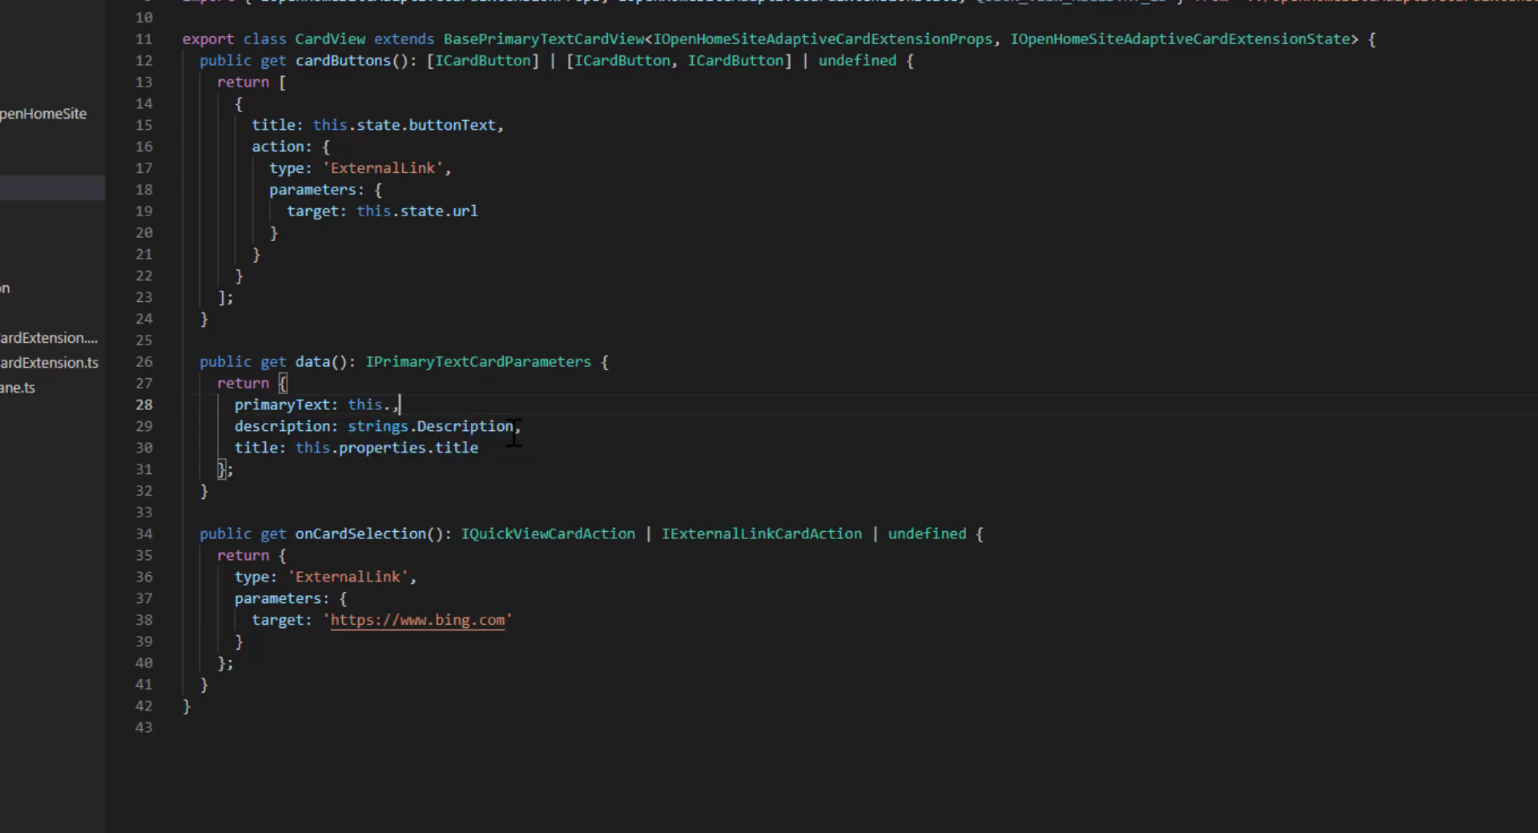
{"action": "type", "text": "state.primaryText"}
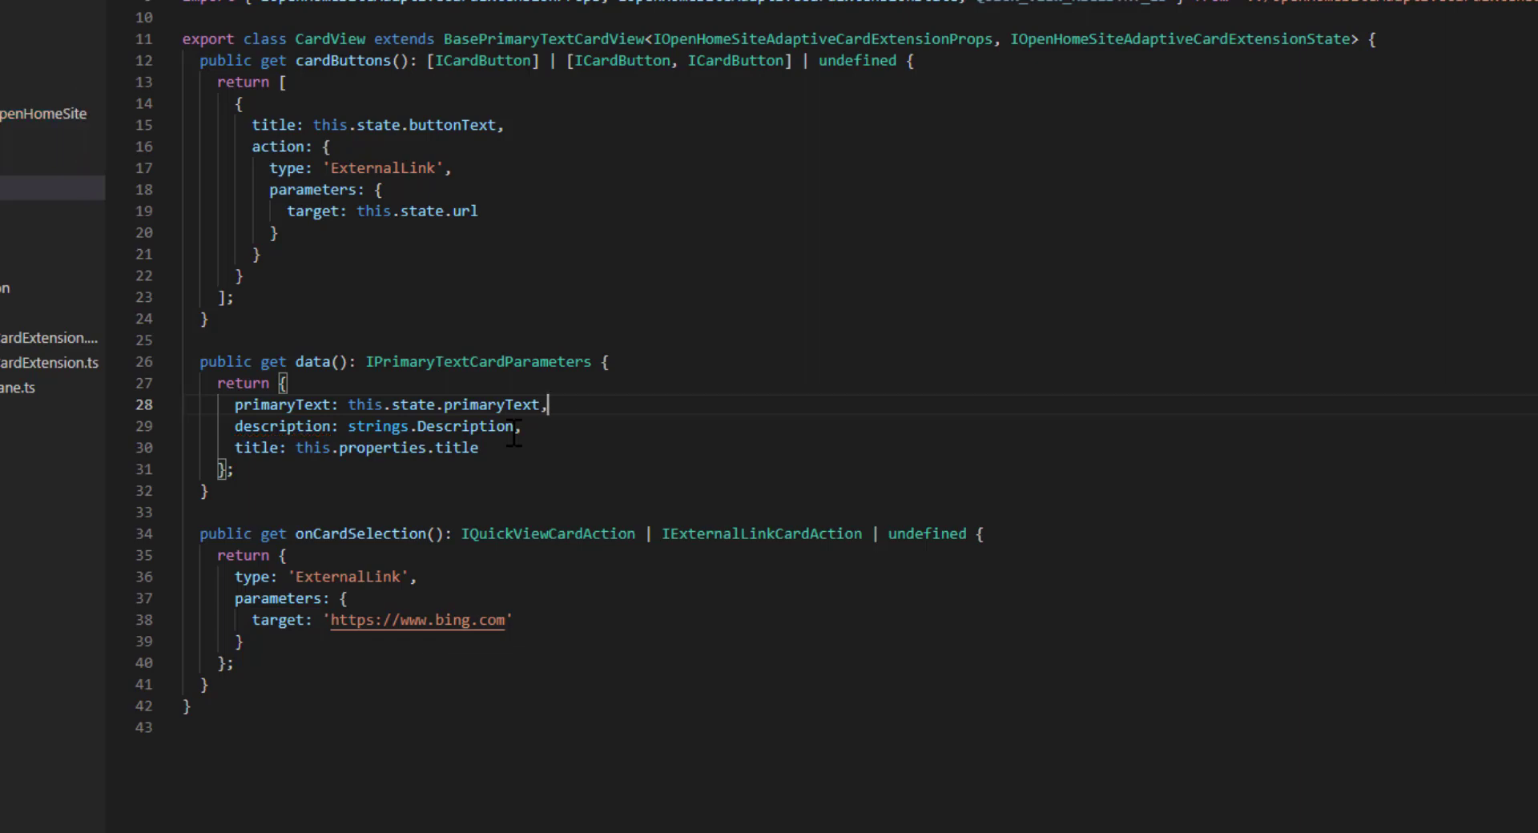
{"action": "double_click", "coordinate": [379, 426]}
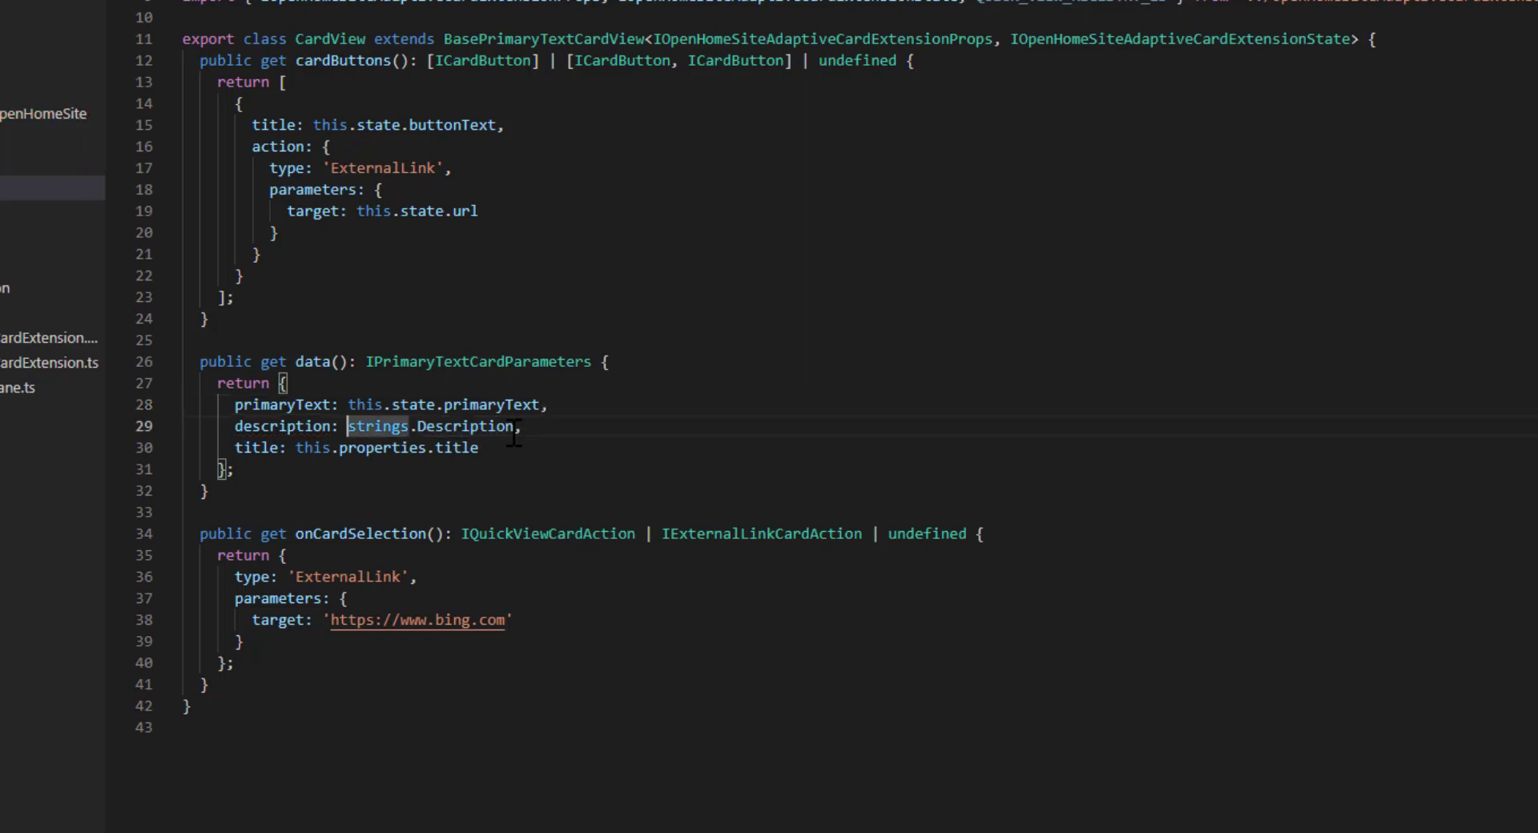
{"action": "type", "text": "this.state"}
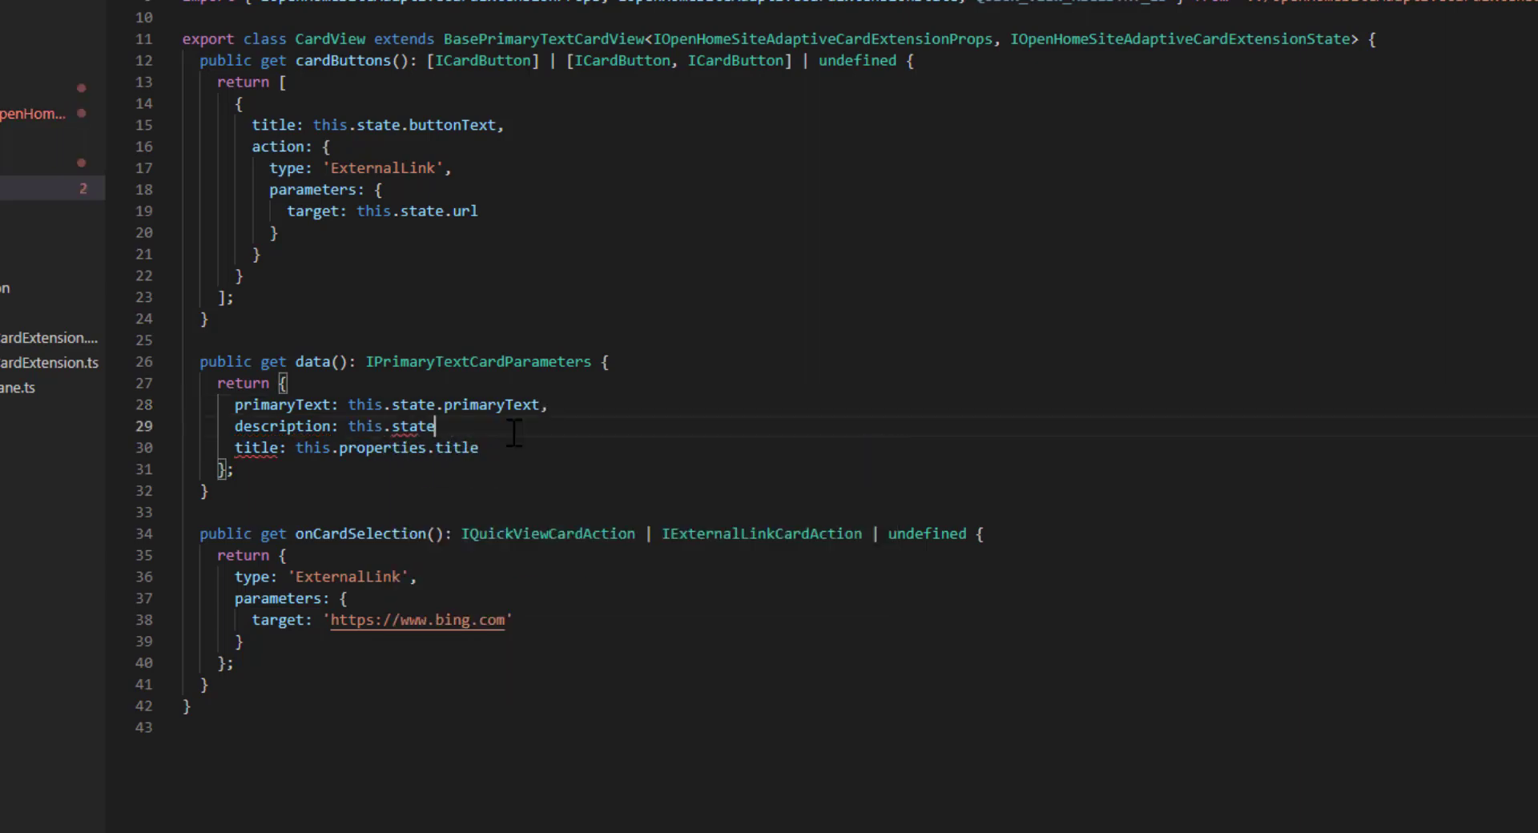
{"action": "type", "text": ".description"}
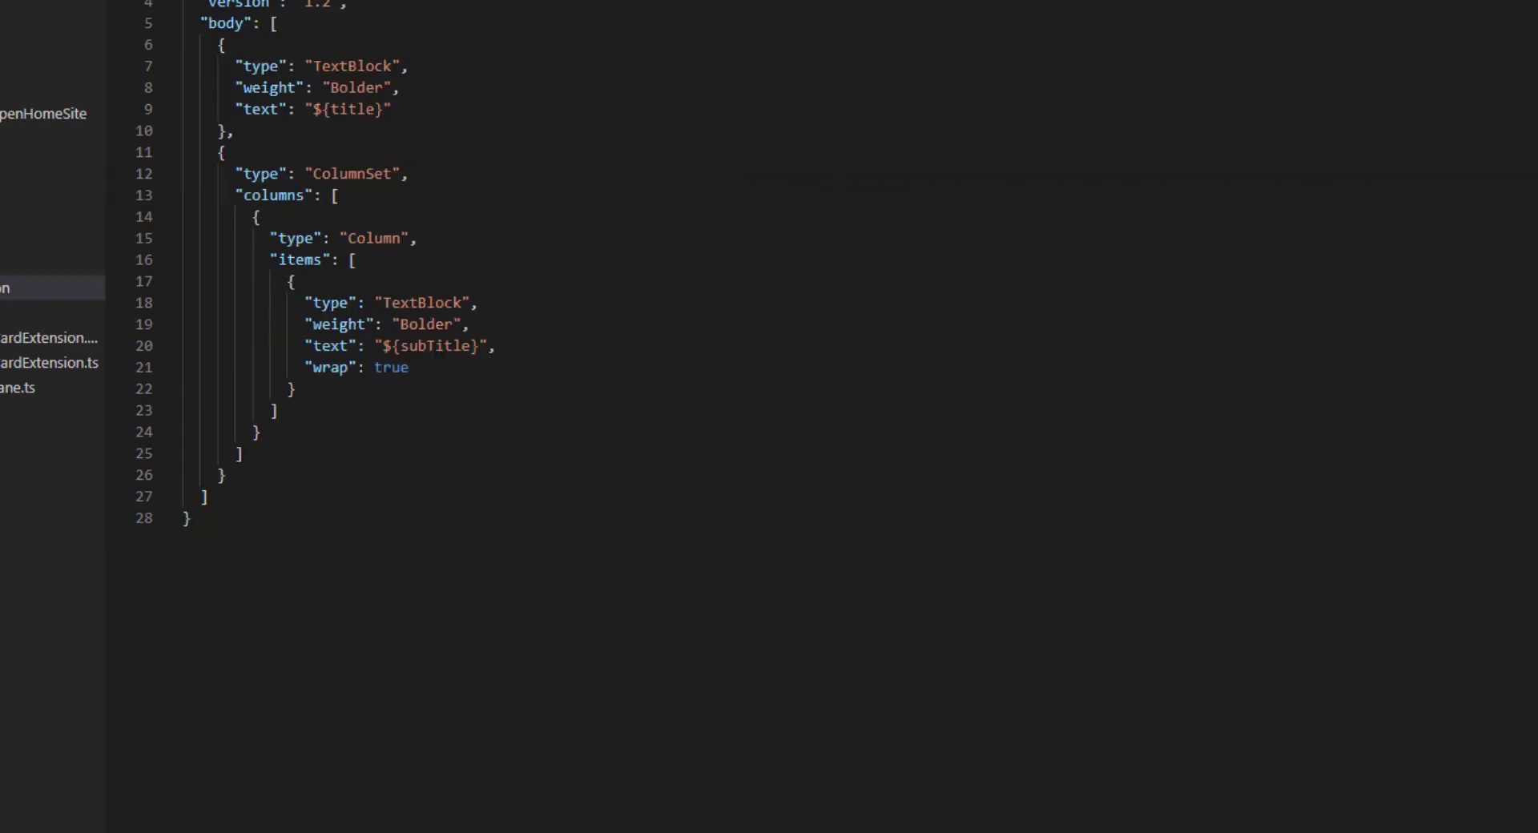
Step: Recheck the onInit state in the extension file, highlighting the "My Card" primary text
{"action": "left_click", "coordinate": [50, 362]}
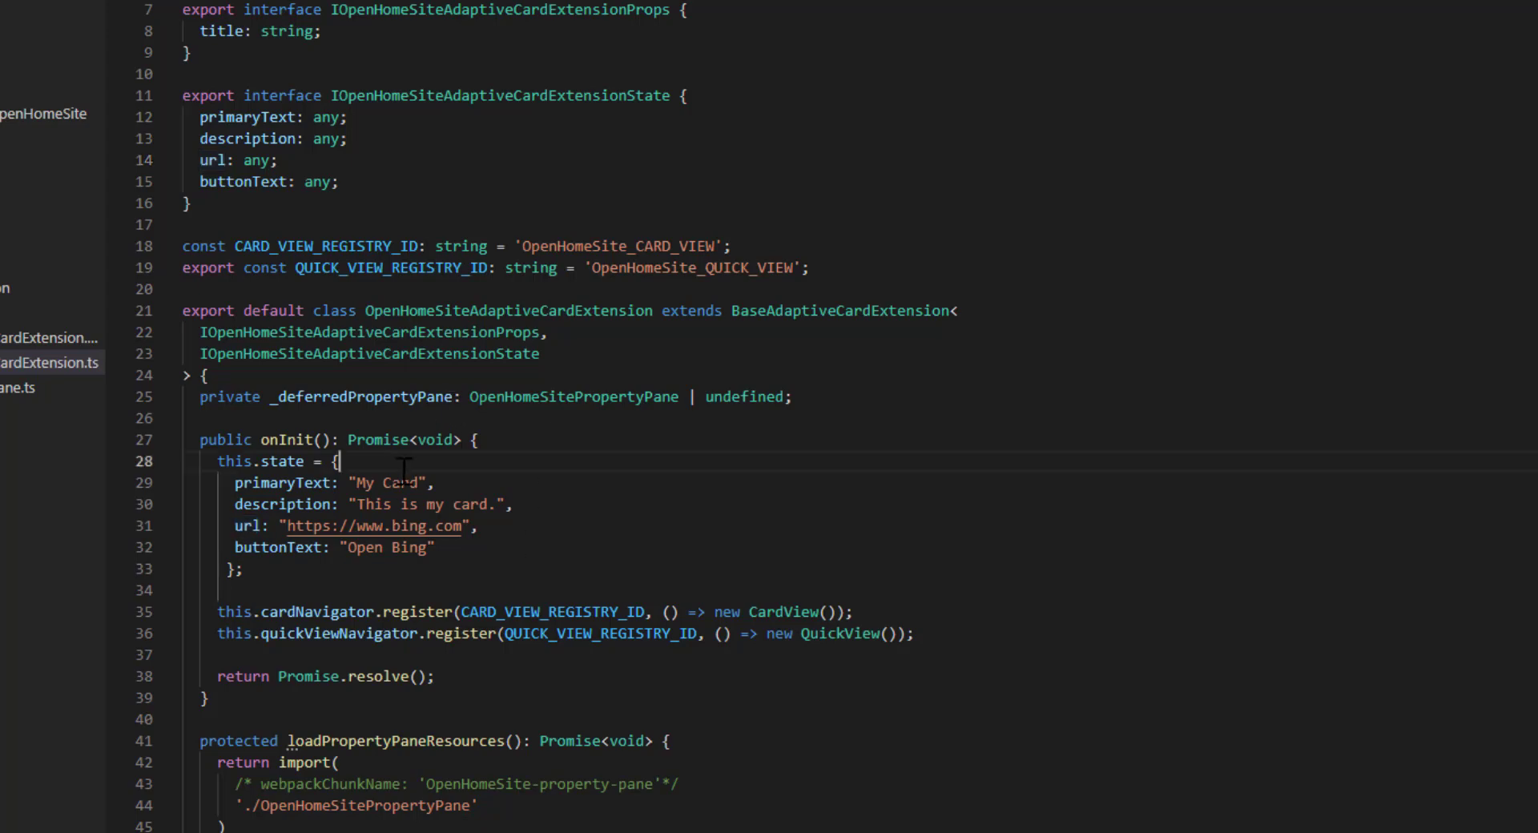
{"action": "double_click", "coordinate": [388, 482]}
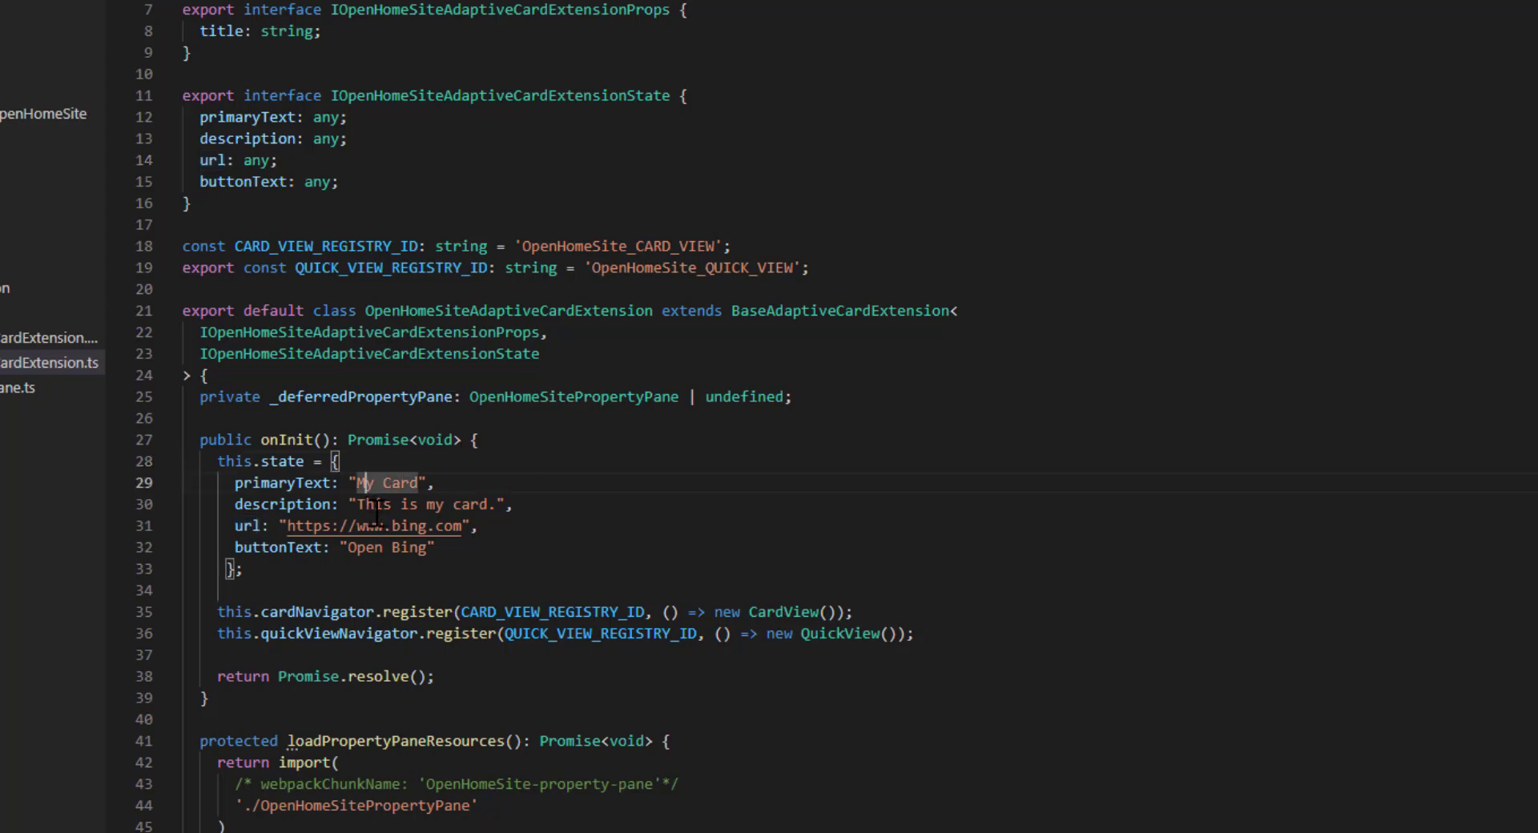
{"action": "mouse_move", "coordinate": [429, 584]}
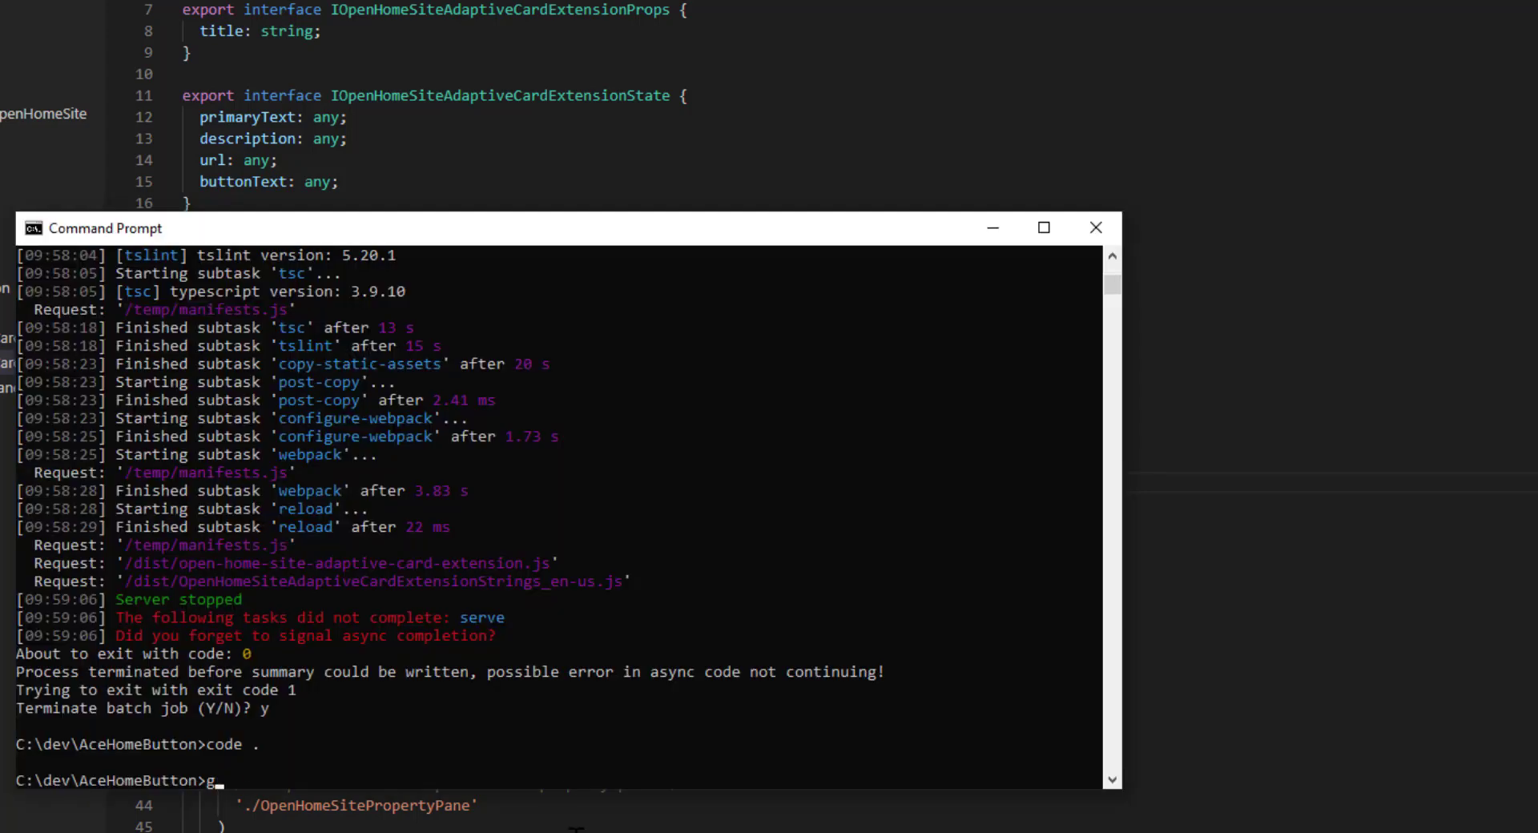
Step: Serve the project again and use the card's Open Bing button to launch Bing in a new tab
{"action": "type", "text": "ulp ser"}
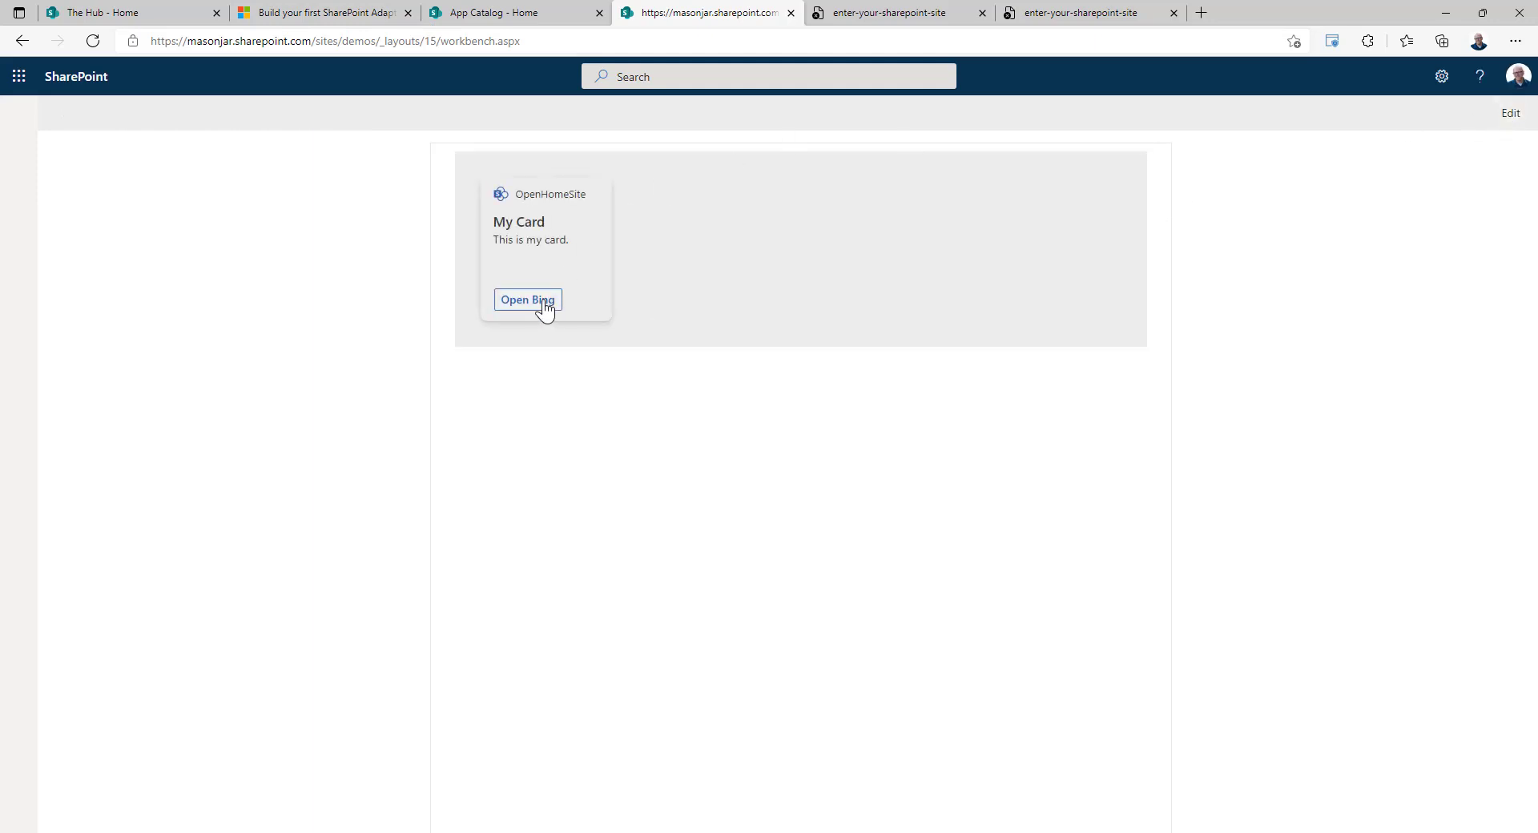
{"action": "left_click", "coordinate": [528, 299]}
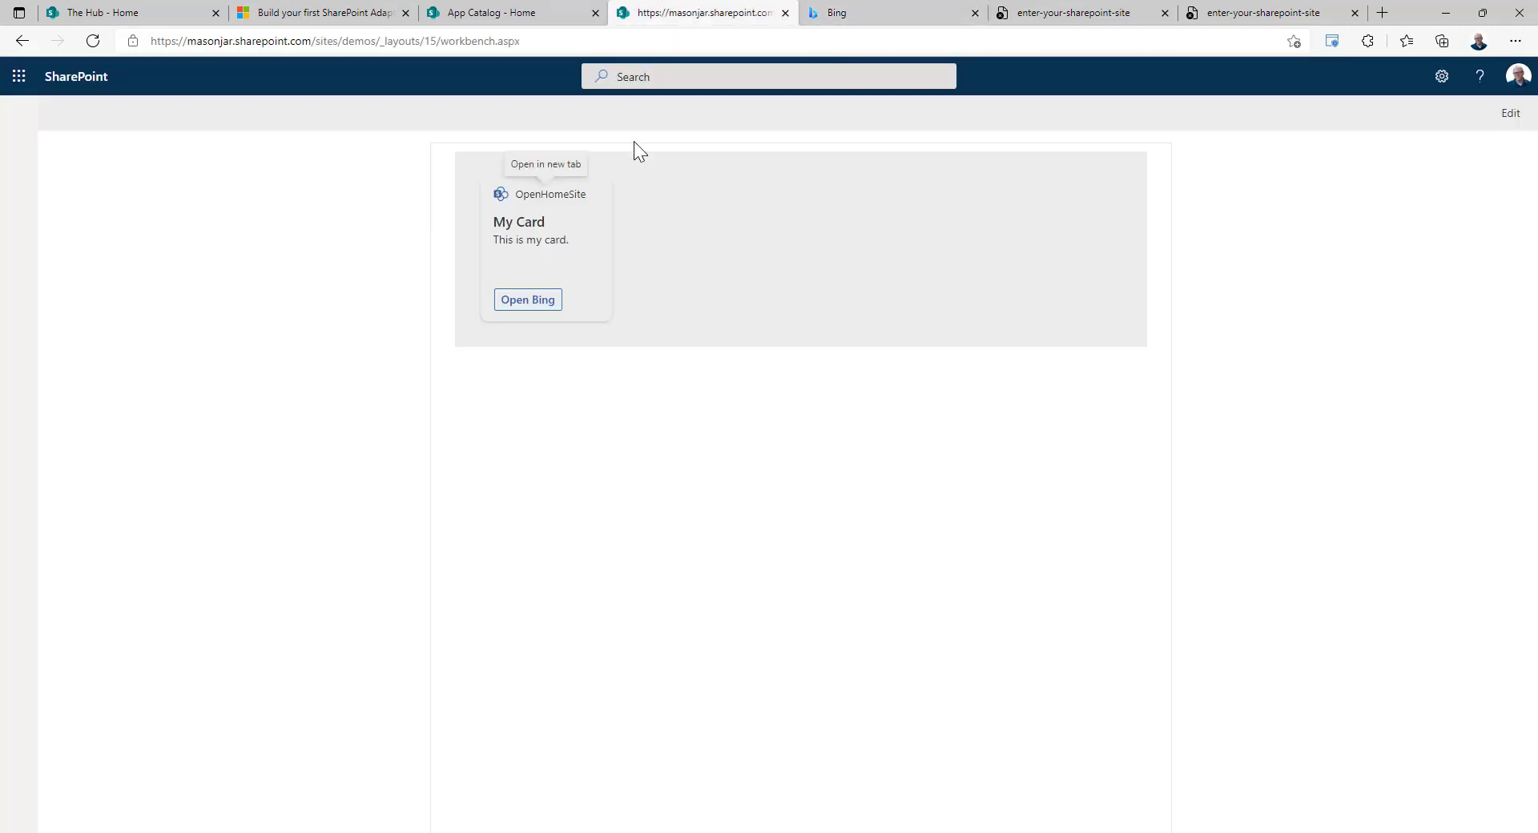
{"action": "mouse_move", "coordinate": [650, 694]}
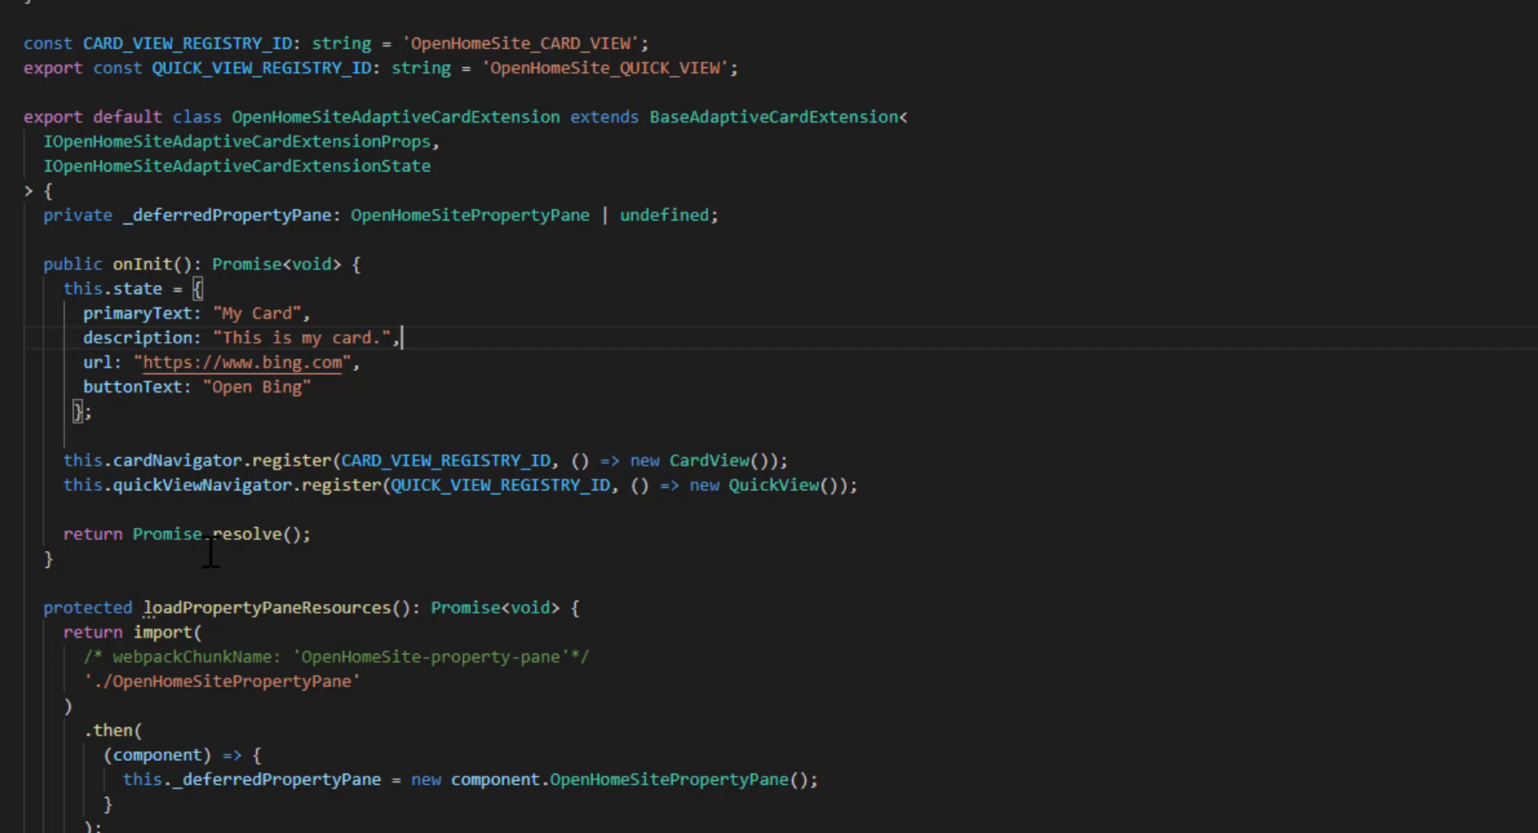
{"action": "mouse_move", "coordinate": [157, 535]}
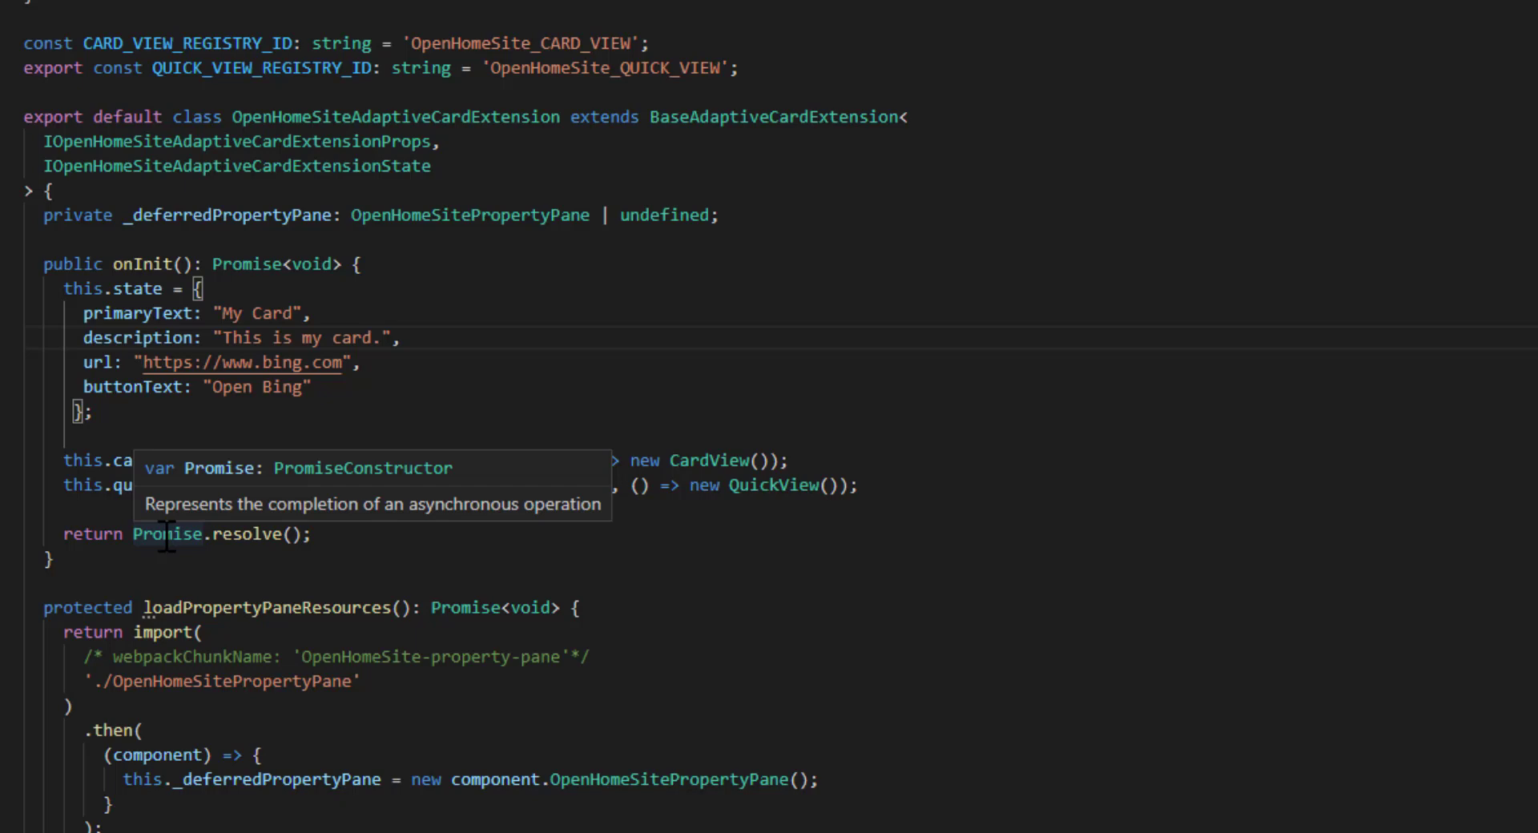
{"action": "left_click", "coordinate": [400, 337]}
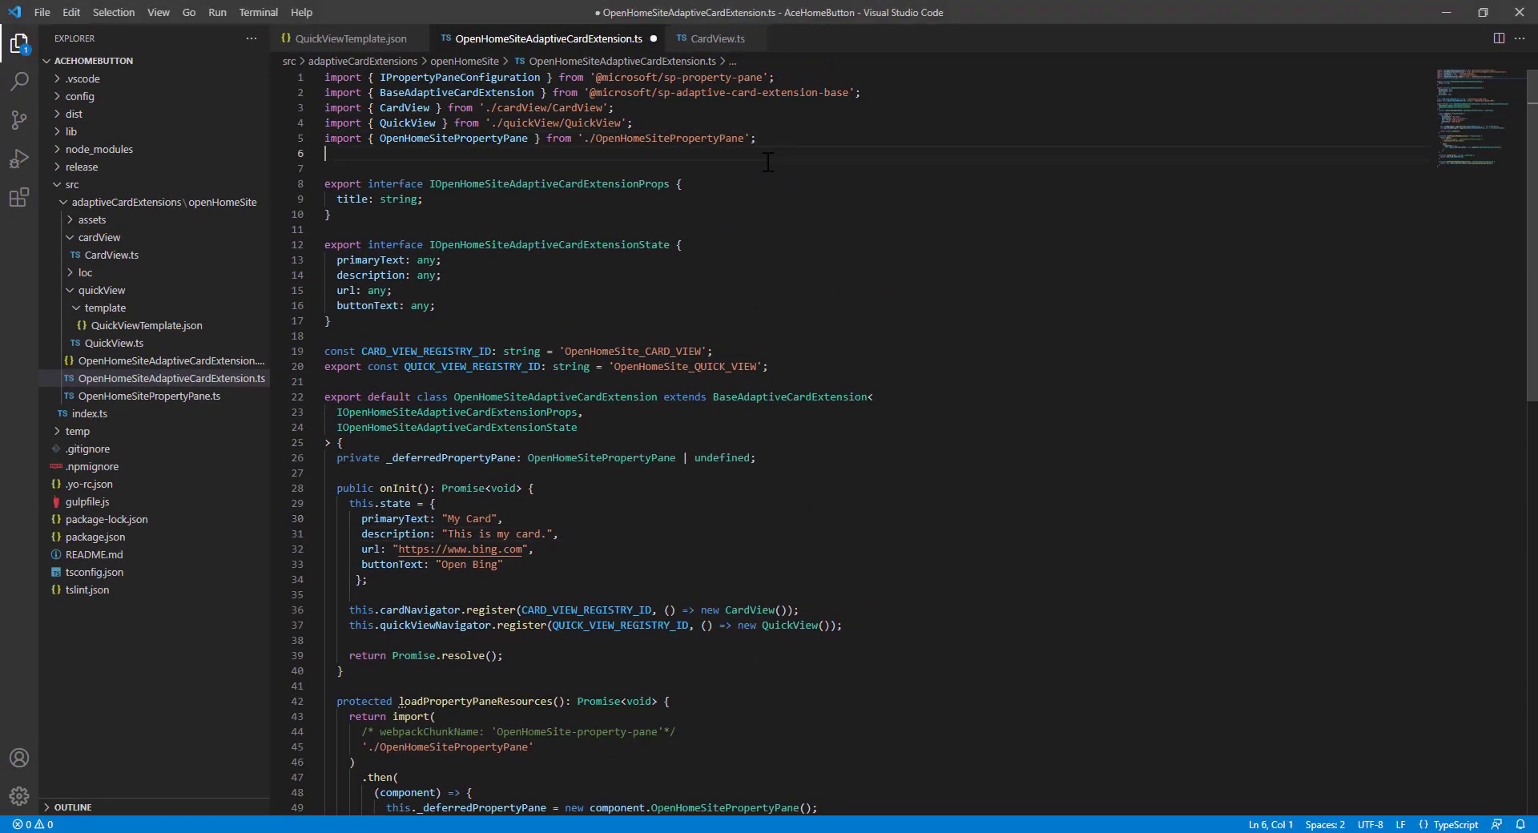
{"action": "type", "text": "import { SPHttpClient, SPHttpClientResponse, SPHttpClientConfiguration } from '@microsoft/sp-http';"}
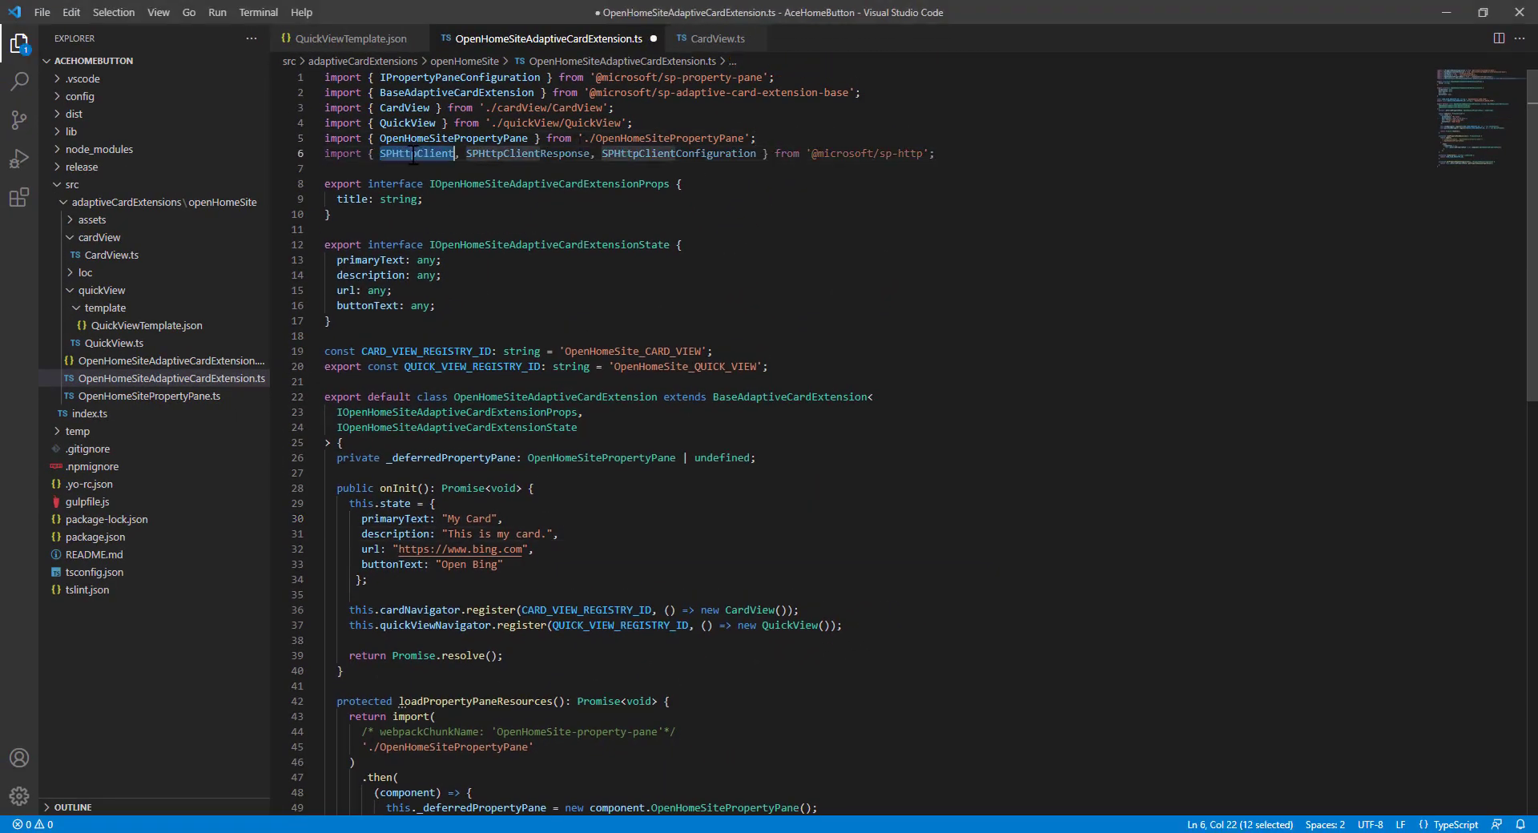
{"action": "scroll", "scroll_direction": "down", "scroll_amount": 3}
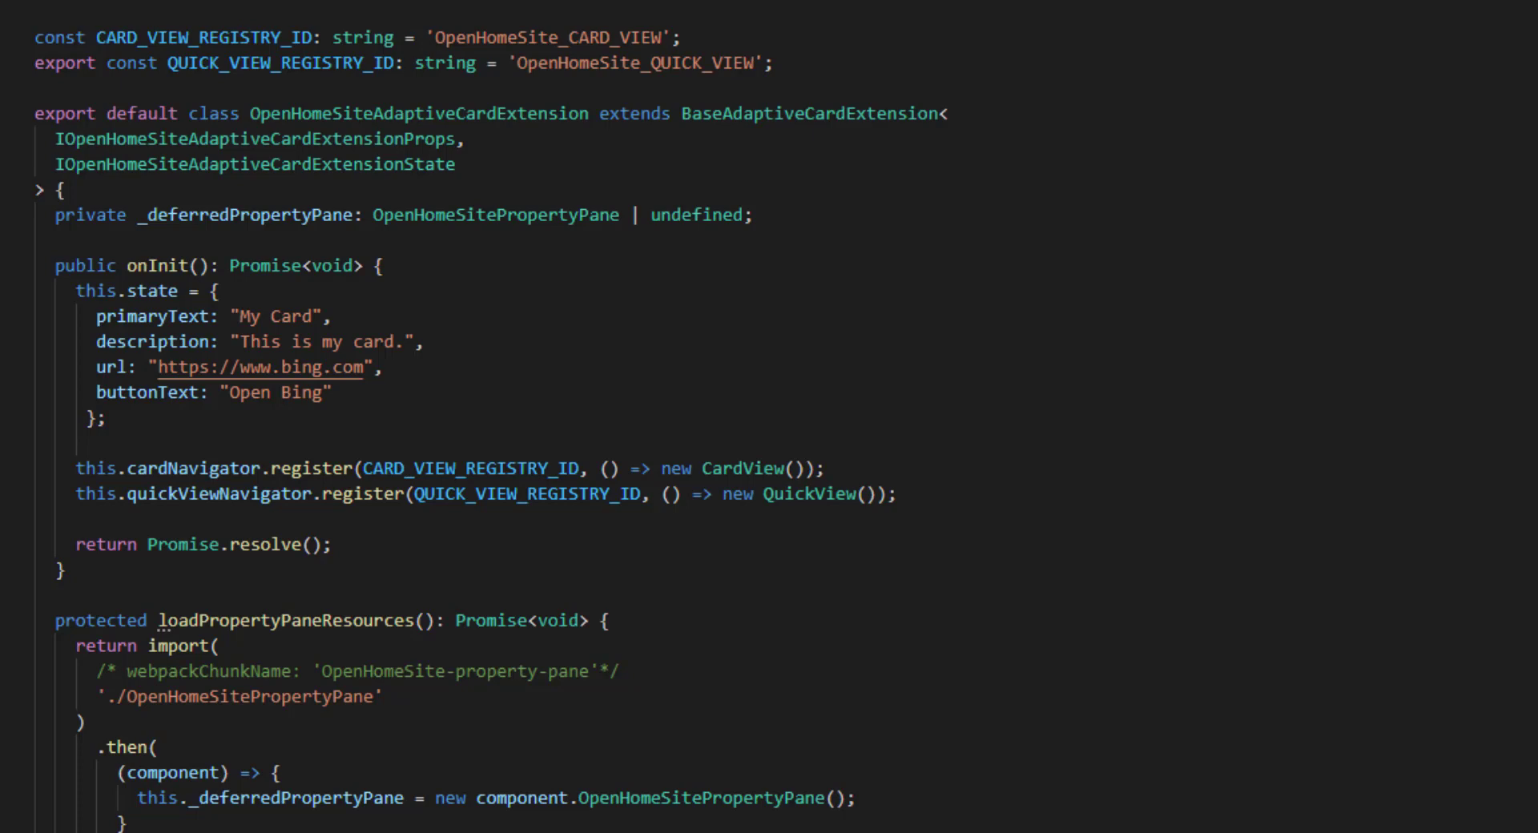
{"action": "mouse_move", "coordinate": [985, 462]}
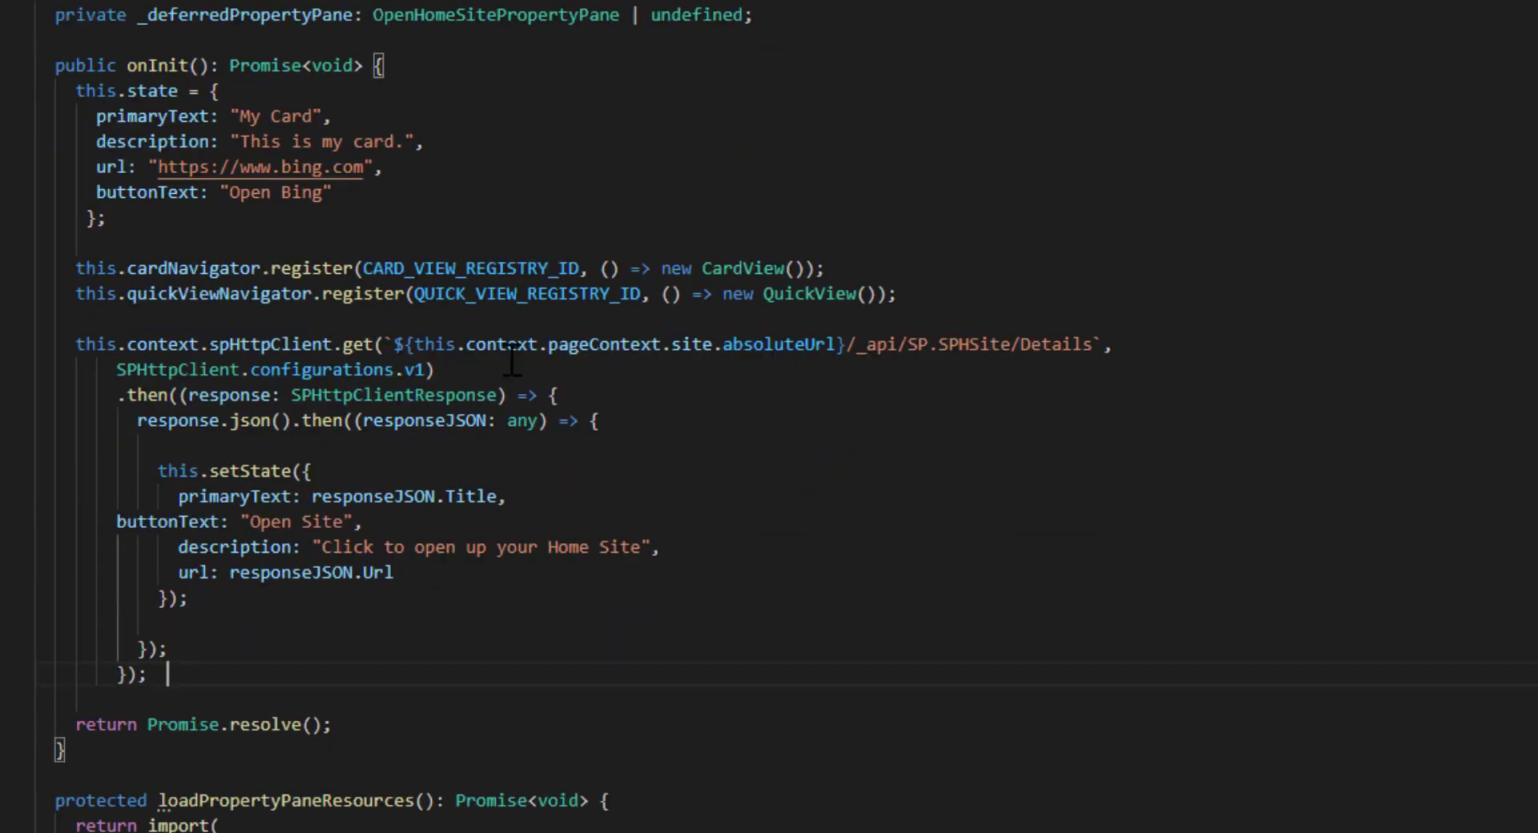
{"action": "double_click", "coordinate": [271, 344]}
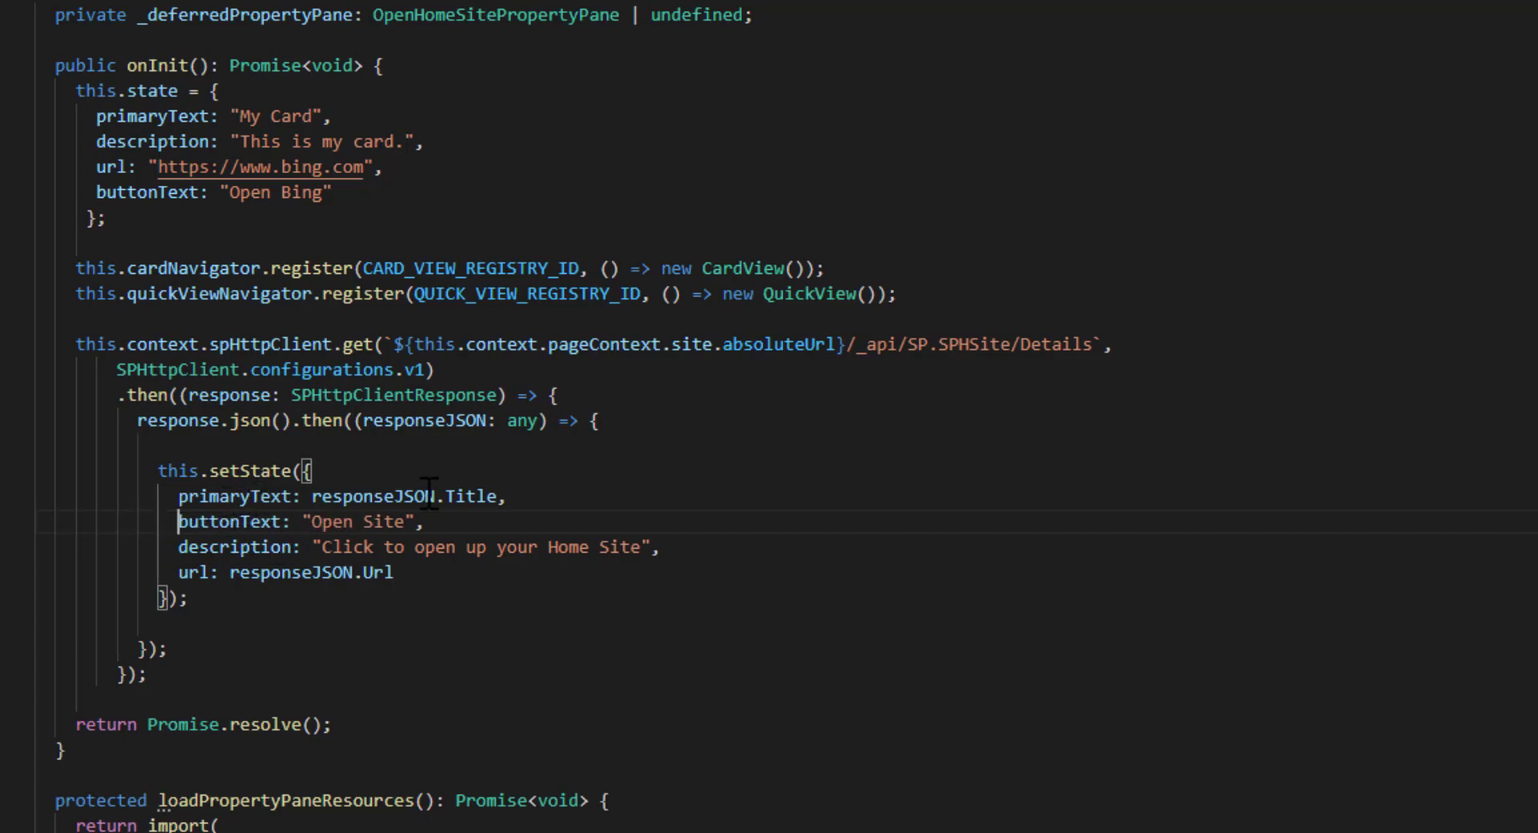
{"action": "double_click", "coordinate": [472, 496]}
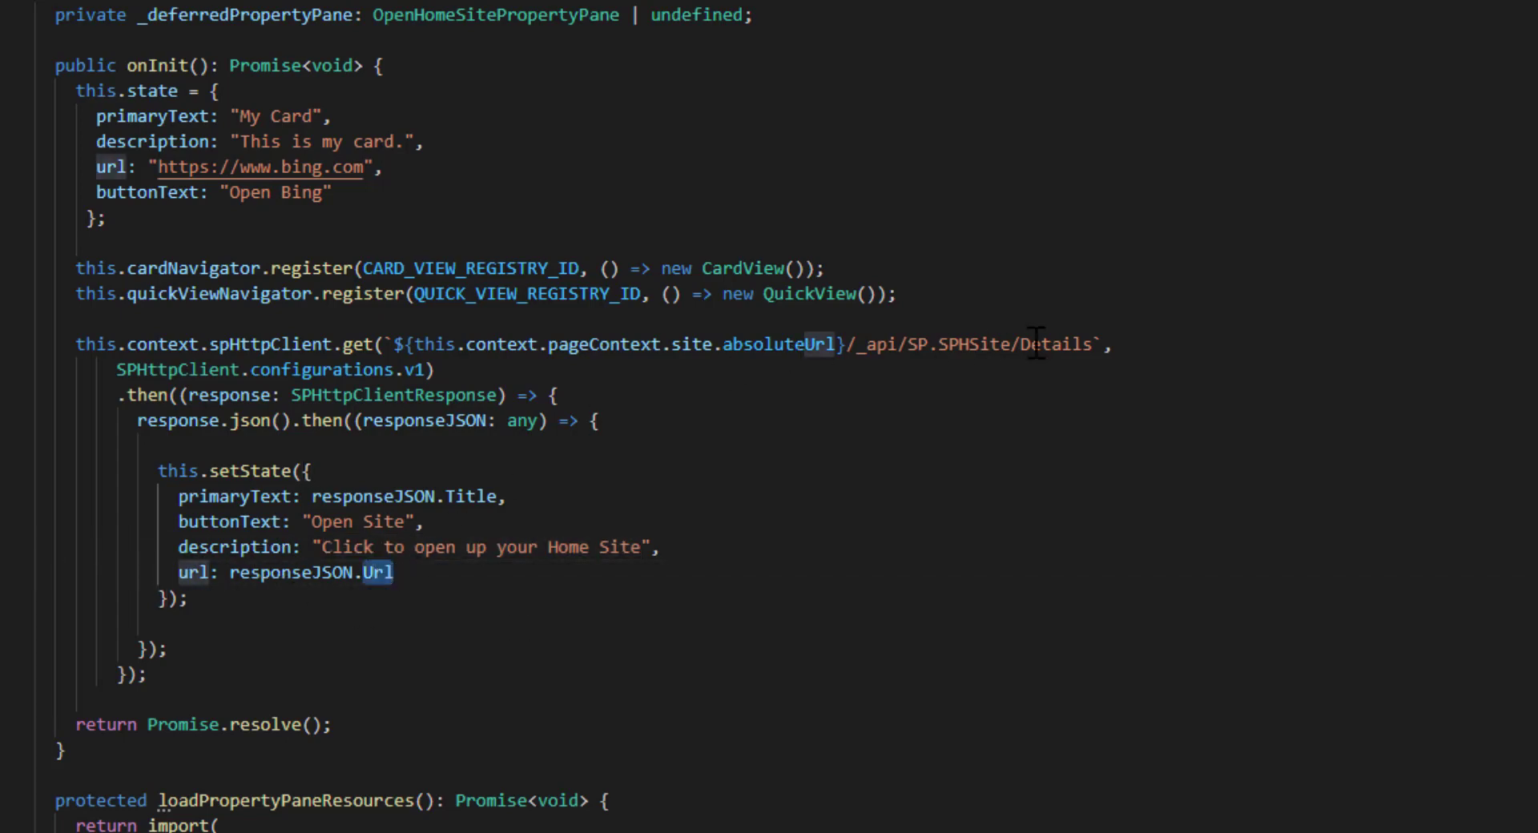
{"action": "double_click", "coordinate": [1056, 345]}
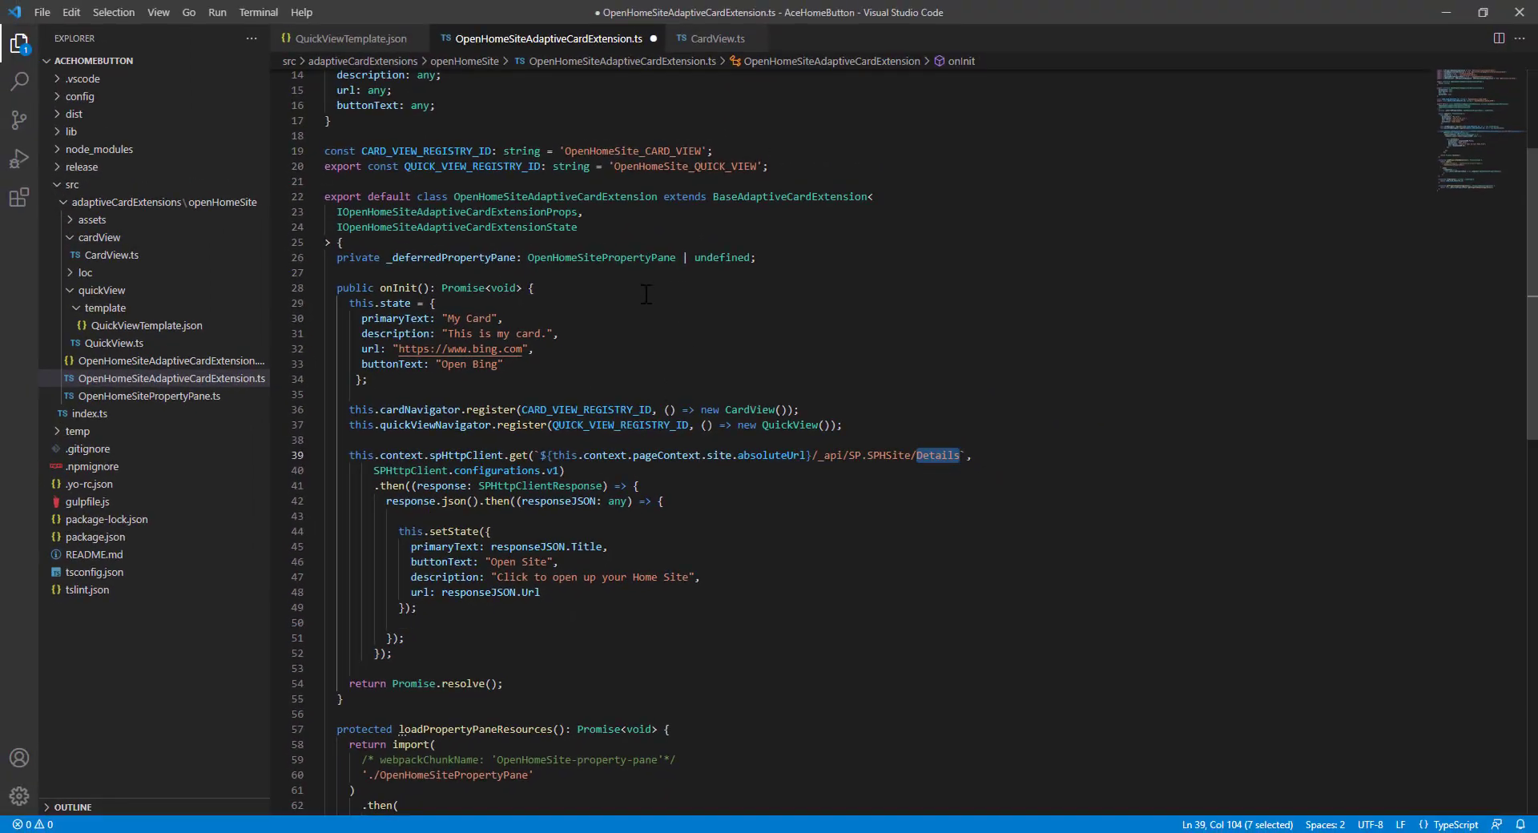
{"action": "left_click", "coordinate": [42, 11]}
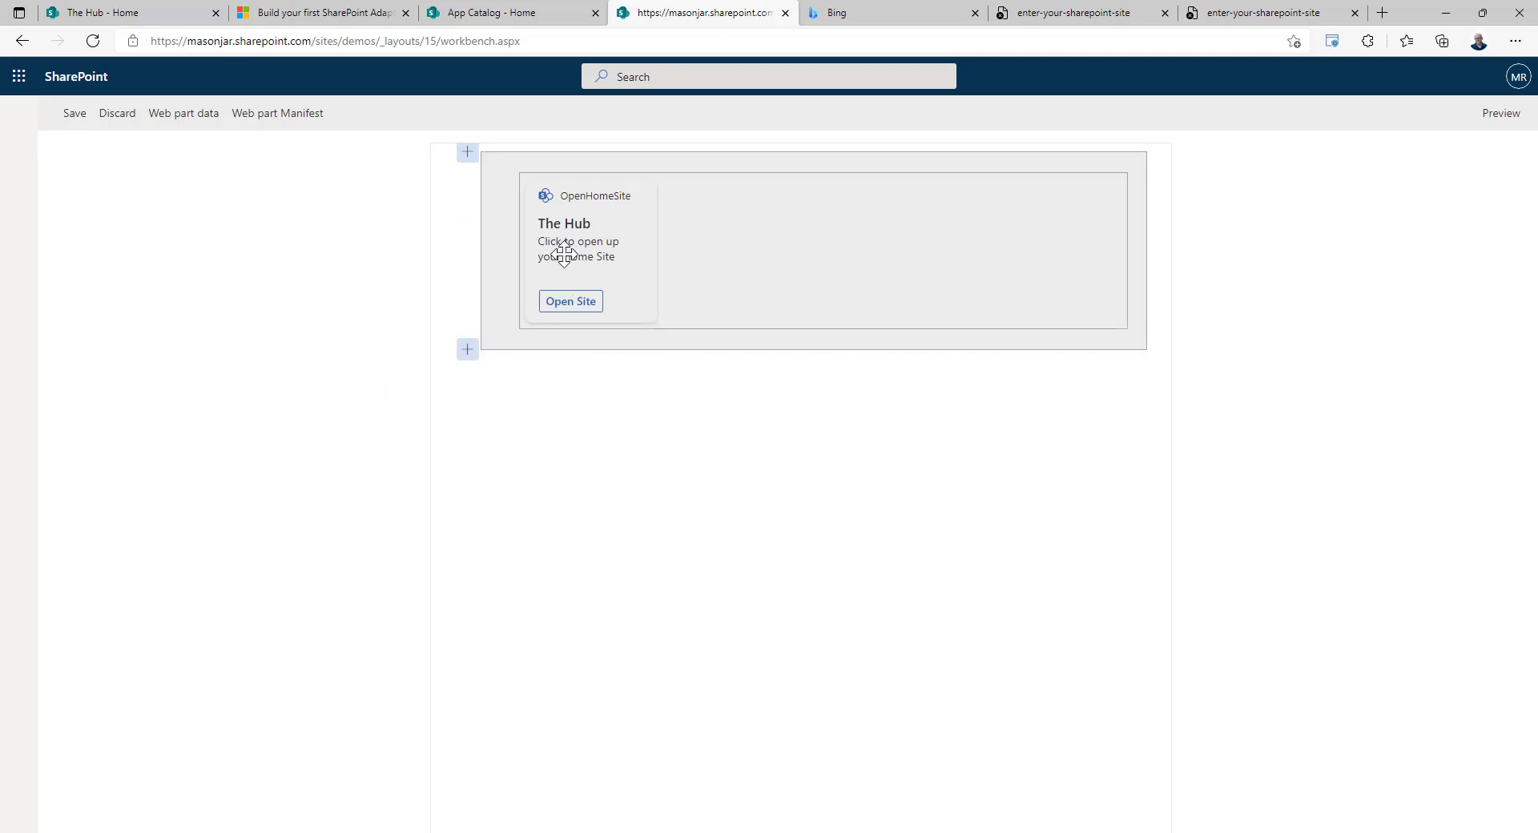
Step: Preview the workbench page and use the card's Open Site button to open The Hub home site in a new tab
{"action": "left_click", "coordinate": [570, 302]}
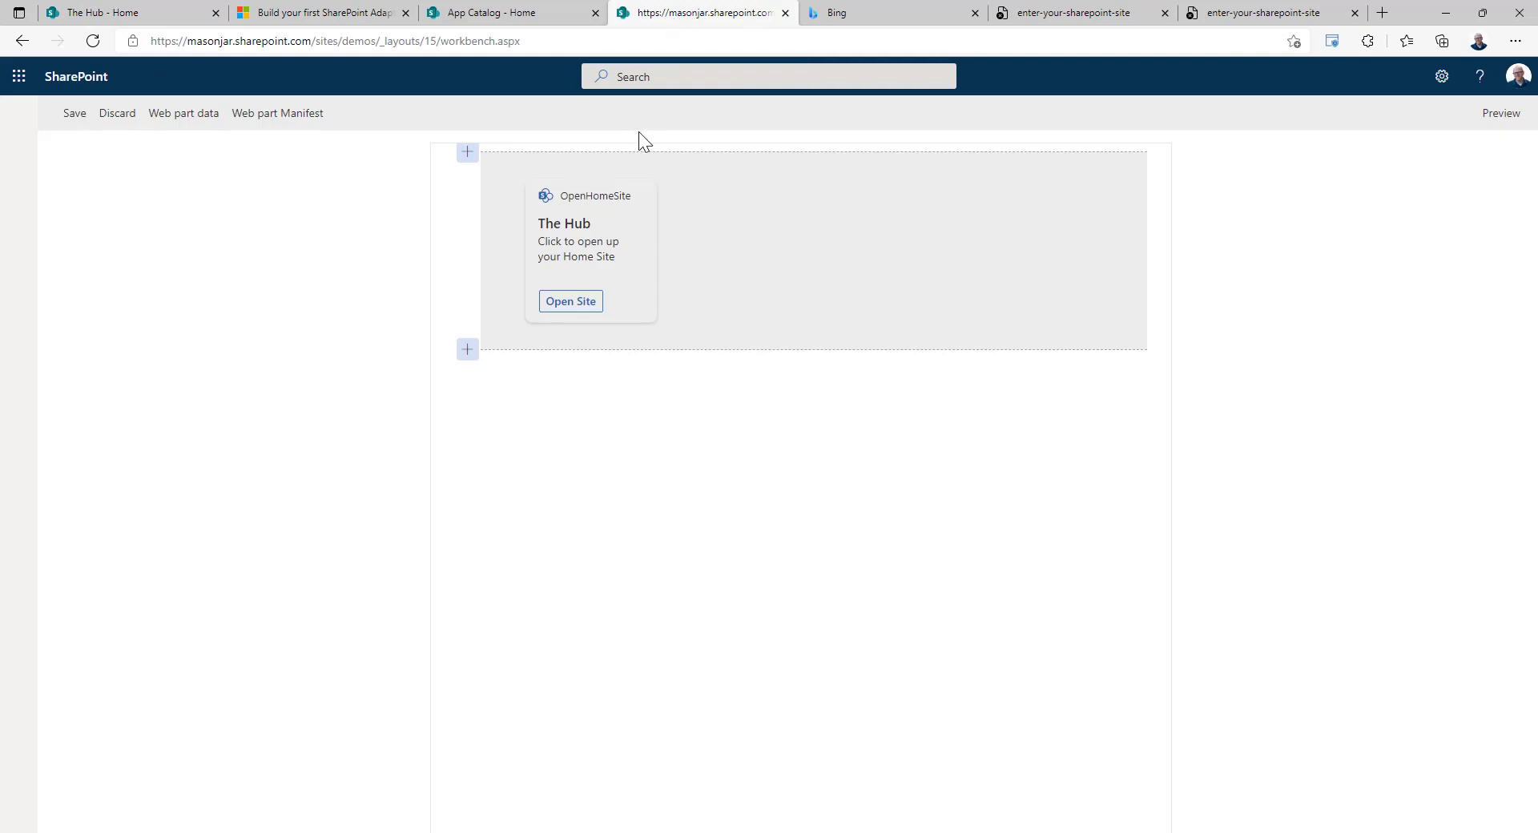
{"action": "mouse_move", "coordinate": [1349, 233]}
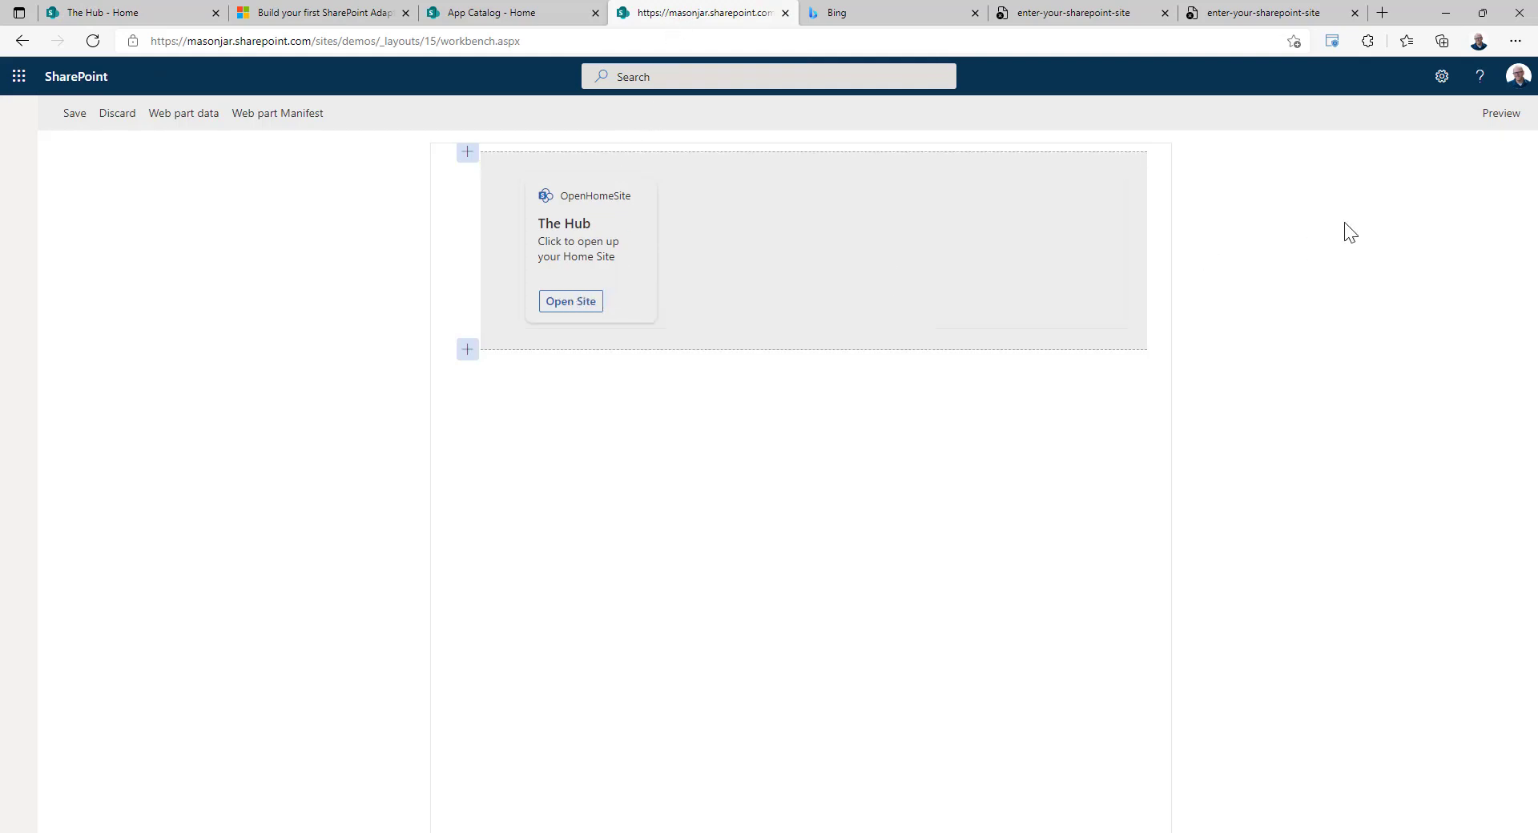
{"action": "left_click", "coordinate": [1500, 112]}
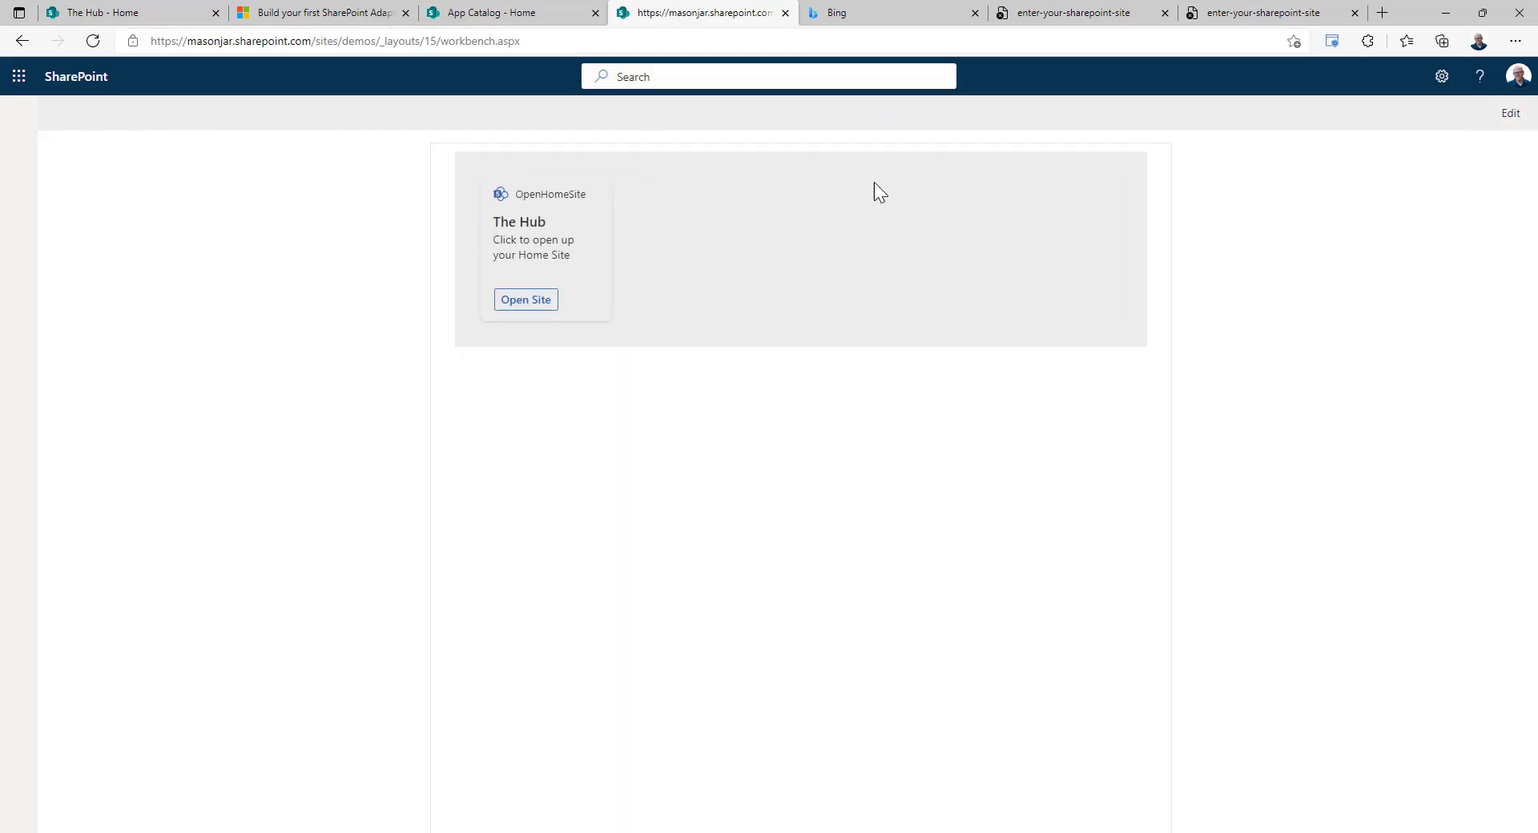
{"action": "left_click", "coordinate": [525, 300]}
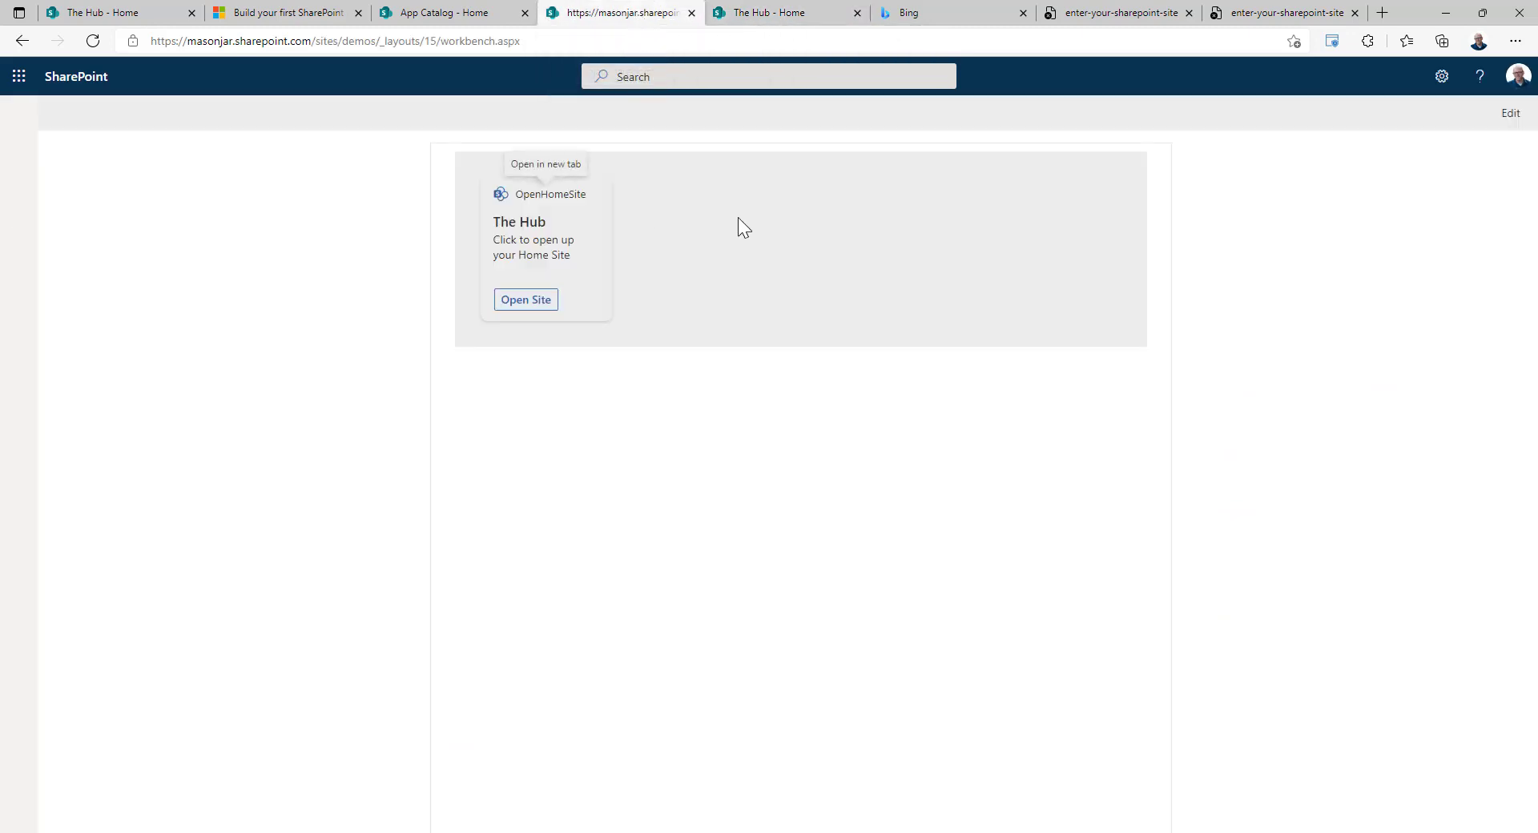
{"action": "mouse_move", "coordinate": [702, 215]}
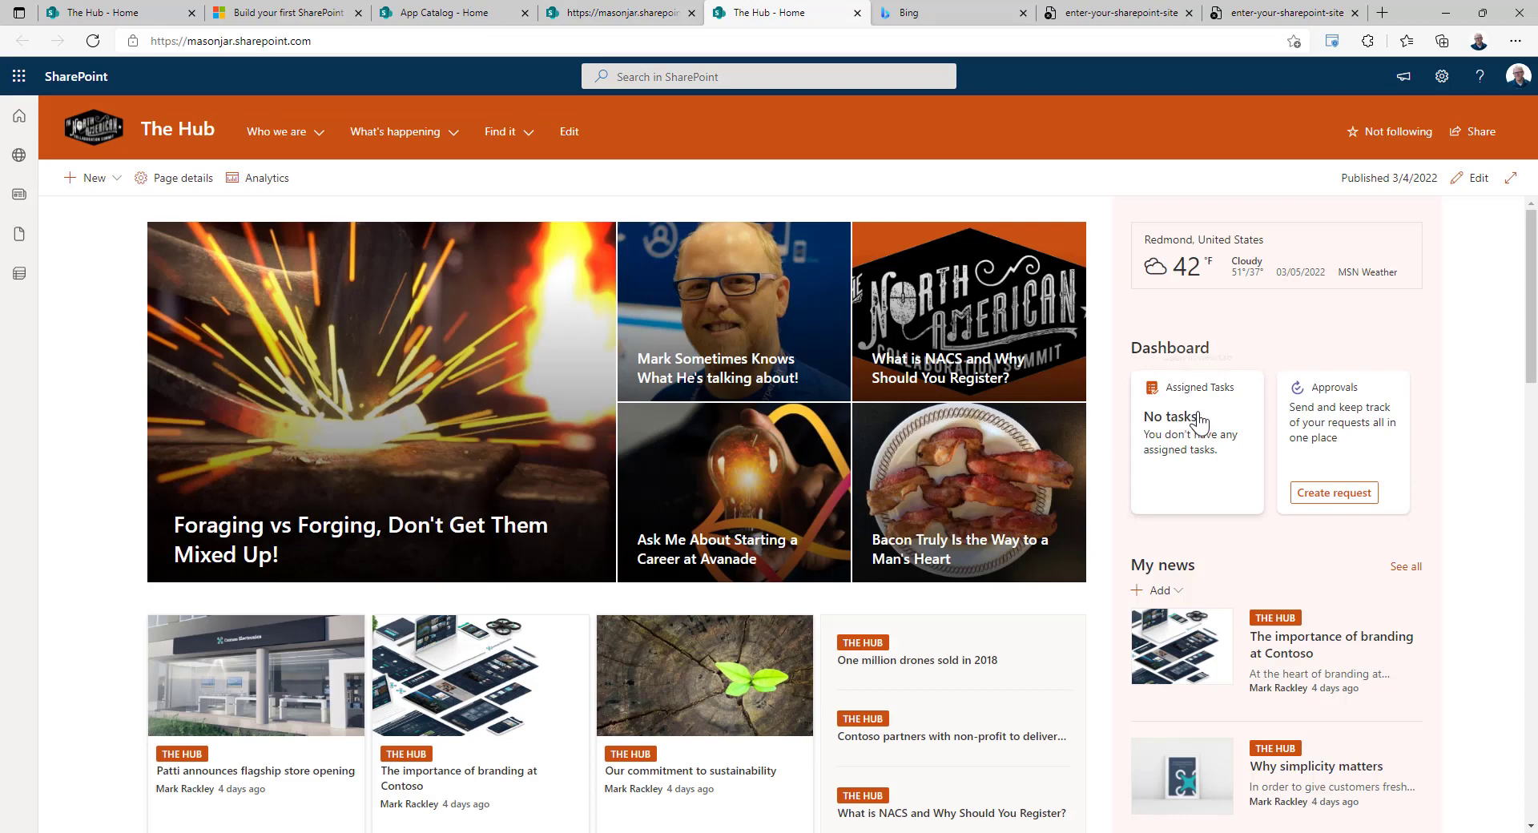
{"action": "mouse_move", "coordinate": [1190, 473]}
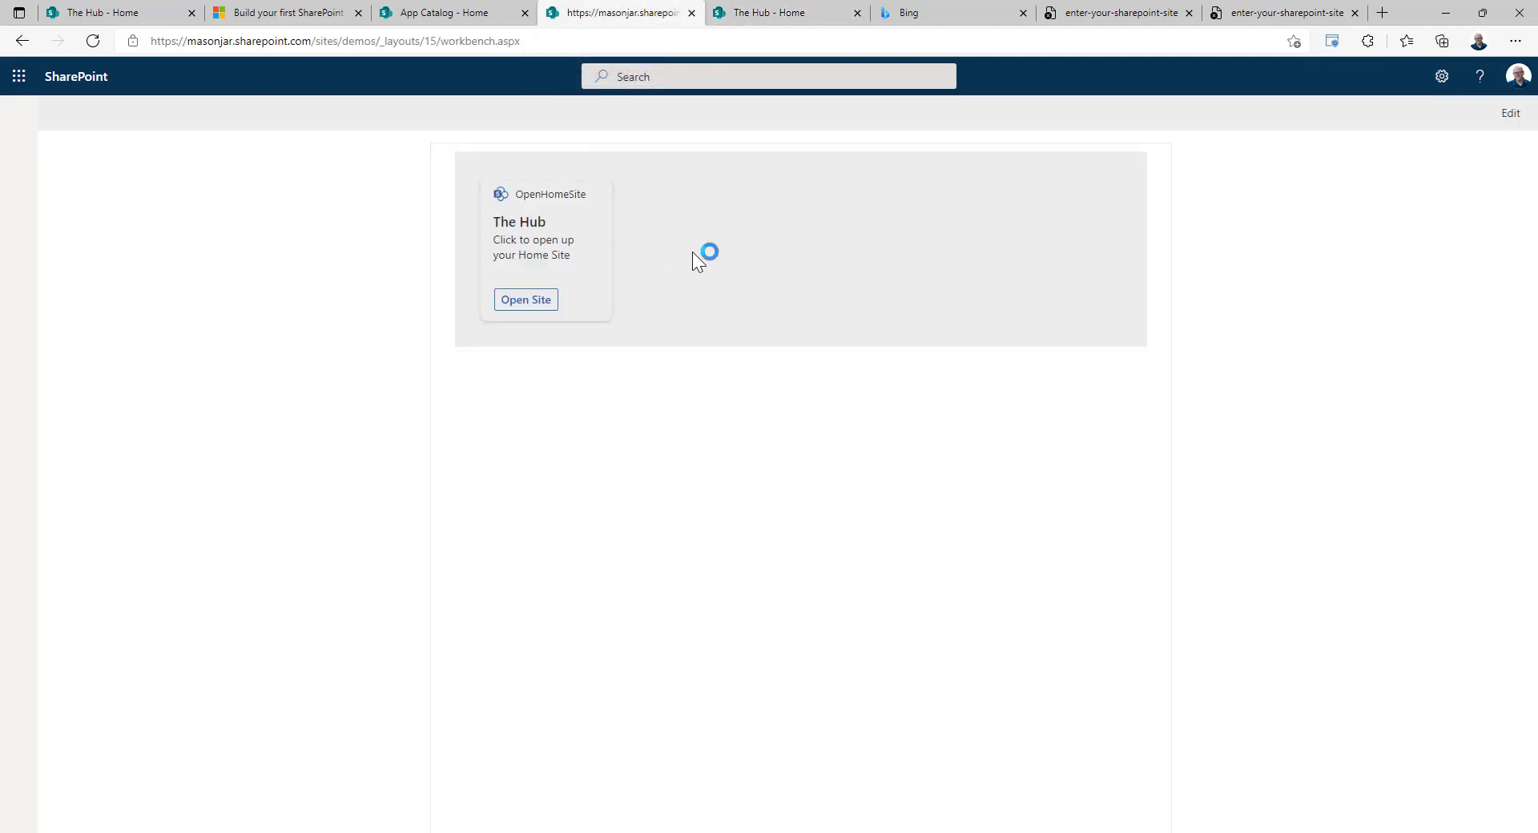
{"action": "mouse_move", "coordinate": [578, 443]}
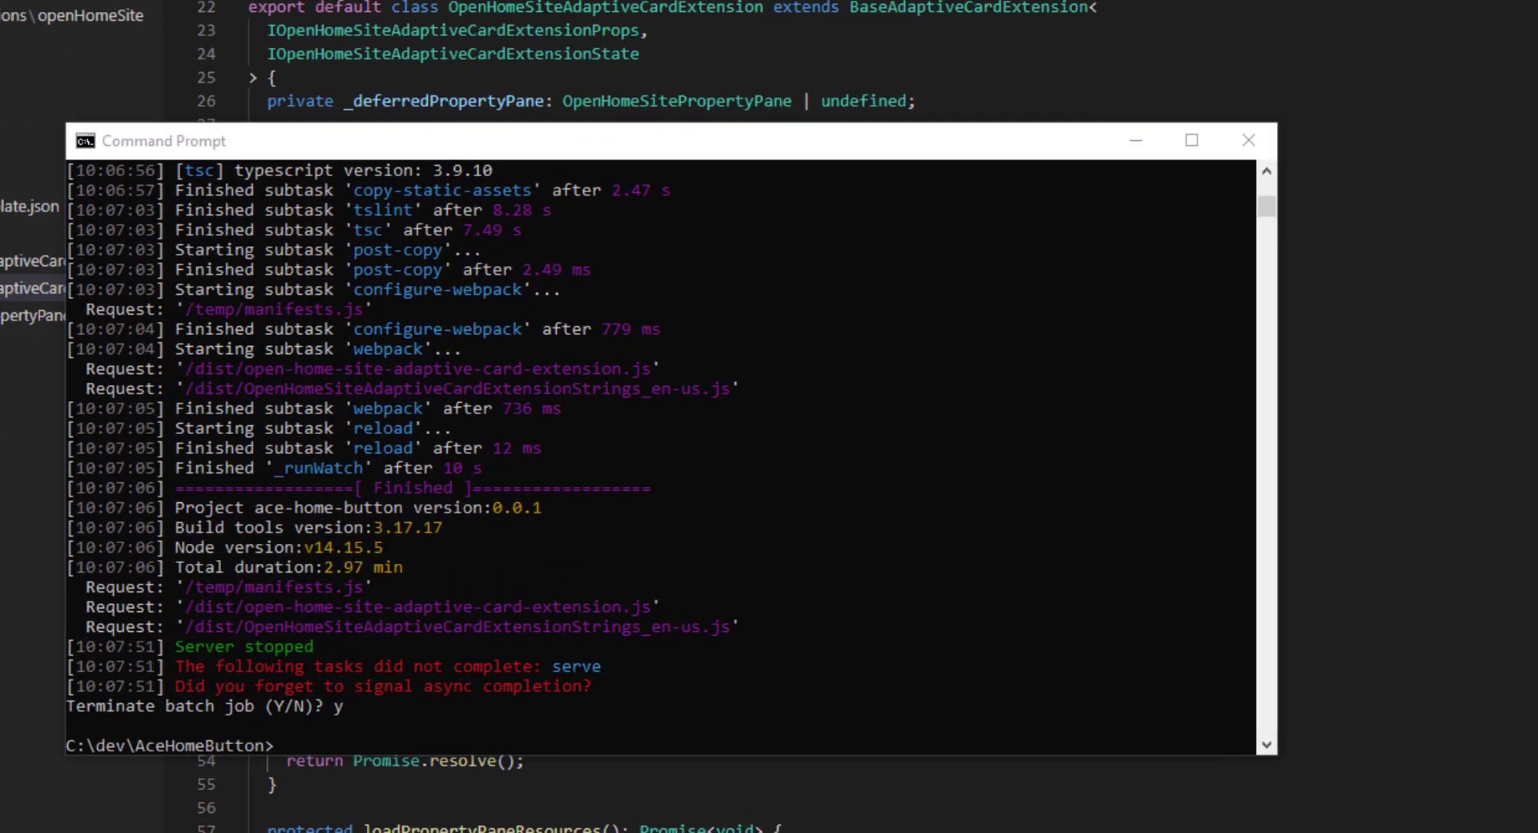
Step: Run npm install react-device-detect in the Command Prompt
{"action": "left_click_drag", "start_coordinate": [162, 141], "coordinate": [123, 30]}
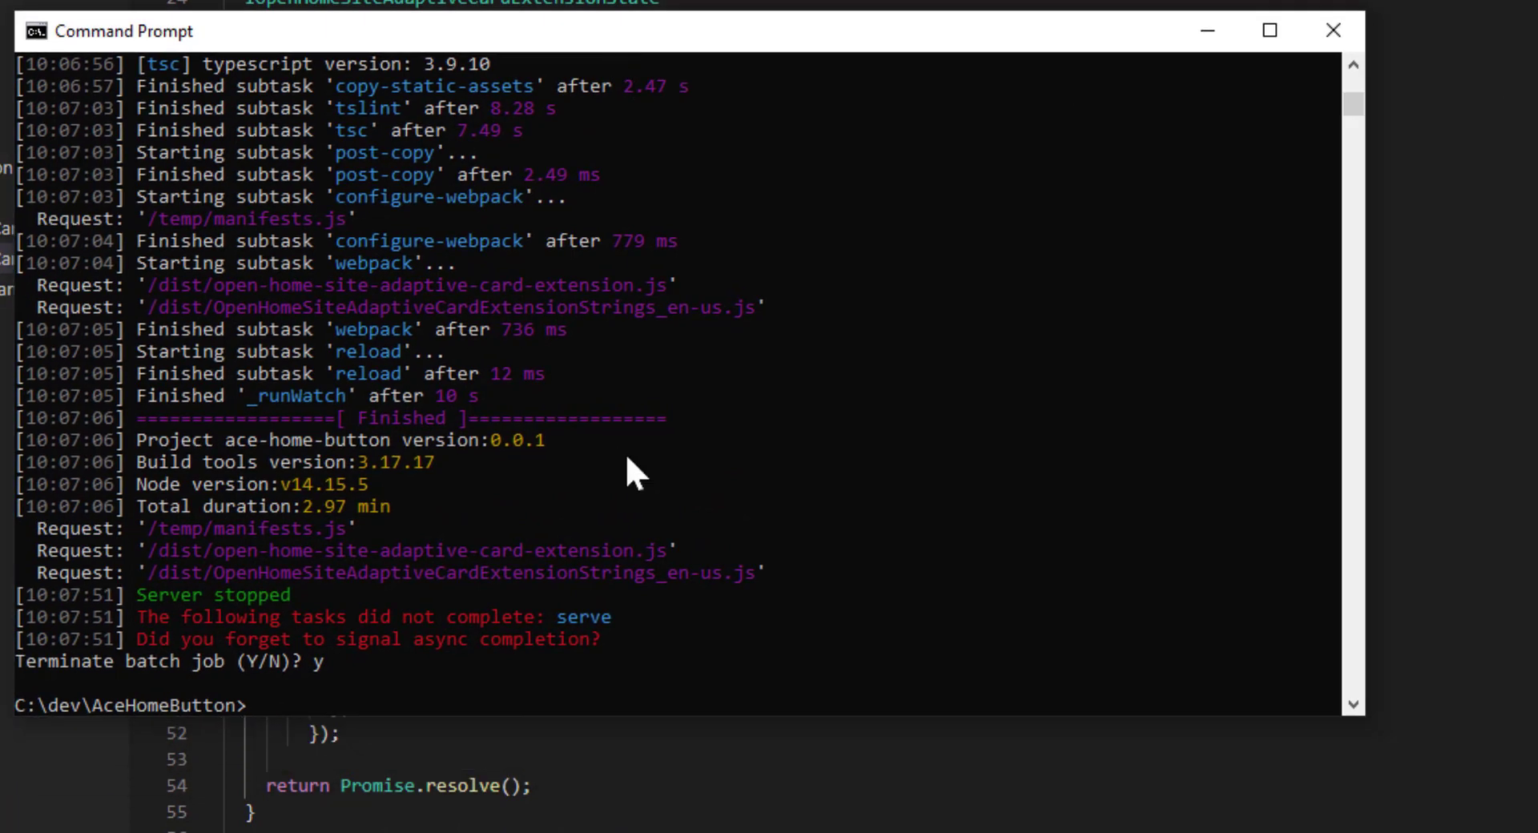
{"action": "type", "text": "npm install react-device-detect"}
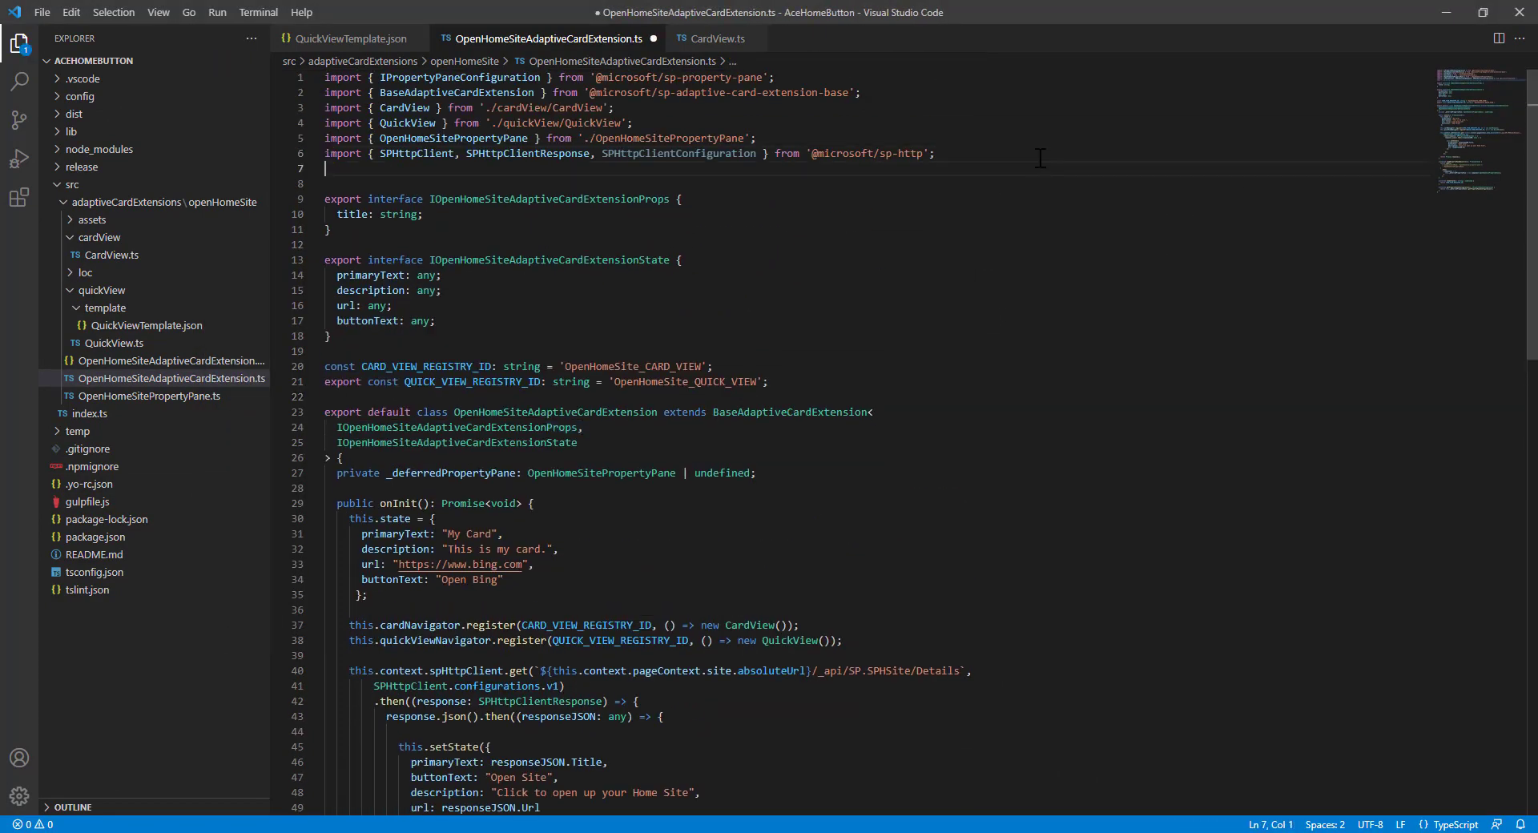
Step: Import isMobile from react-device-detect and wrap the home site fetch in if (isMobile)
{"action": "type", "text": "import { isMobile, isMobileOnly, isTablet, isDesktop, isIOS, isAndroid } from 'react-device-detect';"}
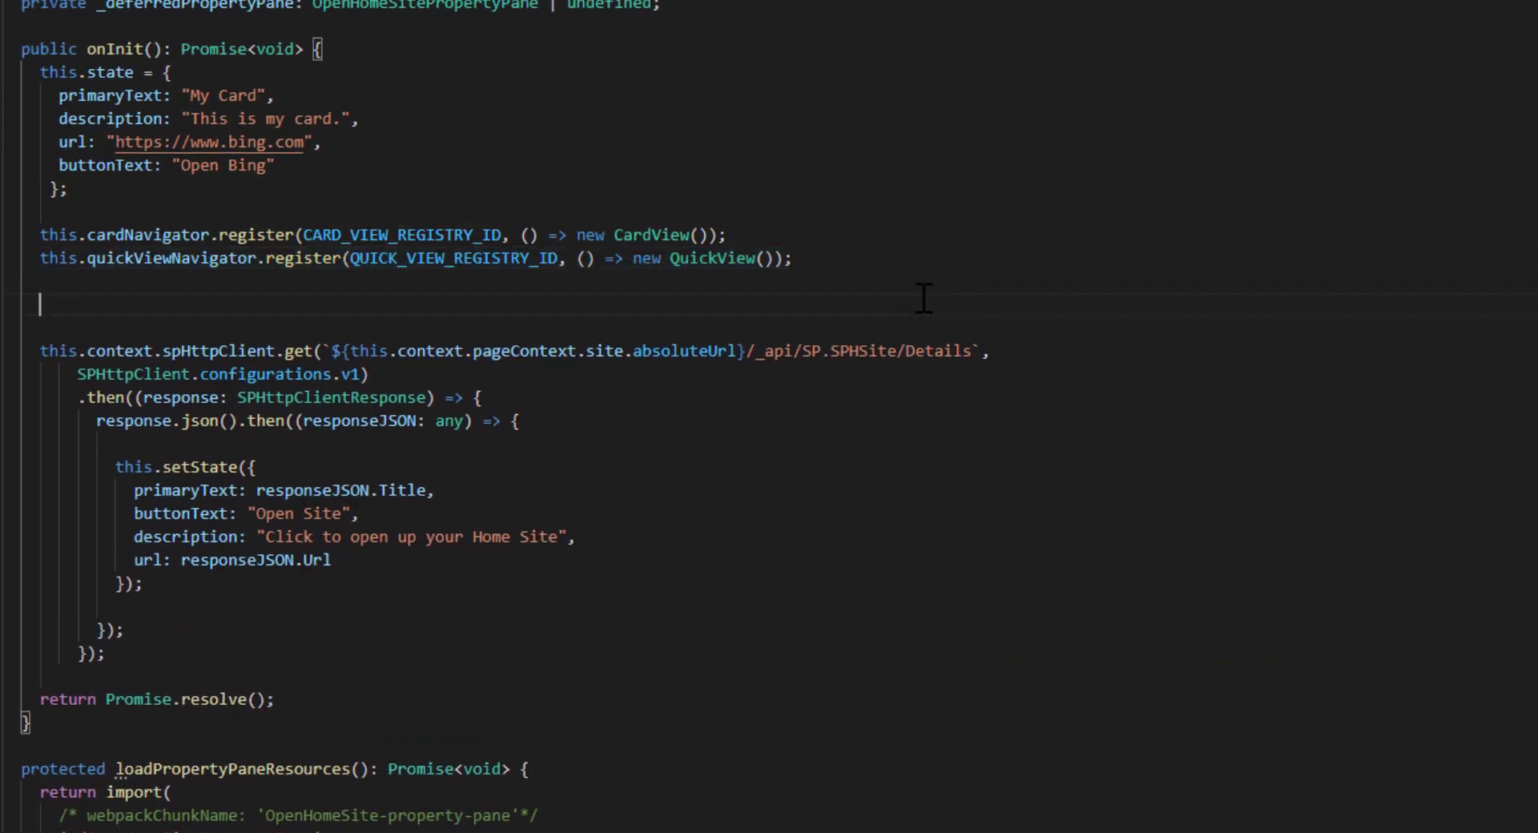
{"action": "type", "text": "if (is"}
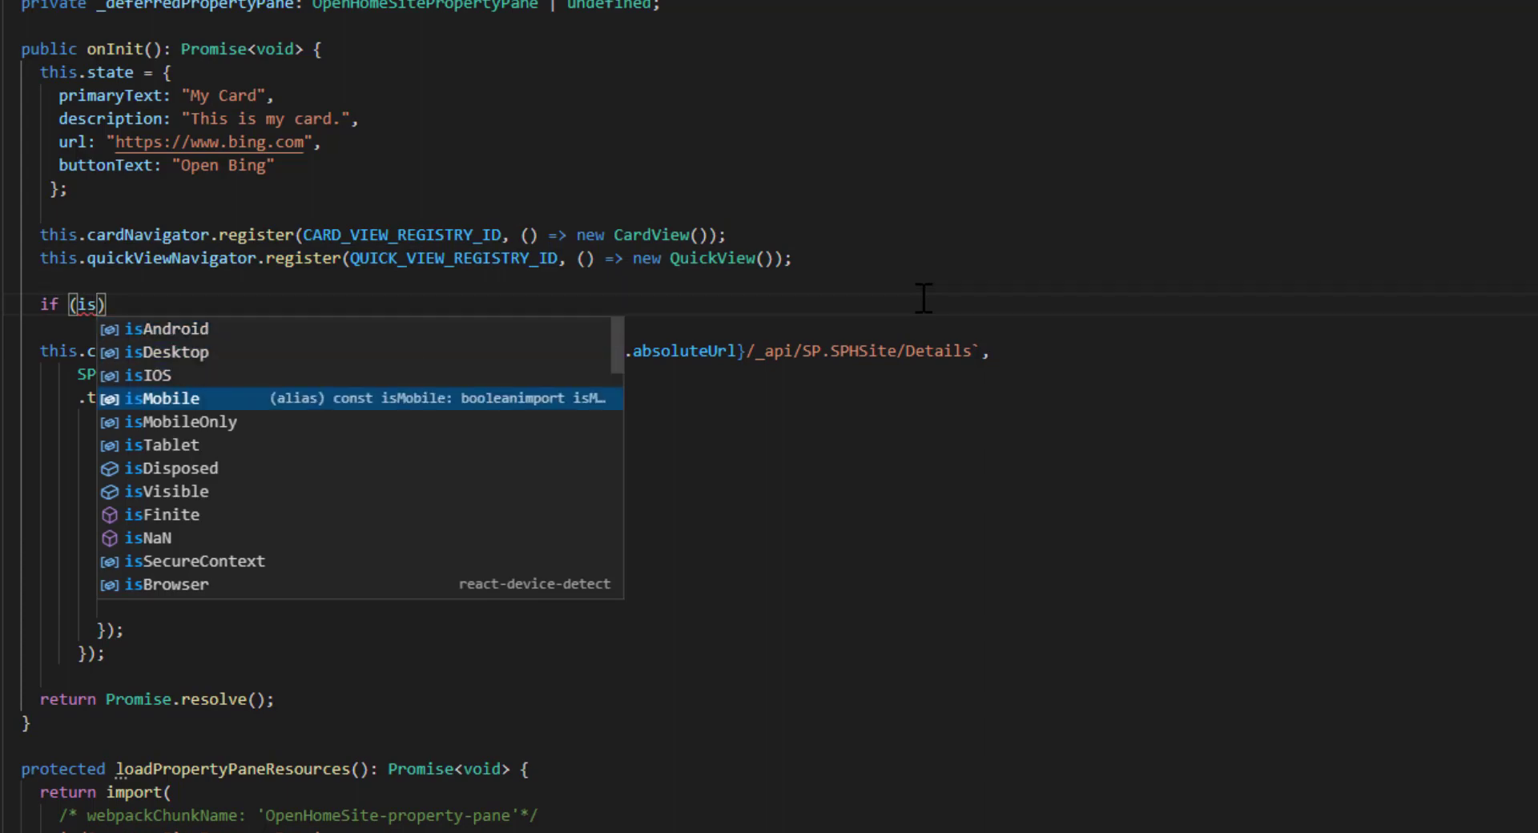
{"action": "key", "text": "Enter"}
{"action": "type", "text": "}"}
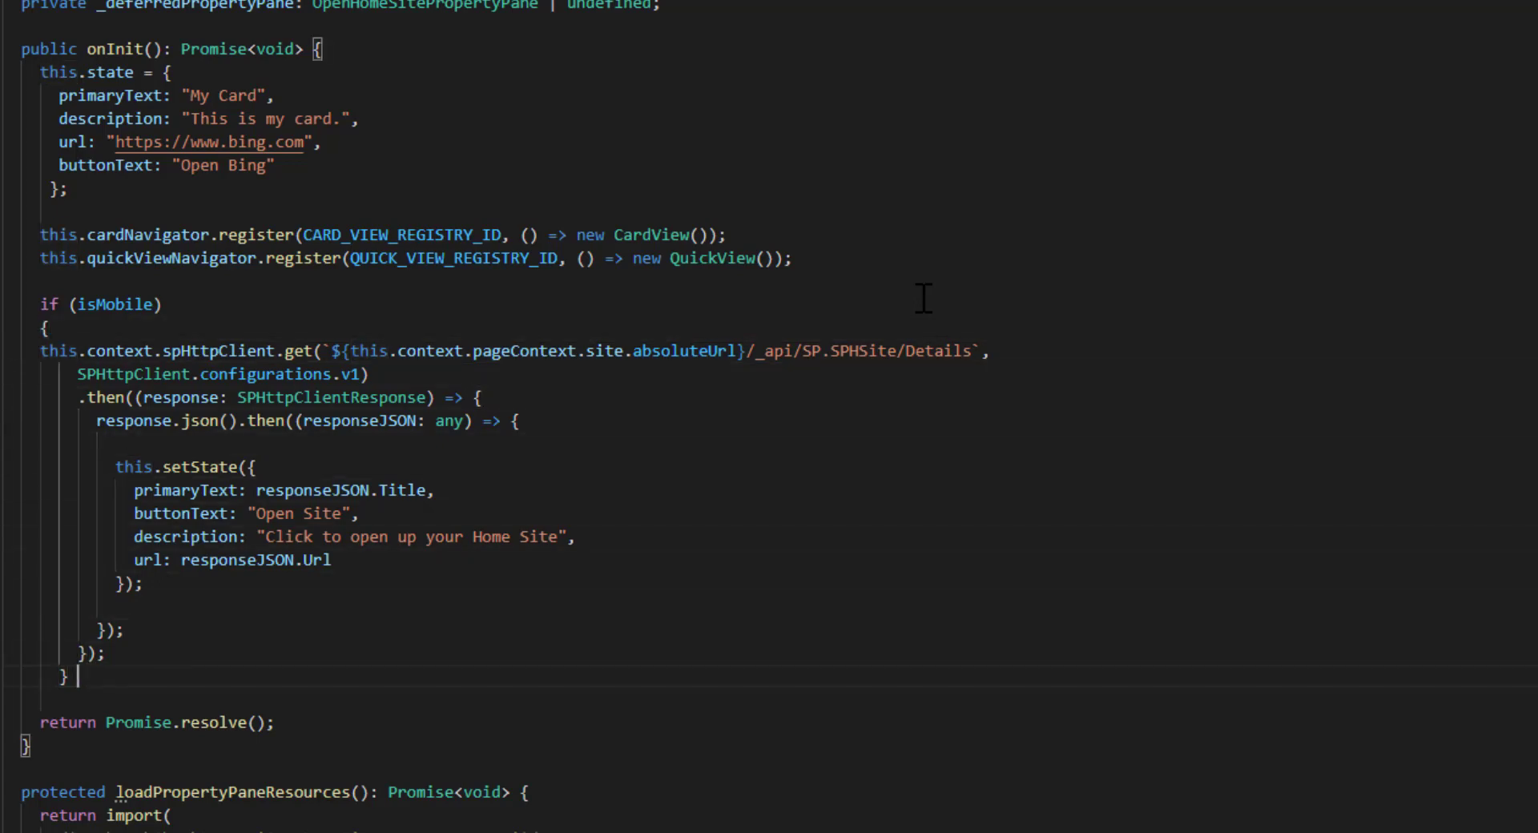
Step: Add an else branch setting this.isVisible = false for non-mobile devices
{"action": "type", "text": "else {"}
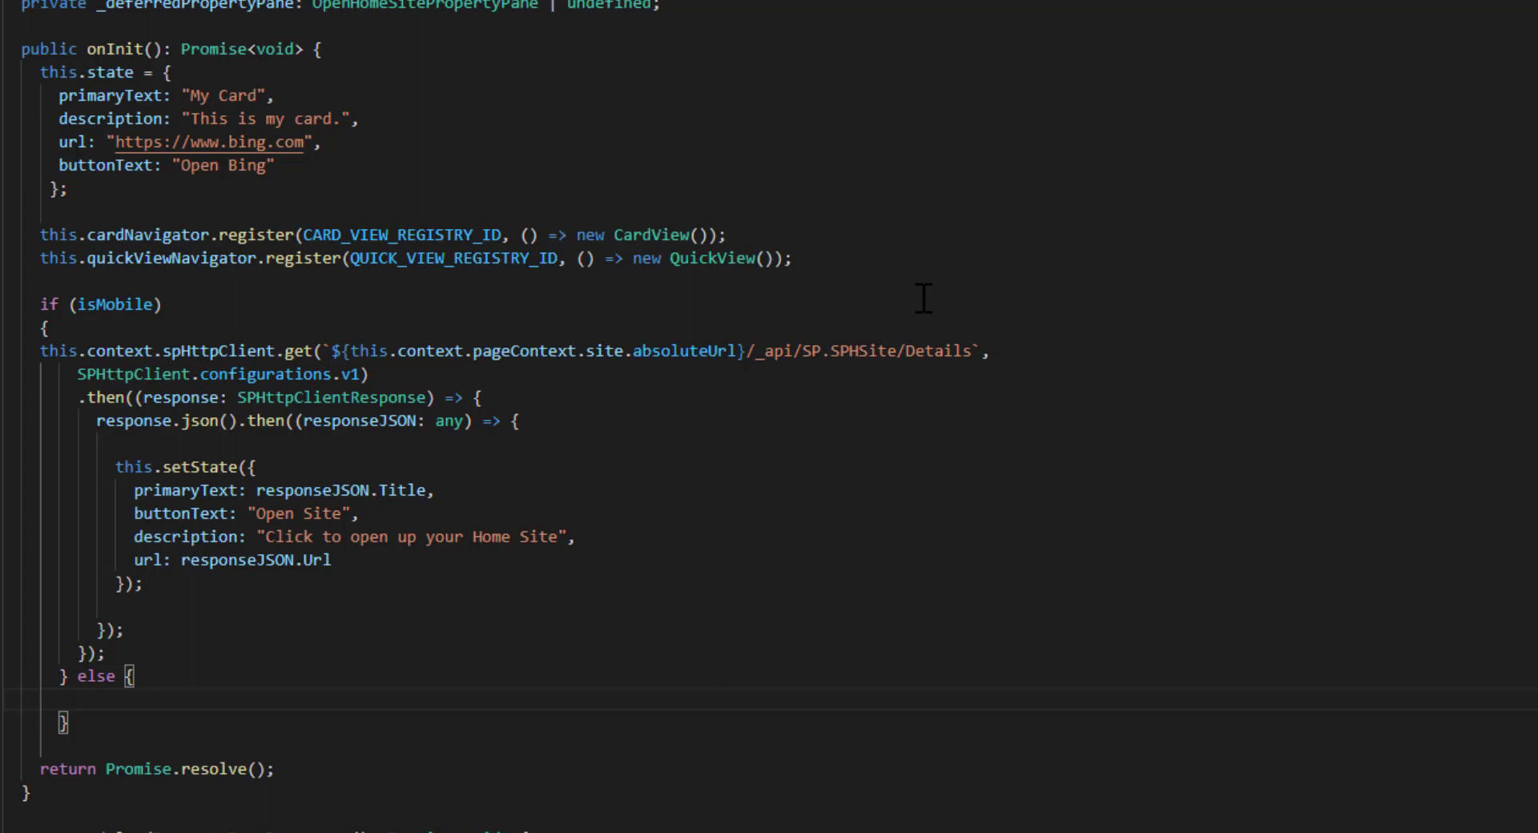
{"action": "type", "text": "this.isVisible]"}
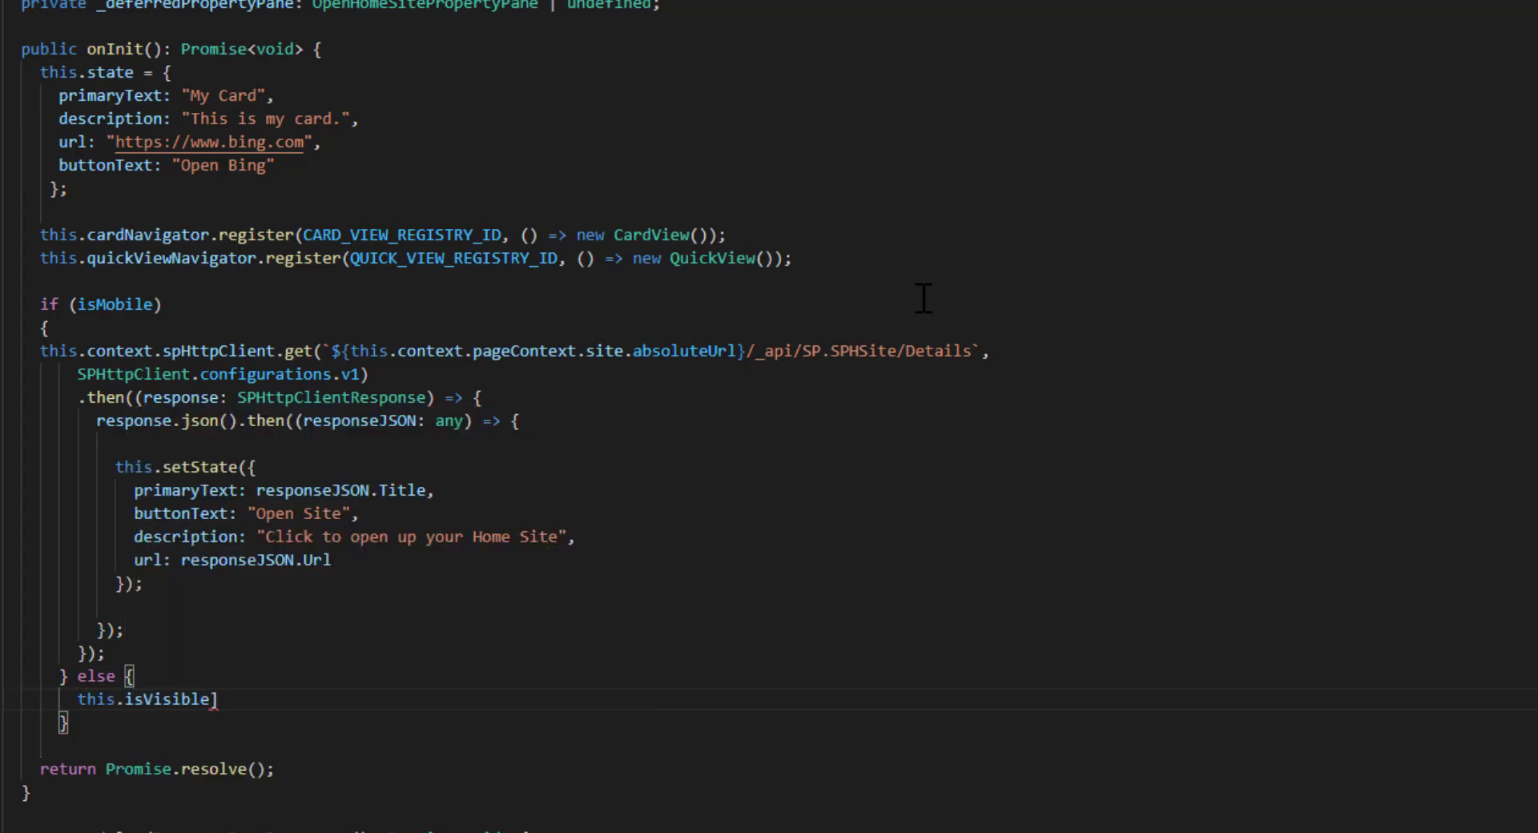
{"action": "key", "text": "Backspace"}
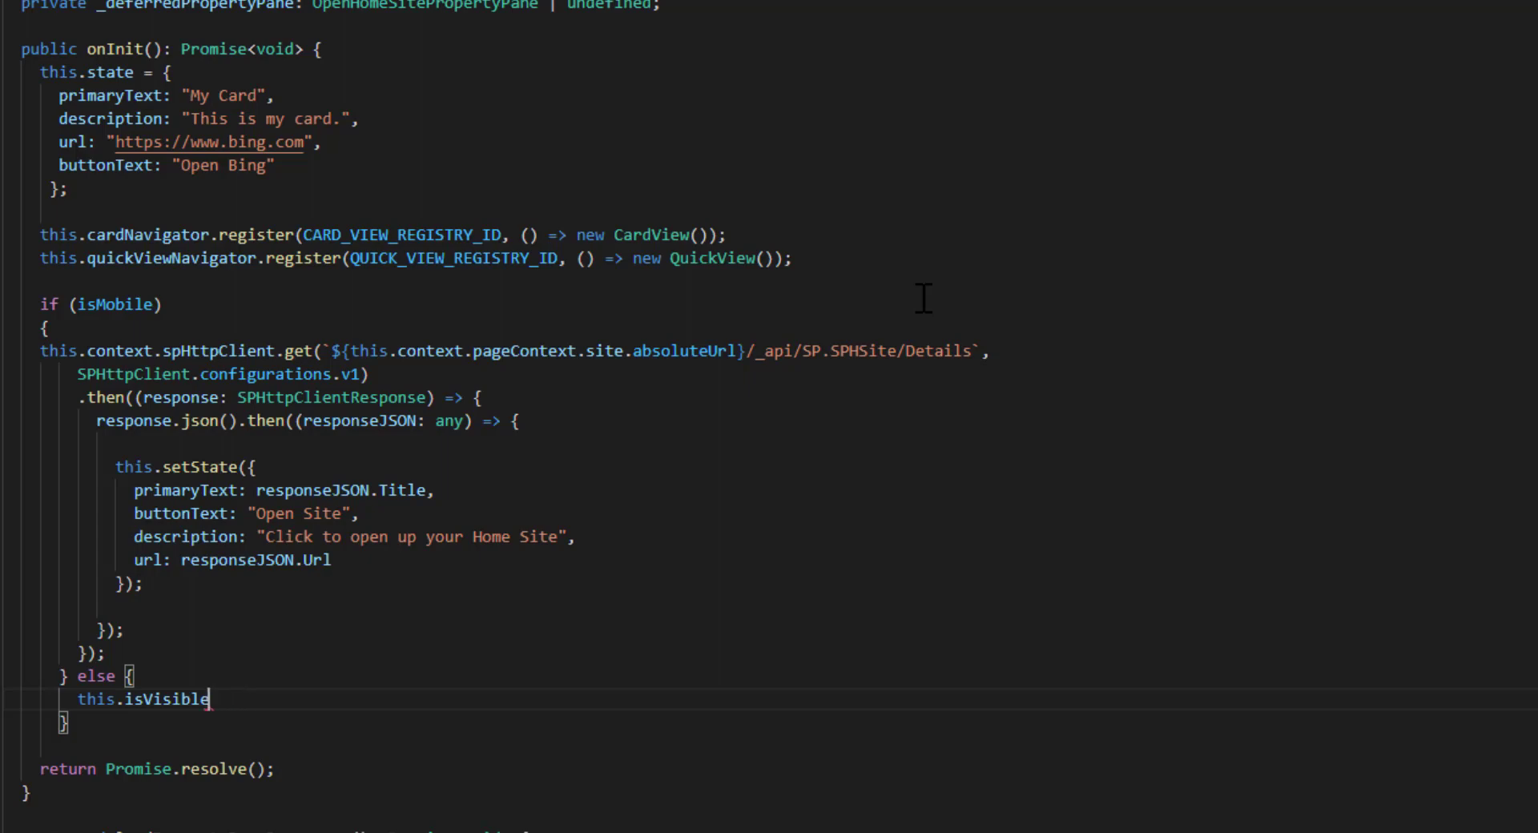
{"action": "type", "text": "= false;"}
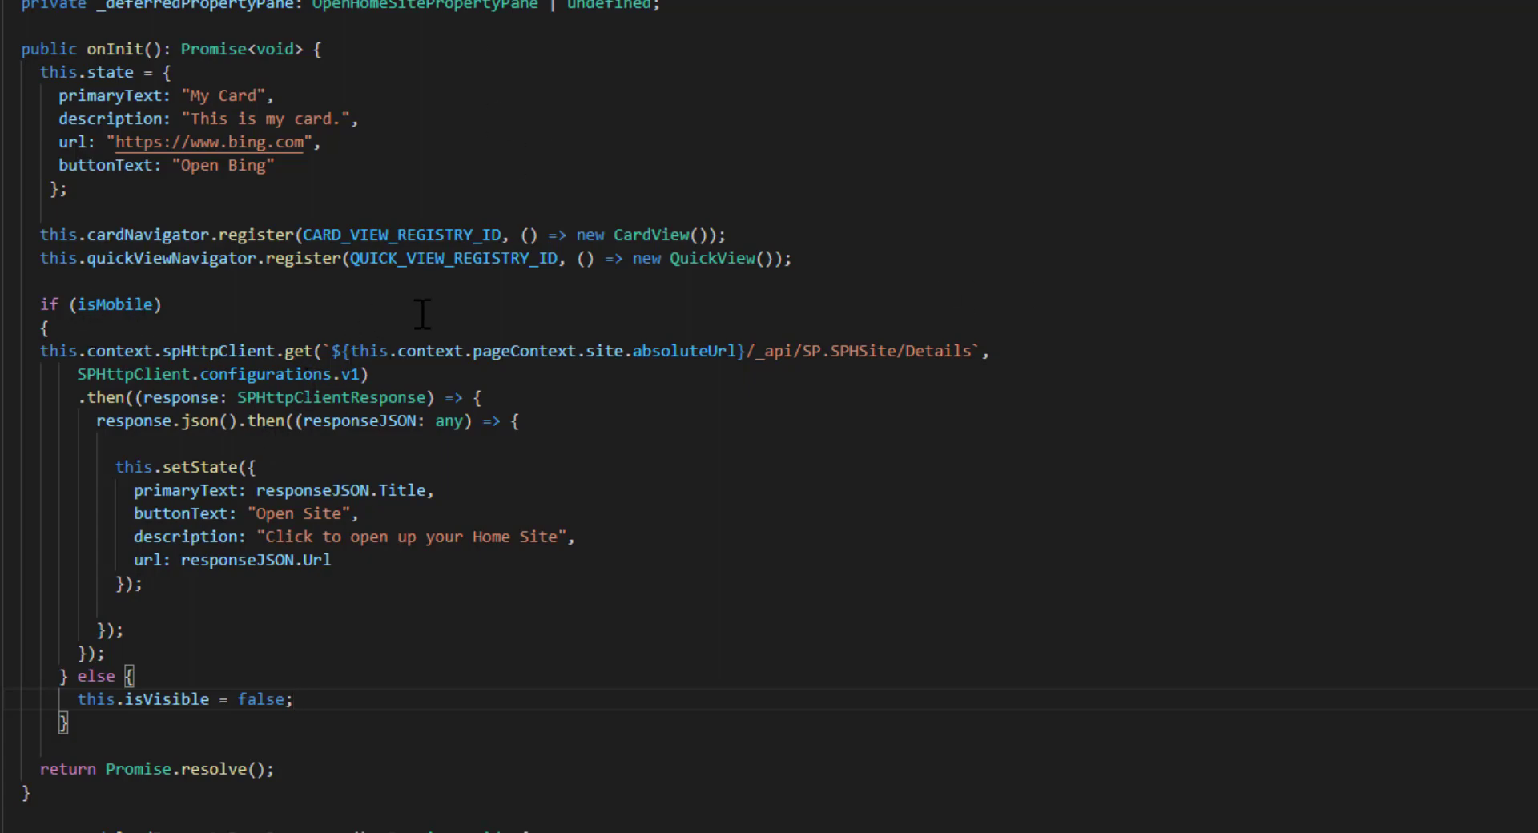
{"action": "mouse_move", "coordinate": [381, 538]}
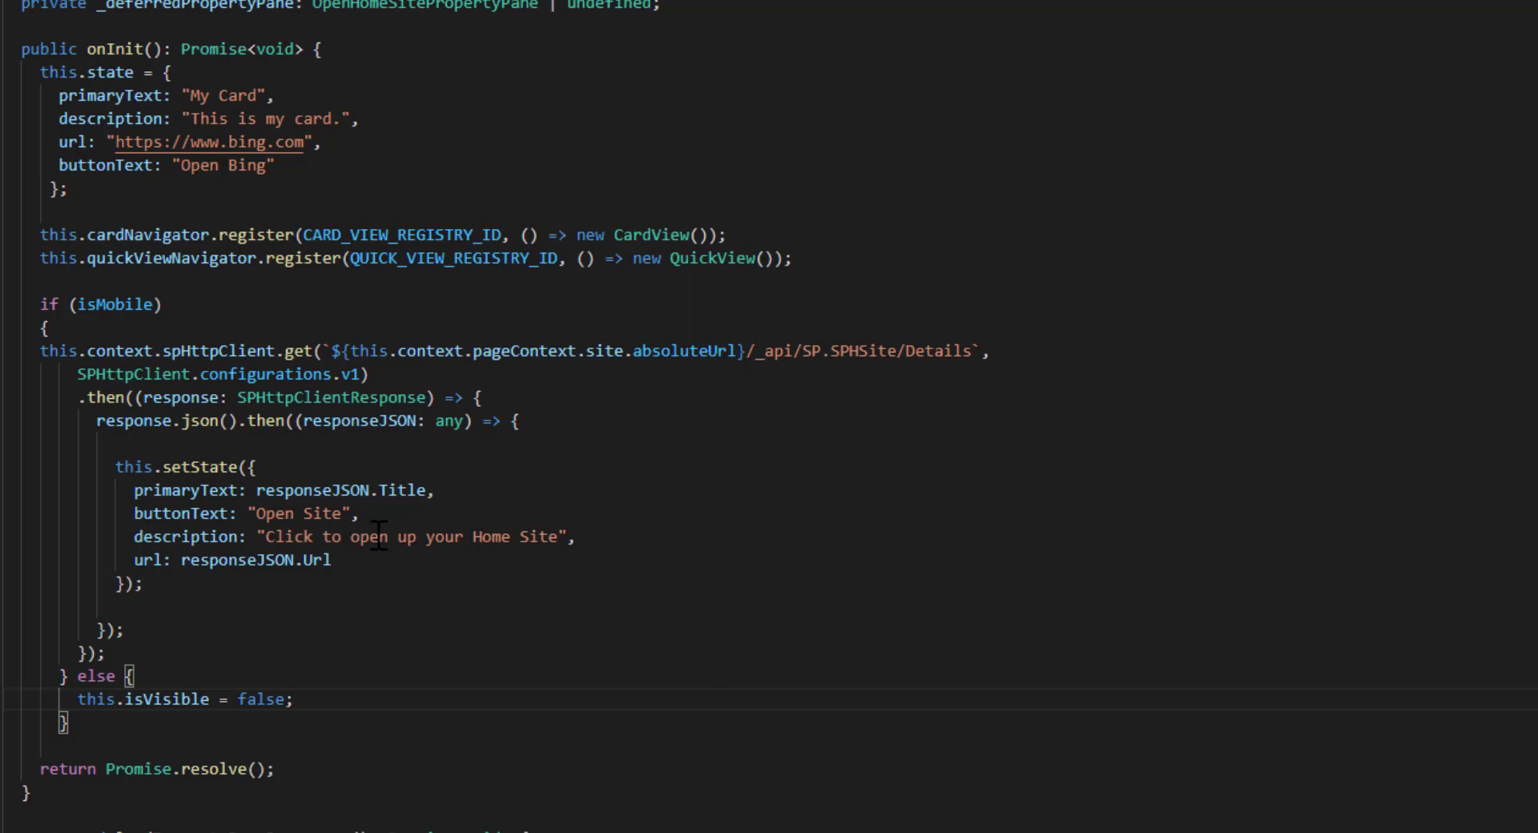
{"action": "mouse_move", "coordinate": [180, 565]}
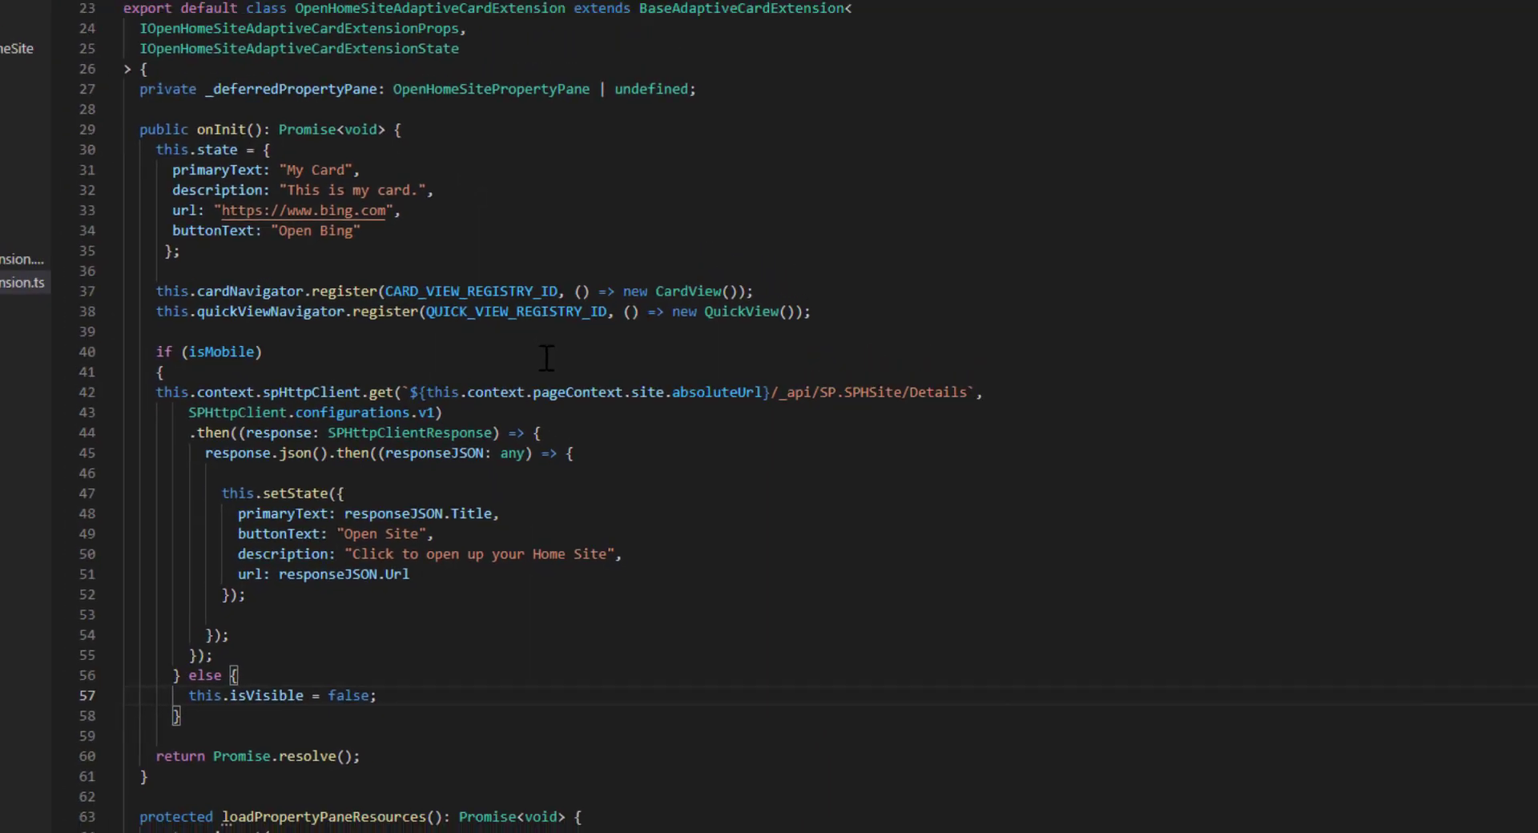
Step: Save OpenHomeSiteAdaptiveCardExtension.ts and restart the local server with gulp serve
{"action": "left_click", "coordinate": [38, 11]}
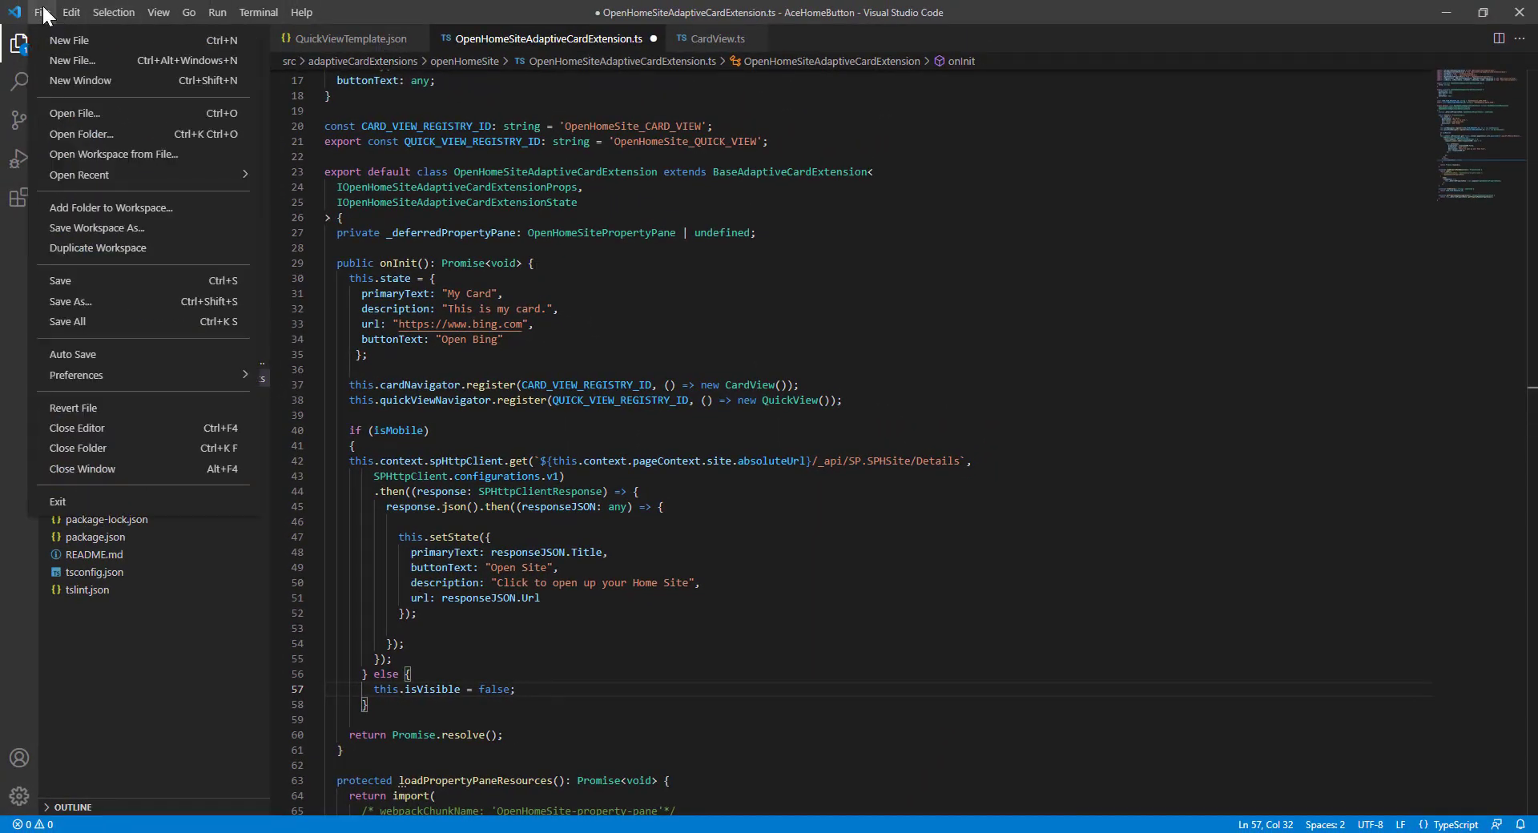
{"action": "left_click", "coordinate": [41, 11]}
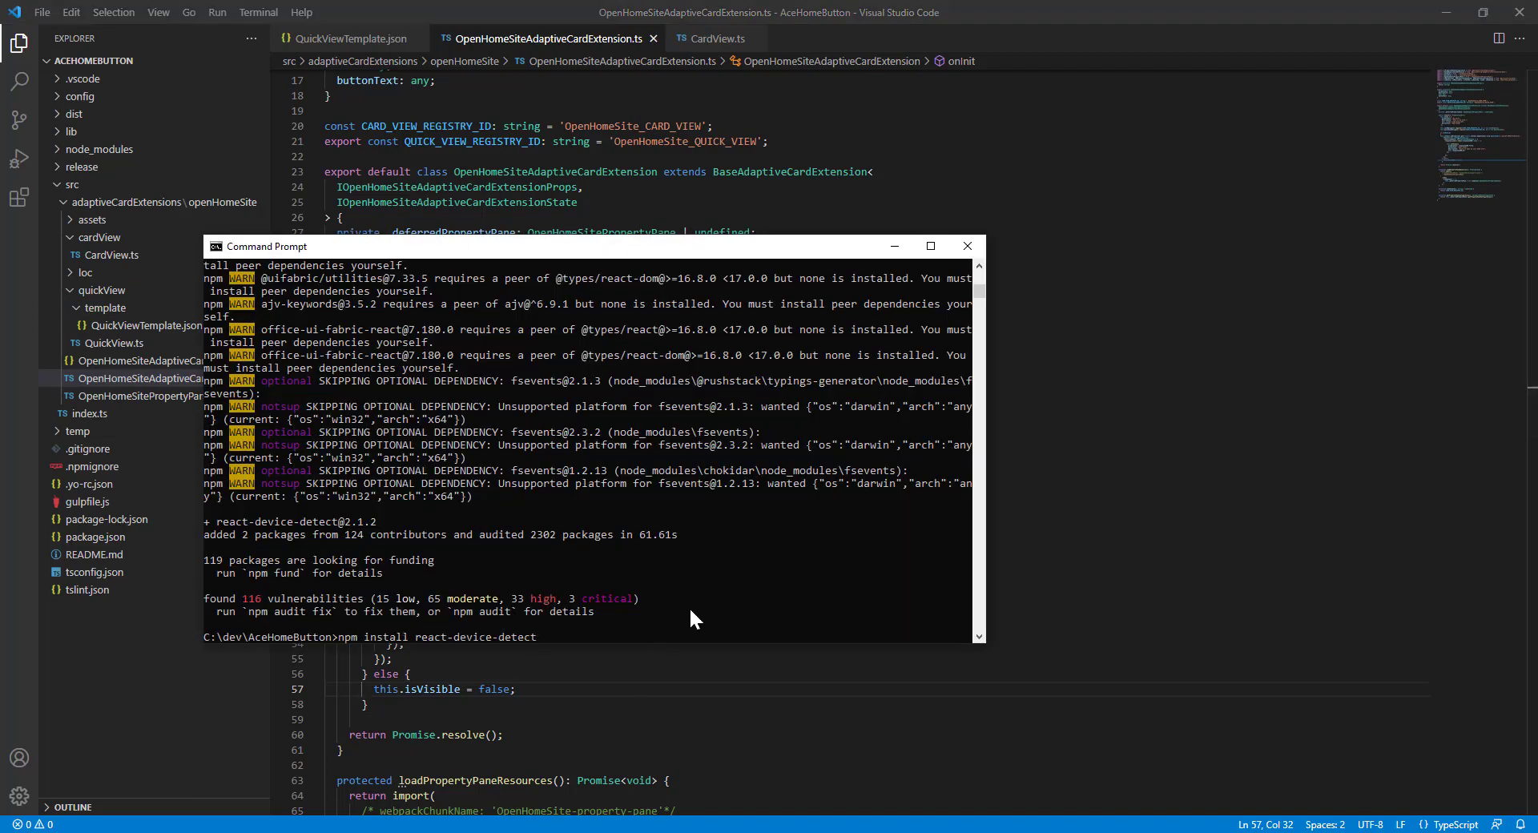
{"action": "type", "text": "gulp serve"}
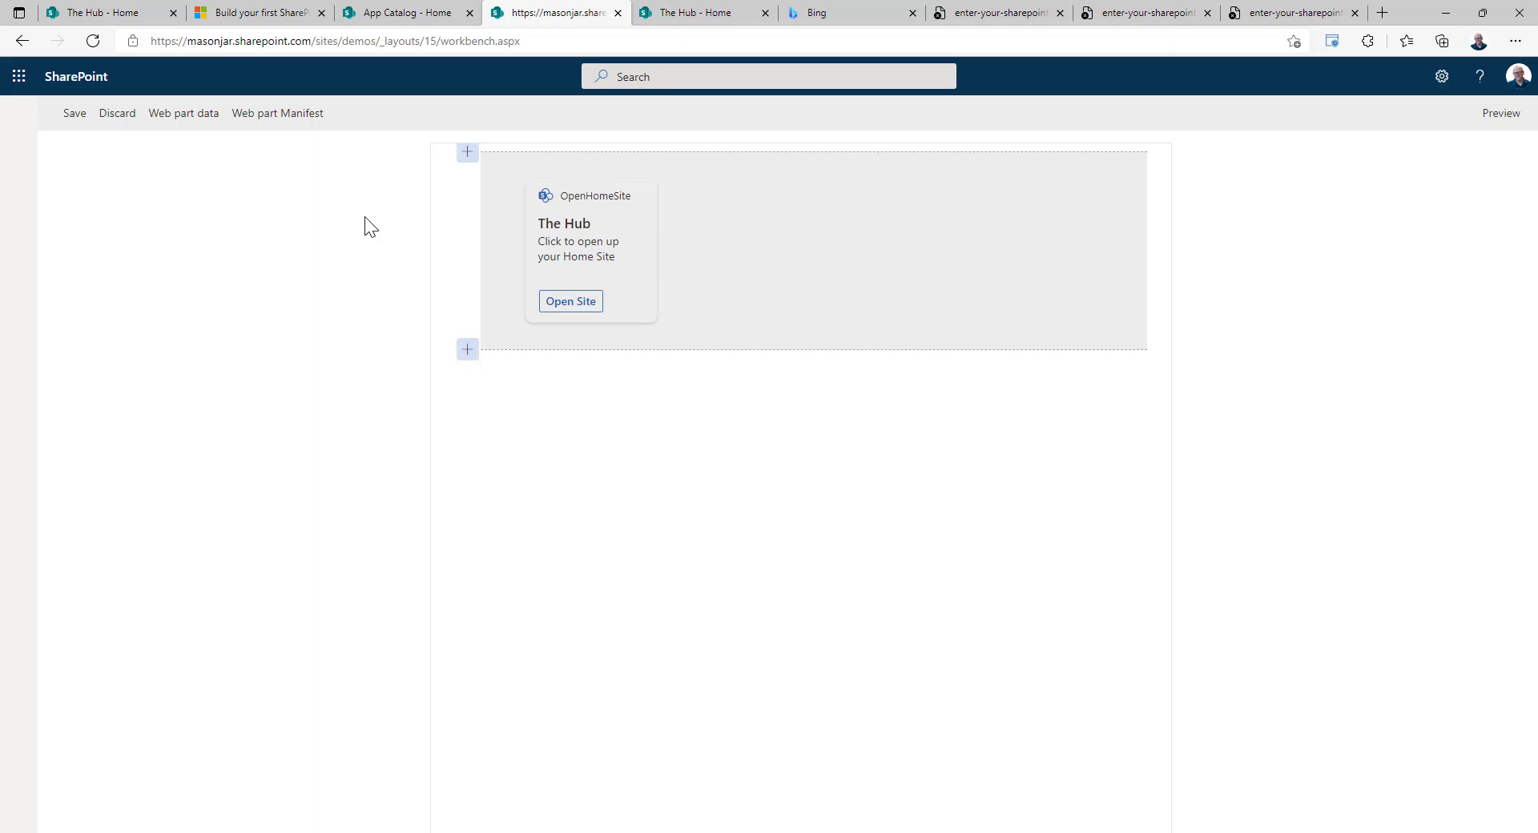
{"action": "mouse_move", "coordinate": [1501, 112]}
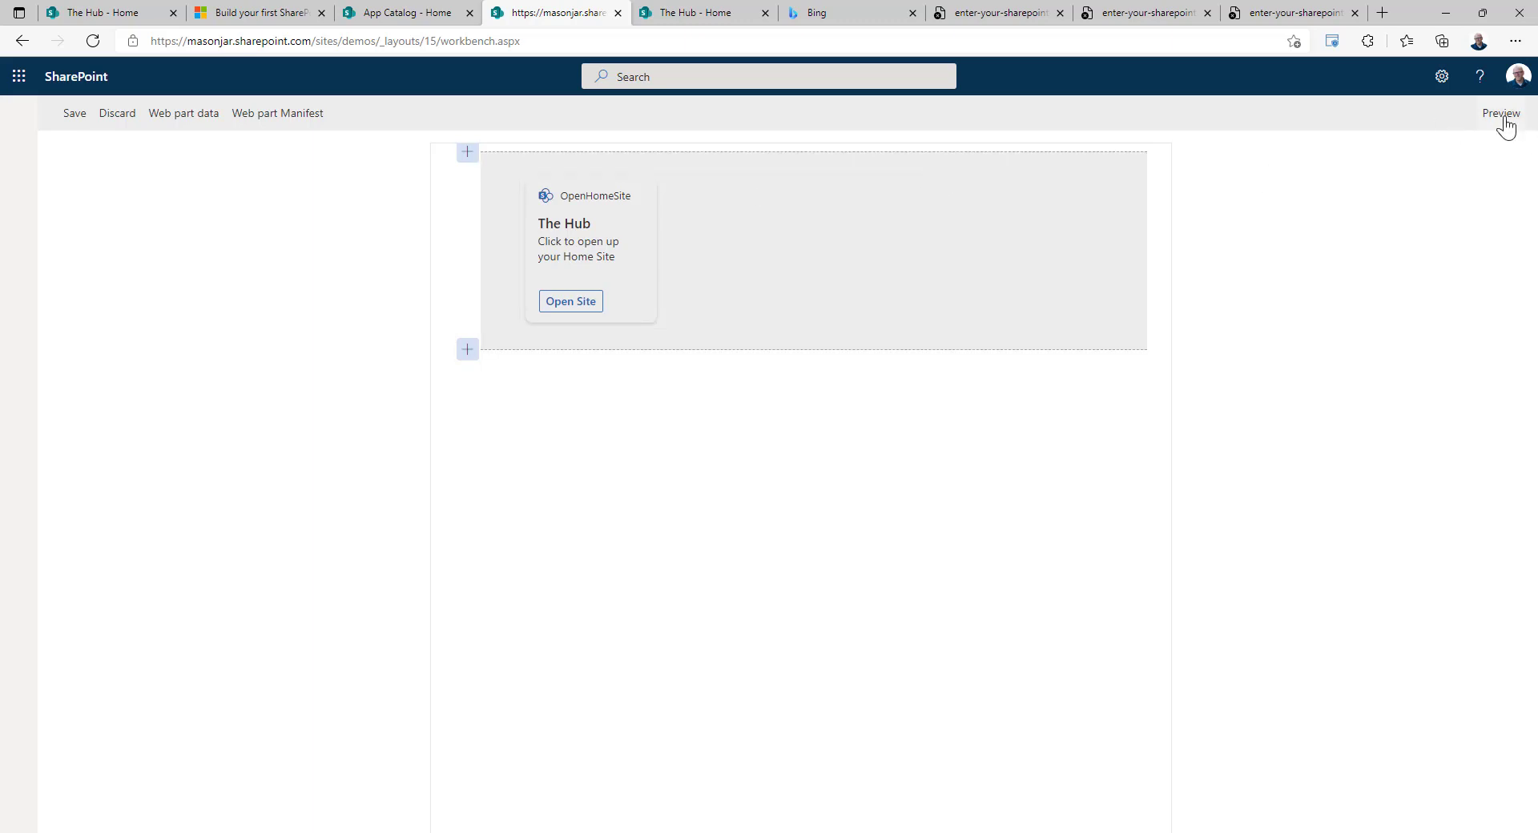
Step: Switch the SharePoint workbench page into preview mode to see the card as a reader
{"action": "left_click", "coordinate": [1501, 112]}
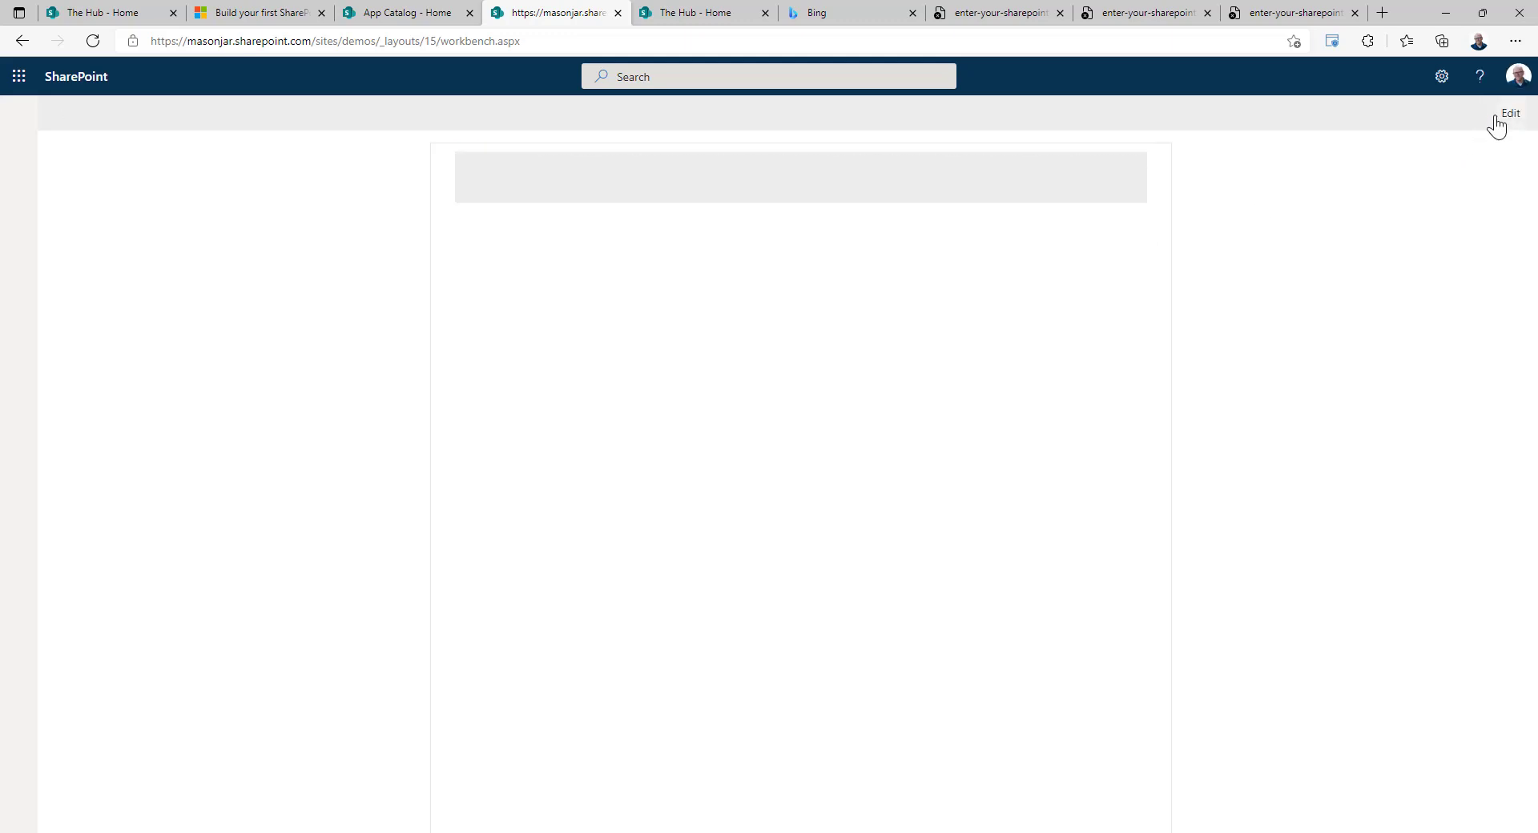
{"action": "mouse_move", "coordinate": [1483, 138]}
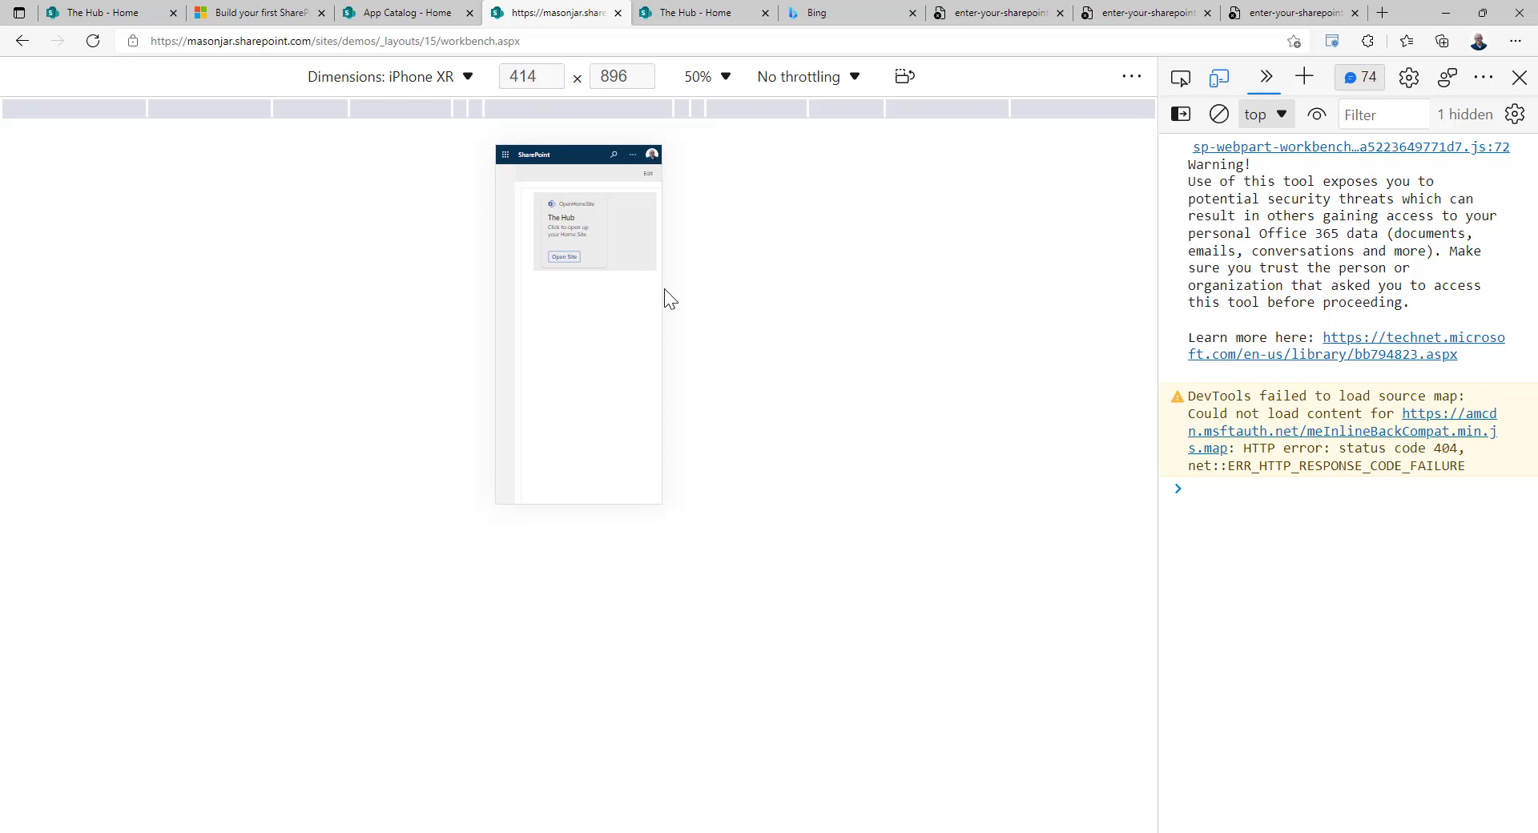
{"action": "mouse_move", "coordinate": [785, 293]}
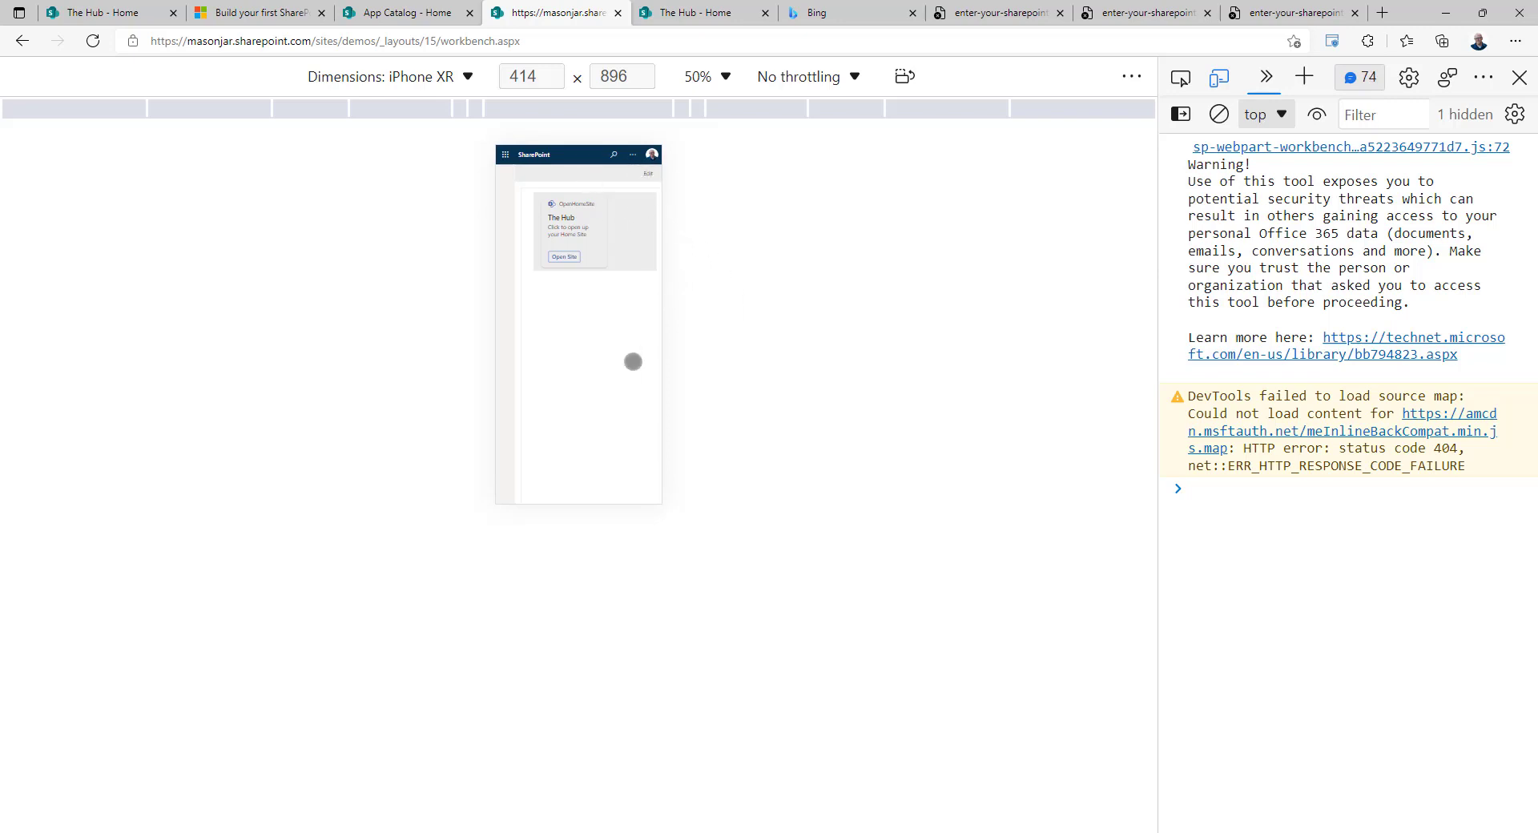
{"action": "mouse_move", "coordinate": [382, 319]}
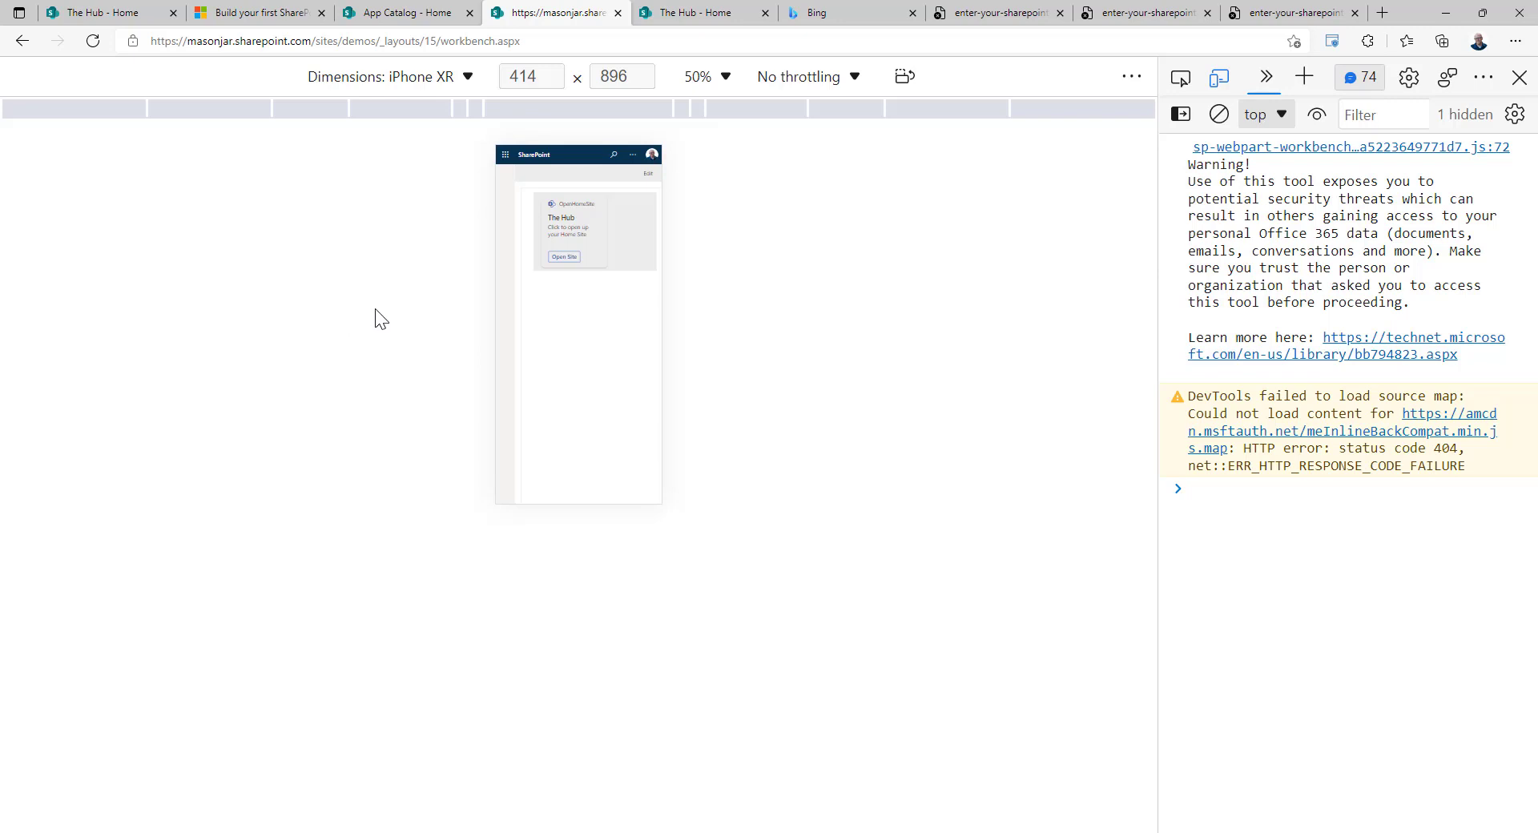
{"action": "mouse_move", "coordinate": [399, 317]}
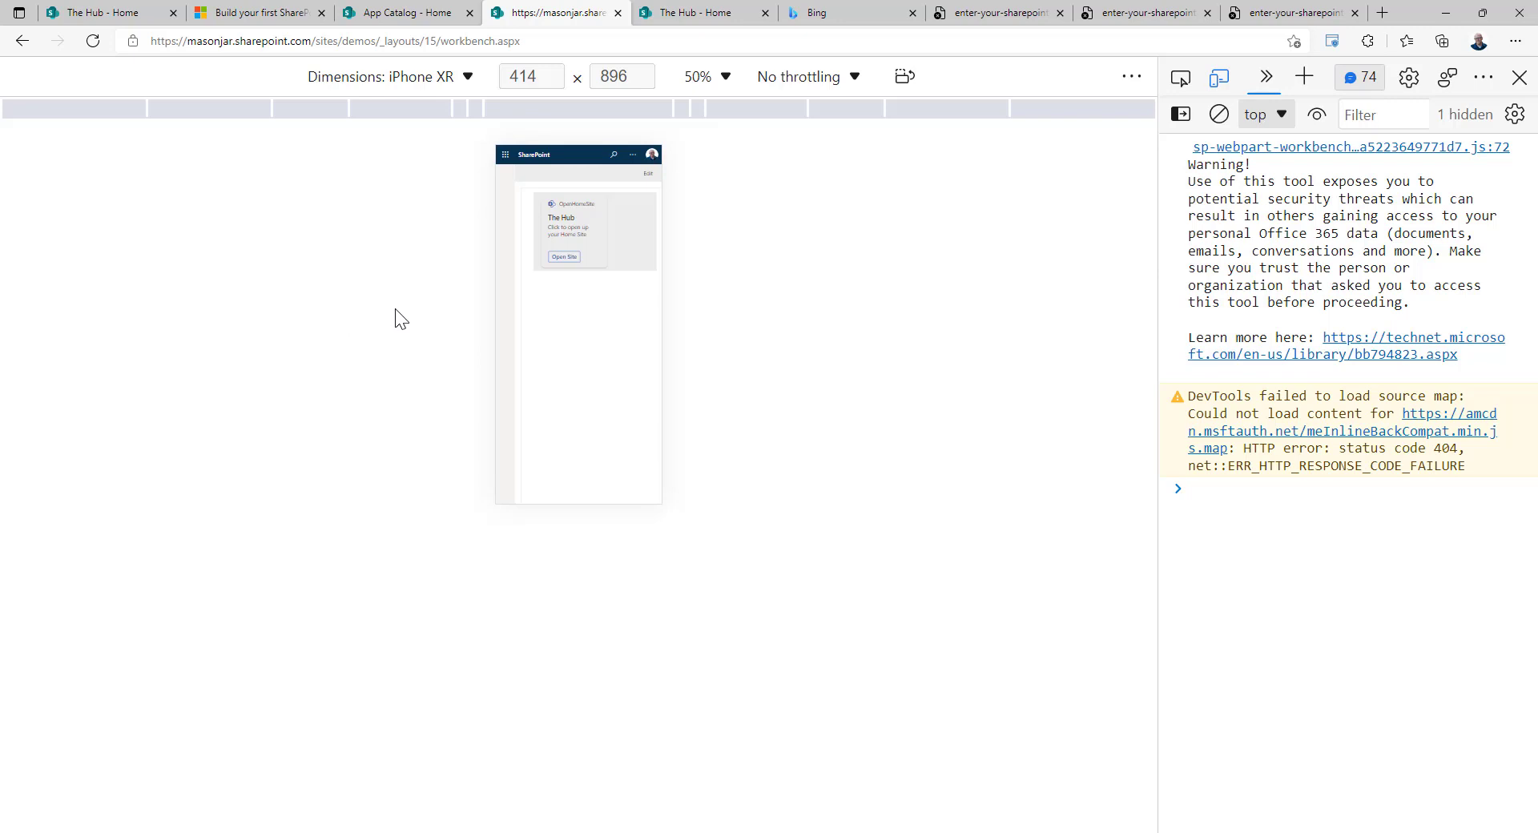
{"action": "mouse_move", "coordinate": [273, 570]}
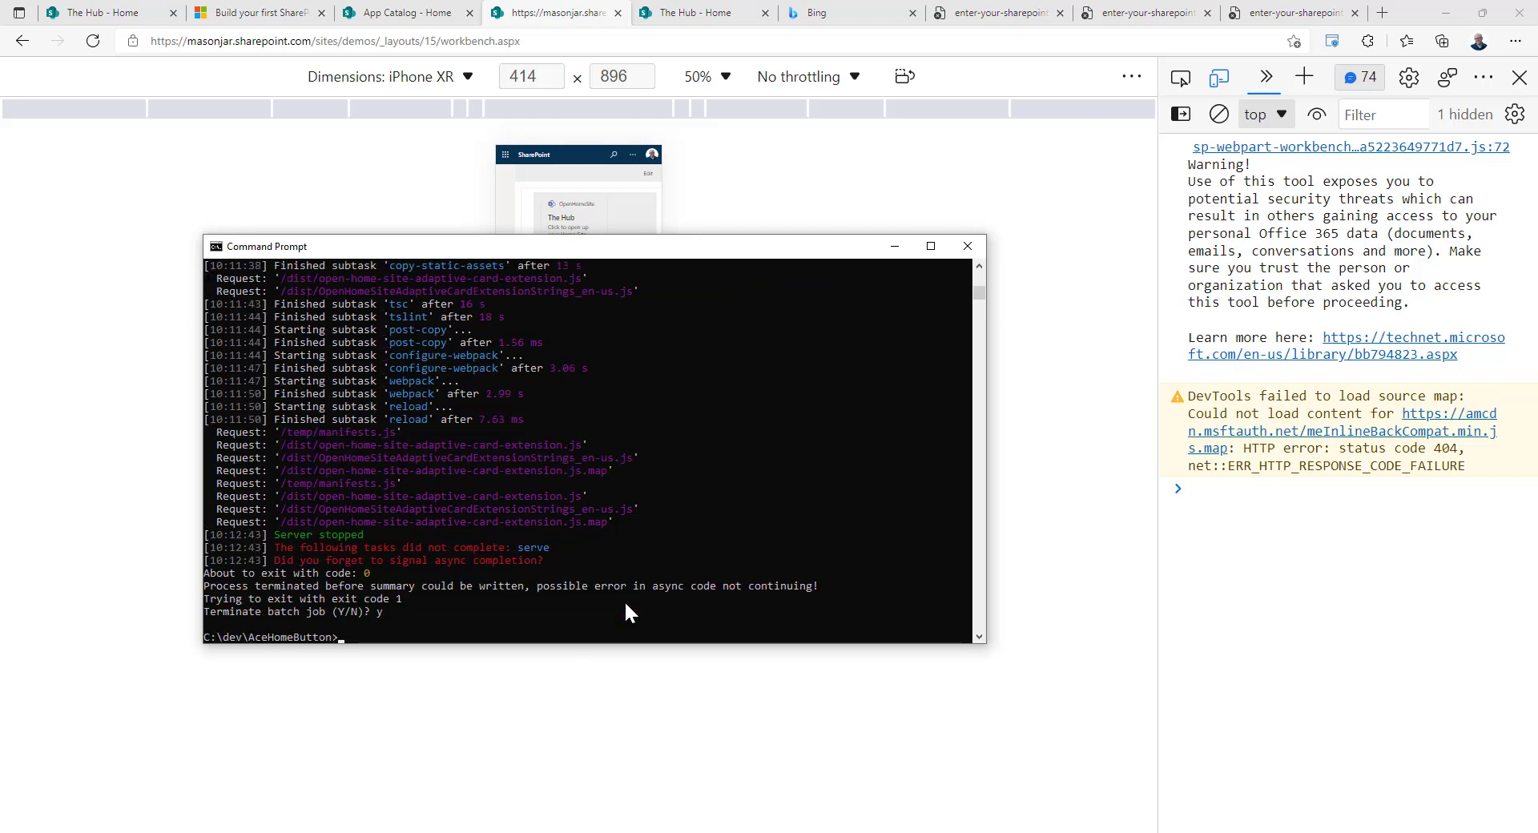
Step: Run gulp bundle --ship to build a production bundle of the extension
{"action": "type", "text": "gulp"}
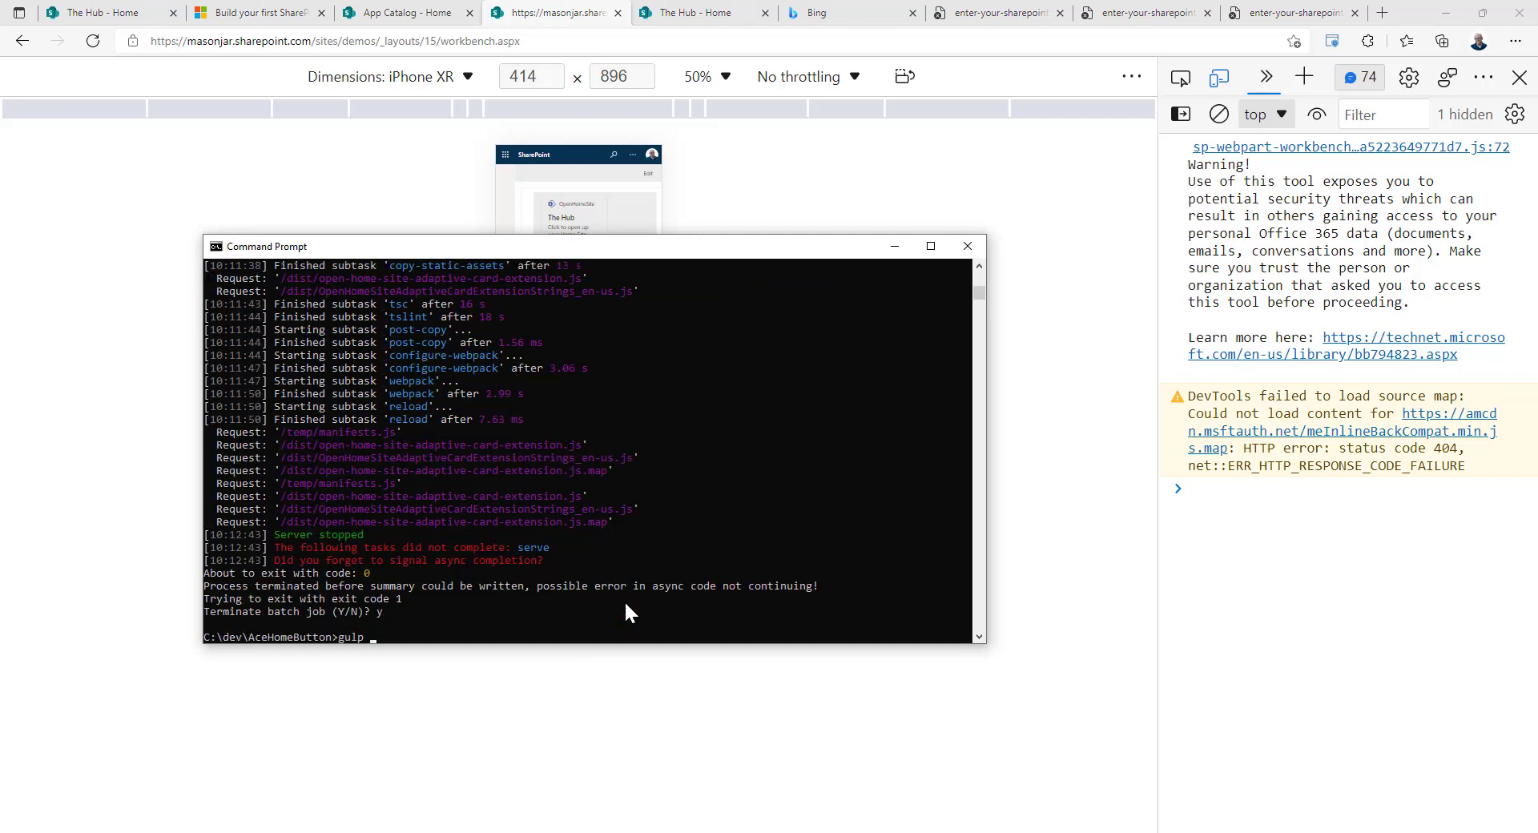
{"action": "type", "text": "bundle --shop"}
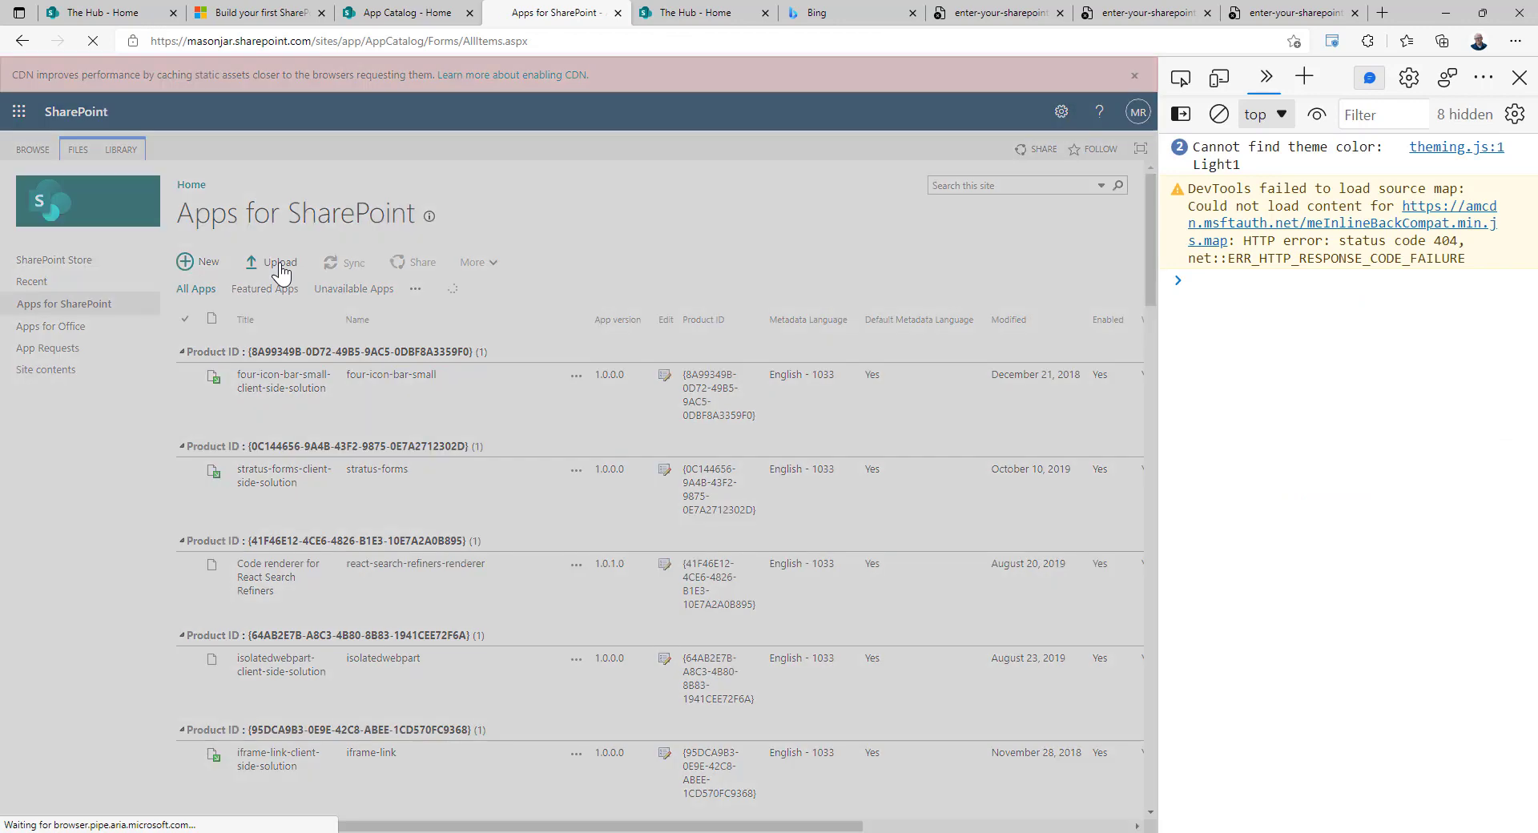
Step: Upload ace-home-button.sppkg from the AceHomeButton project folder to Apps for SharePoint
{"action": "left_click", "coordinate": [279, 263]}
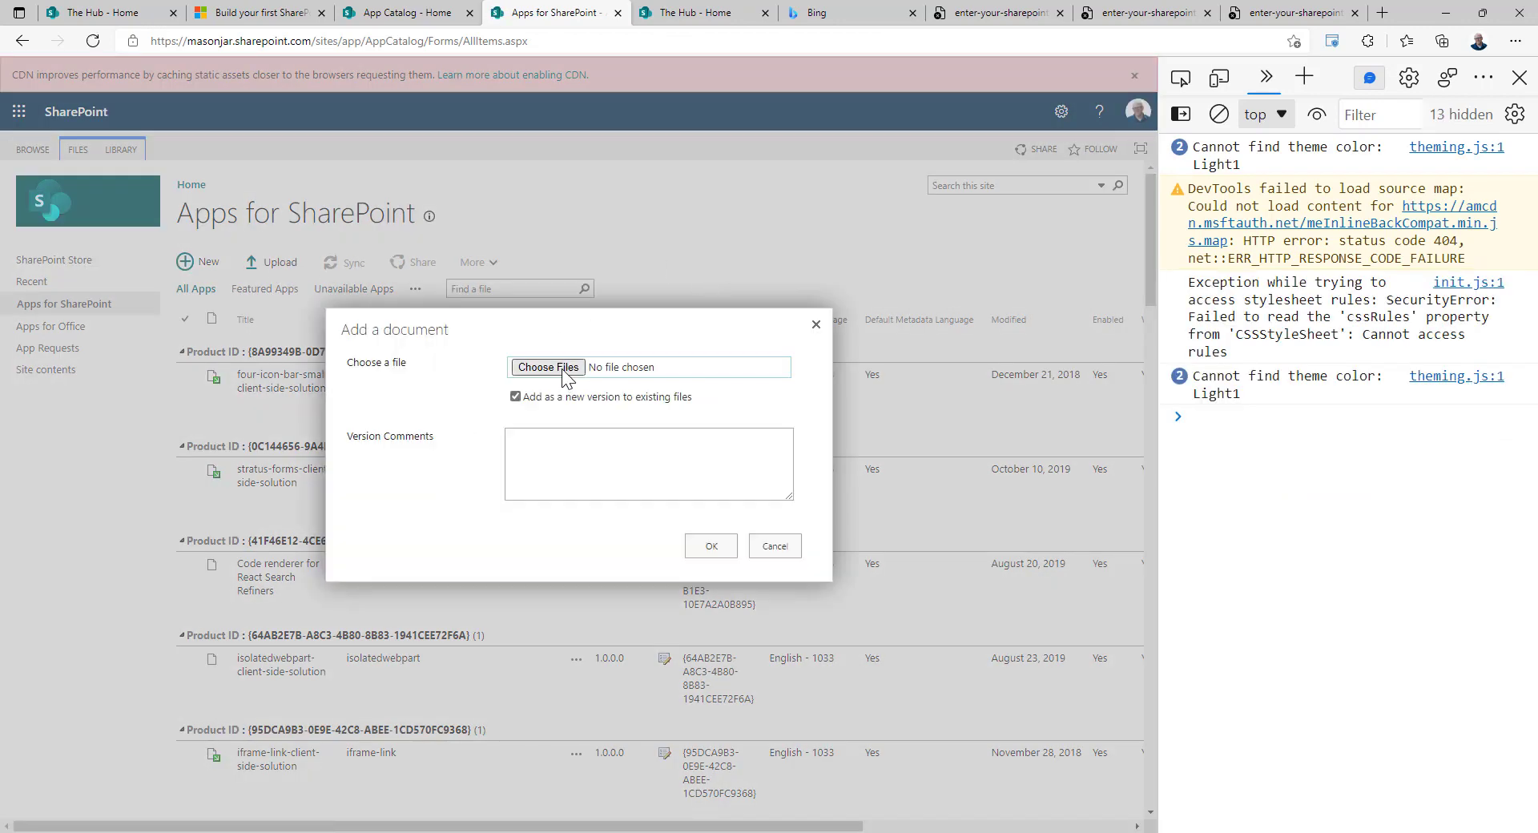
{"action": "left_click", "coordinate": [548, 367]}
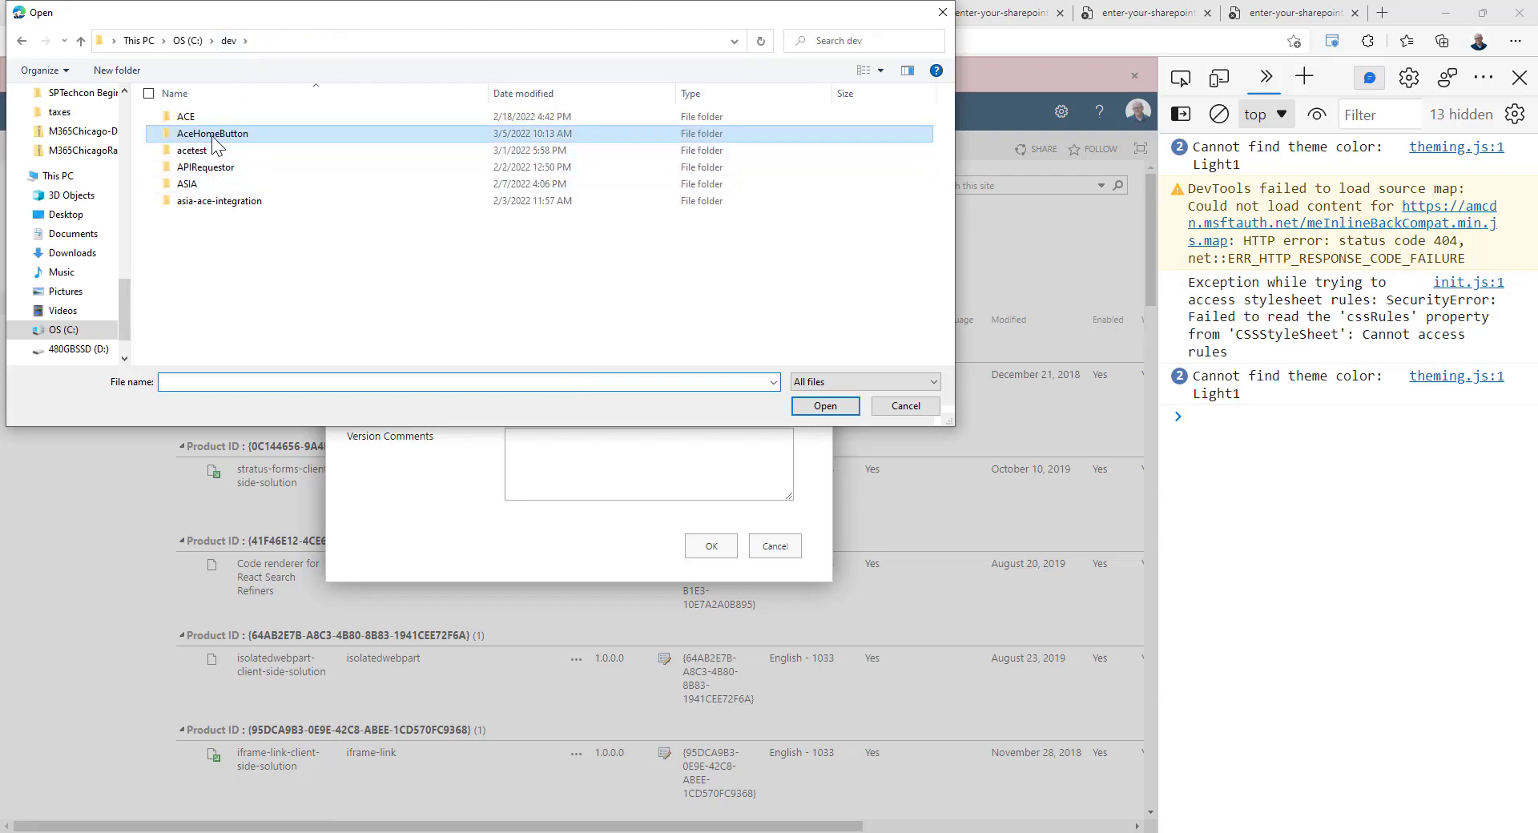
{"action": "double_click", "coordinate": [212, 133]}
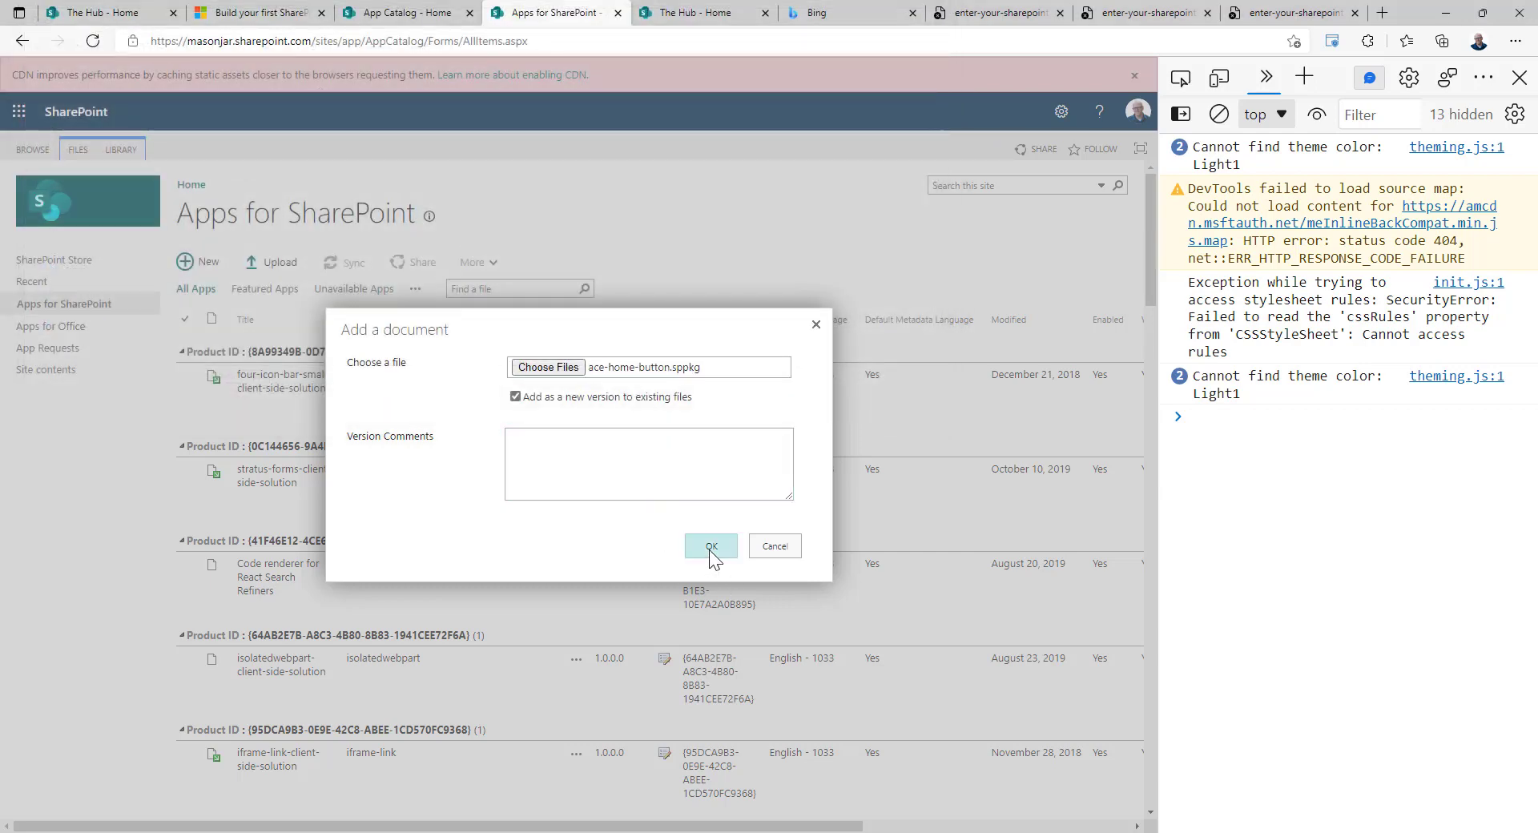
{"action": "left_click", "coordinate": [710, 547]}
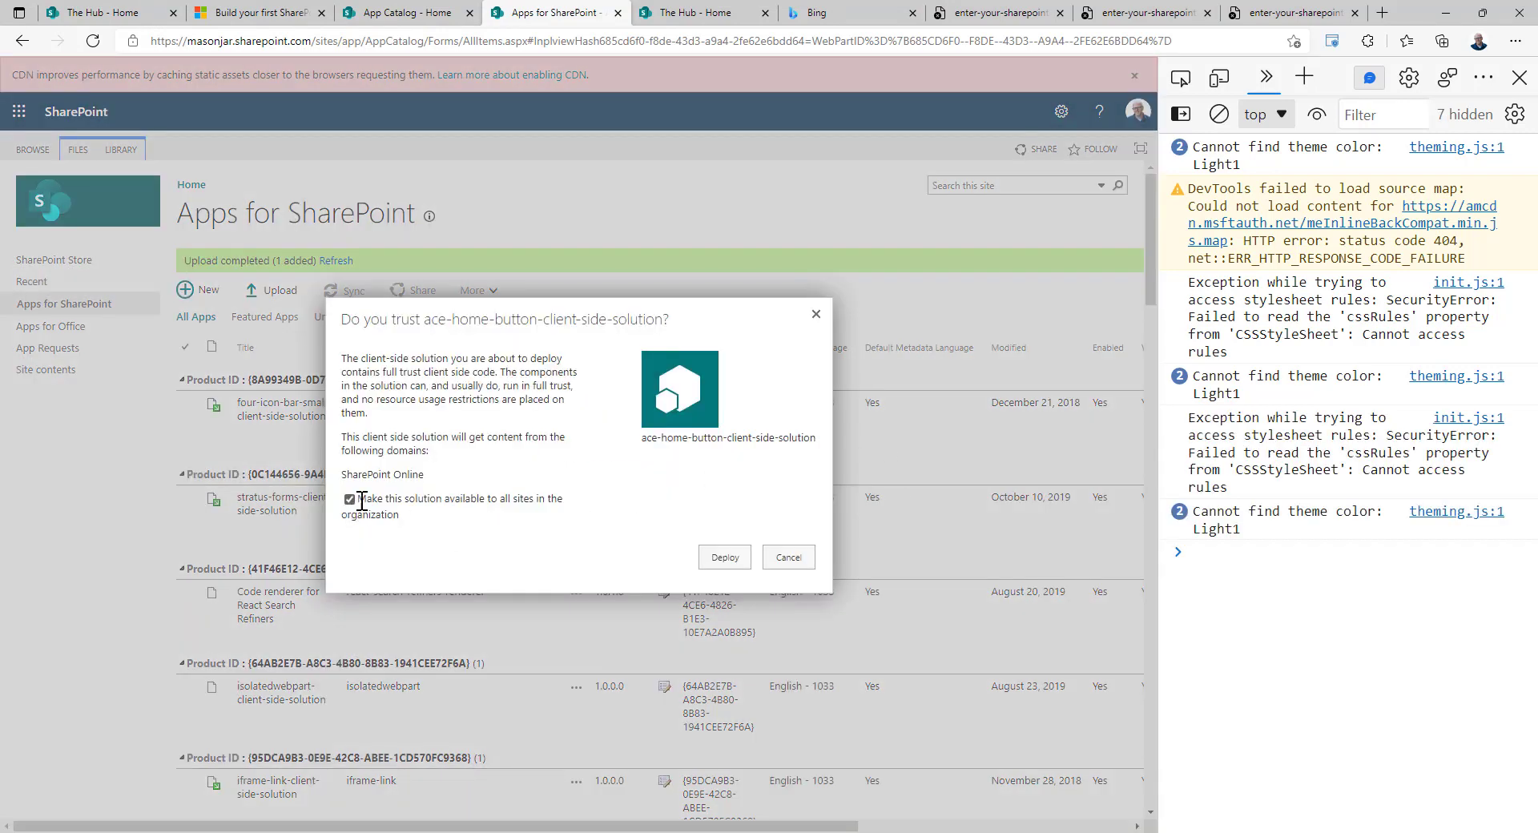
Step: Make the solution available to all sites and deploy it
{"action": "left_click", "coordinate": [725, 556]}
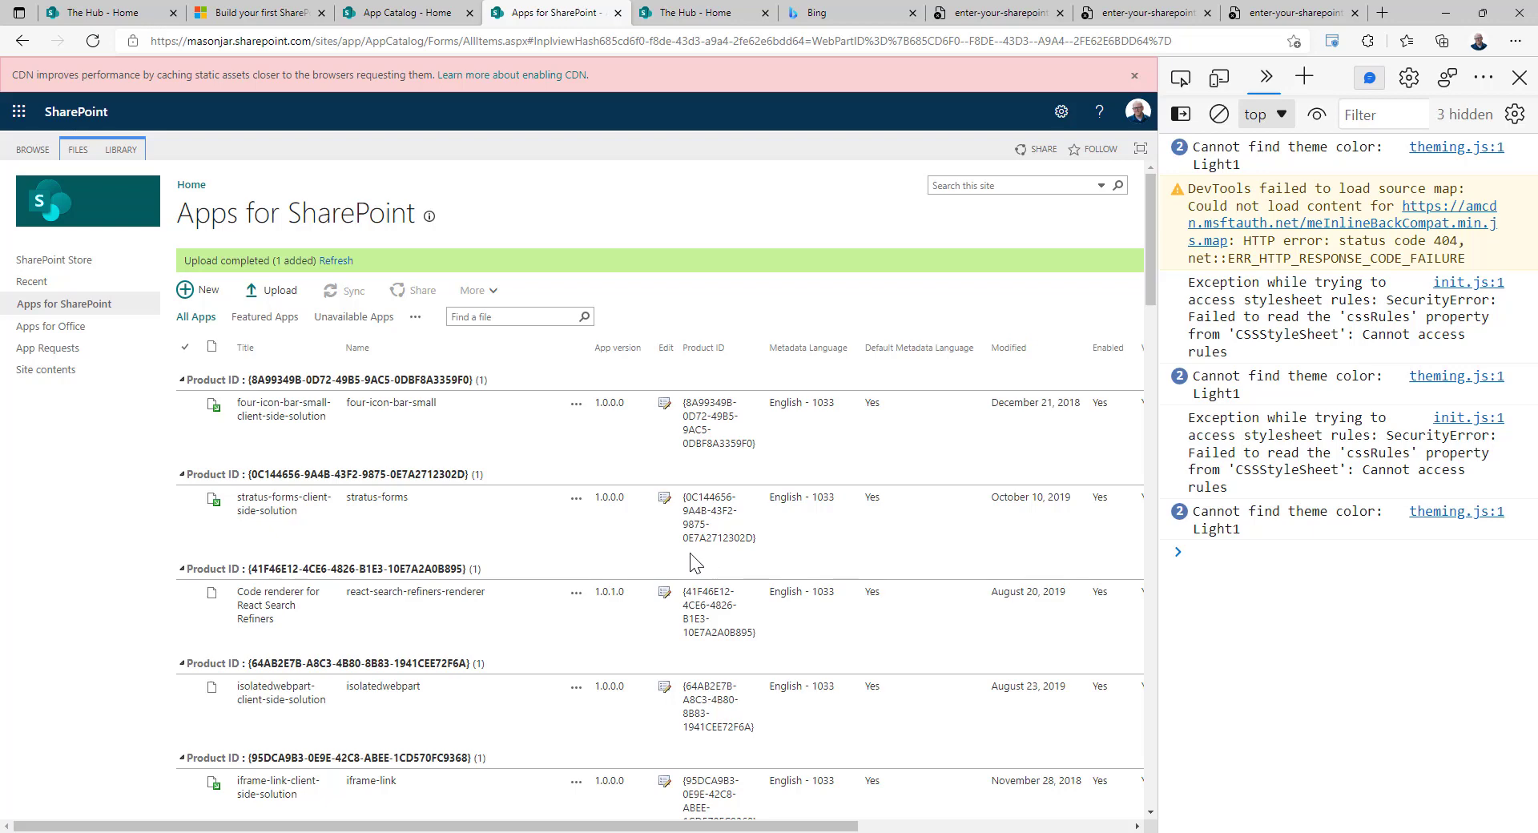
{"action": "left_click", "coordinate": [407, 11]}
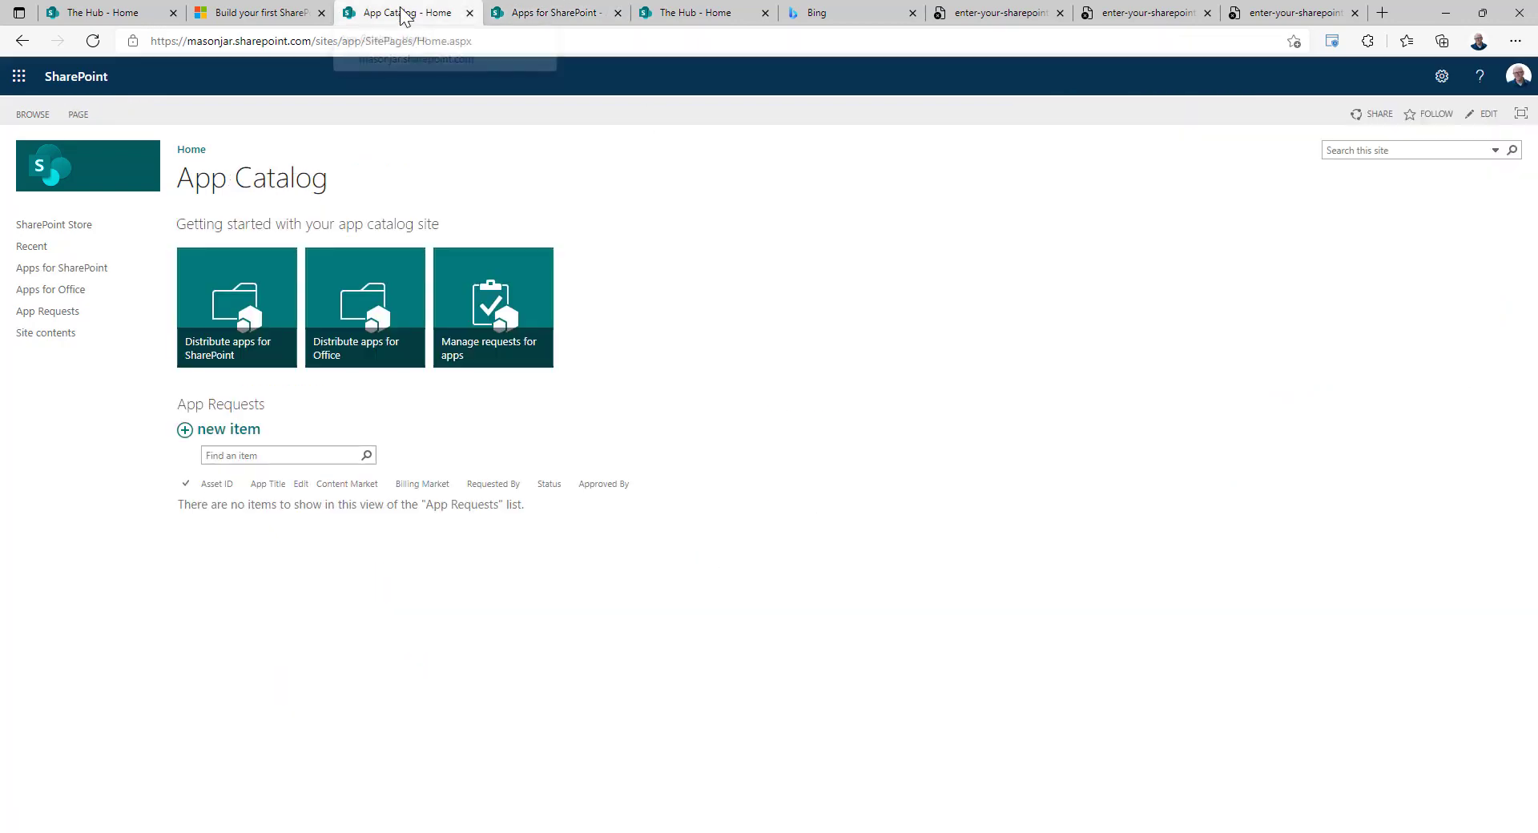
Step: Go to The Hub site, open its Dashboard page and enter edit mode
{"action": "left_click", "coordinate": [98, 13]}
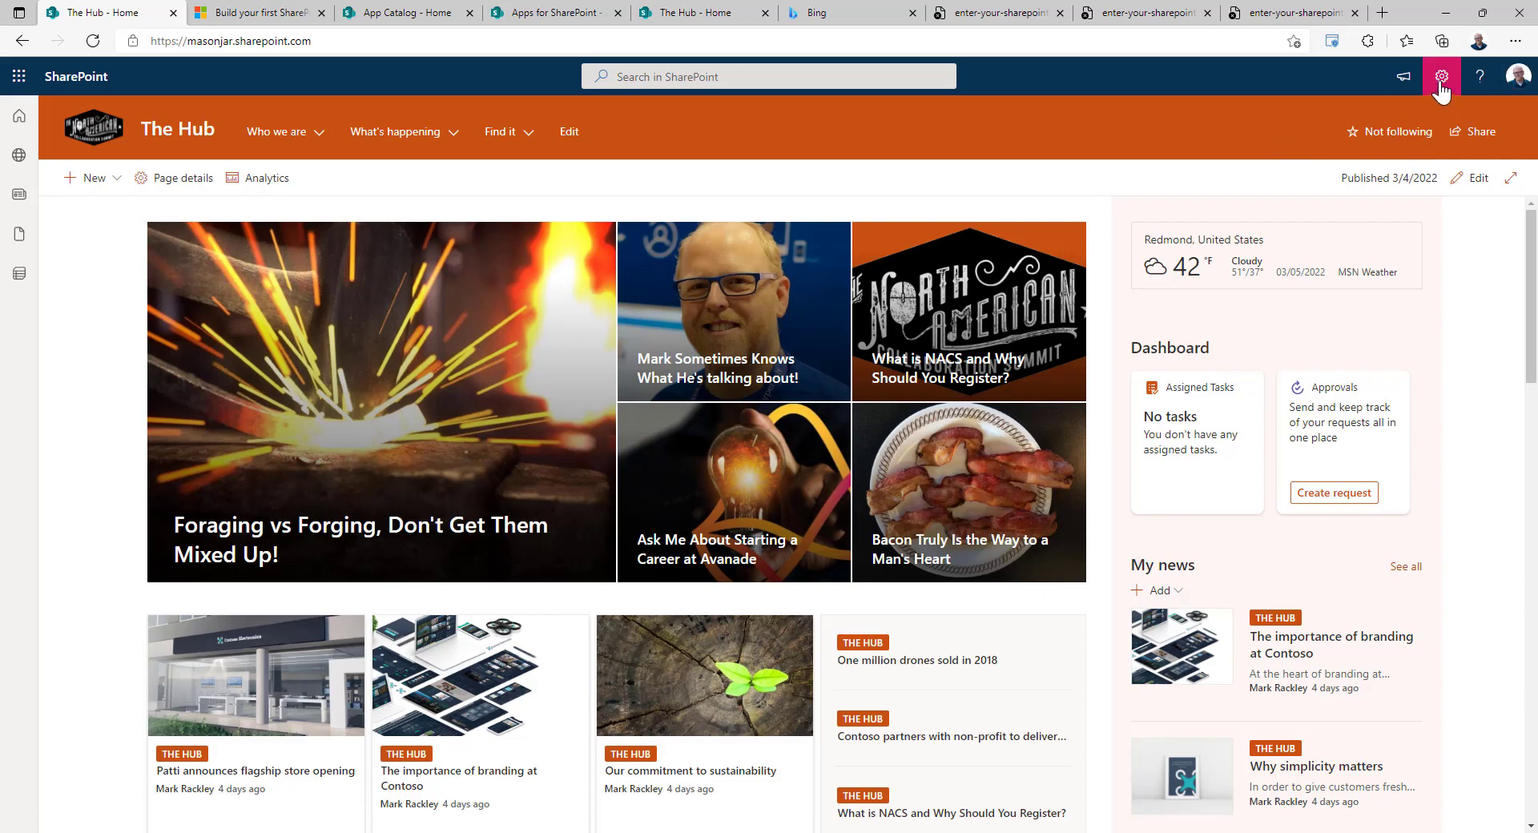
{"action": "left_click", "coordinate": [1441, 77]}
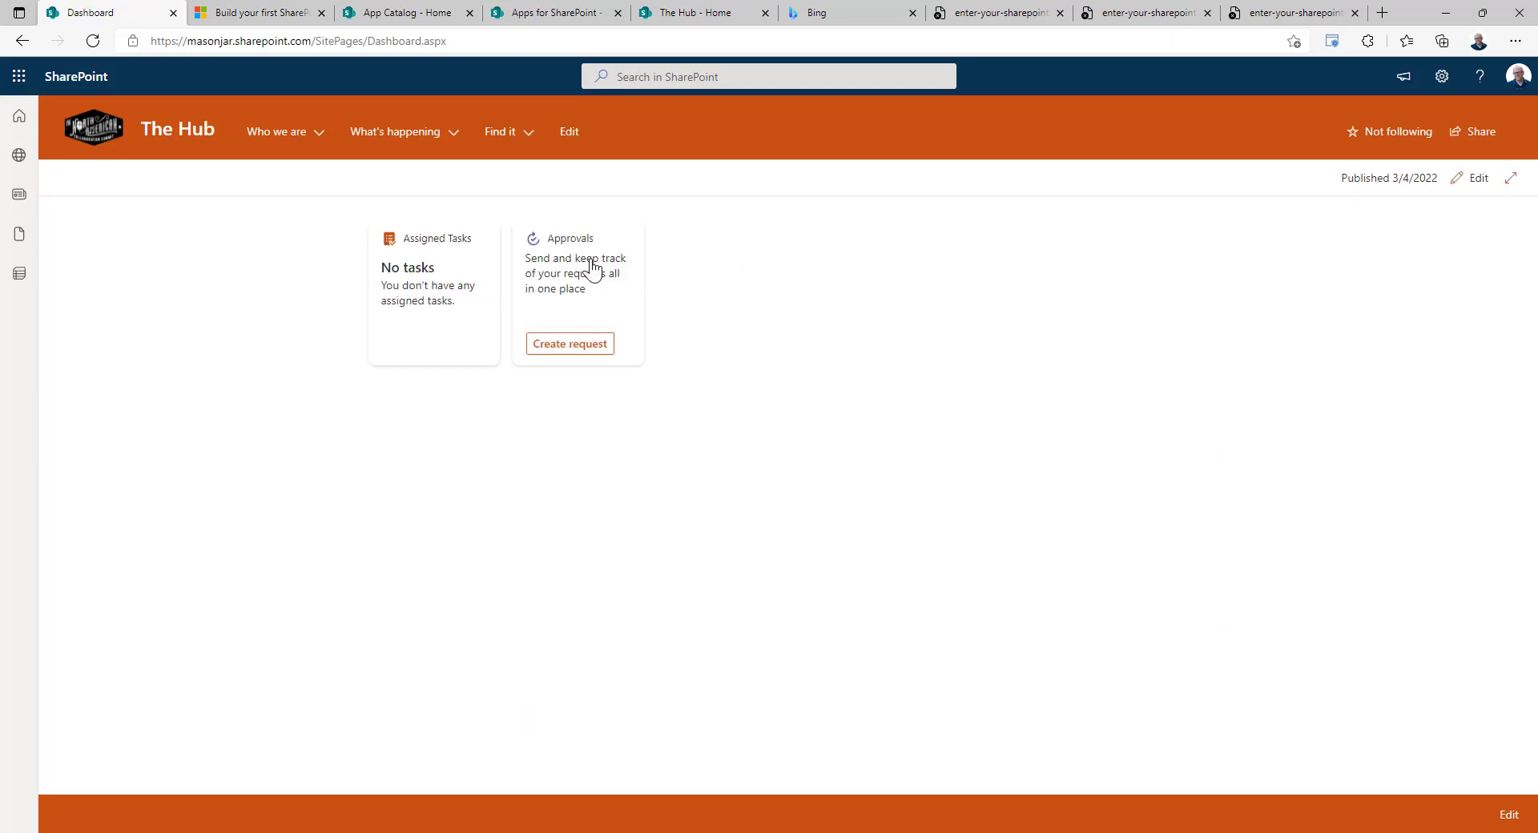
{"action": "mouse_move", "coordinate": [1479, 184]}
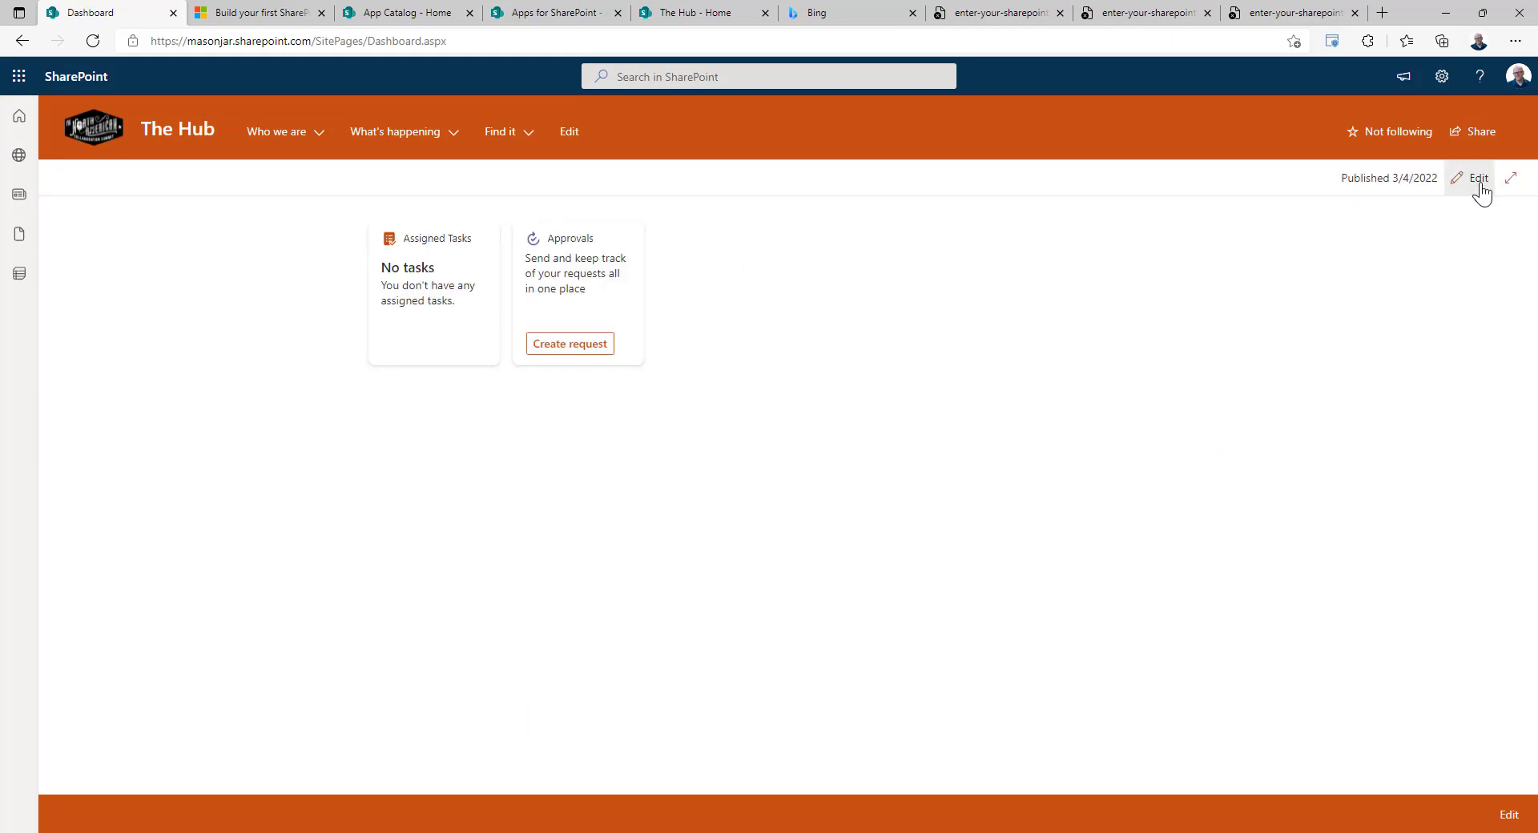
{"action": "left_click", "coordinate": [1479, 178]}
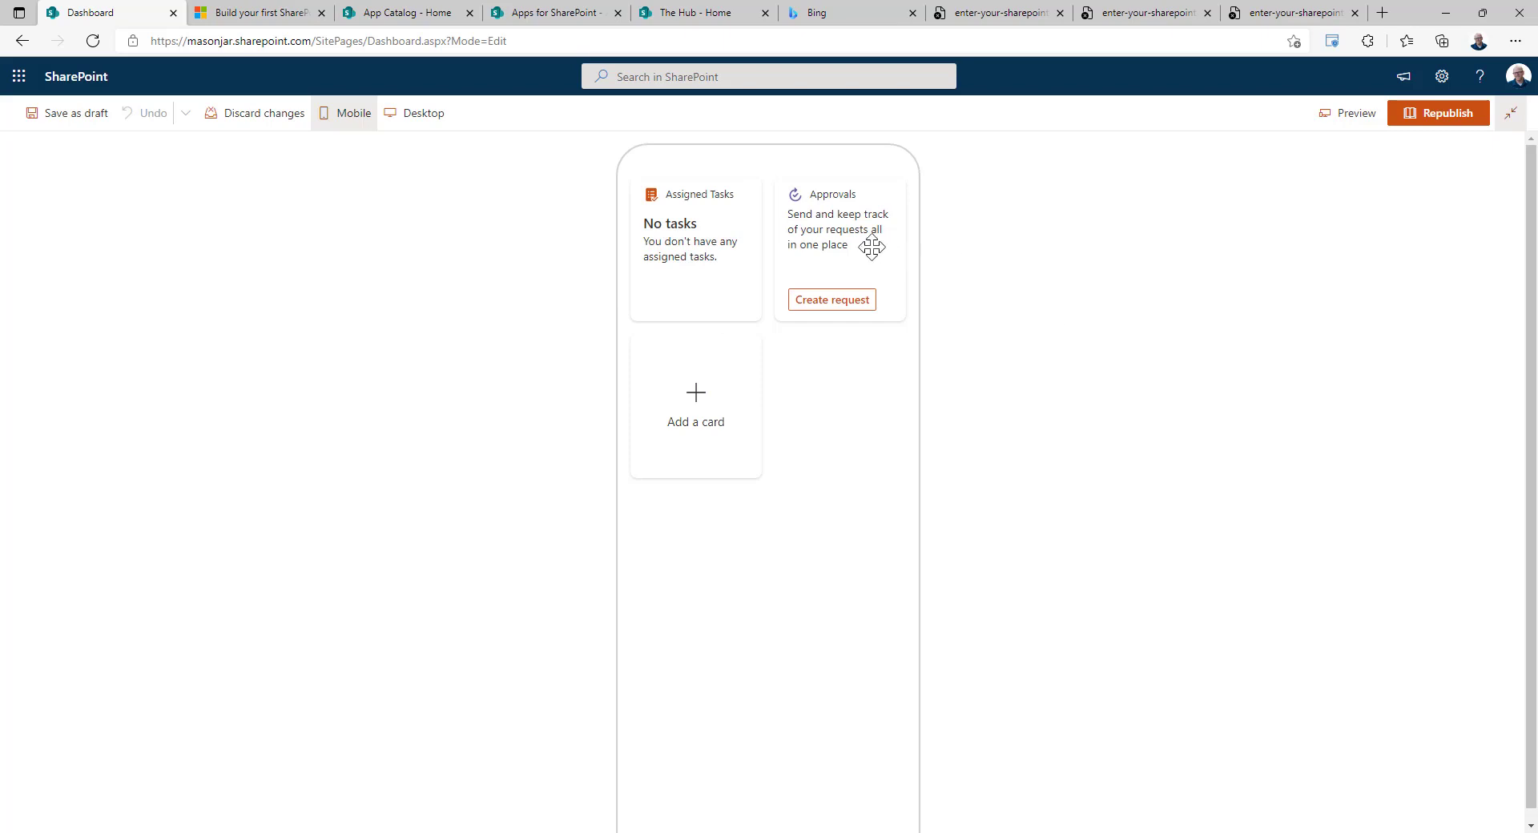
Step: Add the OpenHomeSite card to the dashboard and republish it
{"action": "left_click", "coordinate": [694, 402]}
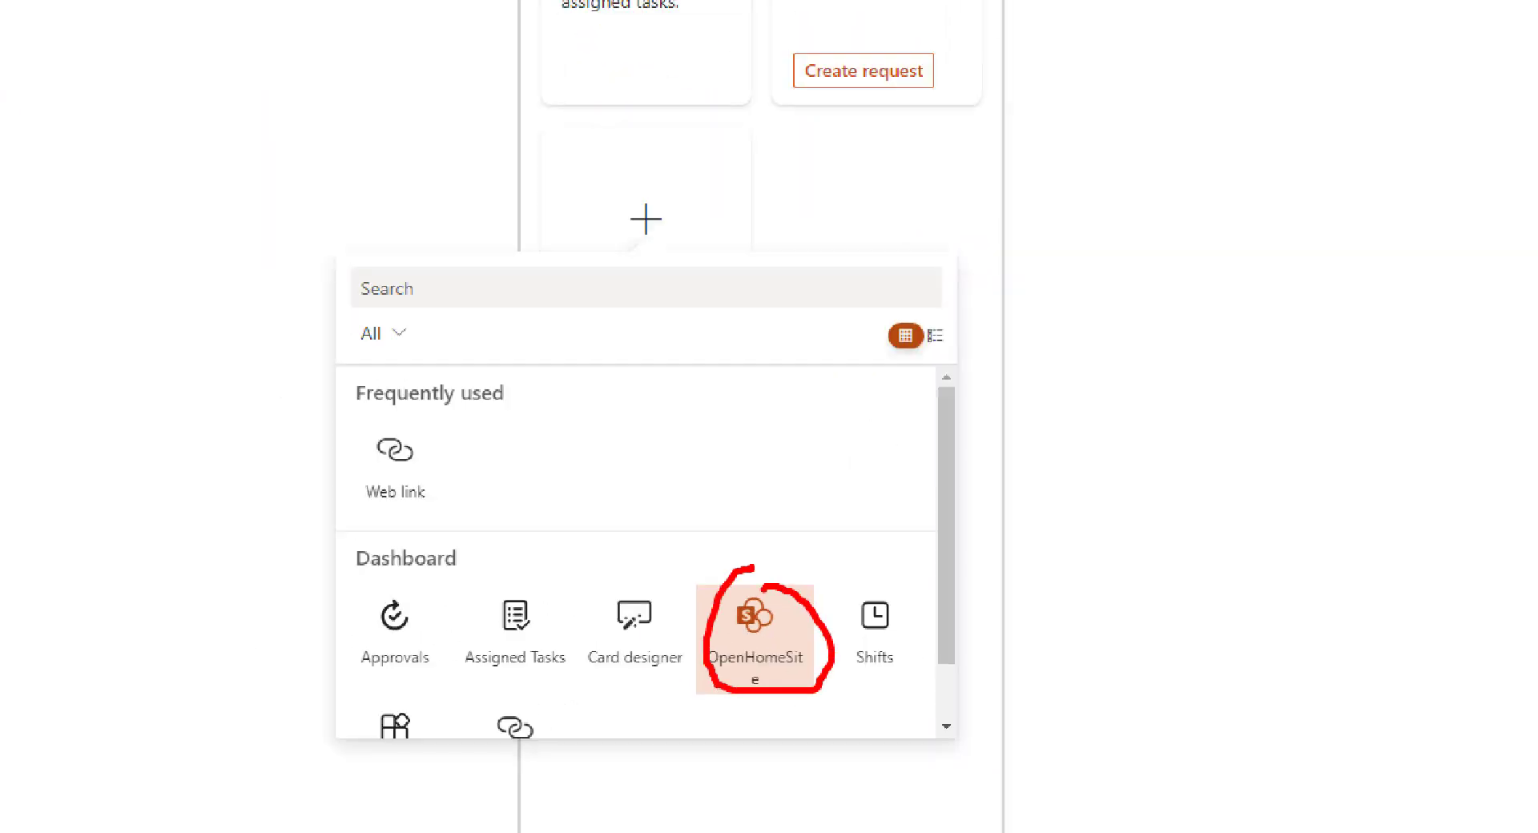
{"action": "left_click", "coordinate": [758, 614]}
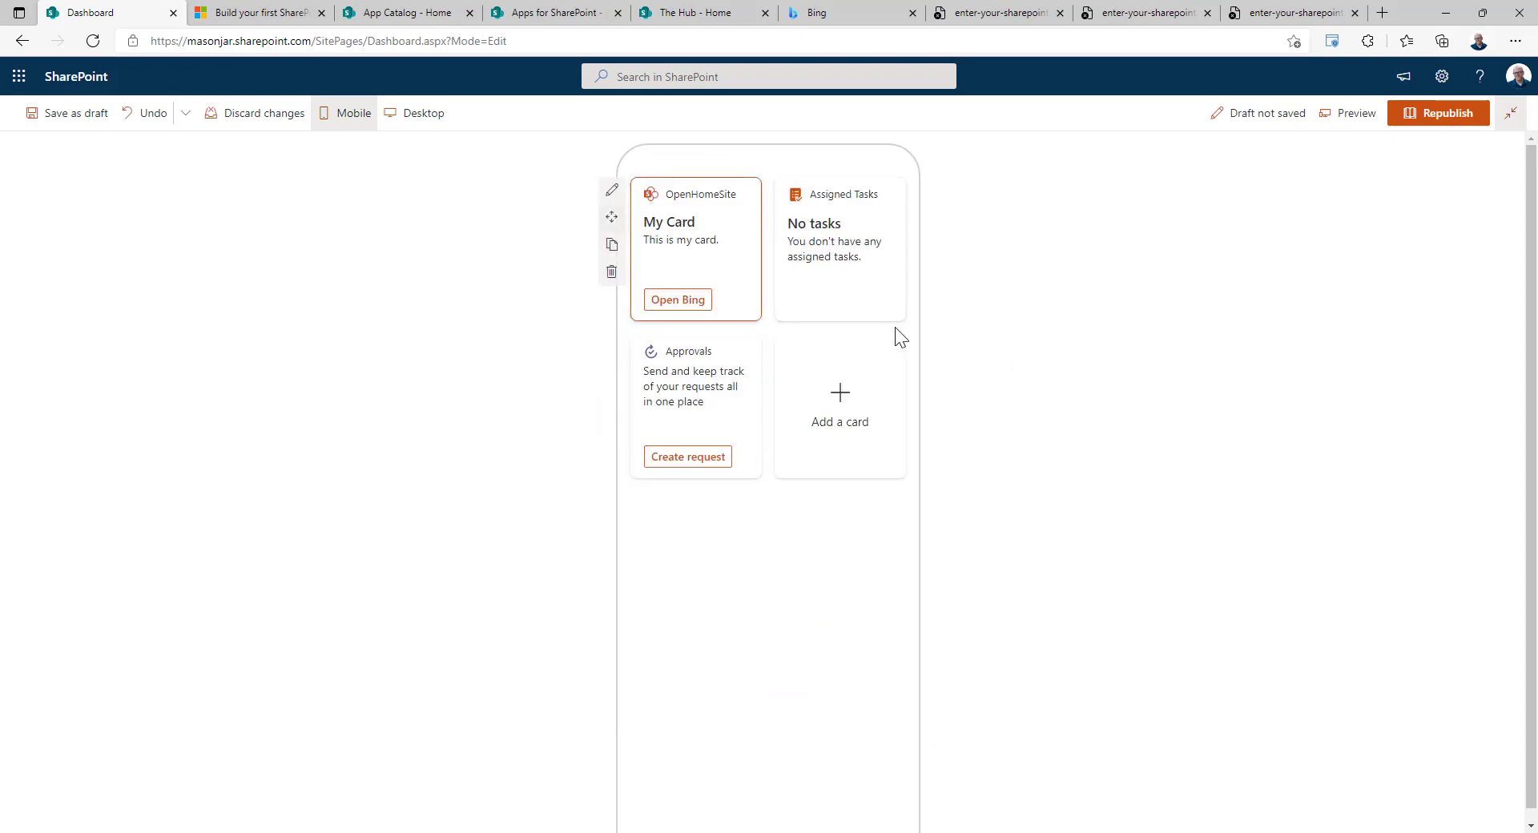
{"action": "left_click", "coordinate": [1439, 112]}
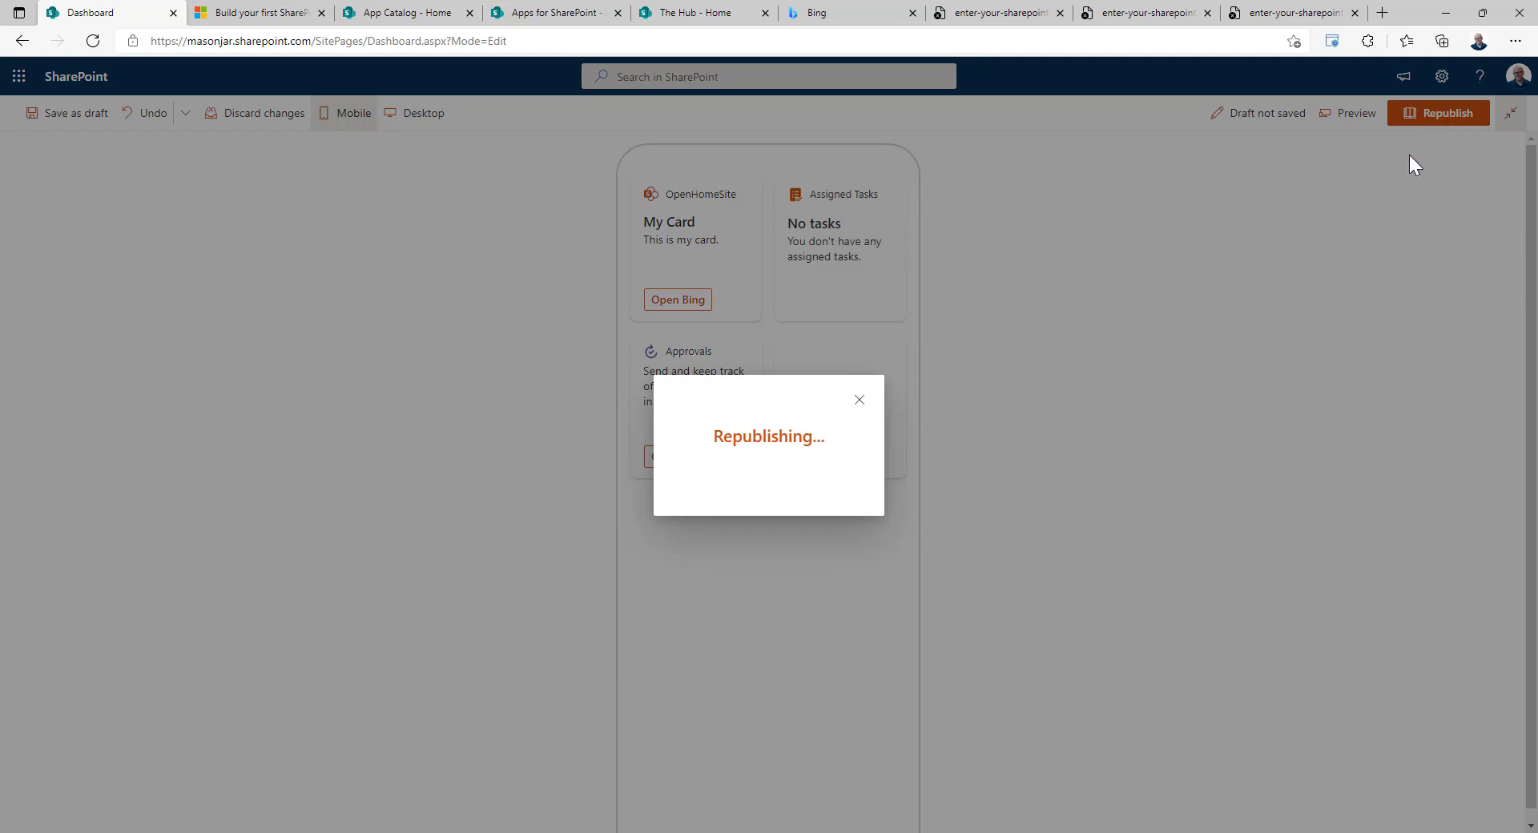
{"action": "left_click", "coordinate": [1439, 112]}
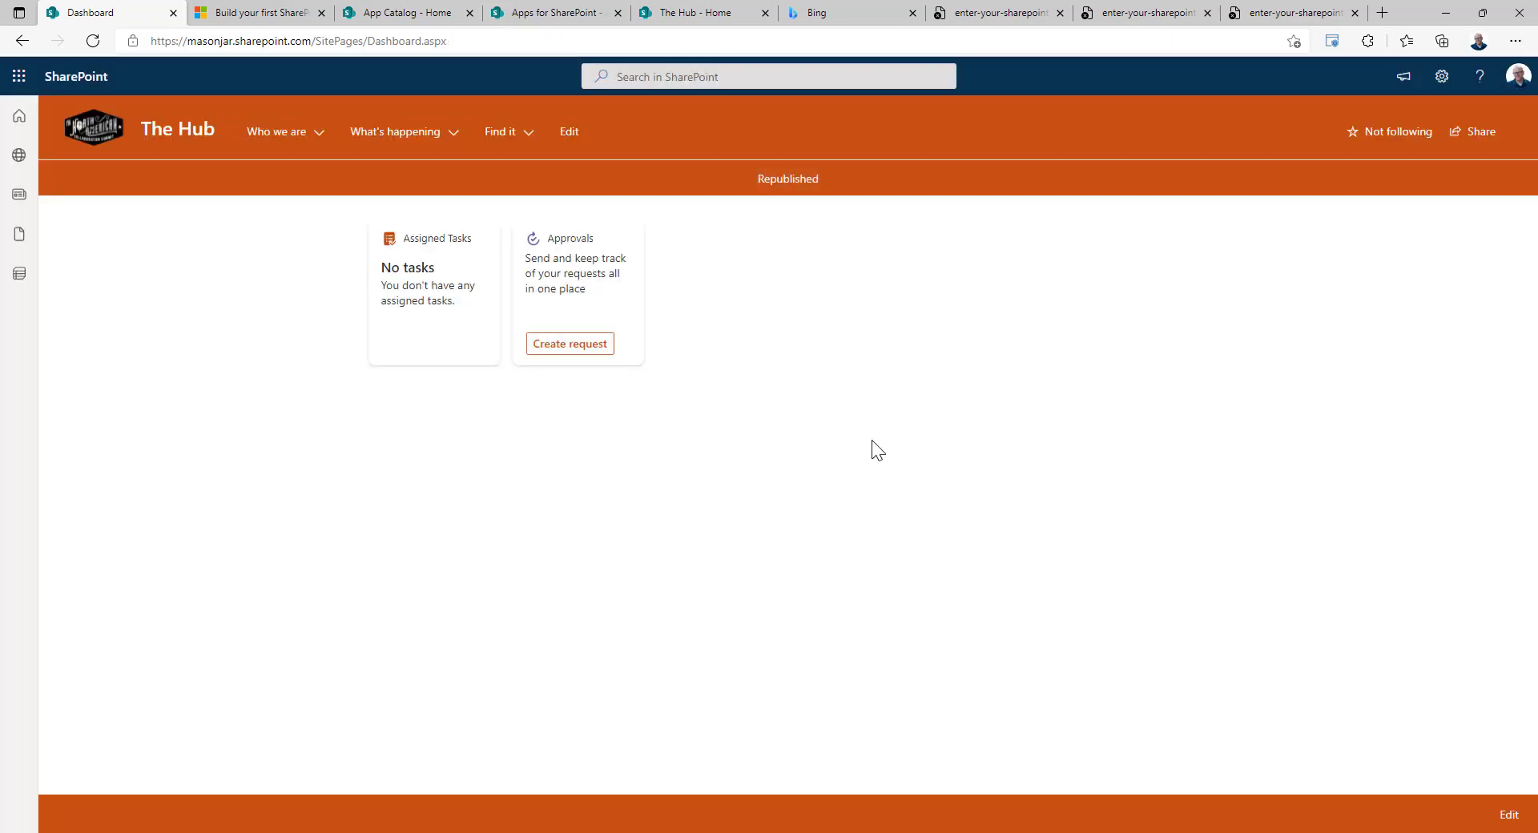
{"action": "mouse_move", "coordinate": [609, 393]}
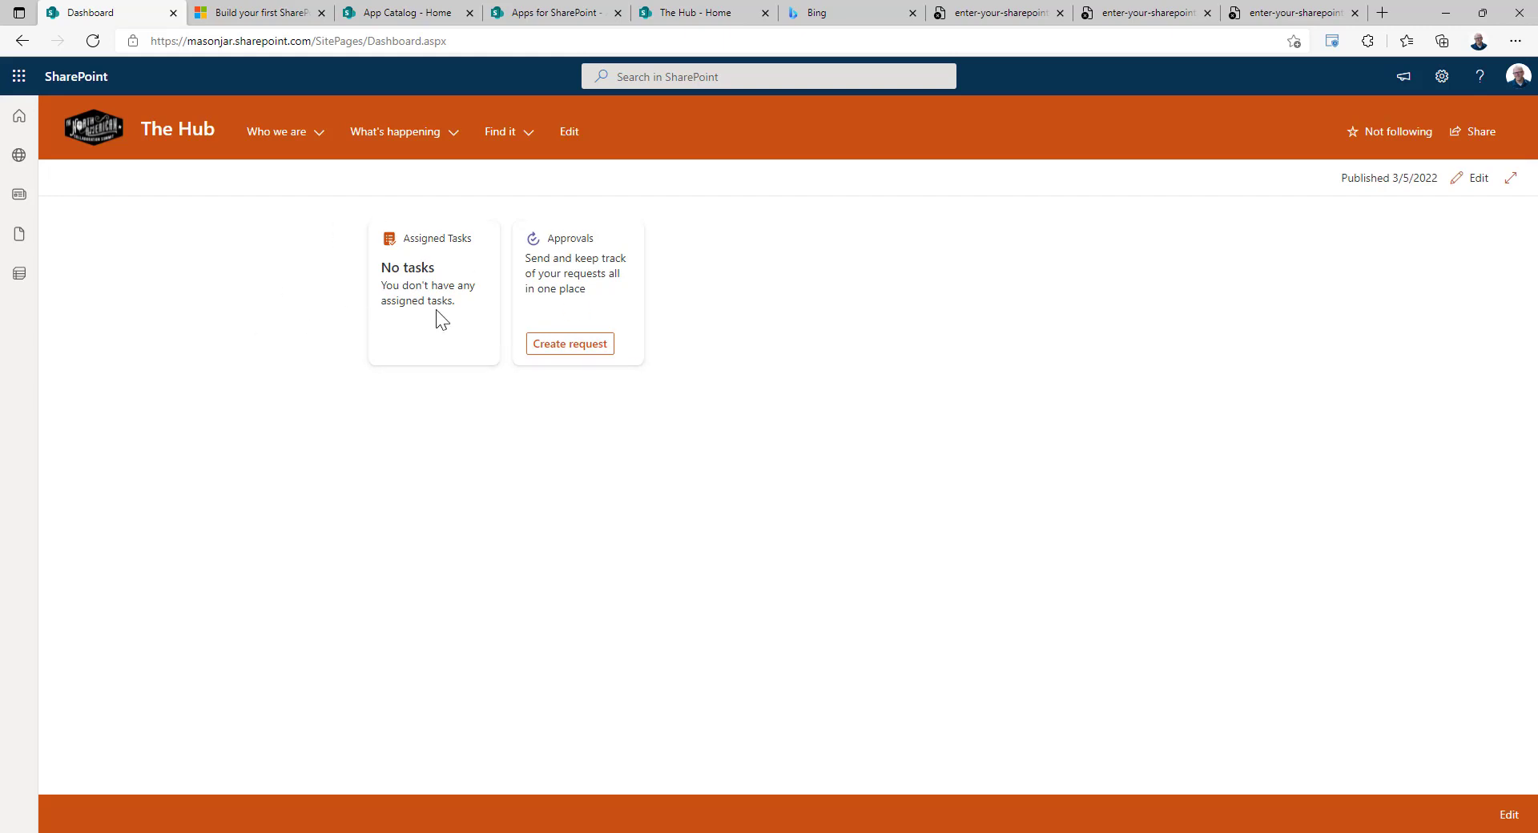
{"action": "mouse_move", "coordinate": [1471, 212]}
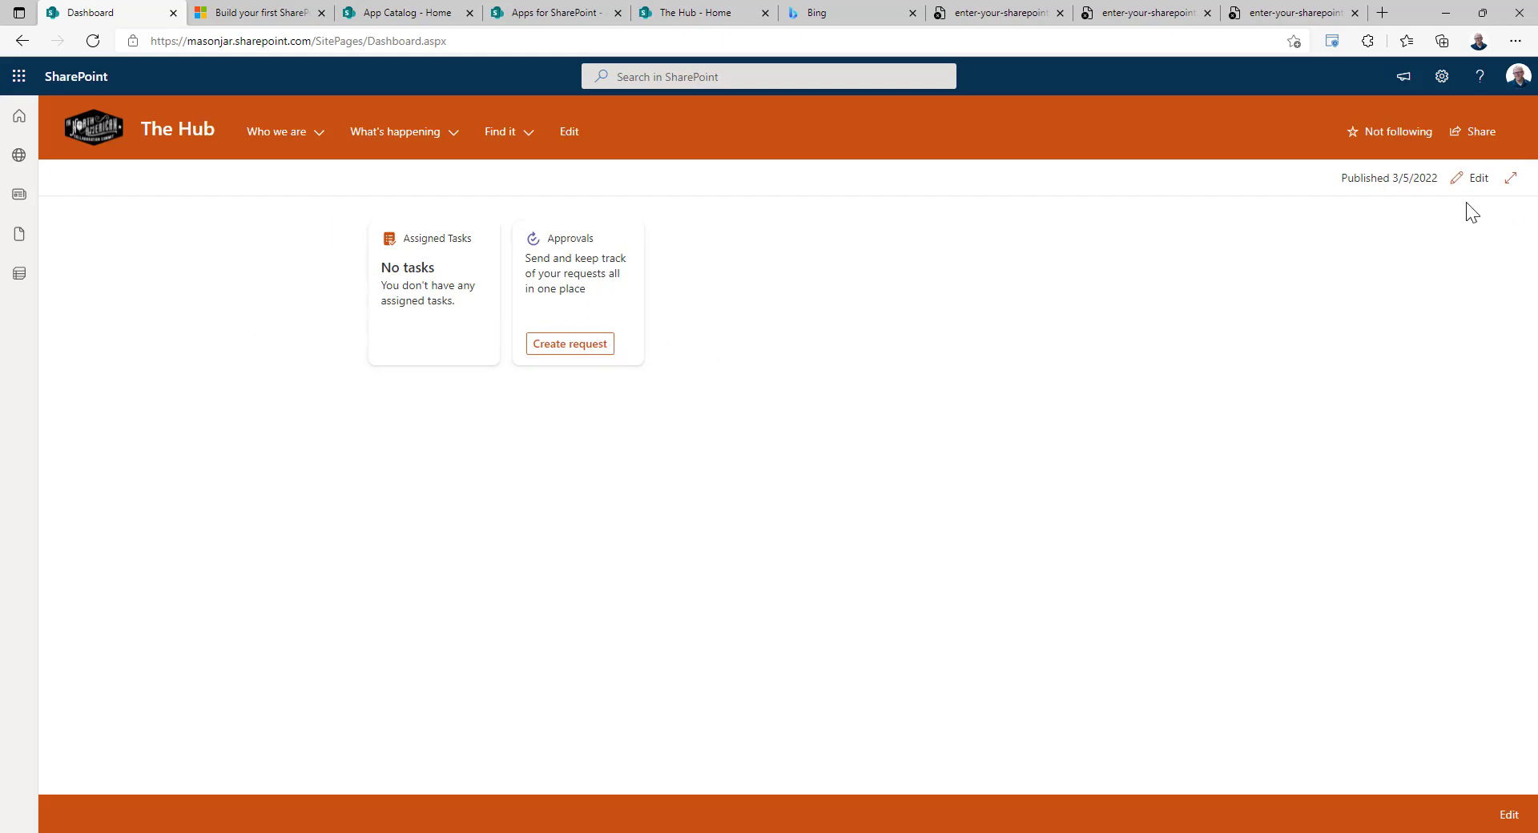
Step: Re-edit the Dashboard and republish it with the OpenHomeSite card in place
{"action": "left_click", "coordinate": [1479, 178]}
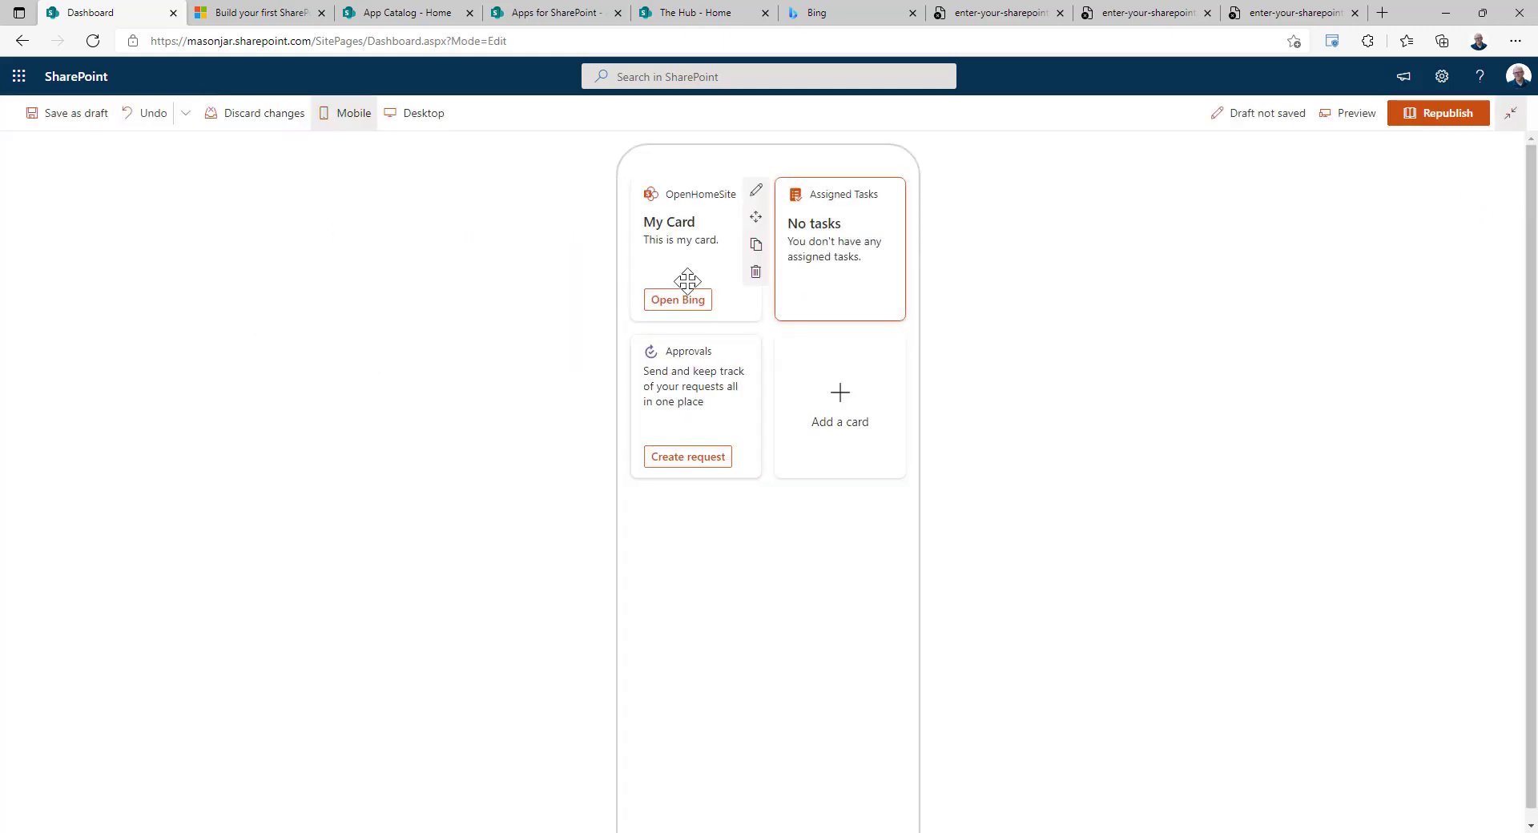
{"action": "mouse_move", "coordinate": [699, 365]}
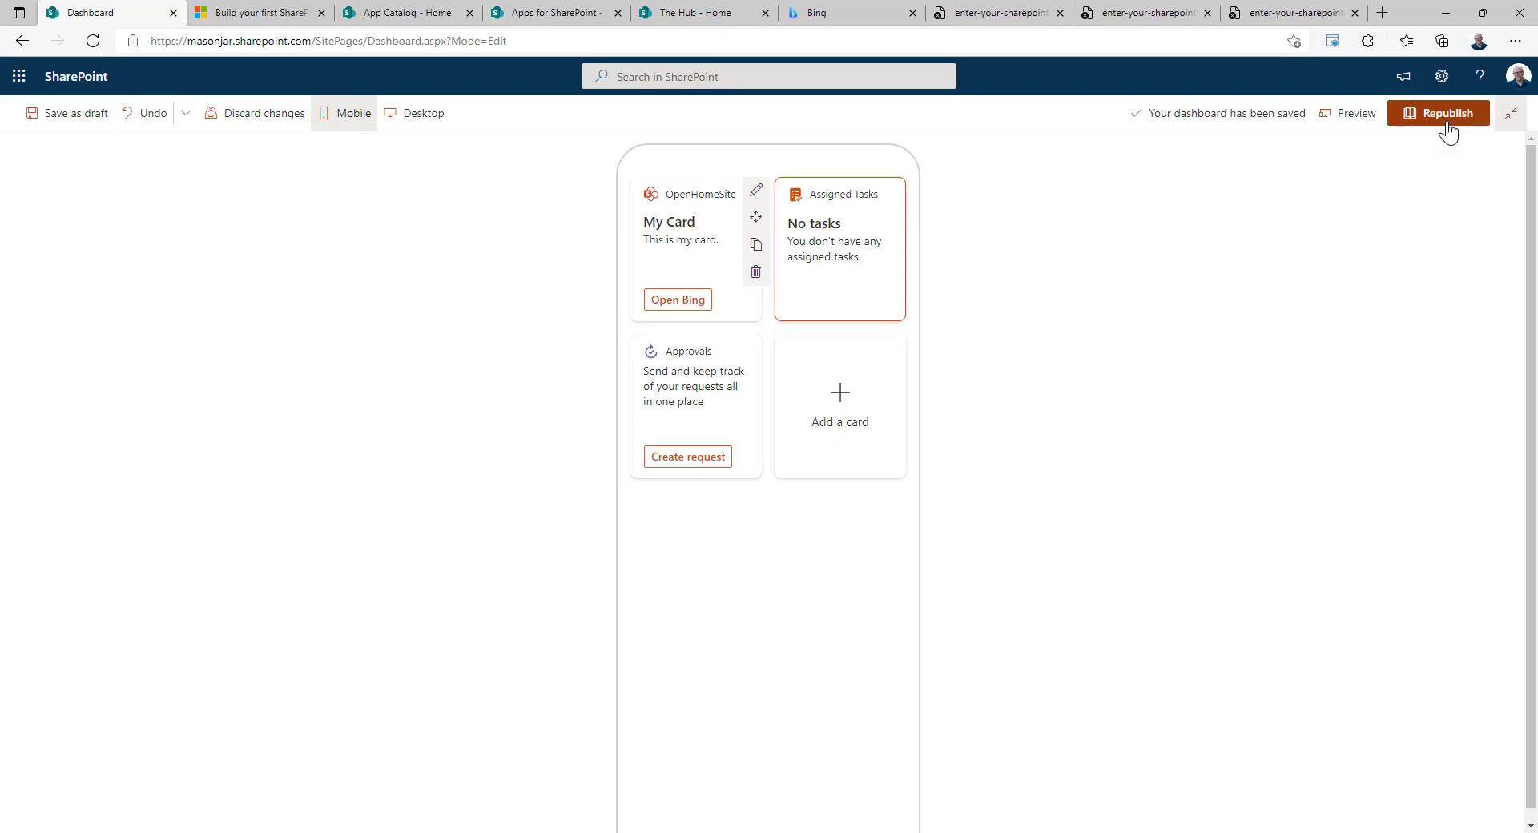
{"action": "left_click", "coordinate": [1439, 112]}
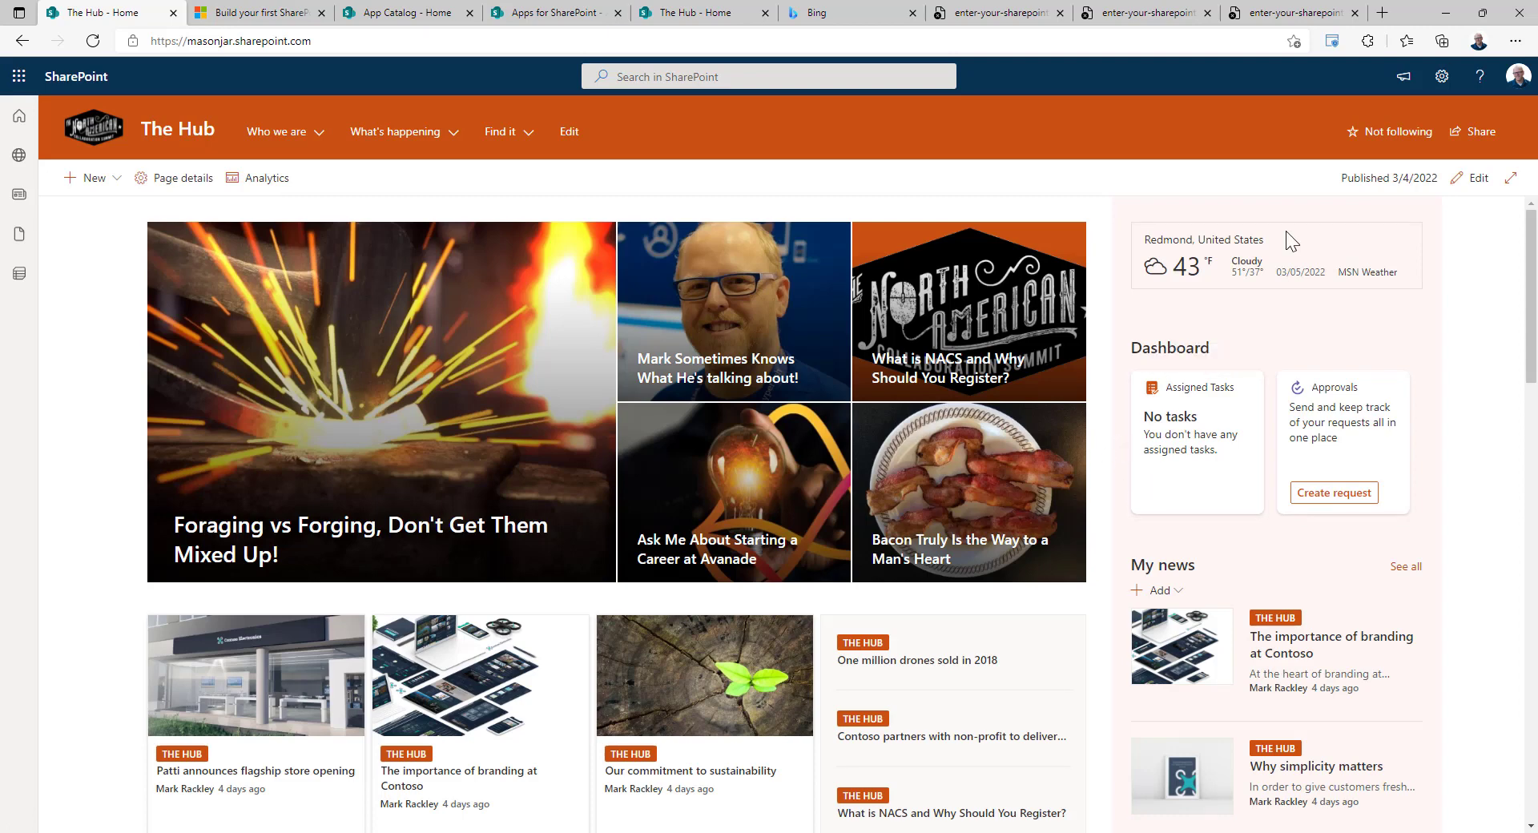
{"action": "mouse_move", "coordinate": [1319, 123]}
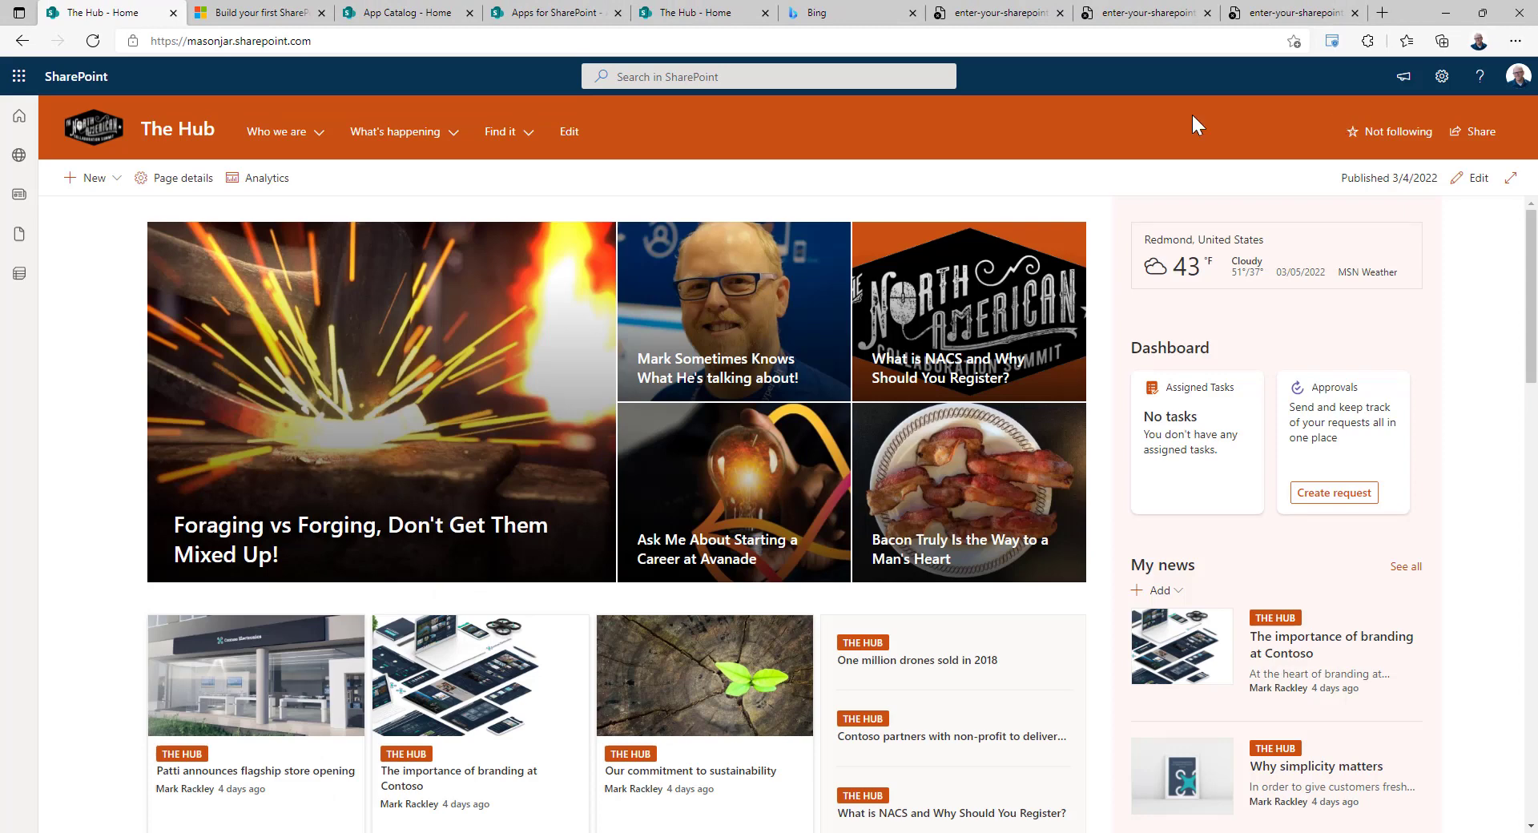
{"action": "mouse_move", "coordinate": [1125, 417]}
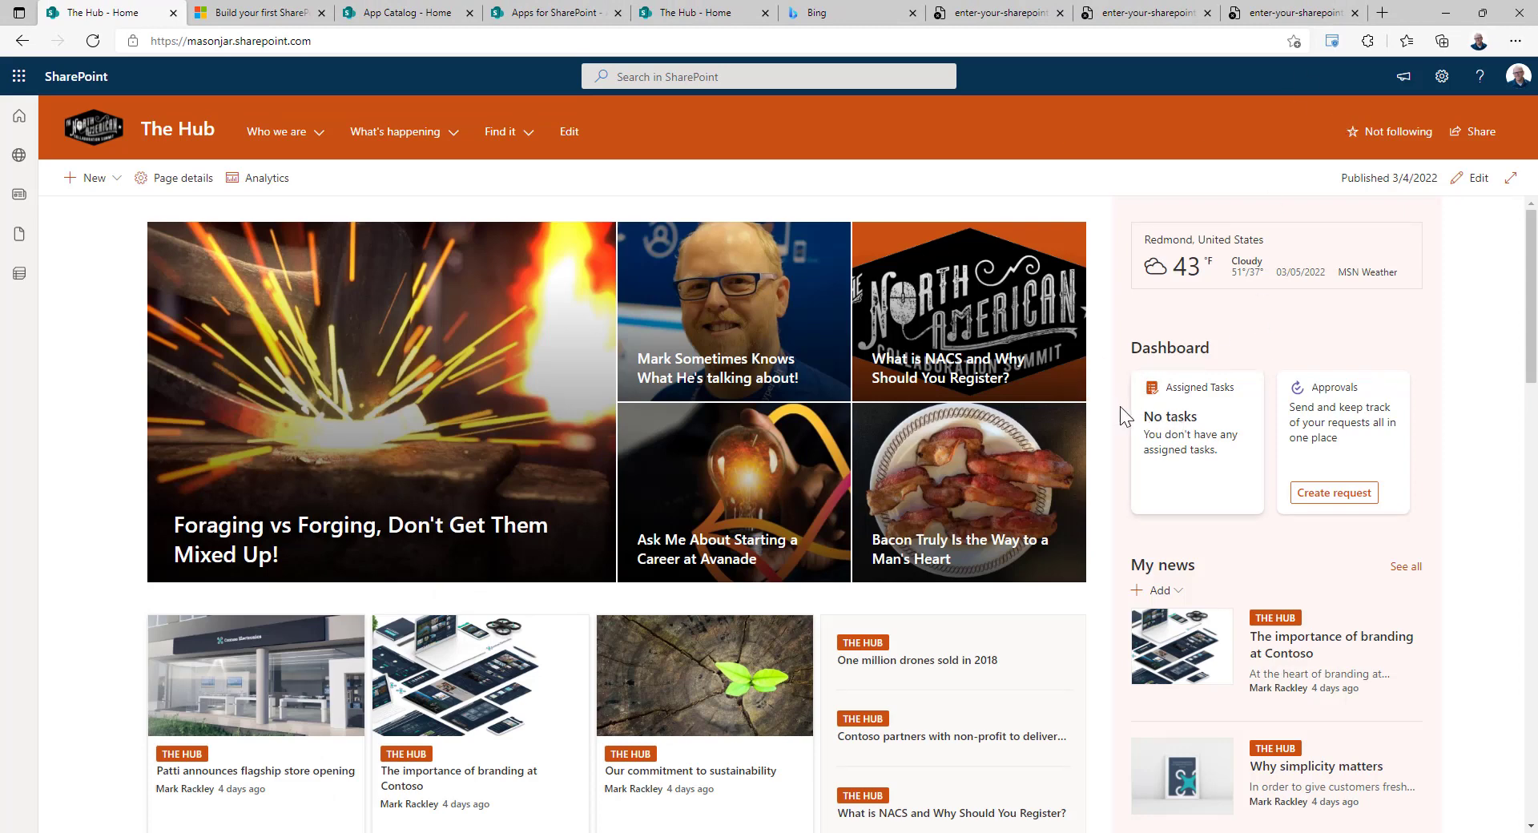